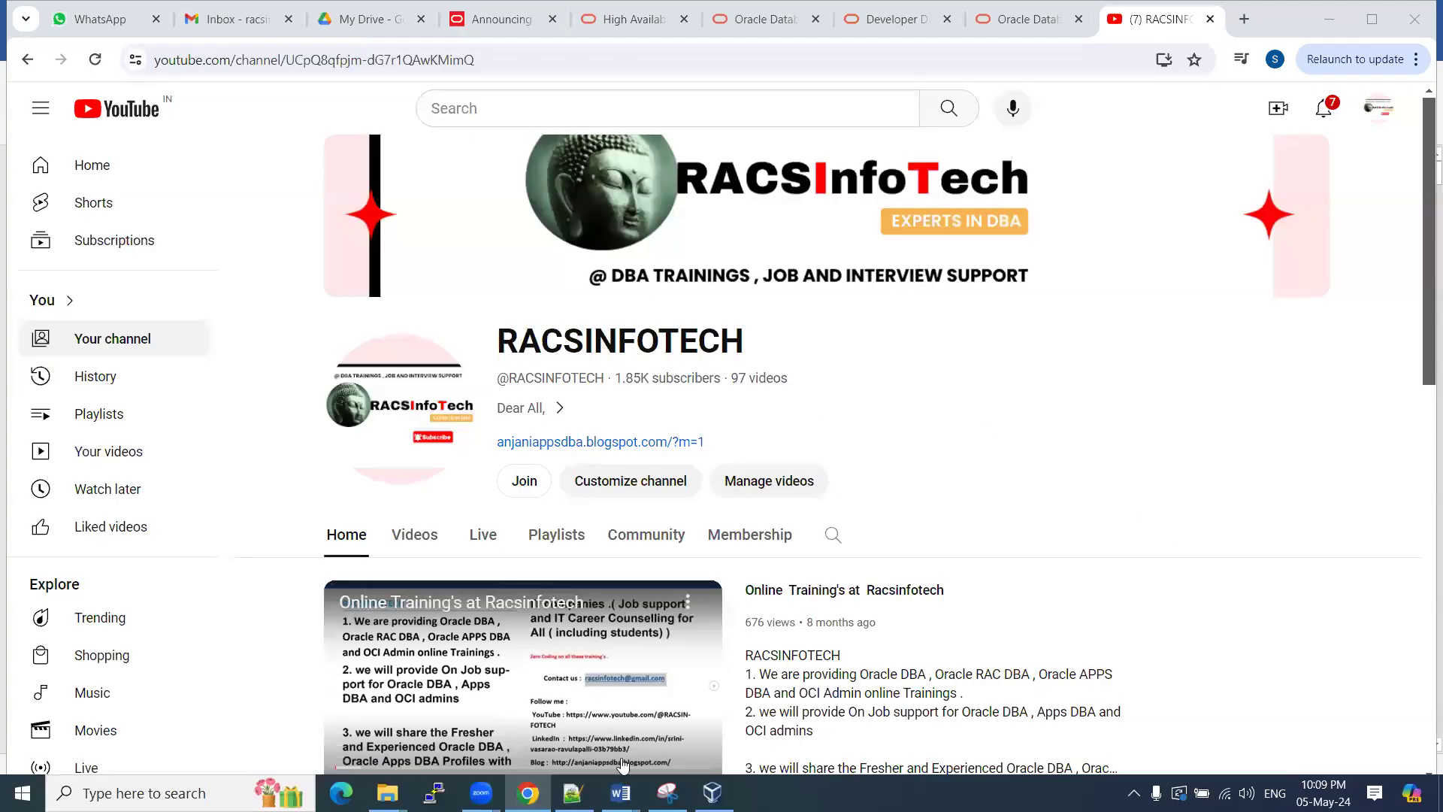
Switch to the Word document 'Oracle 23ai Database Installation and new Features'
left_click(618, 792)
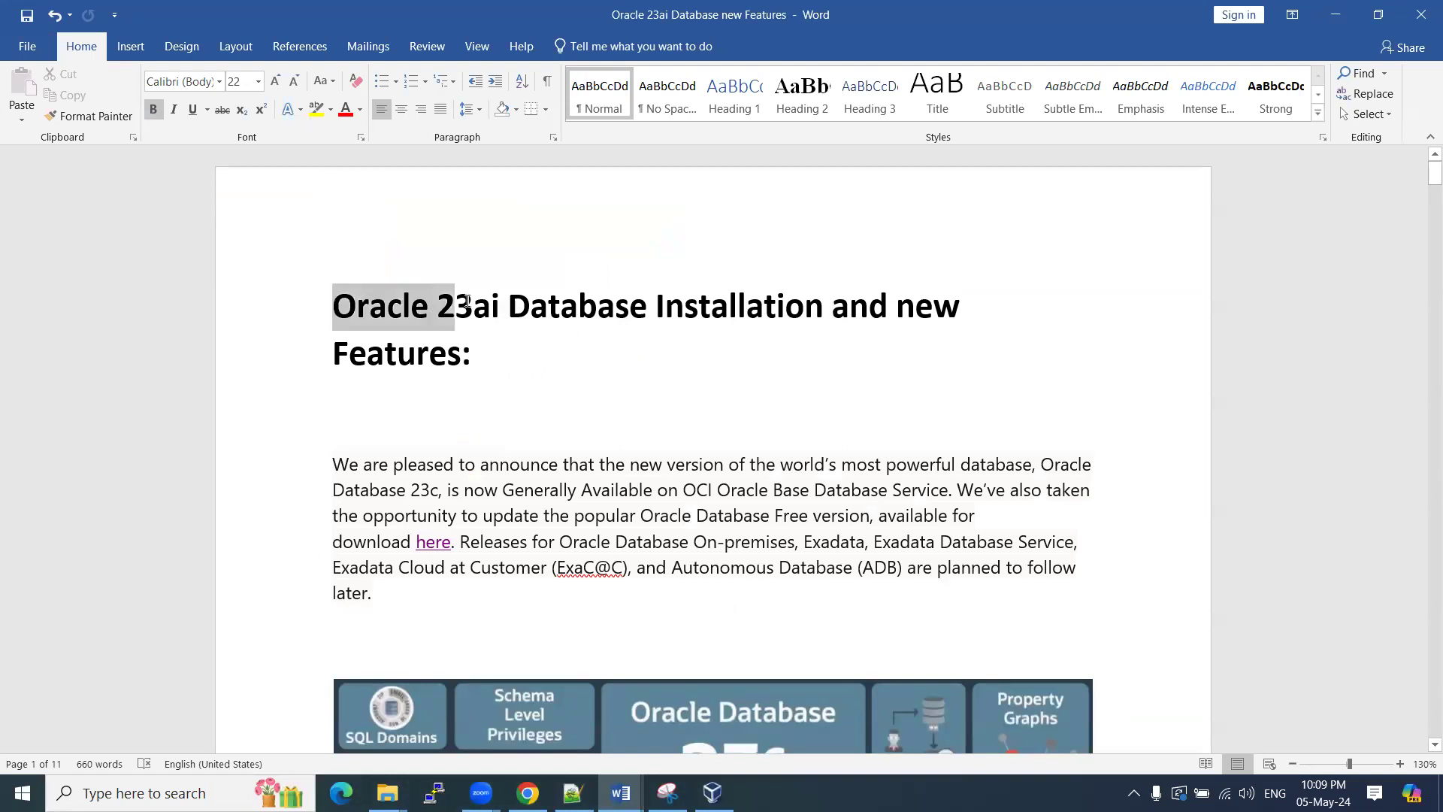
Highlight words in the document title, including the 23ai release name, without editing
left_click(463, 319)
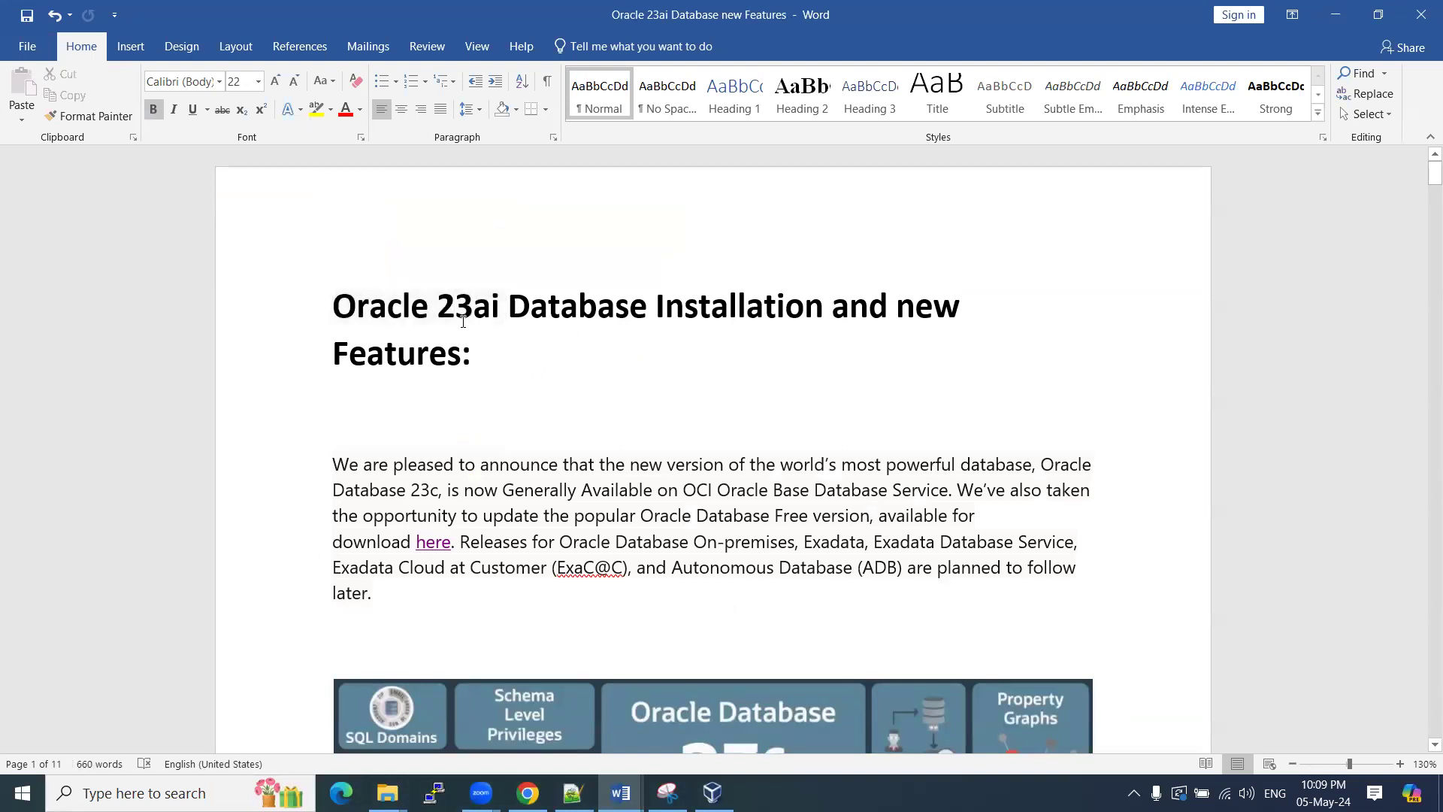
left_click(469, 354)
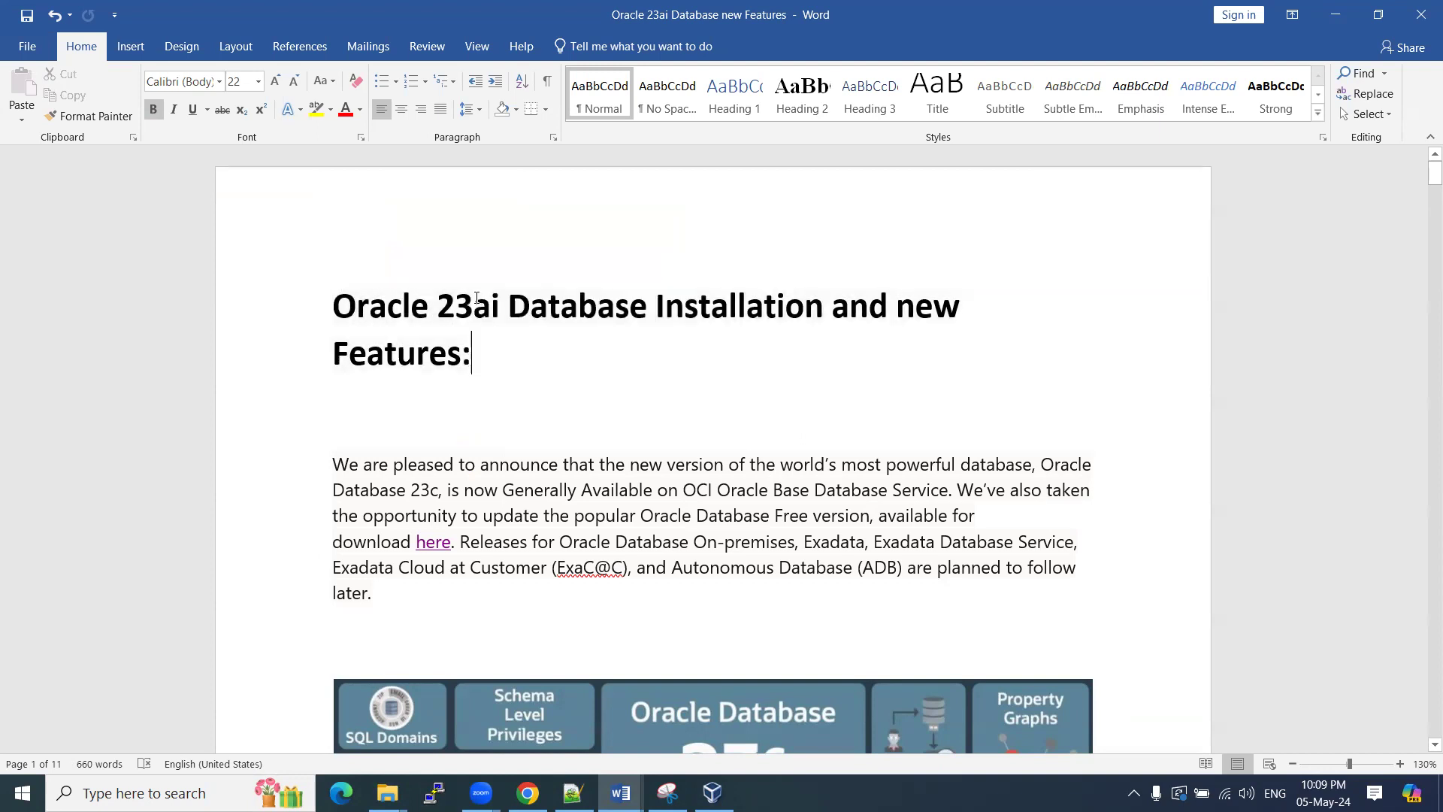
double_click(450, 304)
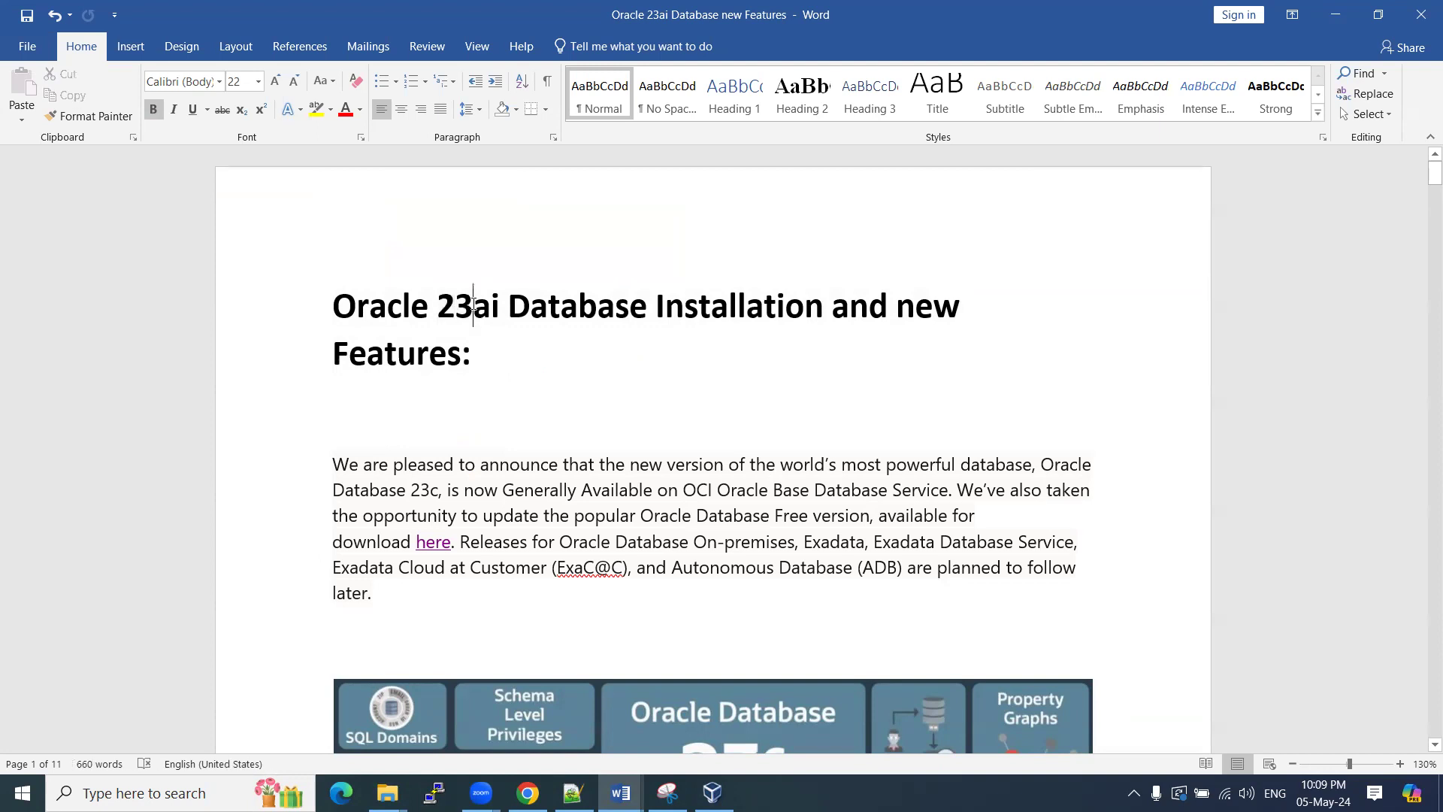
double_click(479, 306)
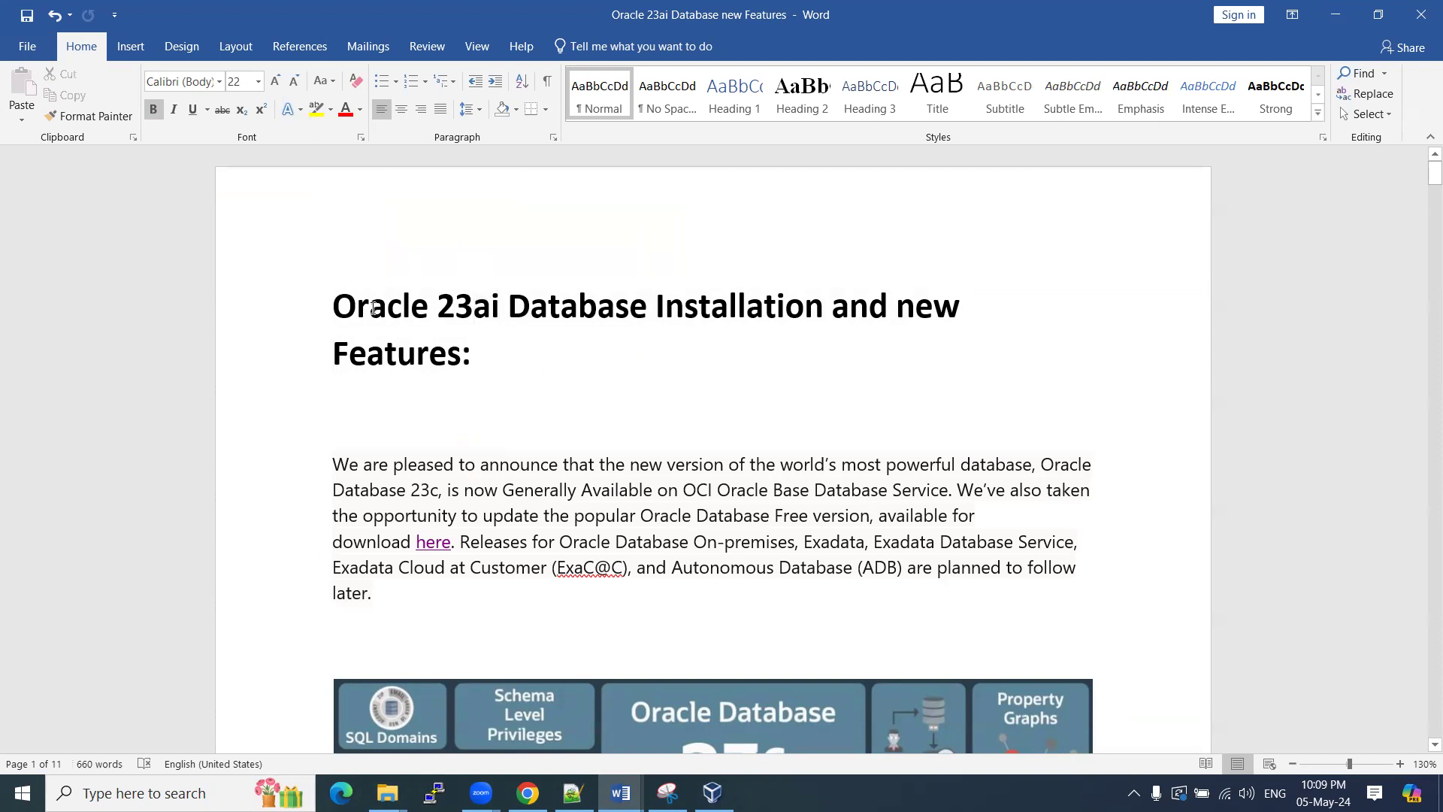
left_click_drag(333, 306, 506, 306)
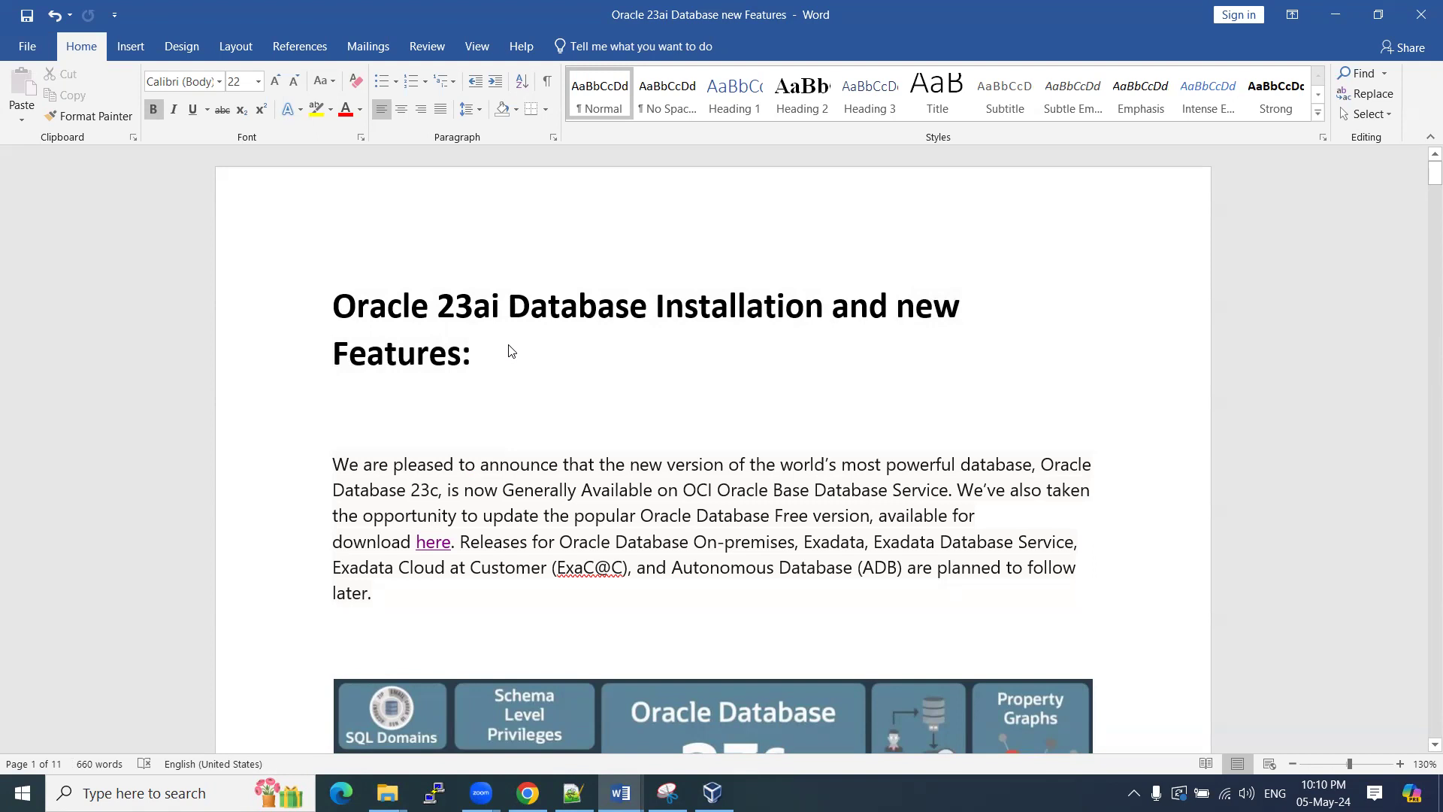
mouse_move(557, 285)
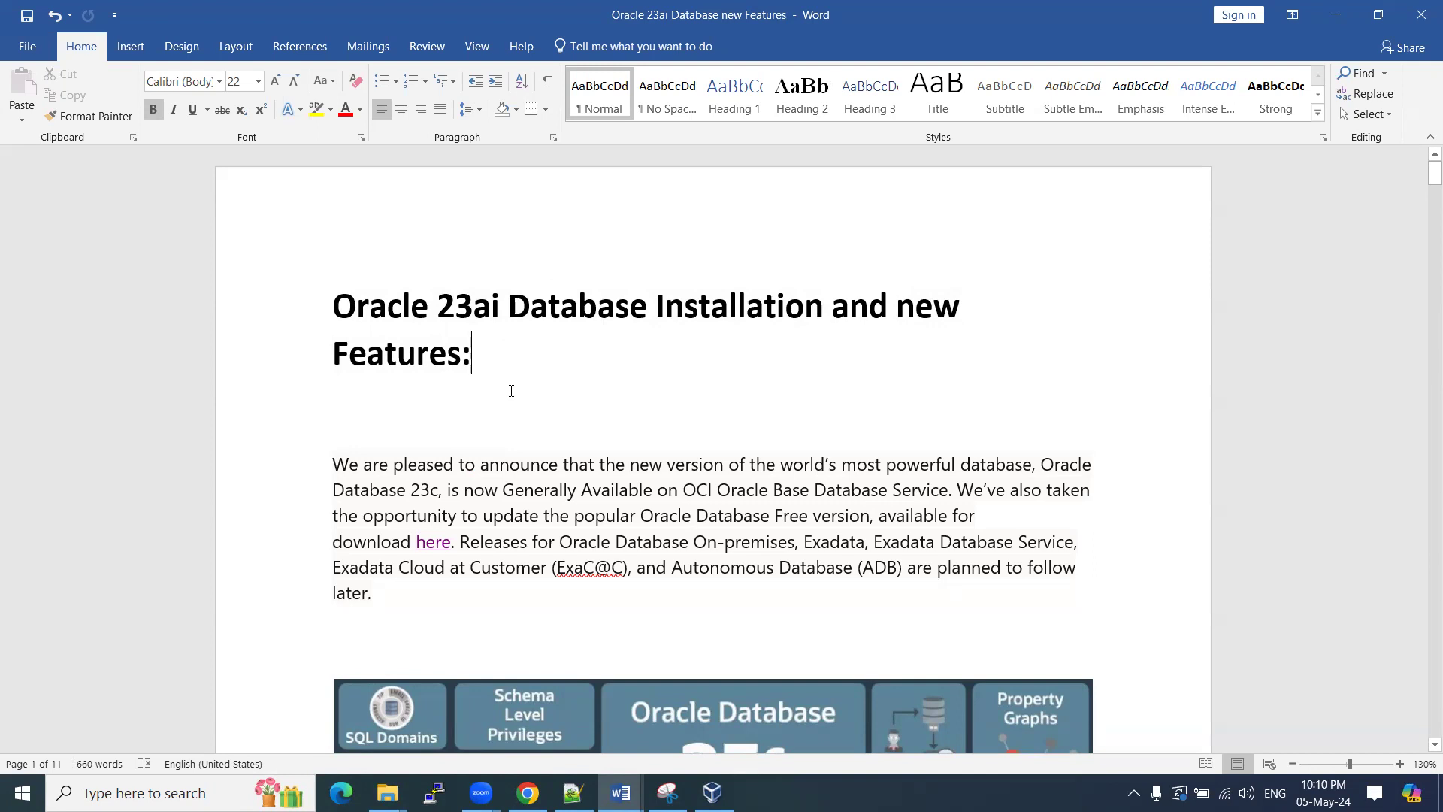
mouse_move(546, 394)
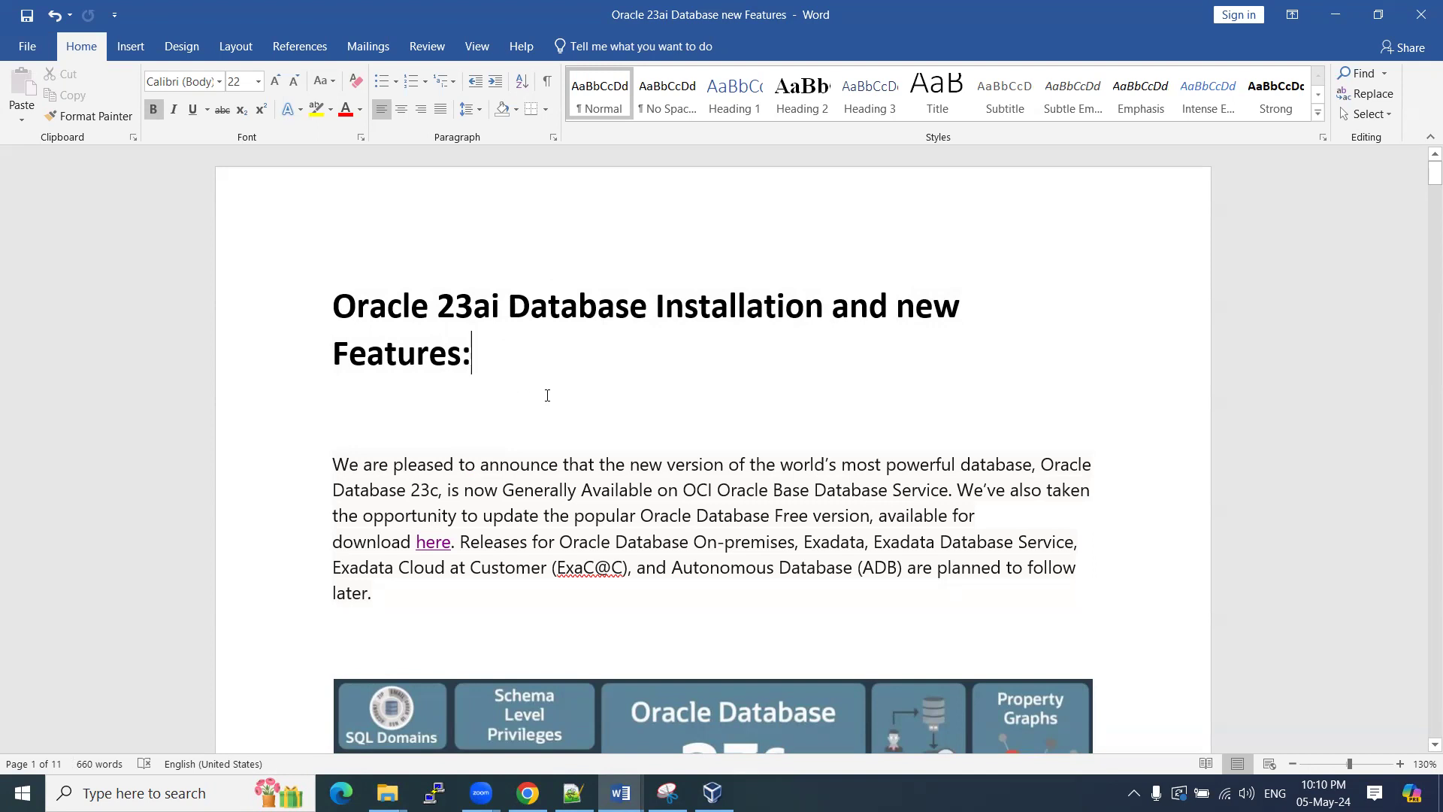
mouse_move(528, 792)
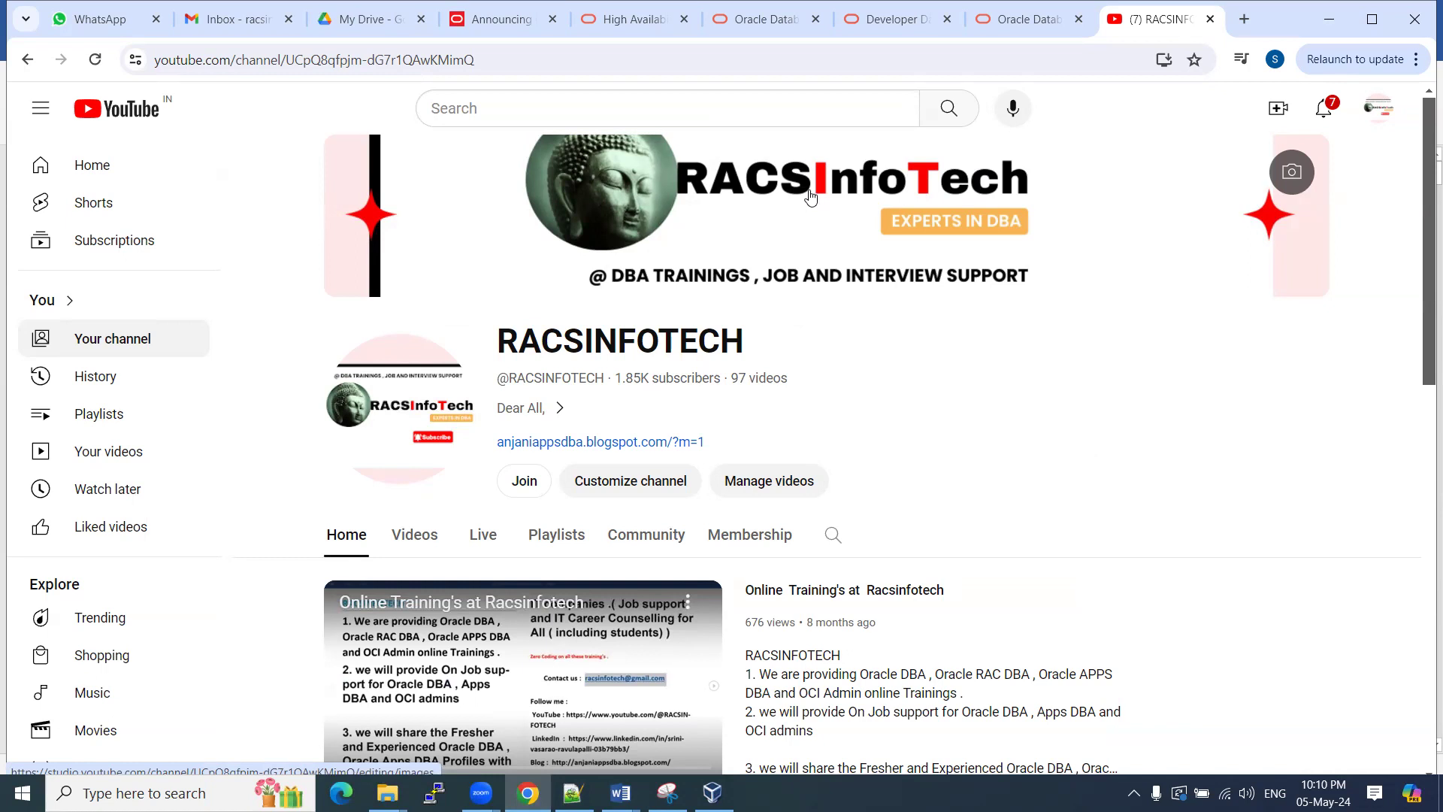
mouse_move(774, 216)
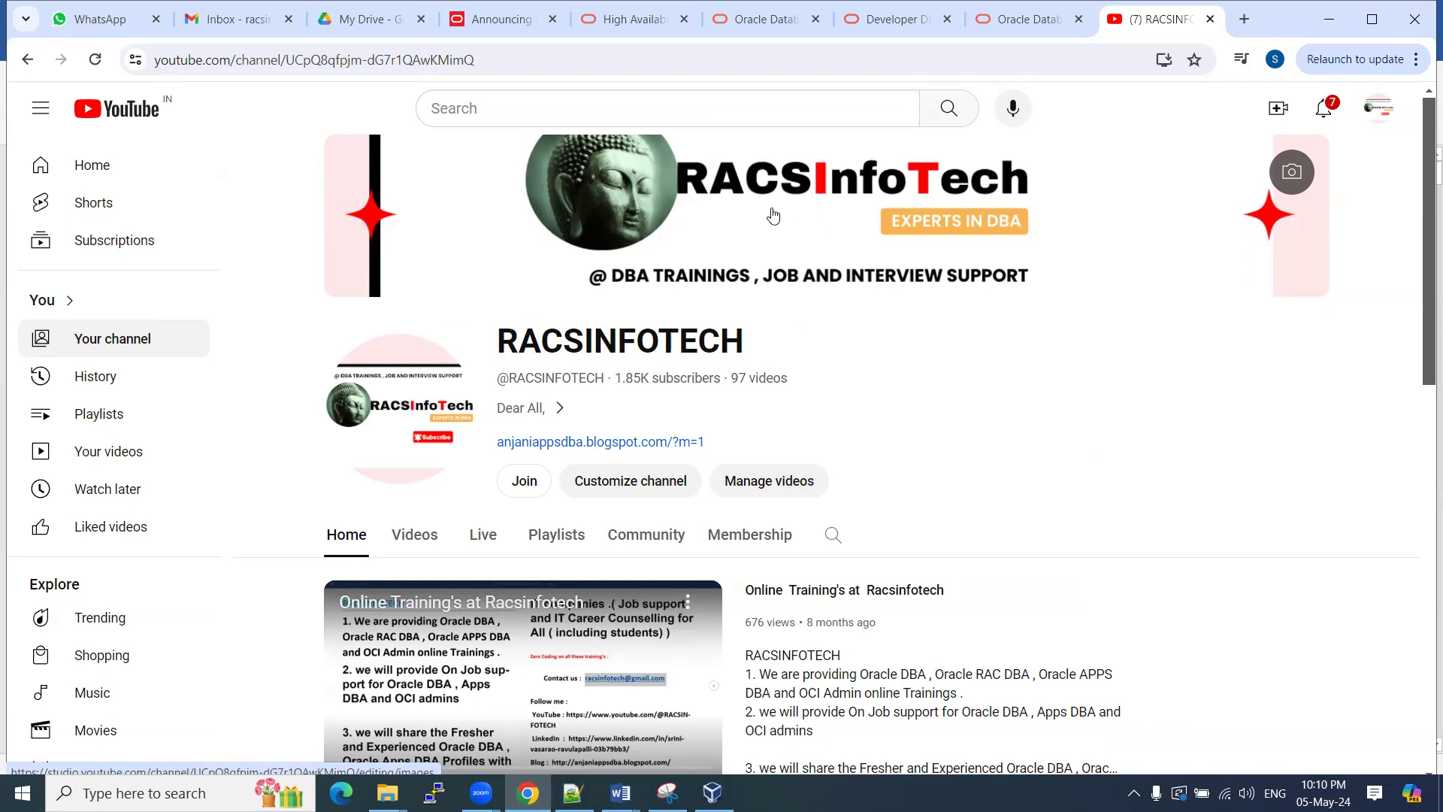
mouse_move(855, 282)
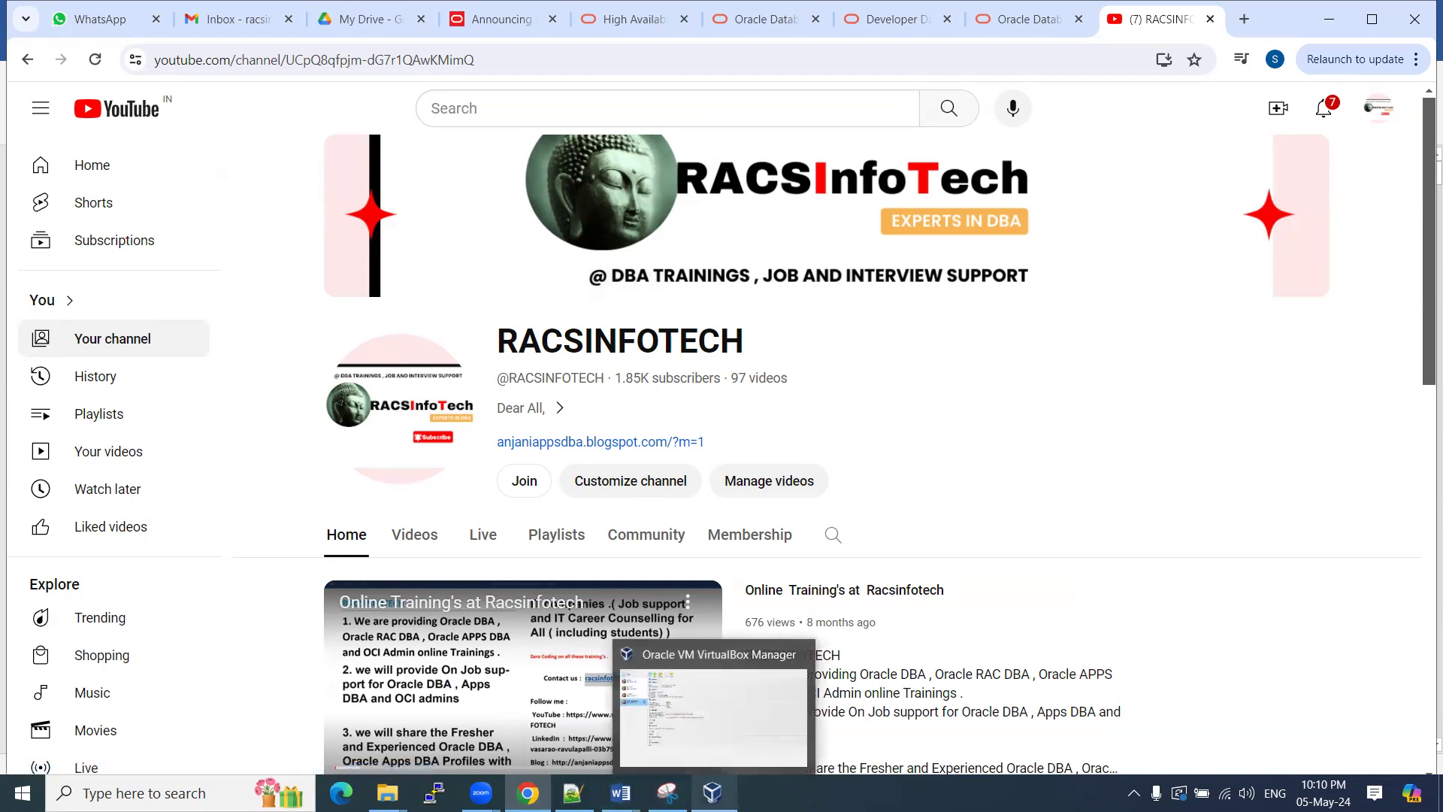
Return to the Oracle 23ai Word document and highlight '23ai' in its title
left_click(619, 792)
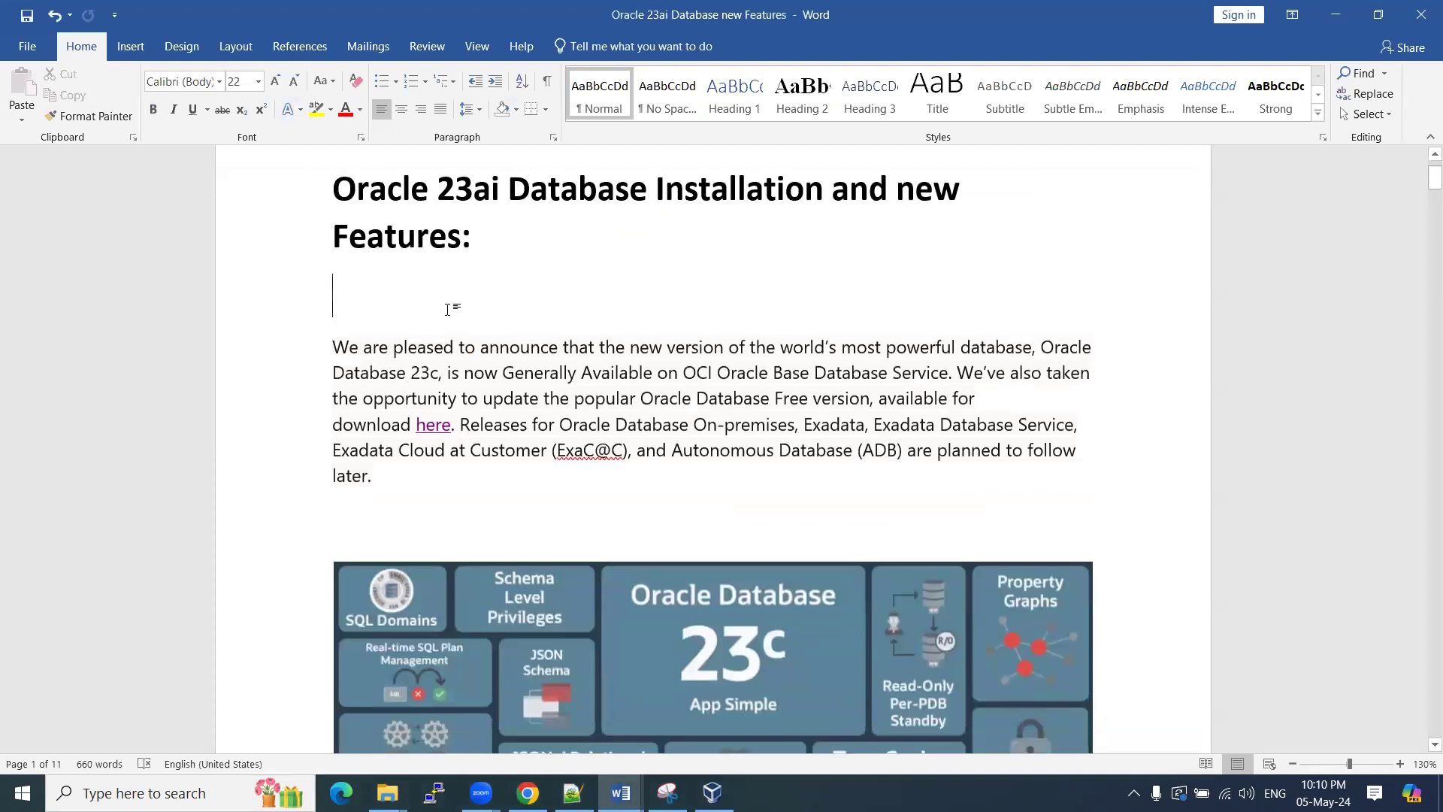
double_click(463, 188)
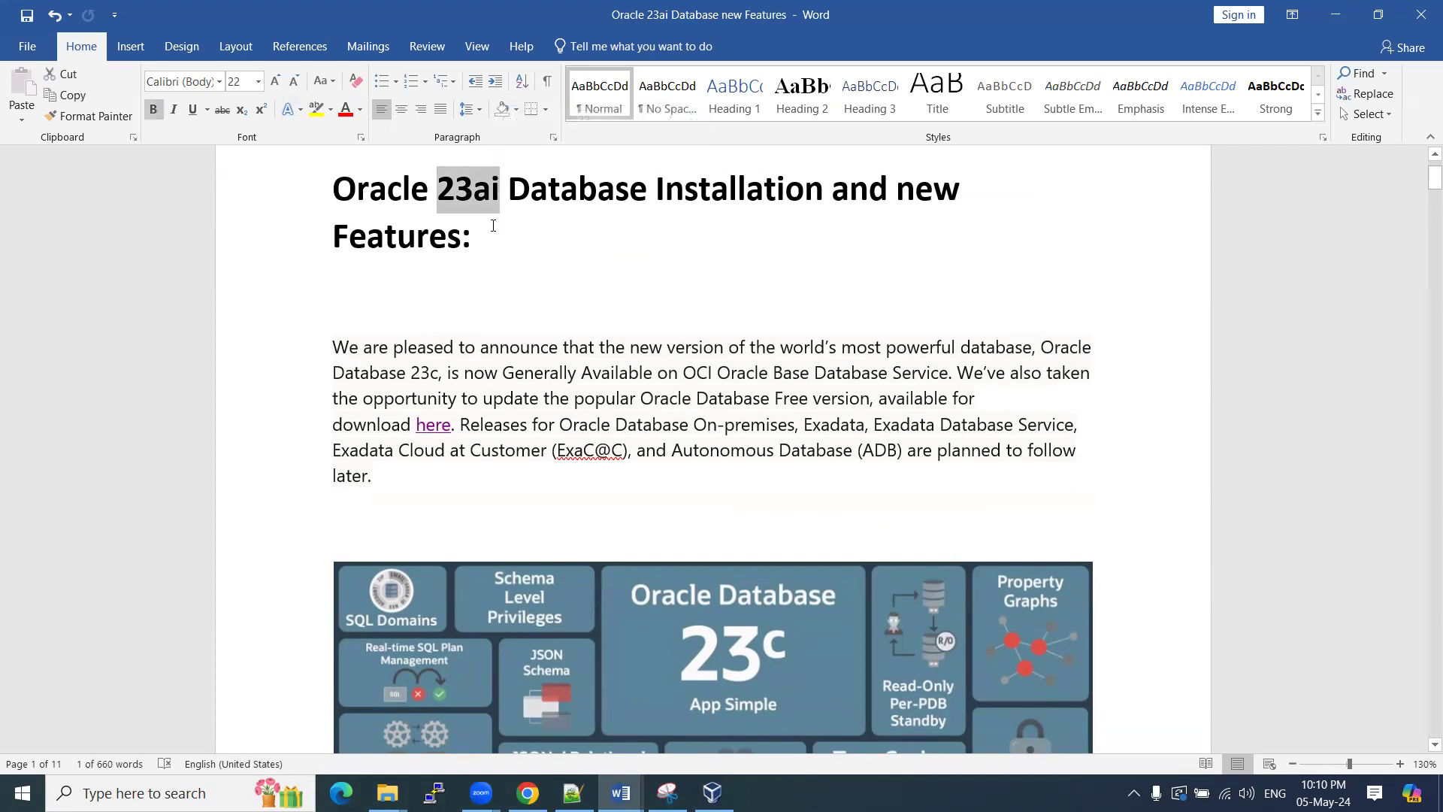
left_click(377, 347)
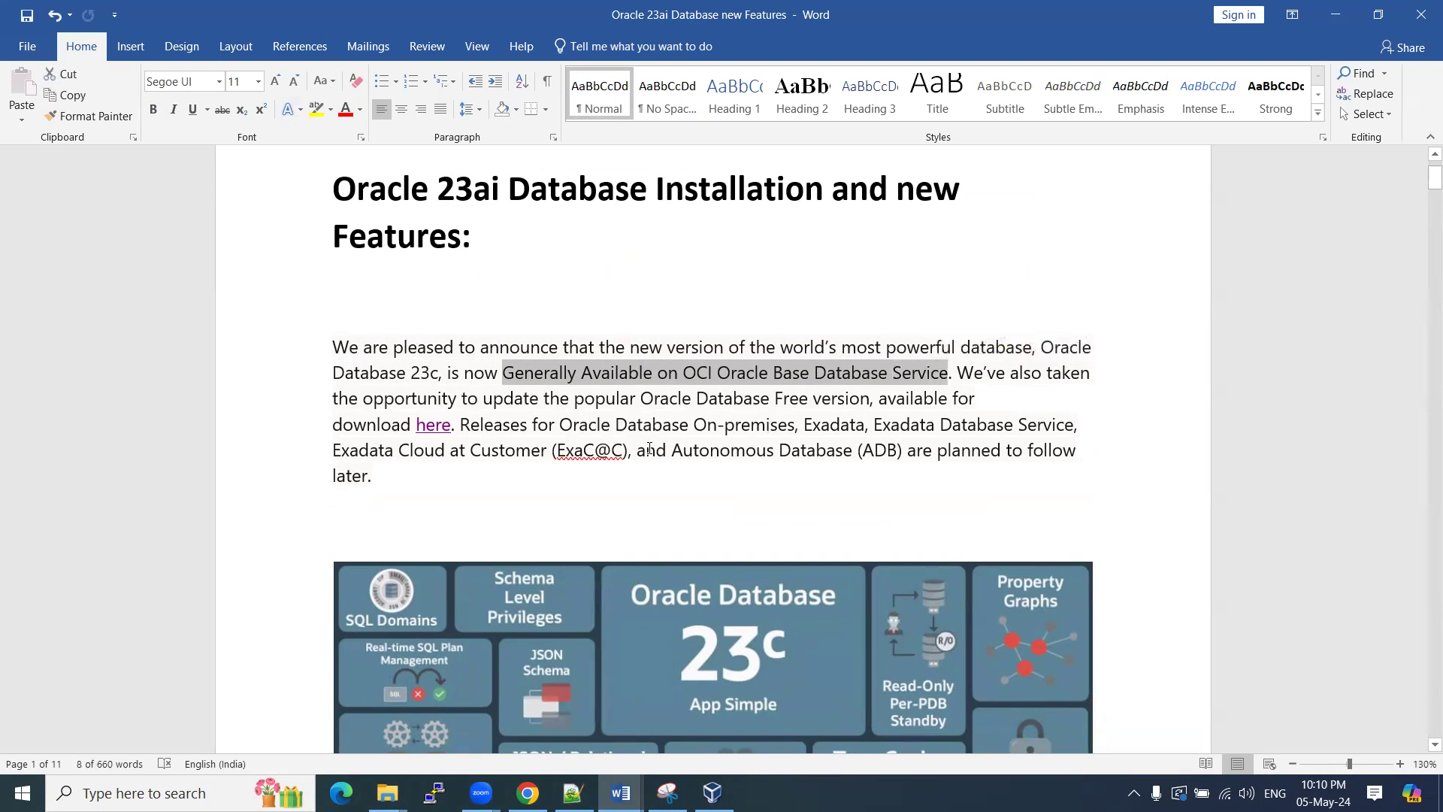
Highlight 'Database On-premises' and 'Database 23c' in the introduction paragraph
double_click(669, 423)
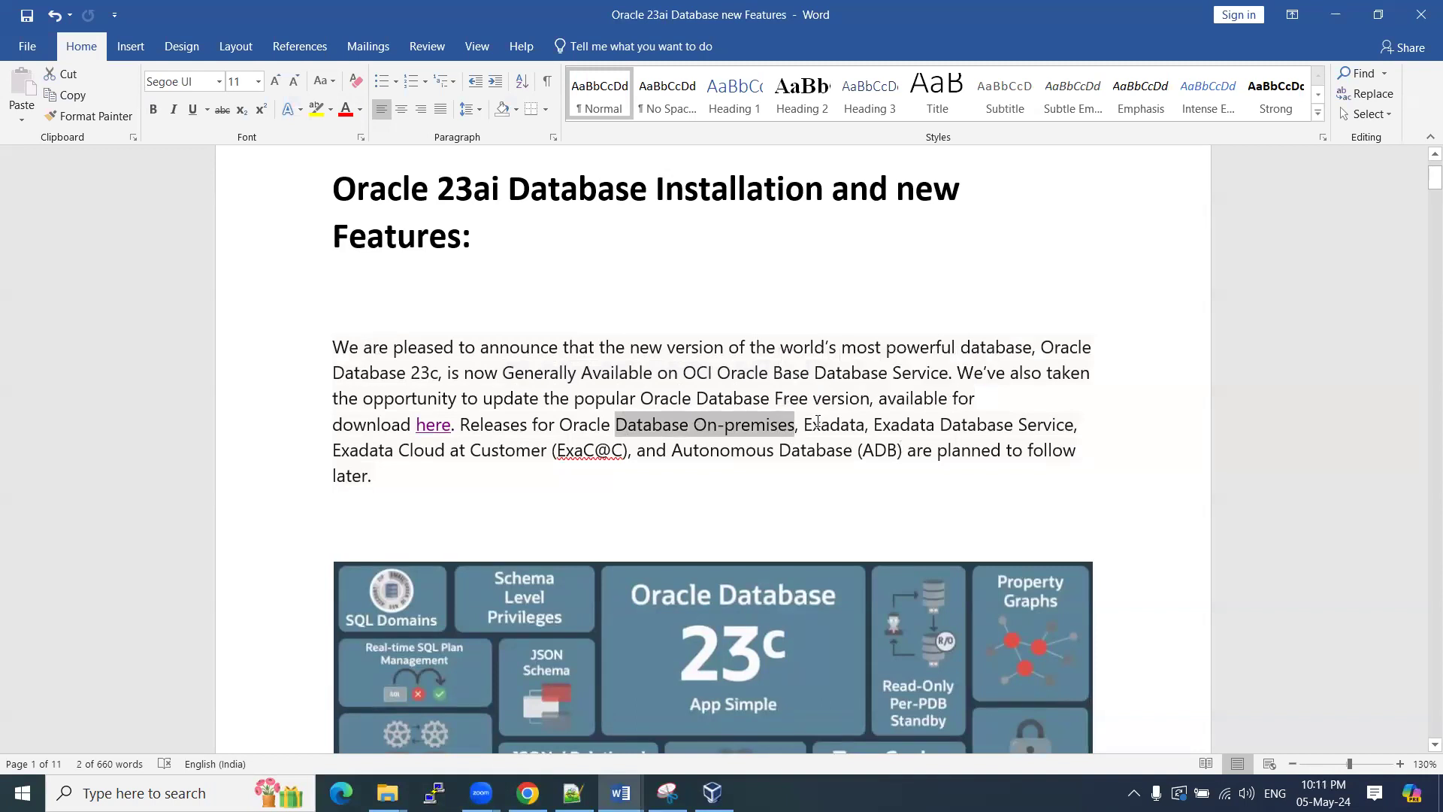
left_click(393, 450)
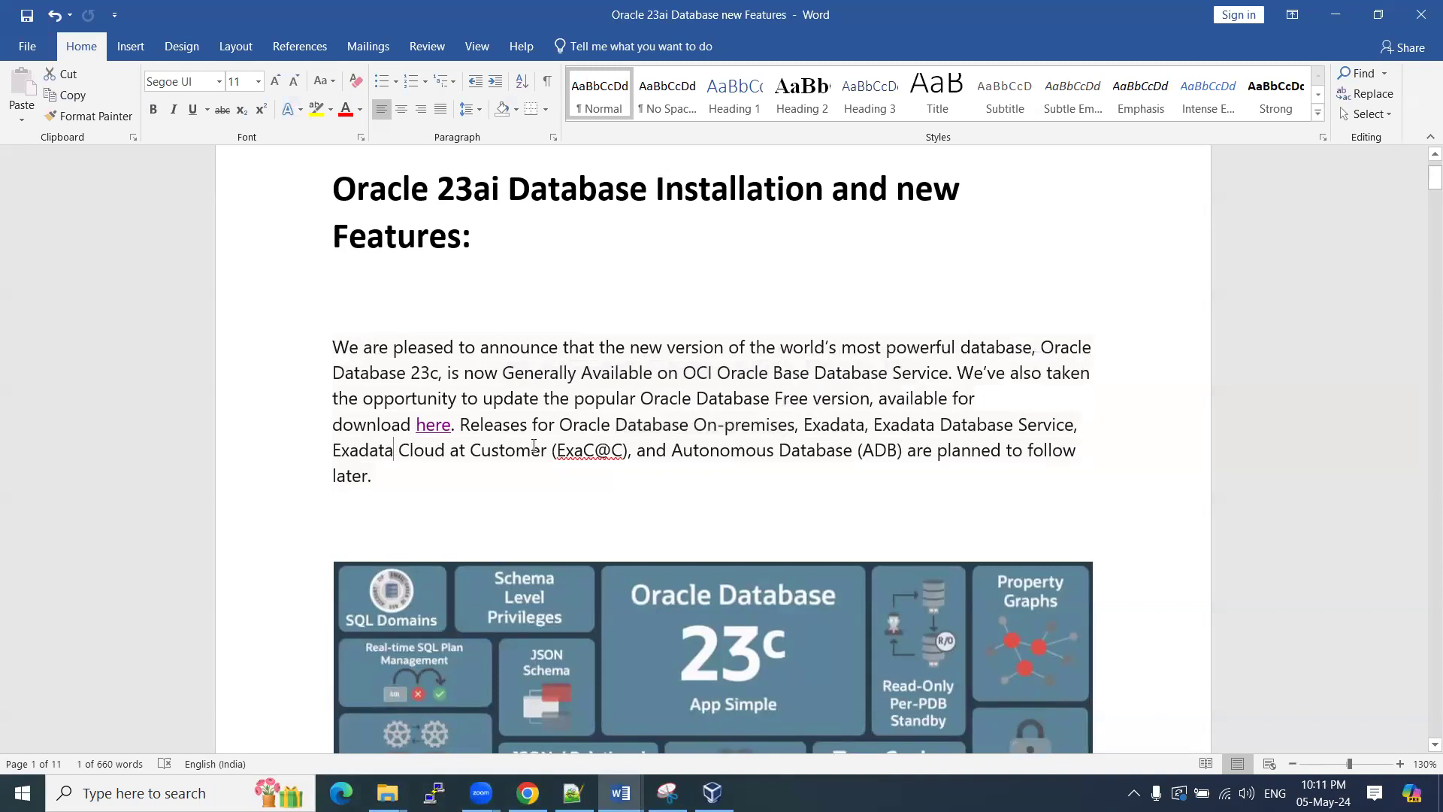
double_click(689, 450)
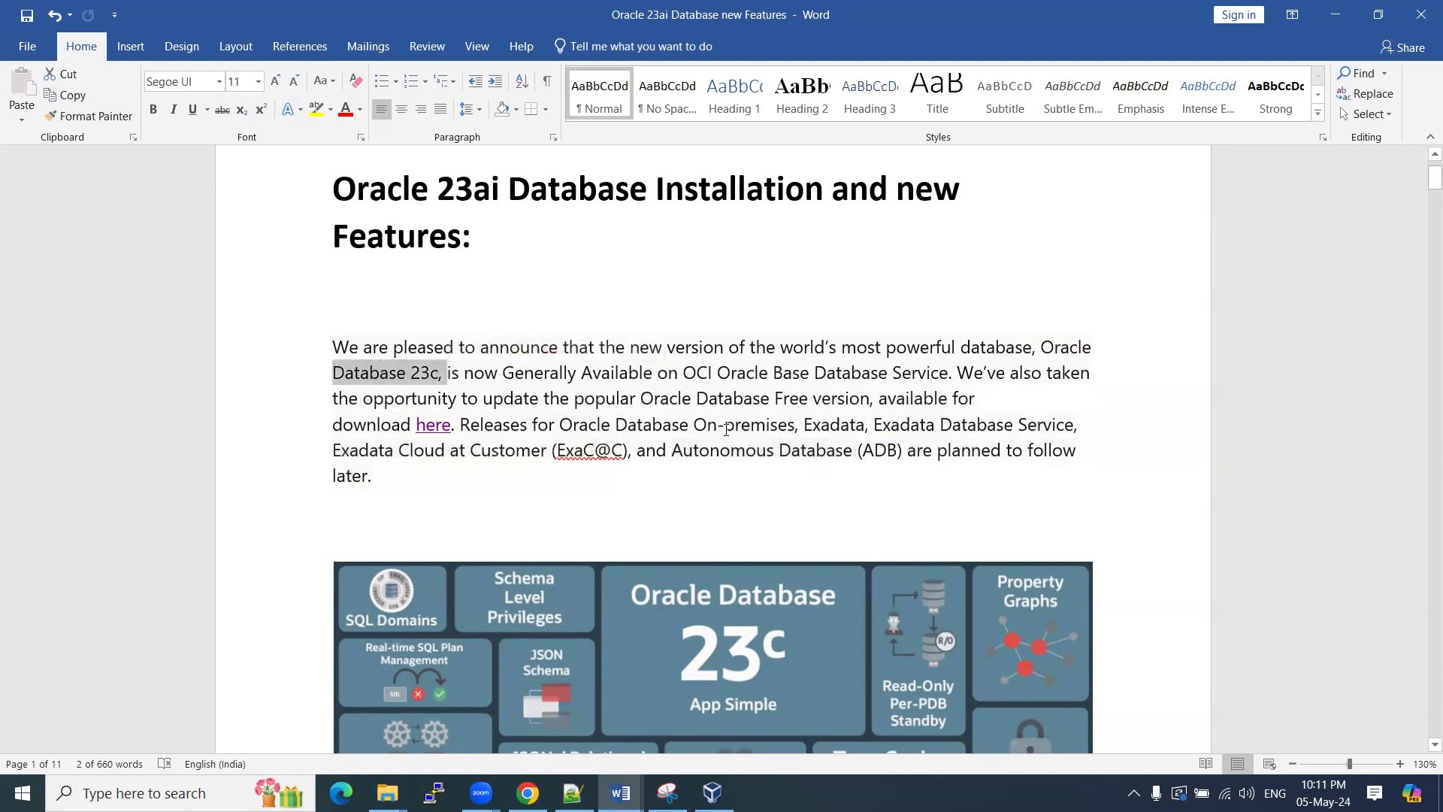
scroll("down", 3)
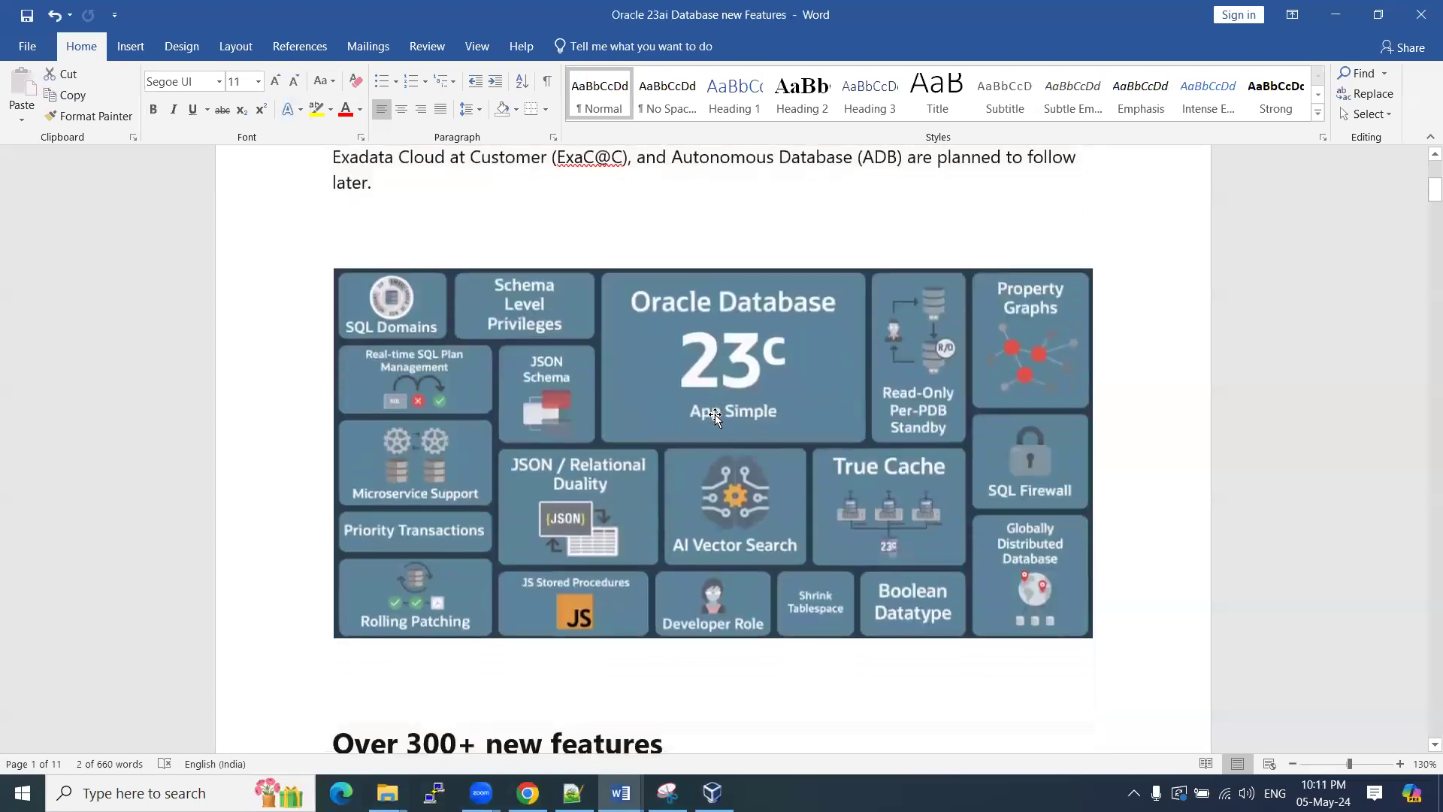
scroll("down", 3)
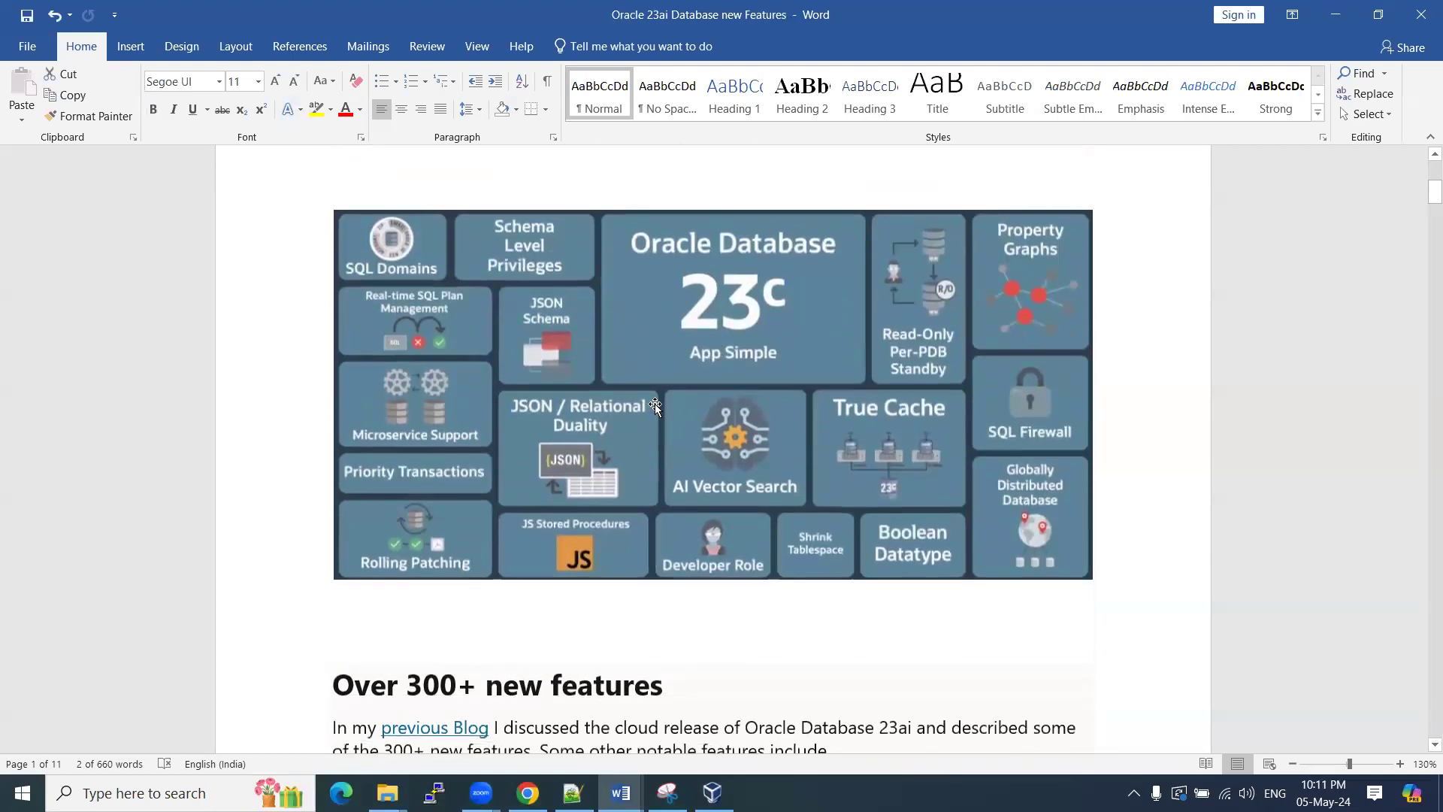
mouse_move(779, 506)
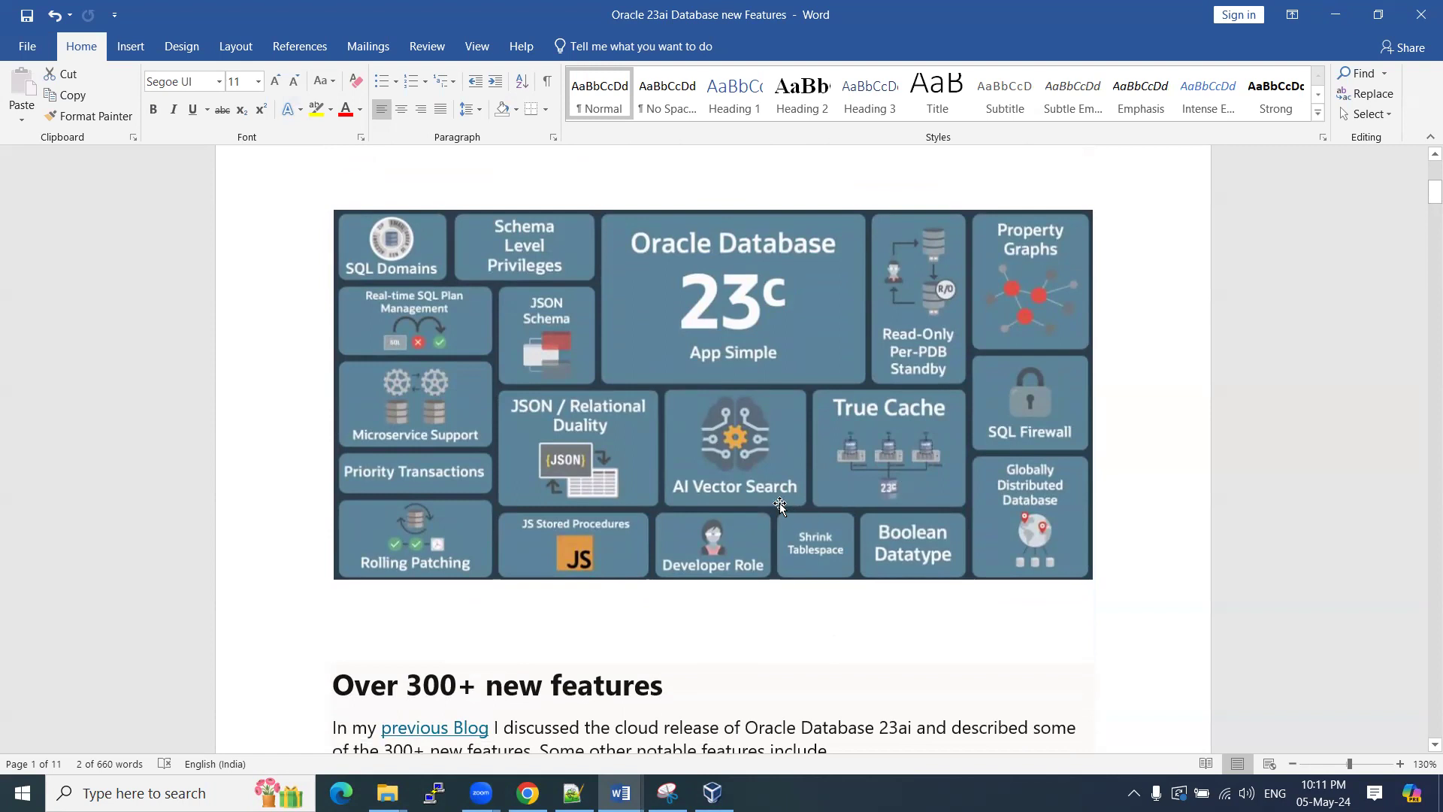
mouse_move(556, 382)
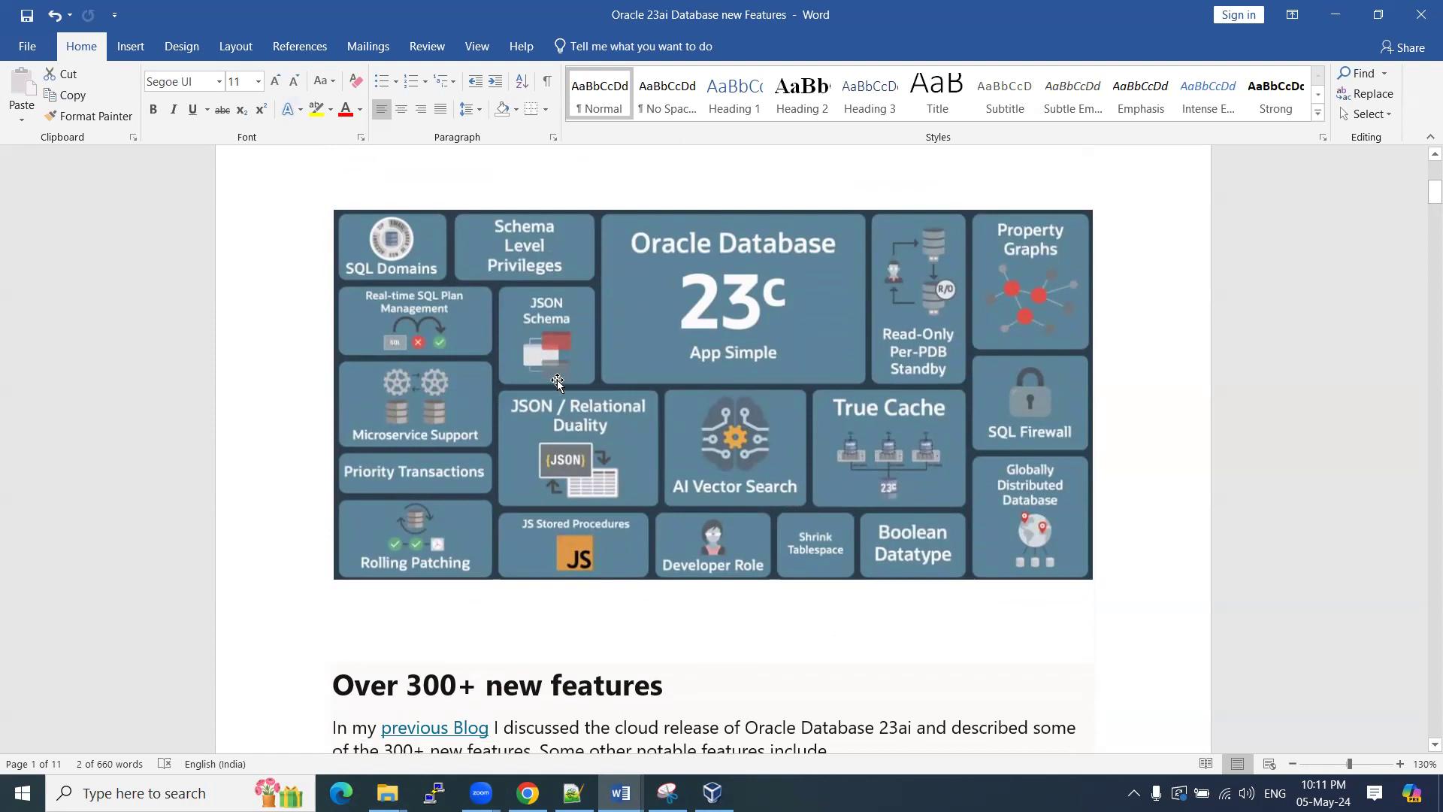
mouse_move(543, 248)
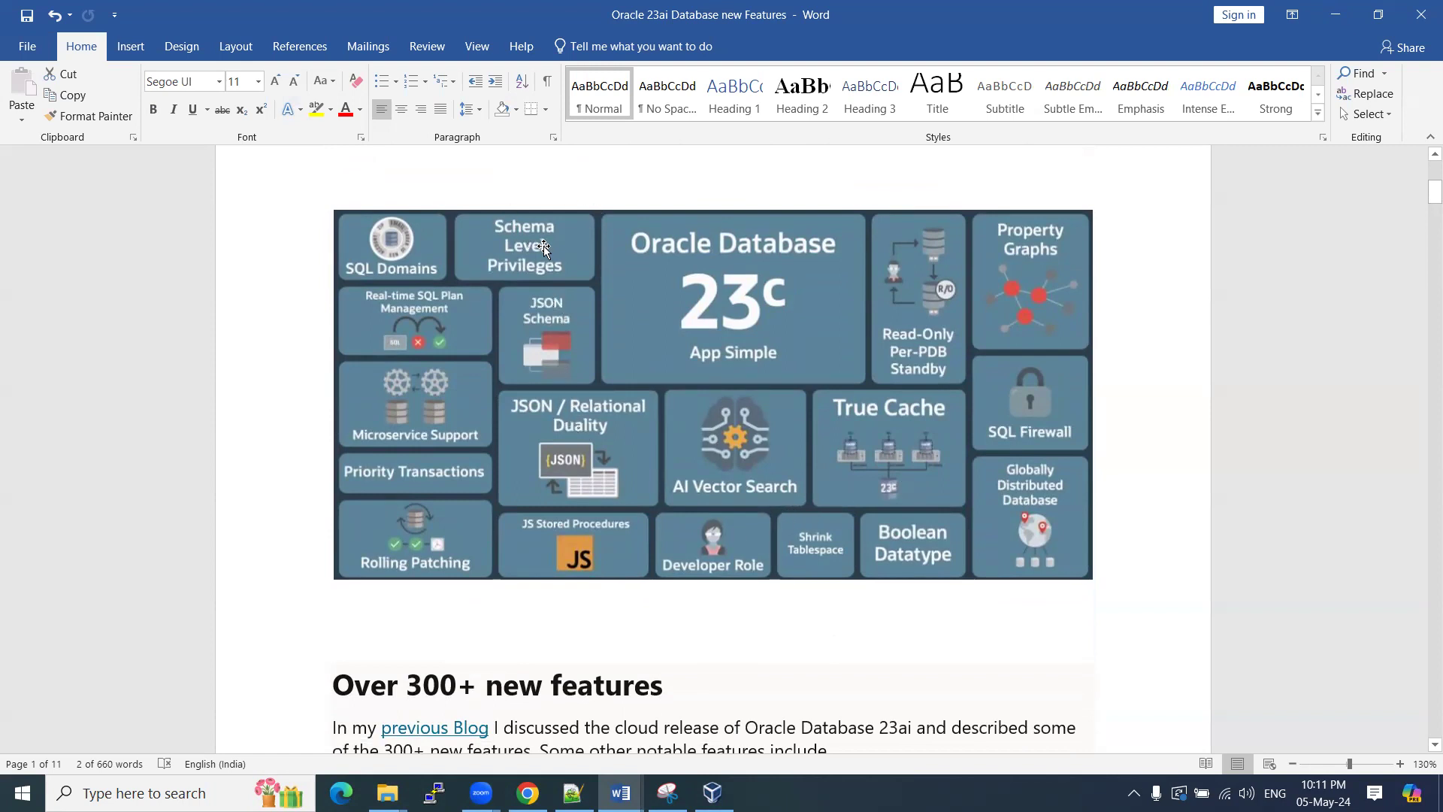
mouse_move(460, 407)
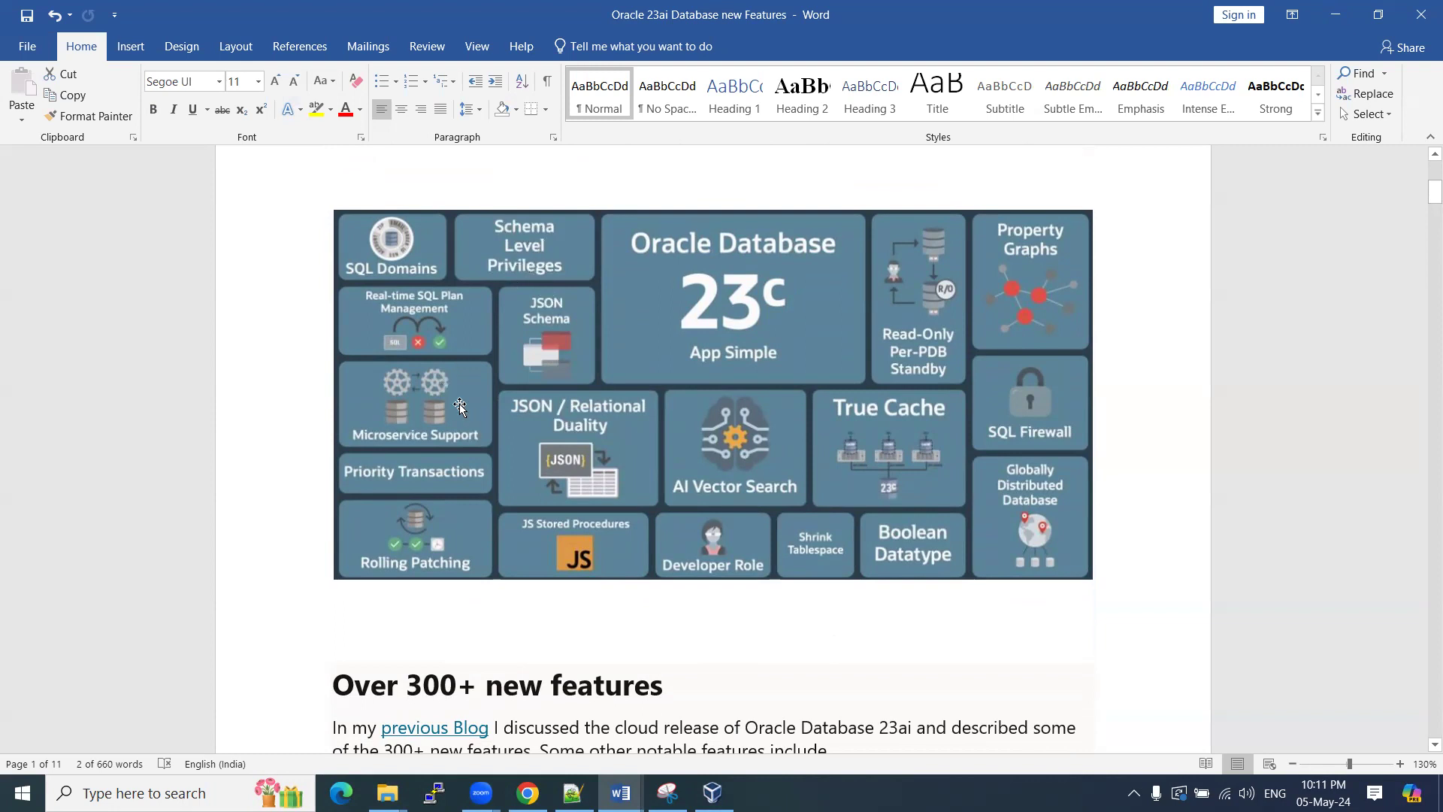
mouse_move(414, 382)
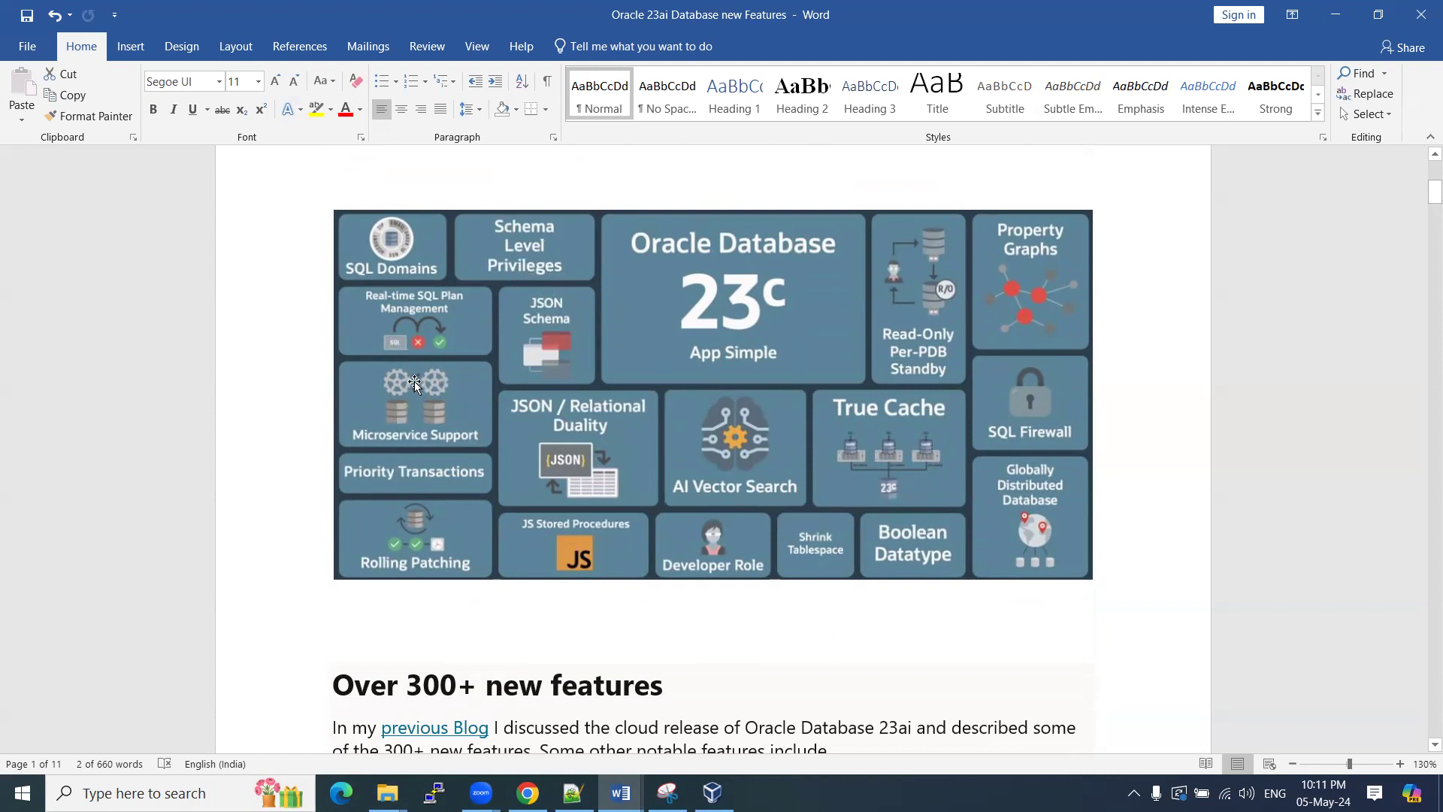
mouse_move(425, 389)
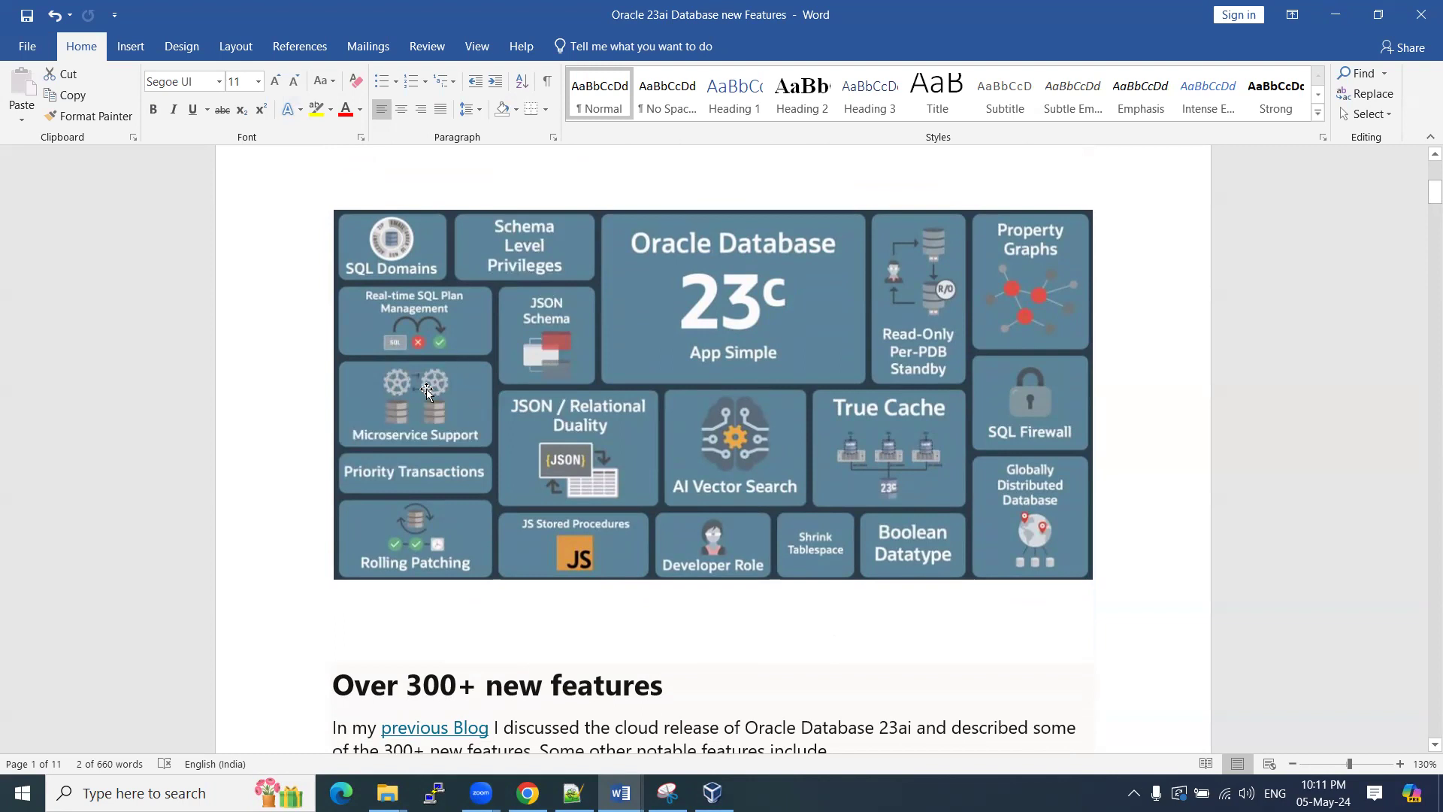
mouse_move(388, 402)
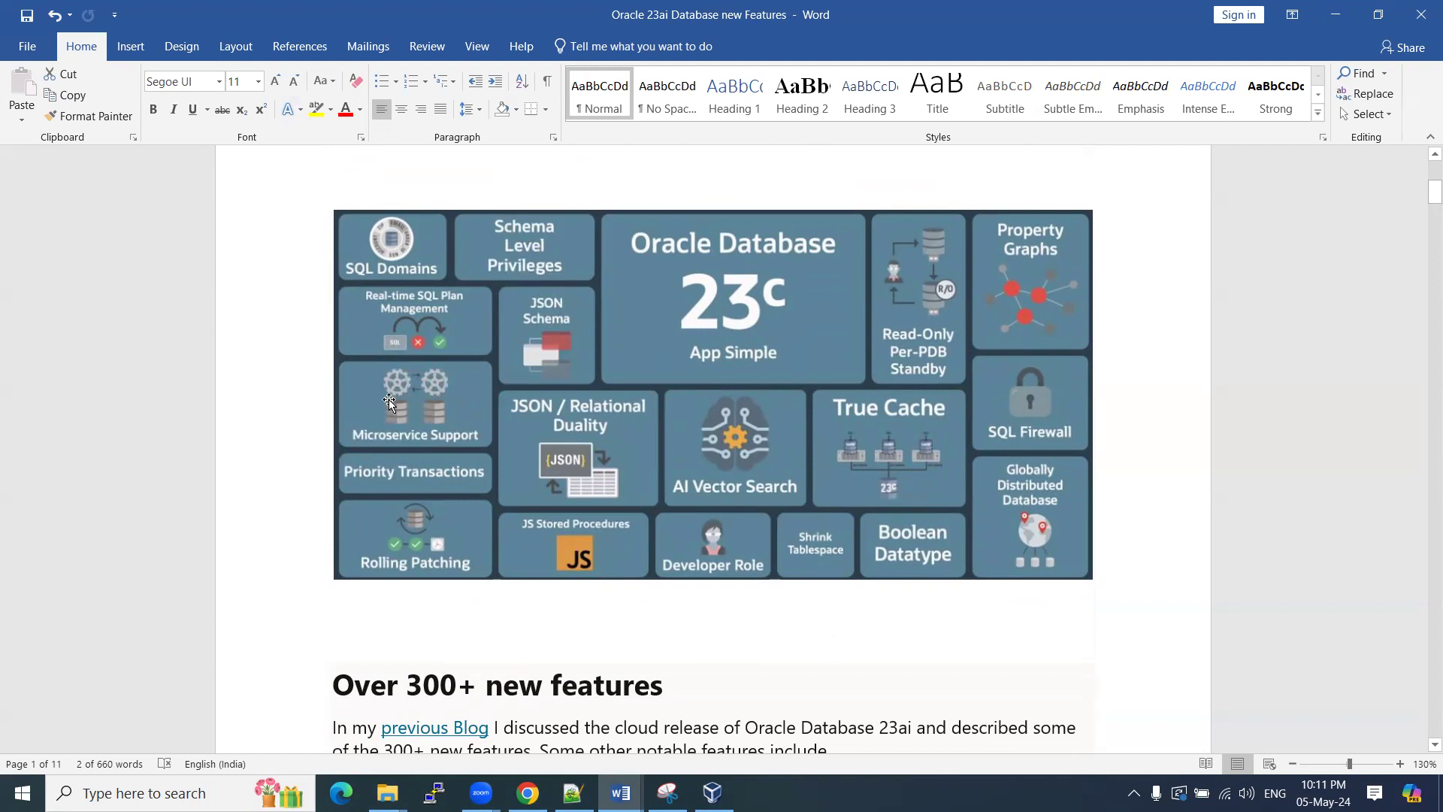
mouse_move(387, 373)
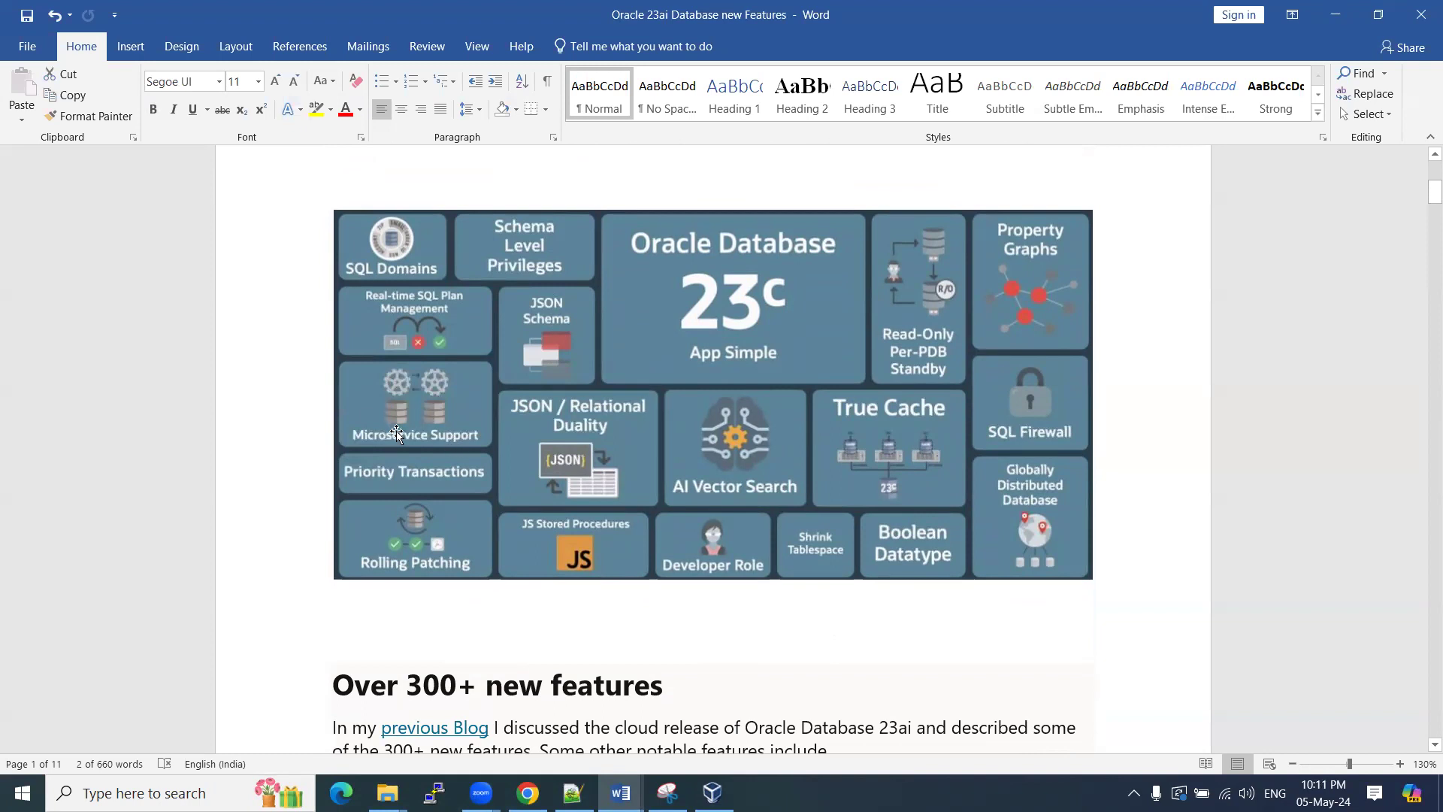
mouse_move(693, 421)
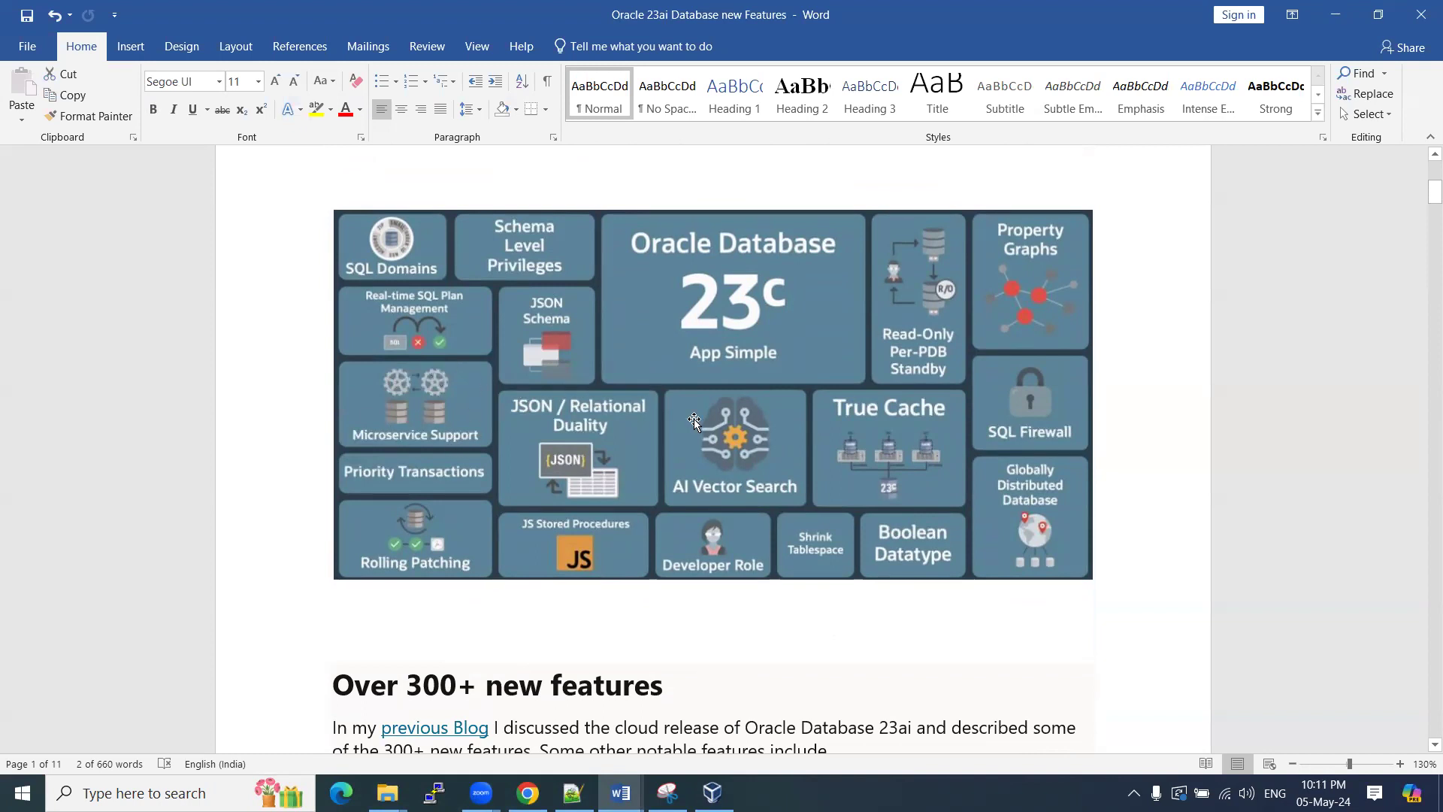
mouse_move(727, 566)
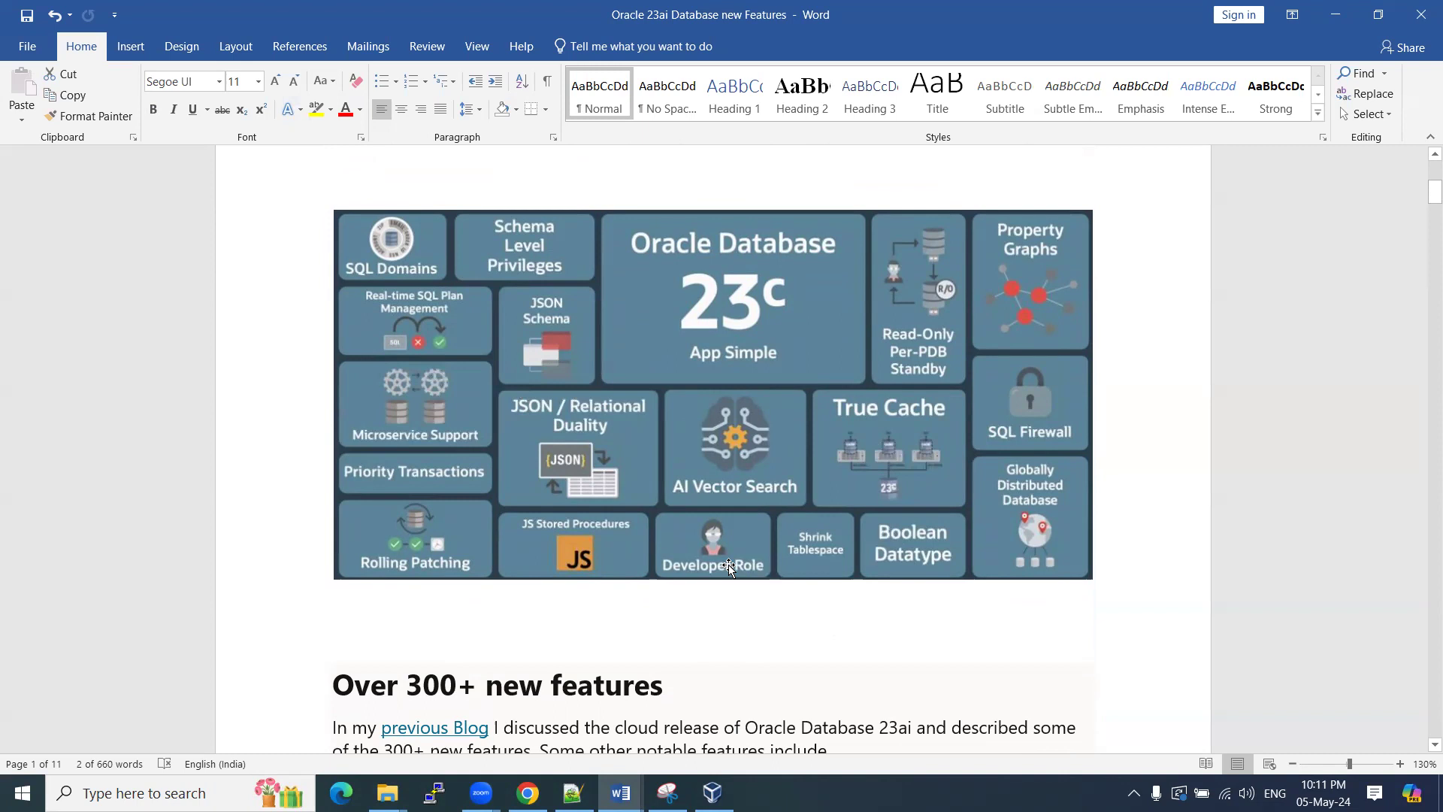
mouse_move(716, 525)
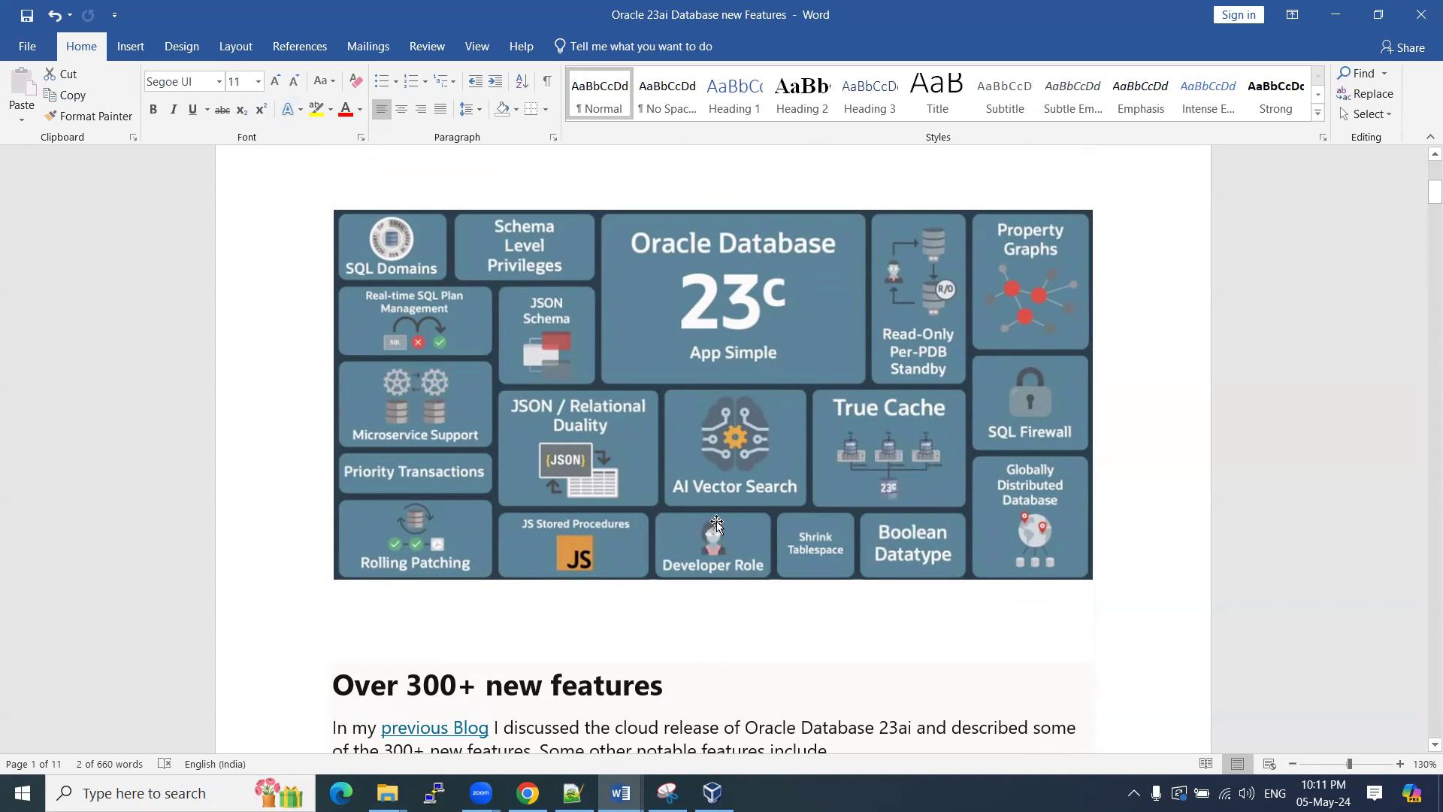
mouse_move(721, 562)
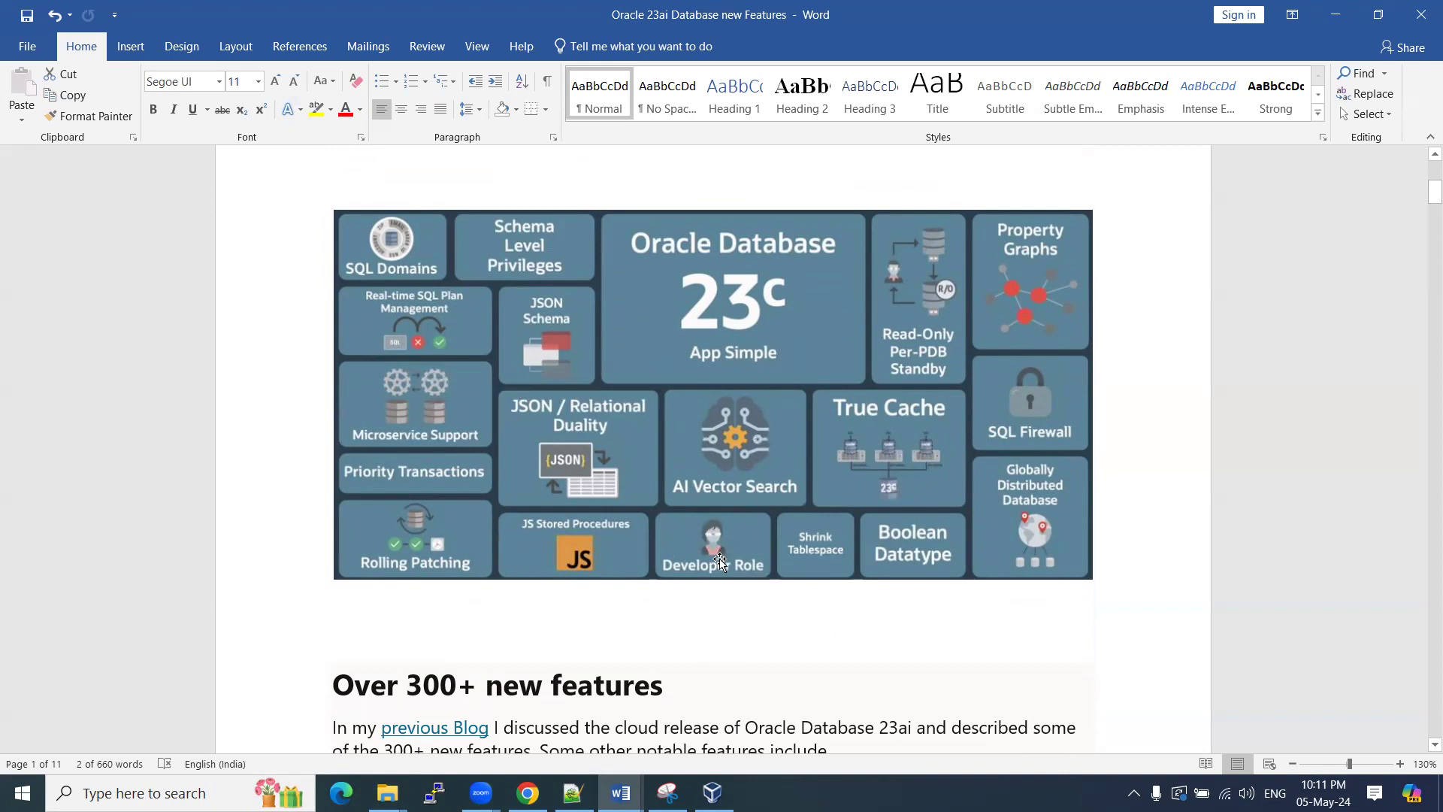
mouse_move(408, 543)
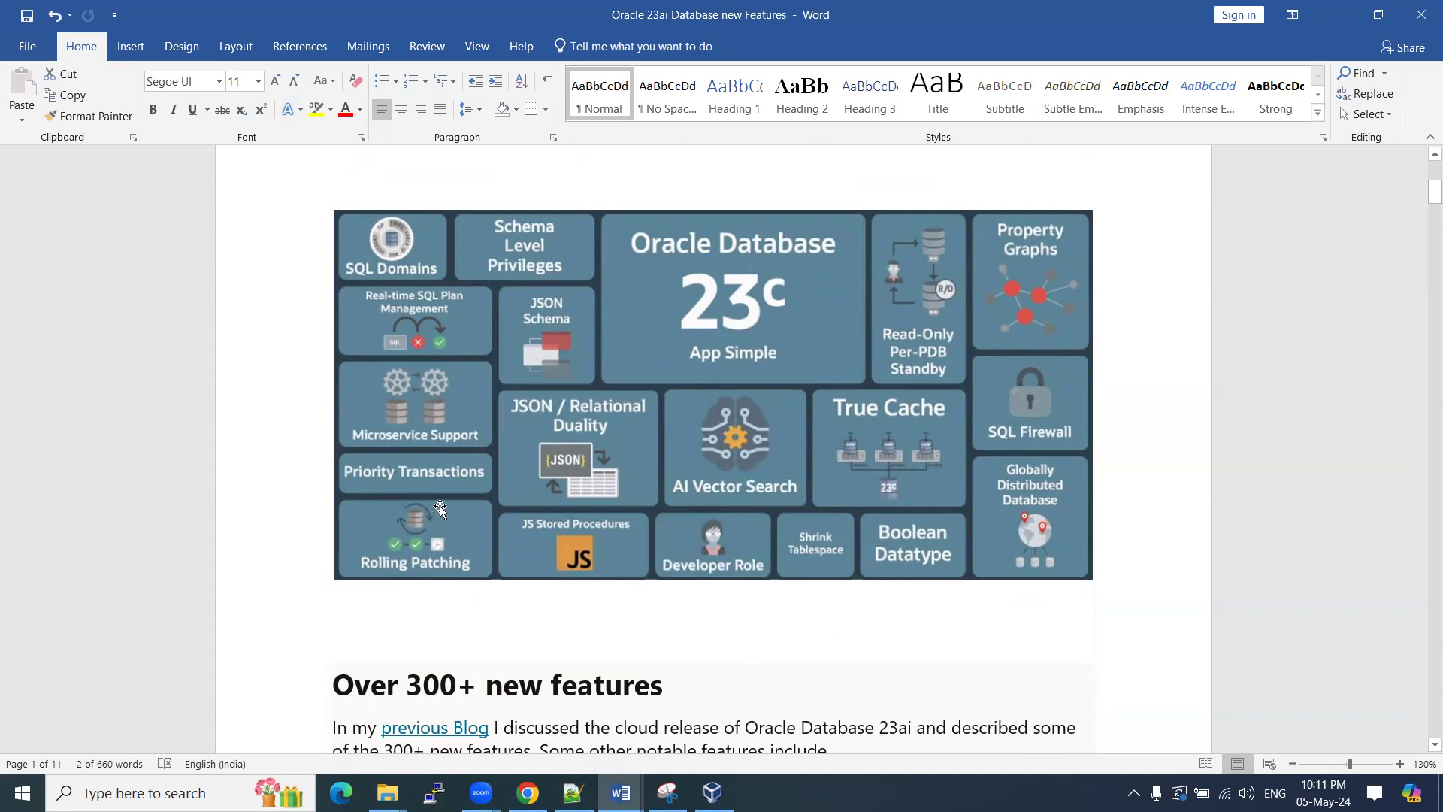
mouse_move(419, 511)
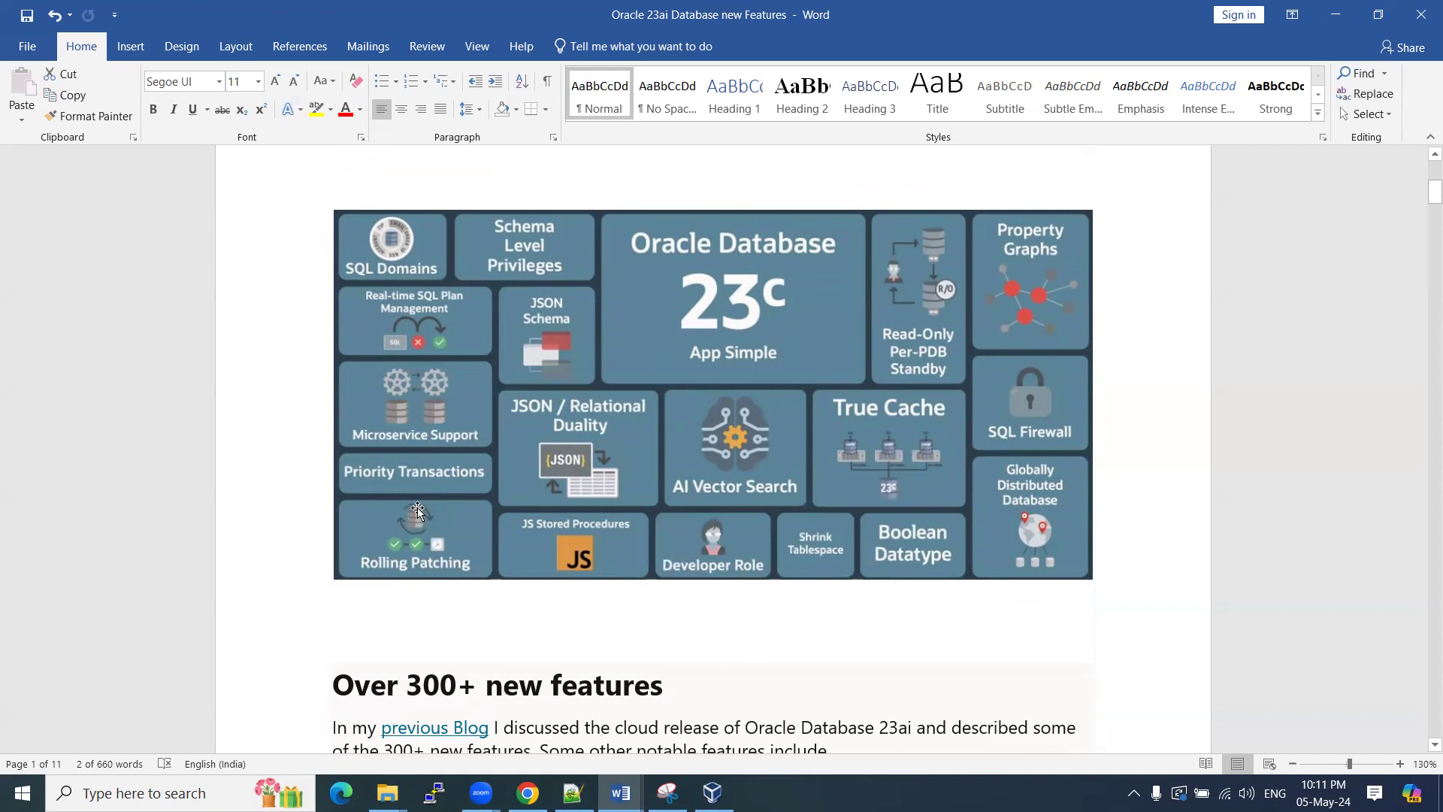
mouse_move(431, 450)
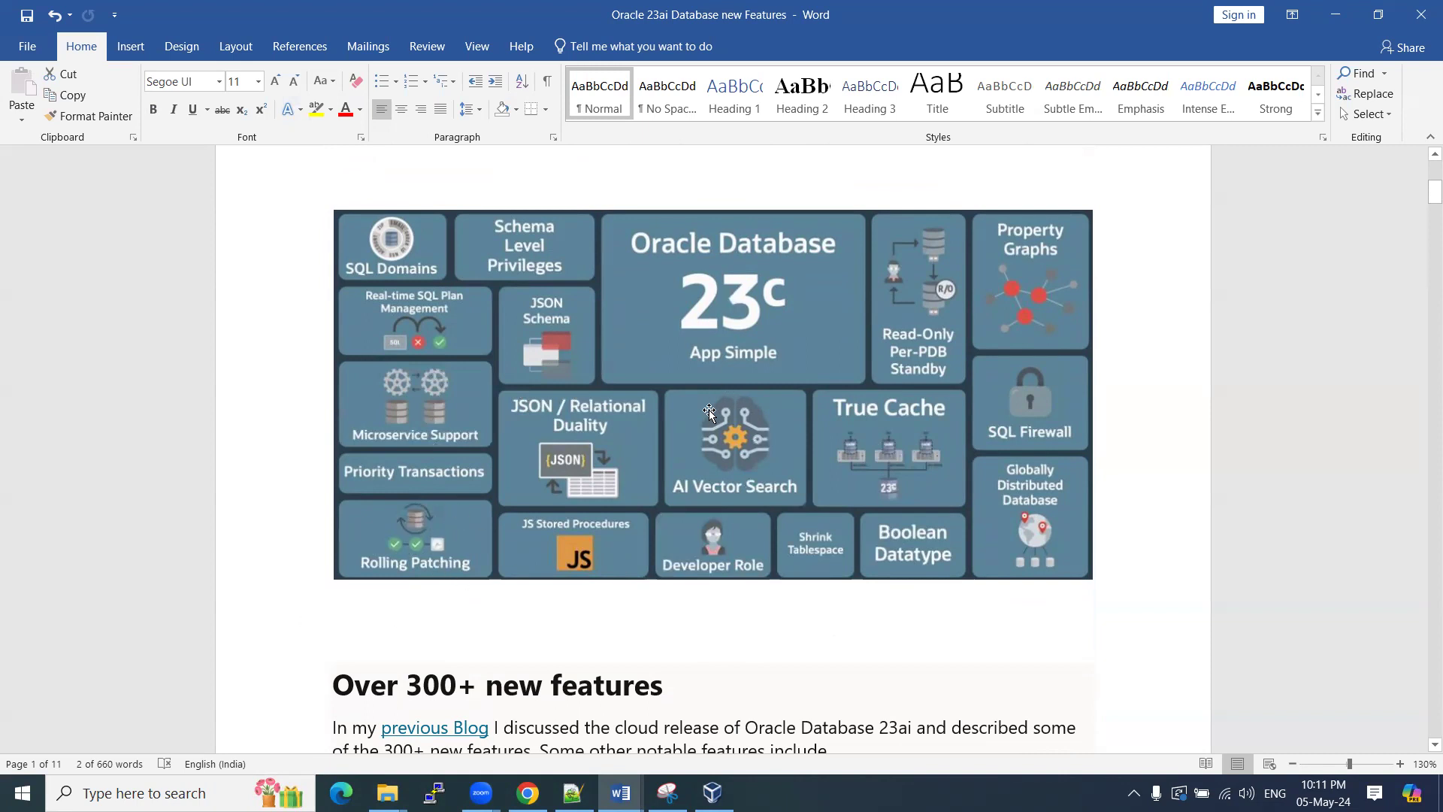
mouse_move(1063, 391)
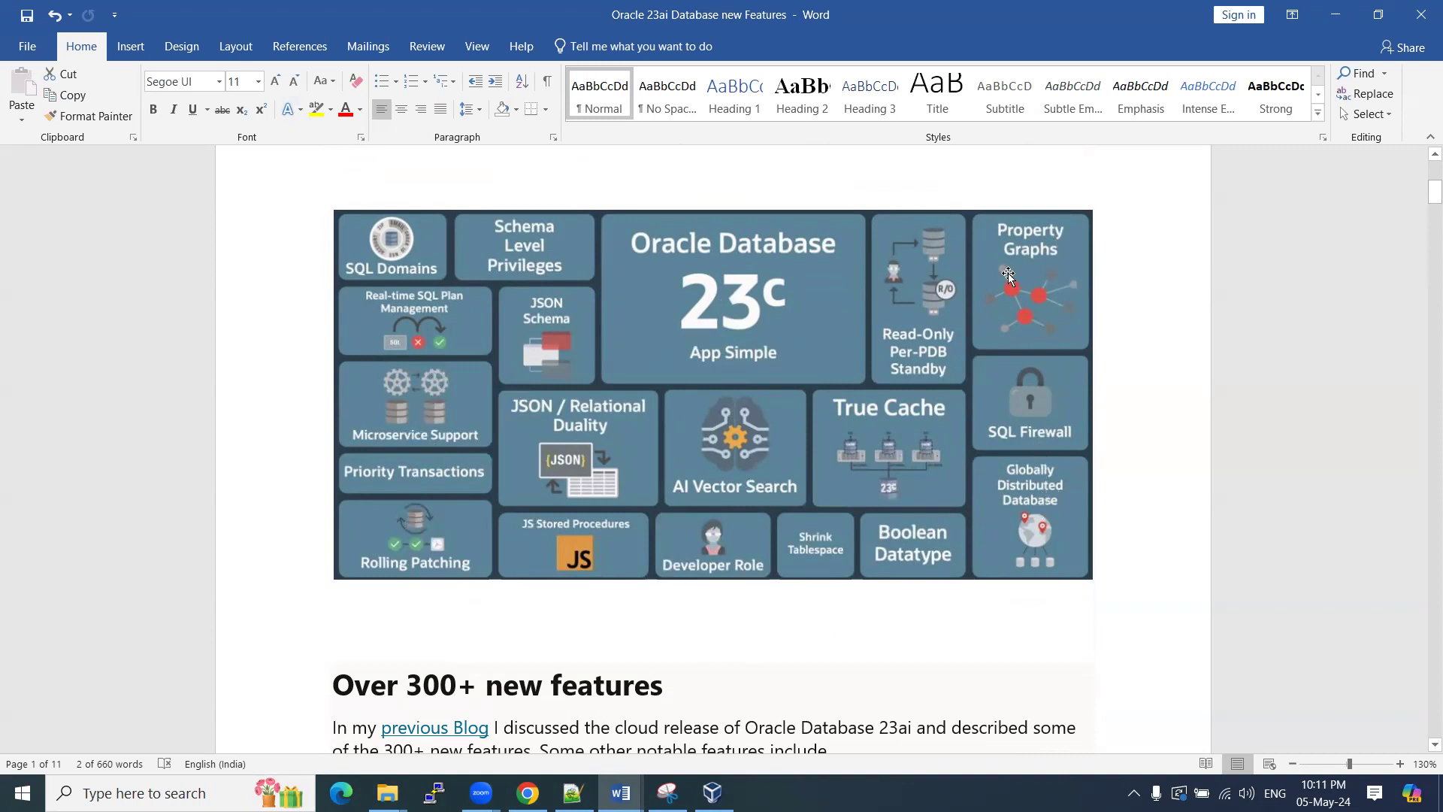
scroll("down", 3)
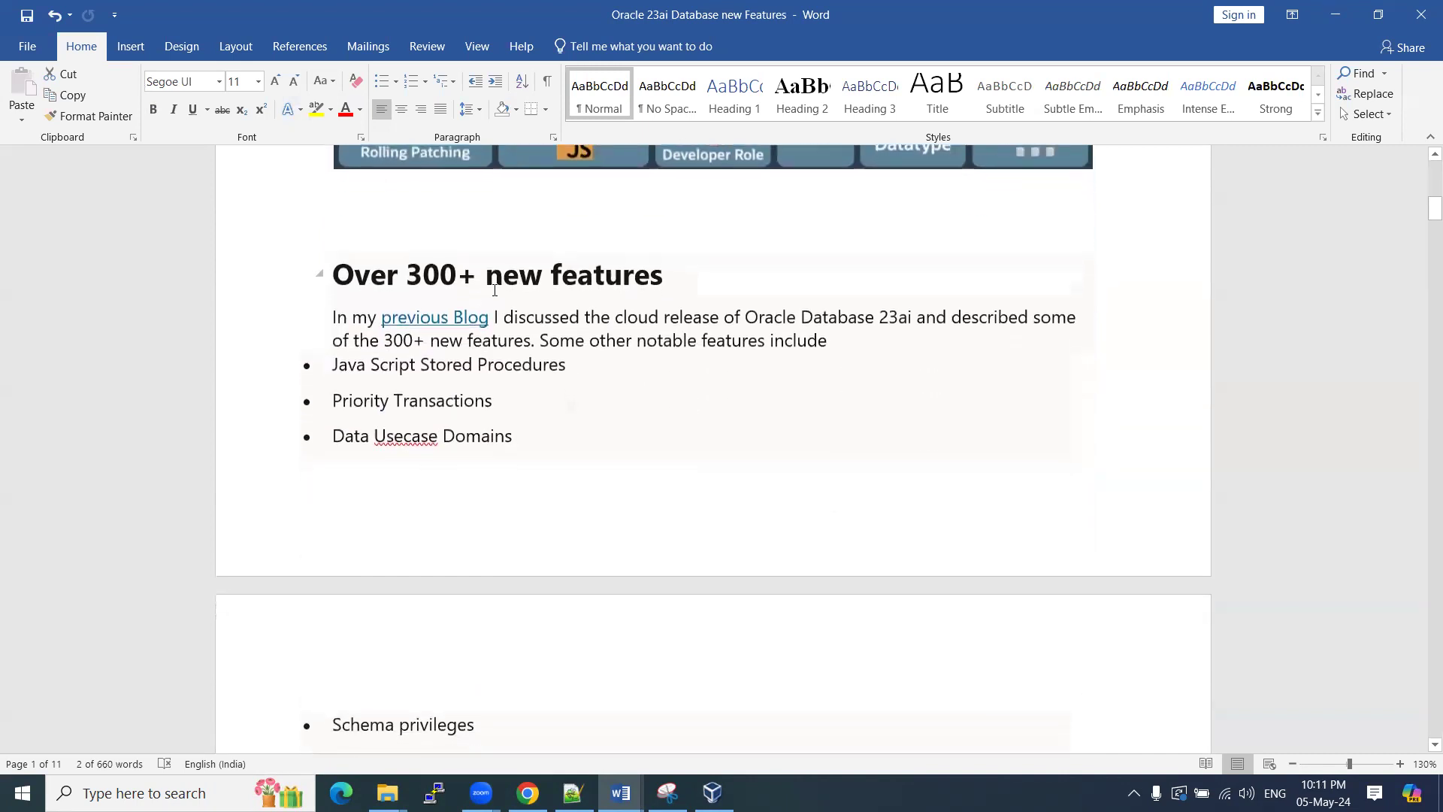
left_click_drag(410, 274, 676, 274)
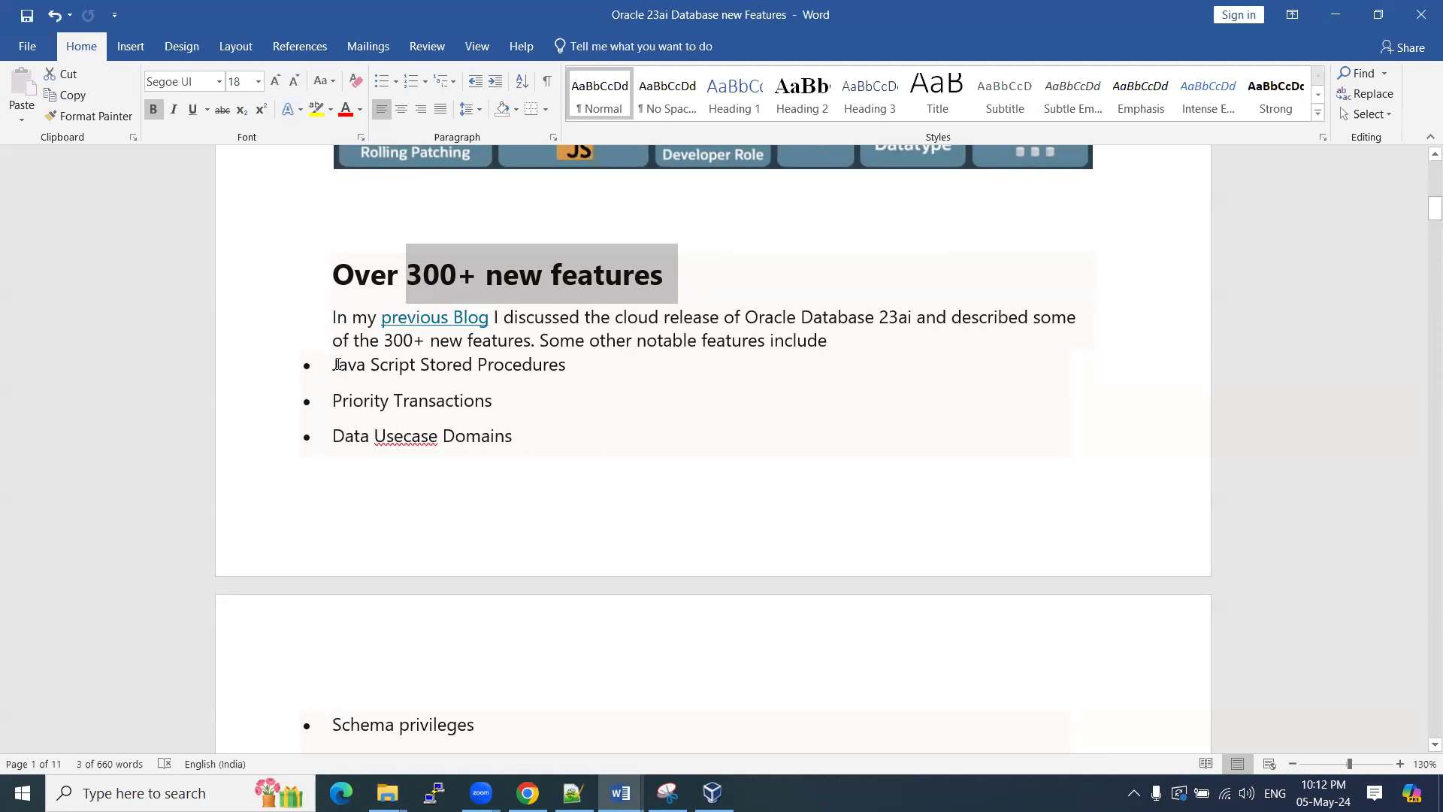
left_click_drag(331, 364, 511, 435)
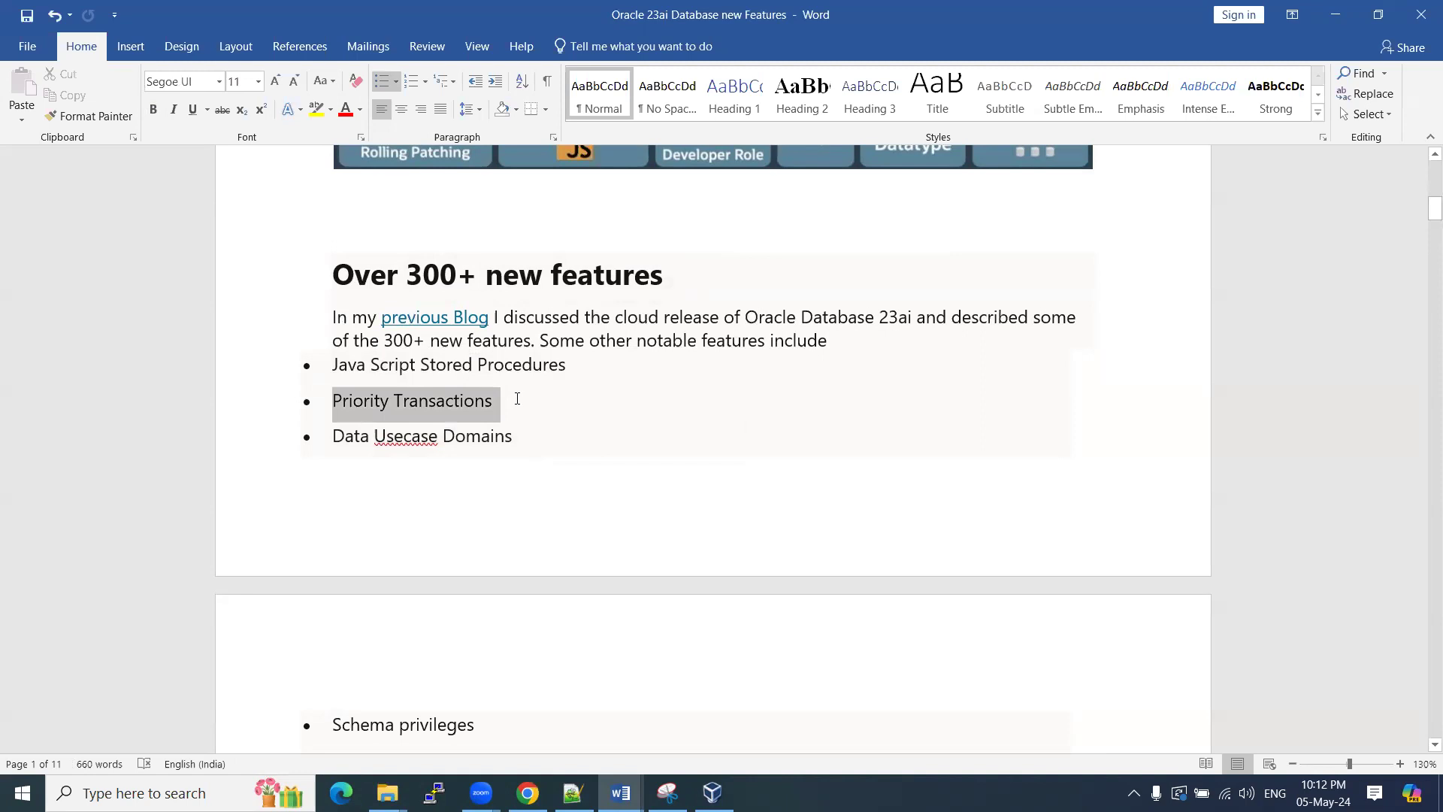
scroll("down", 3)
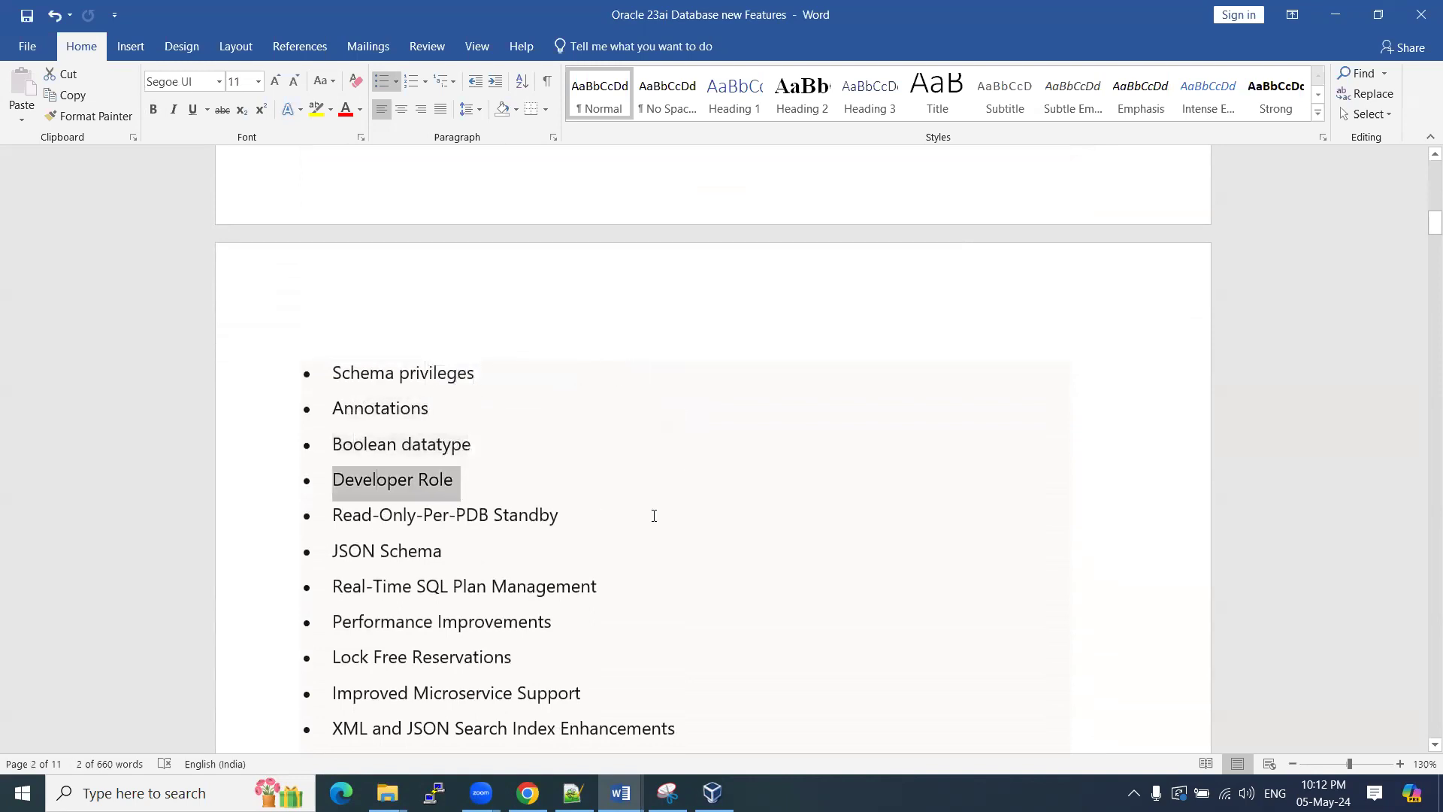
scroll("down", 3)
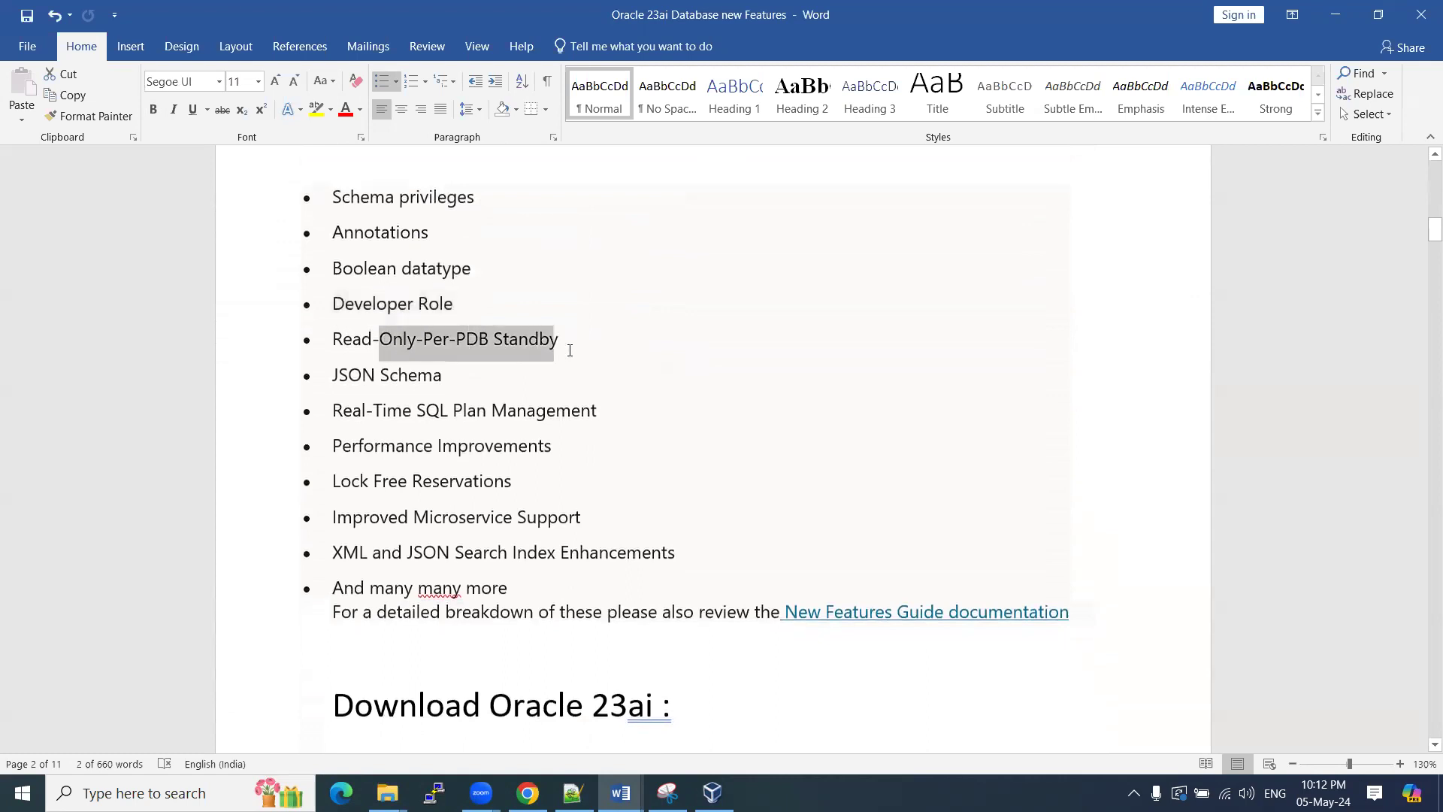
left_click(494, 339)
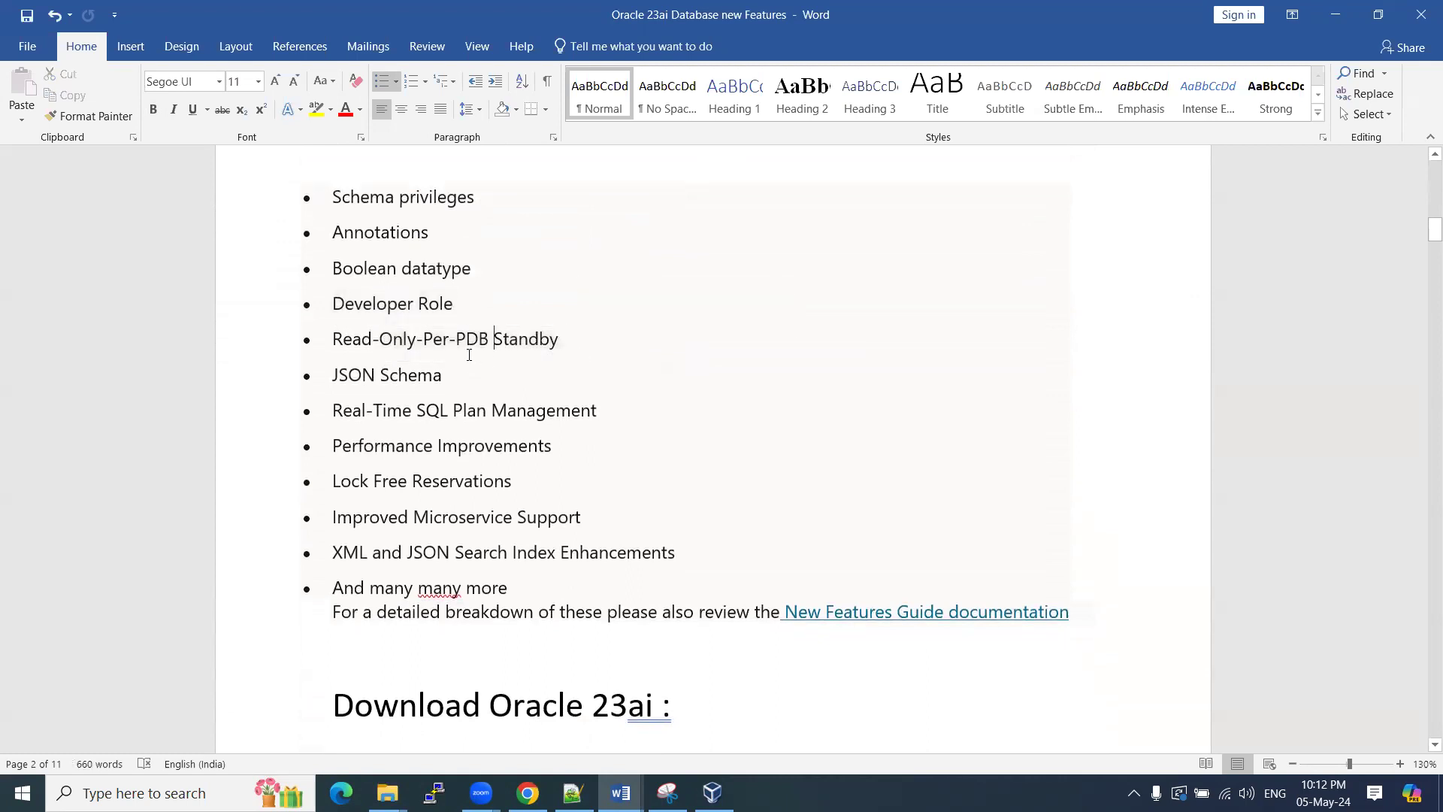
mouse_move(749, 278)
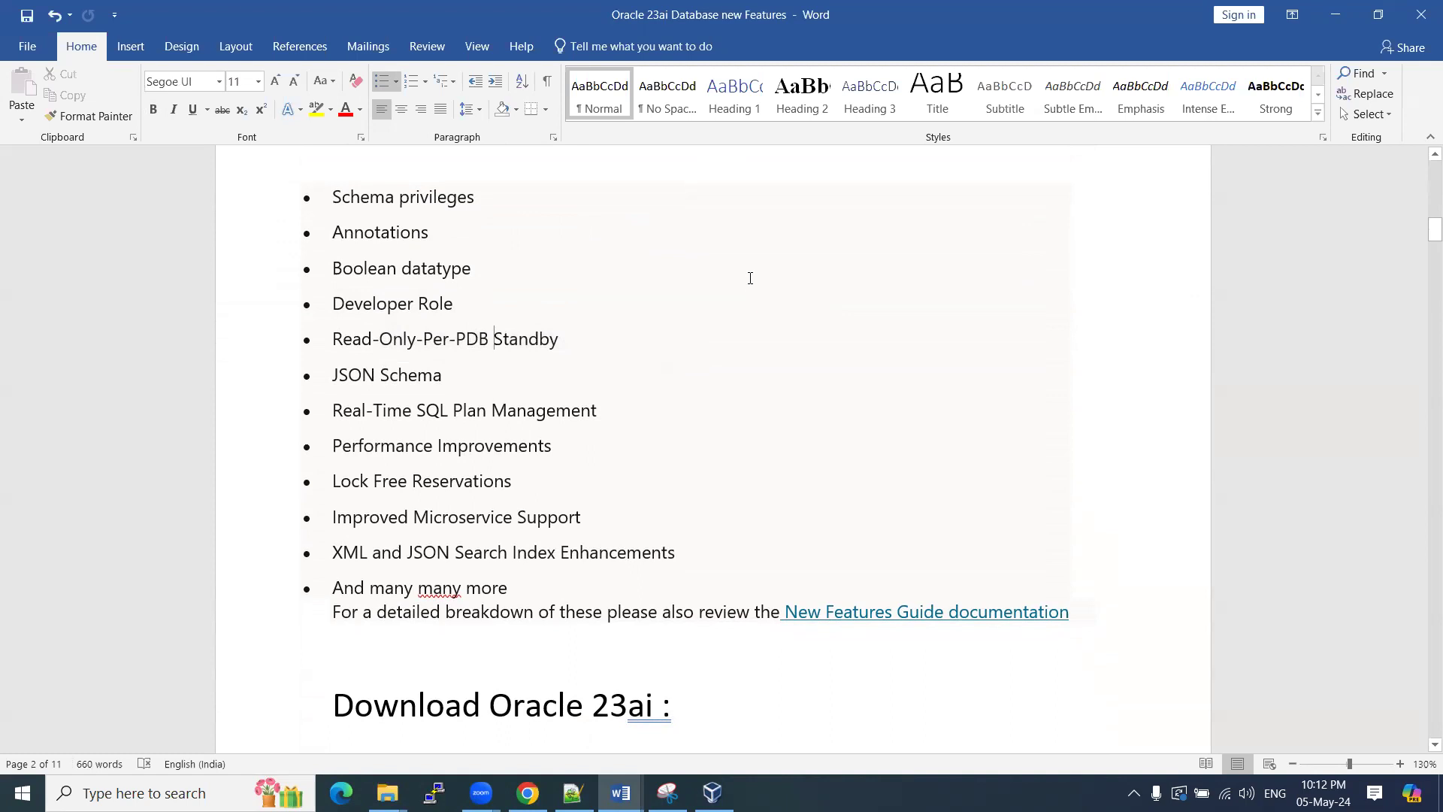
mouse_move(626, 317)
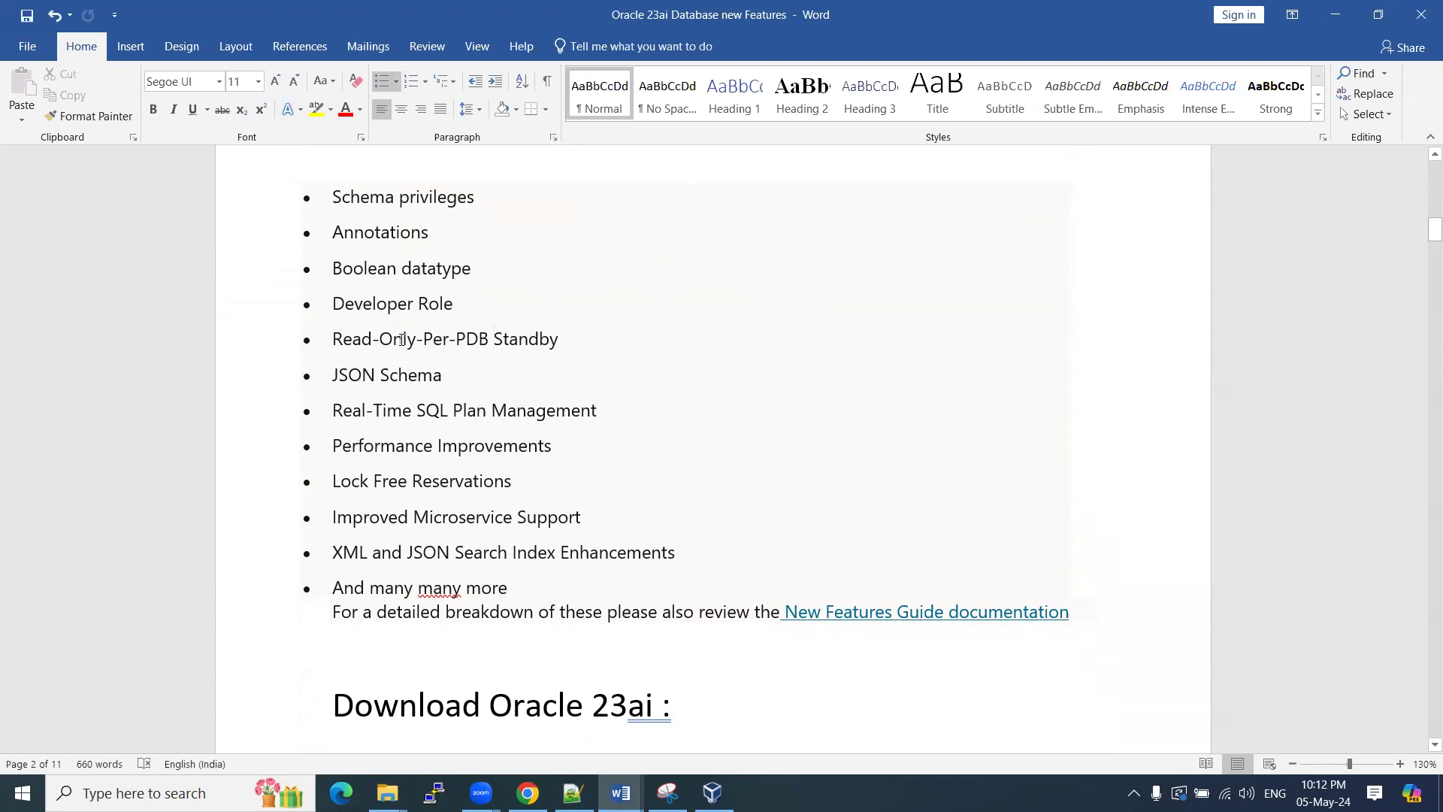
triple_click(444, 339)
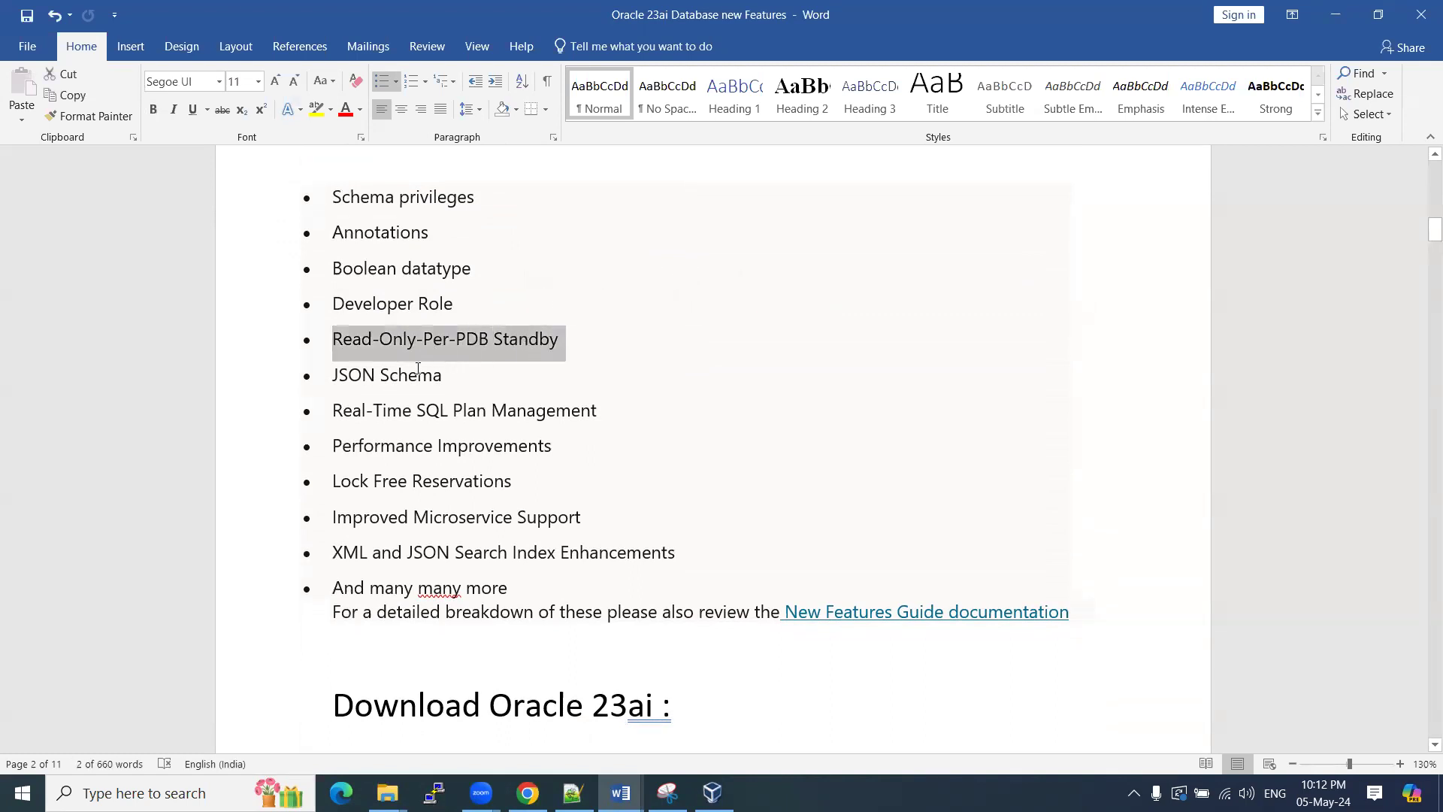
double_click(386, 374)
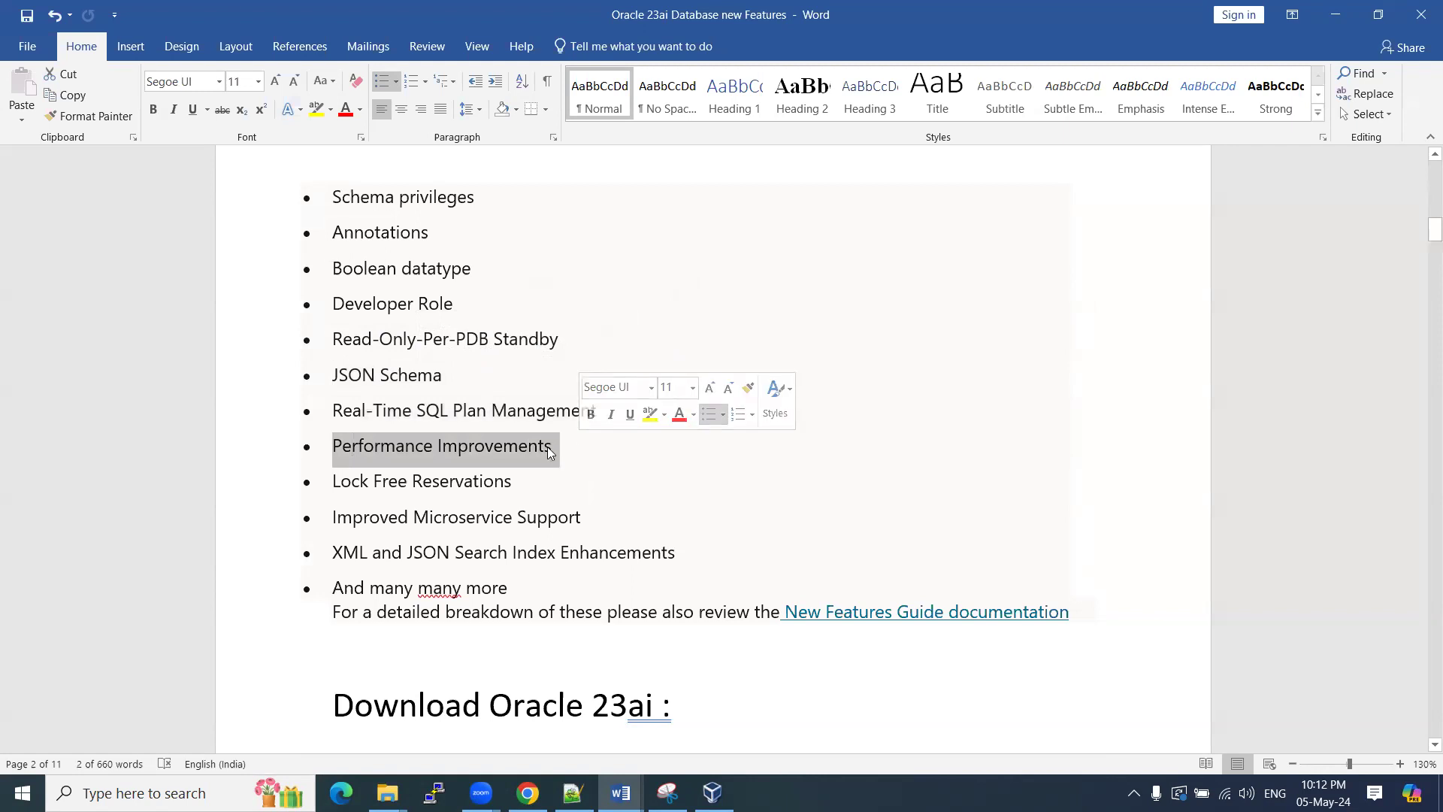
left_click(400, 480)
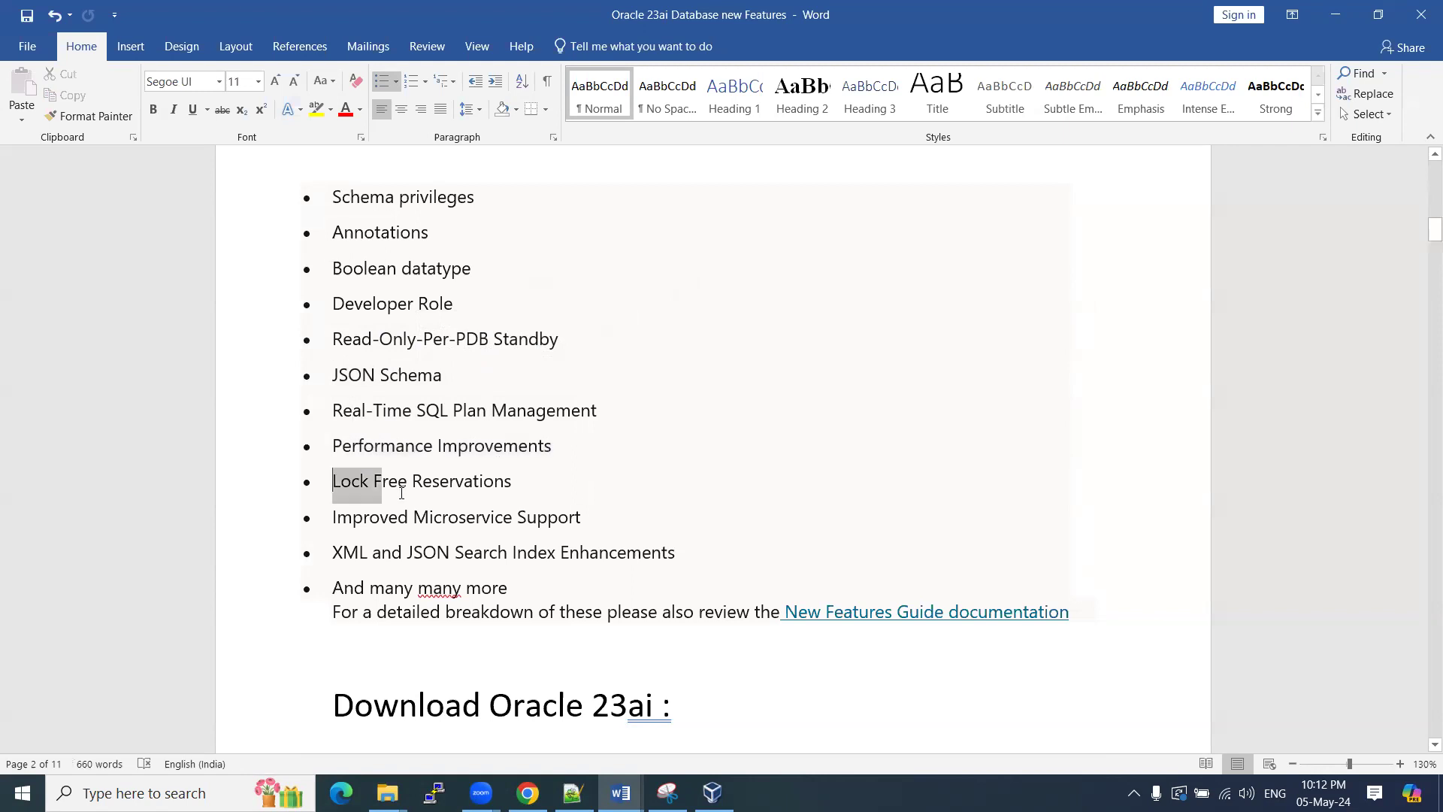
left_click_drag(332, 480, 510, 480)
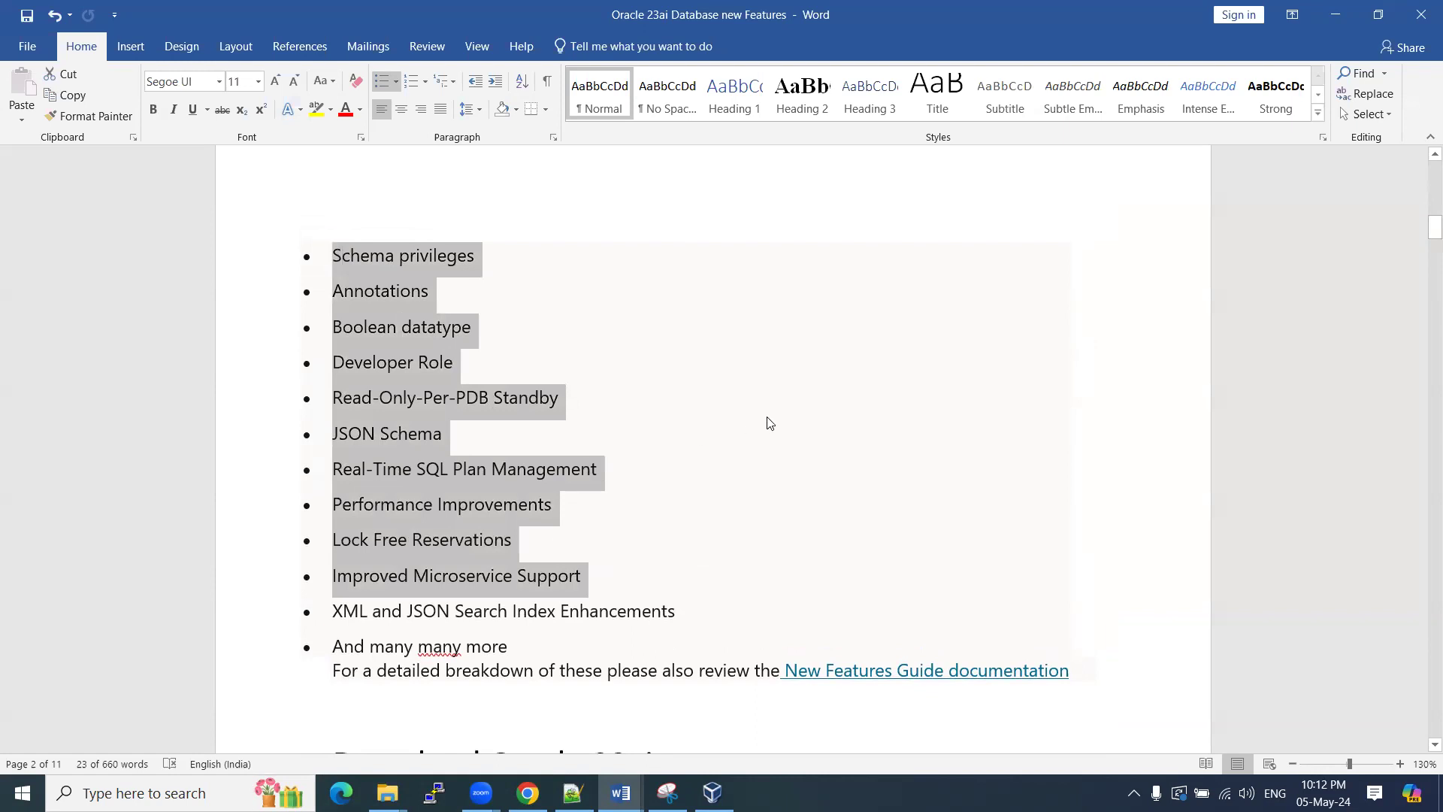
mouse_move(771, 421)
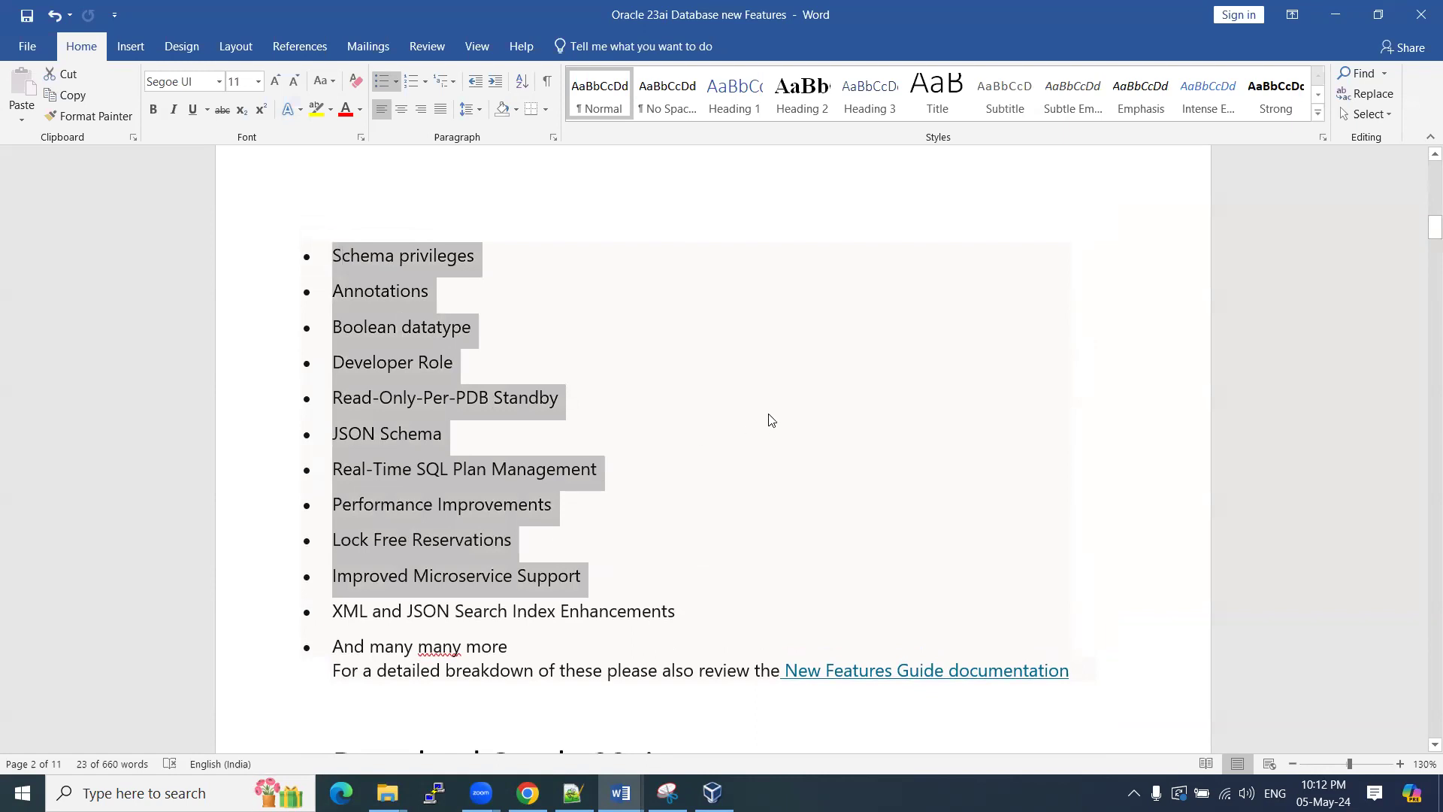
Scroll to the Download Oracle 23ai heading, select it, and continue to the get-started link
scroll("down", 3)
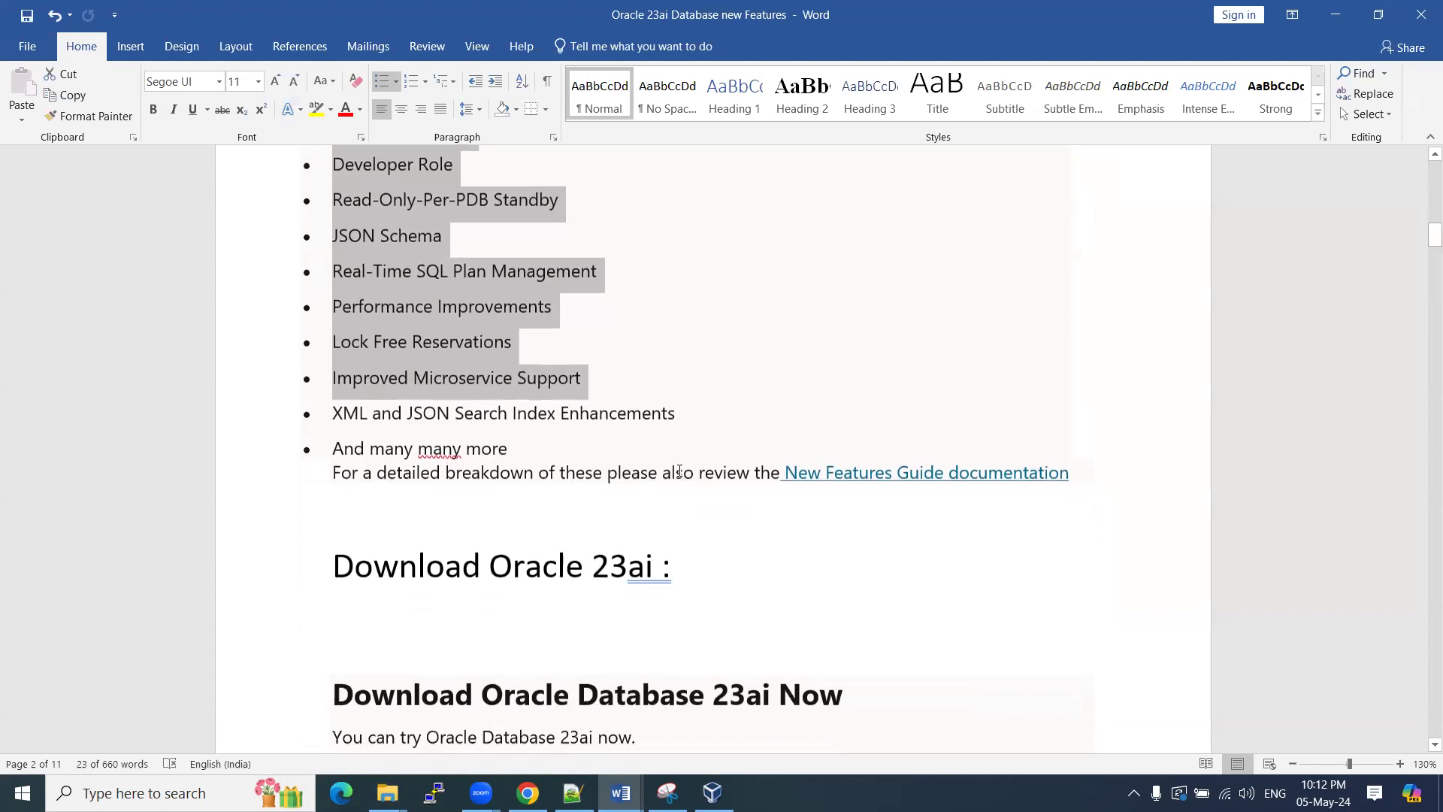
scroll("down", 3)
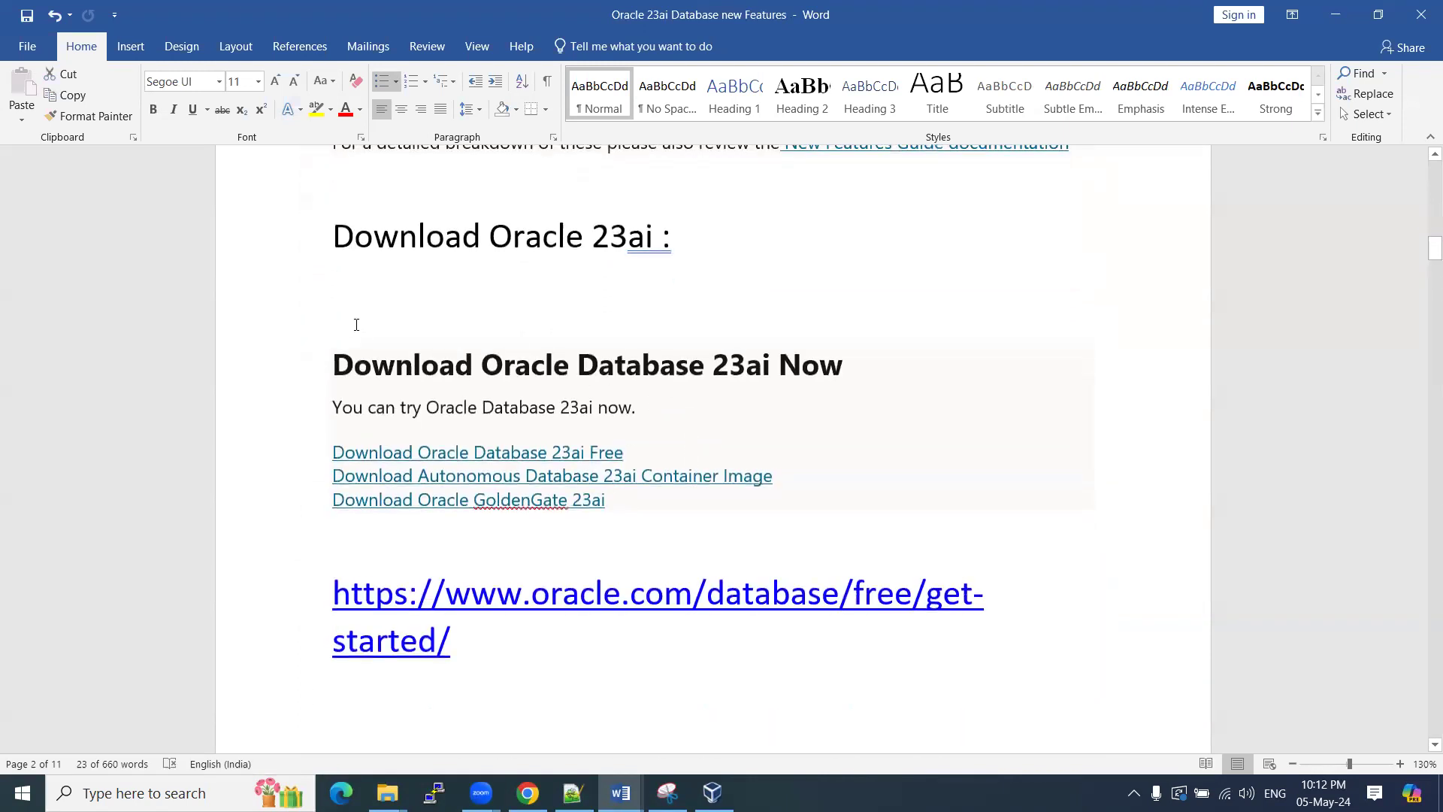
triple_click(500, 235)
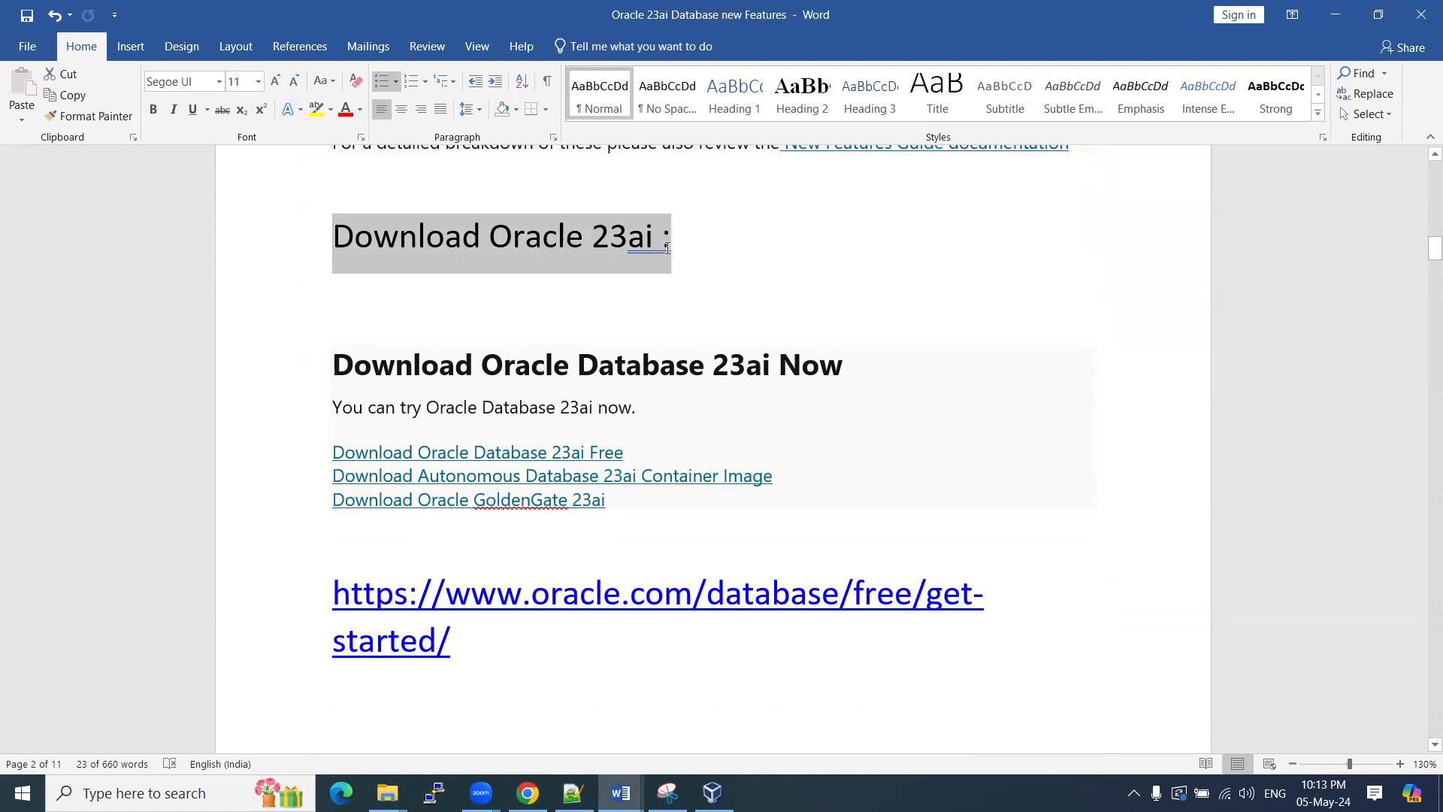
left_click(451, 364)
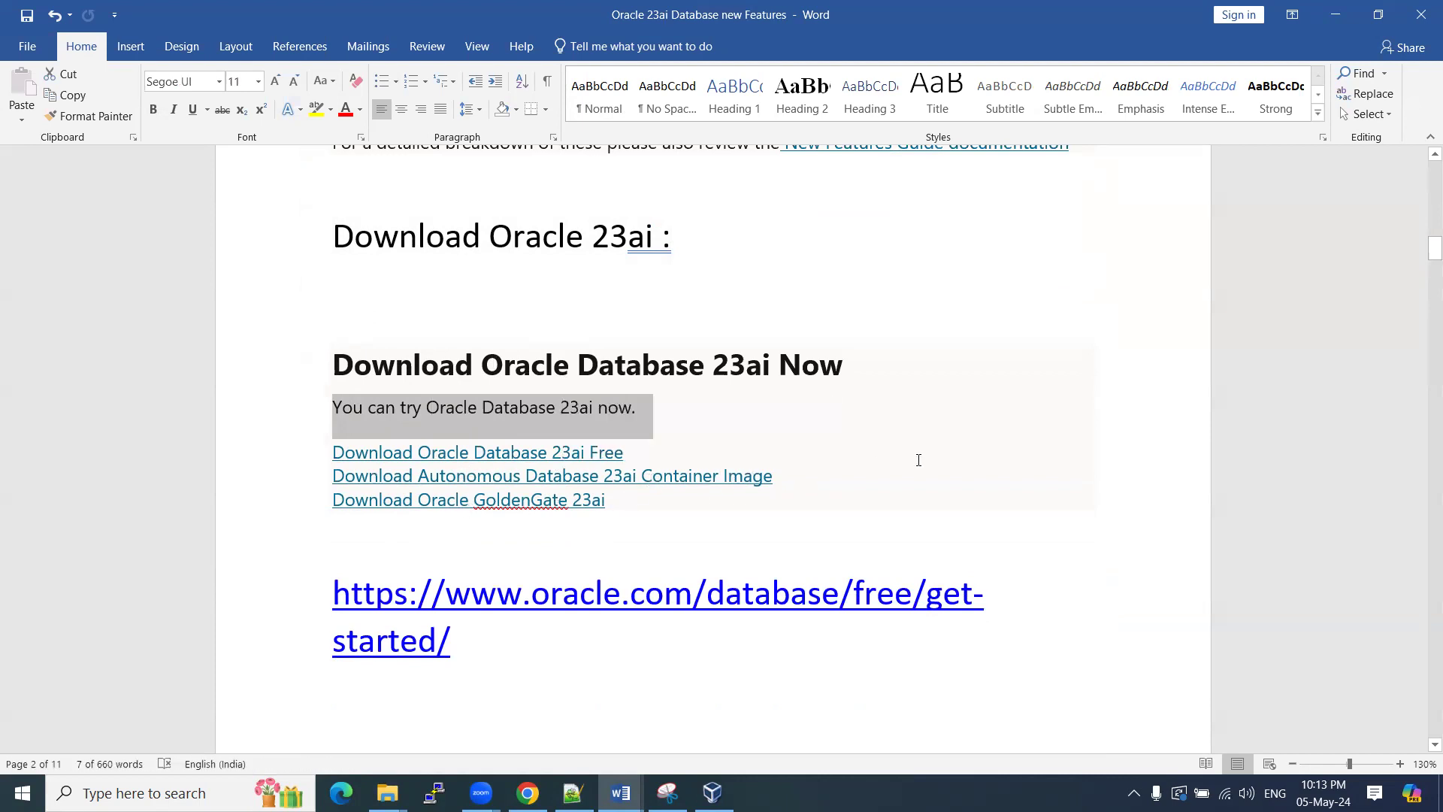
scroll("down", 3)
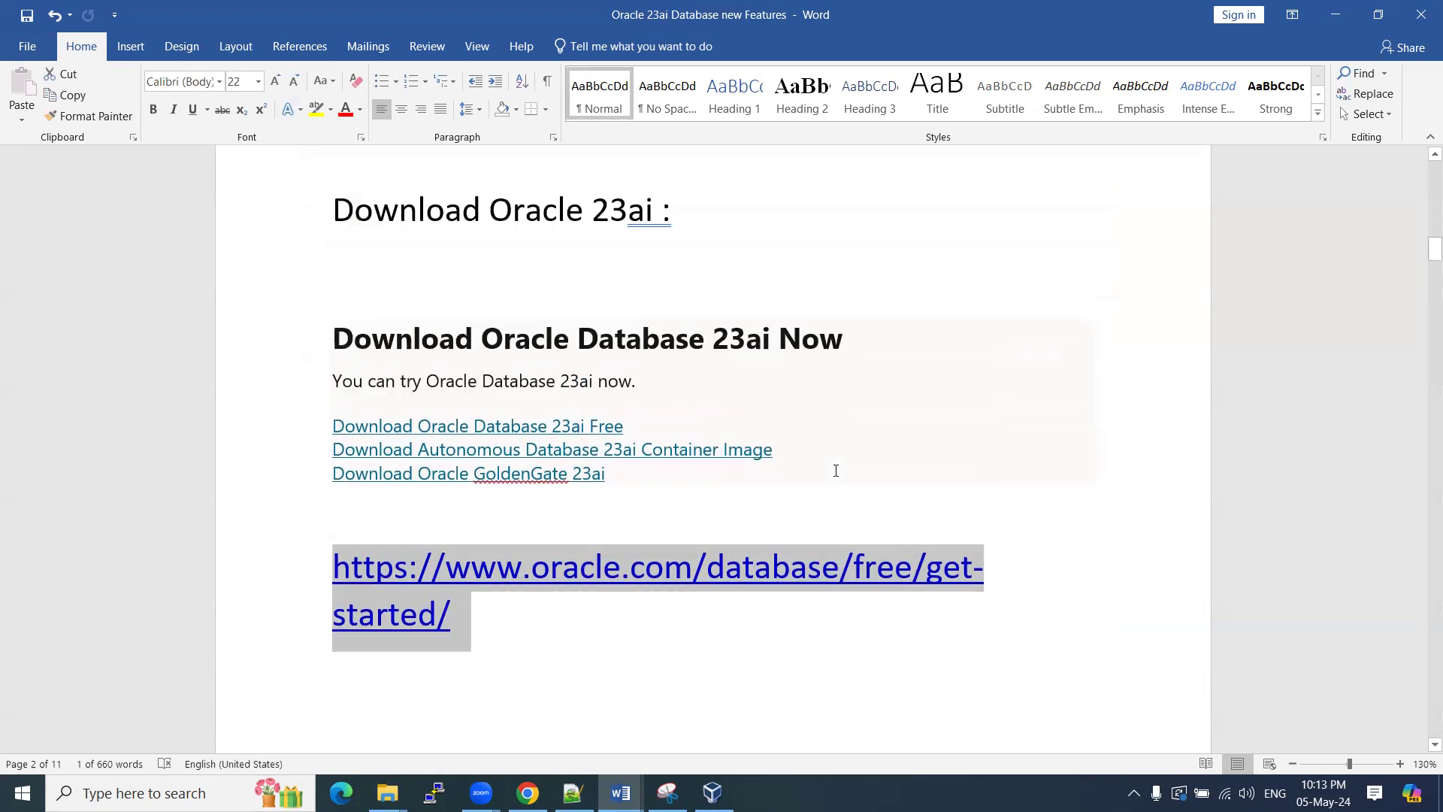
scroll("down", 3)
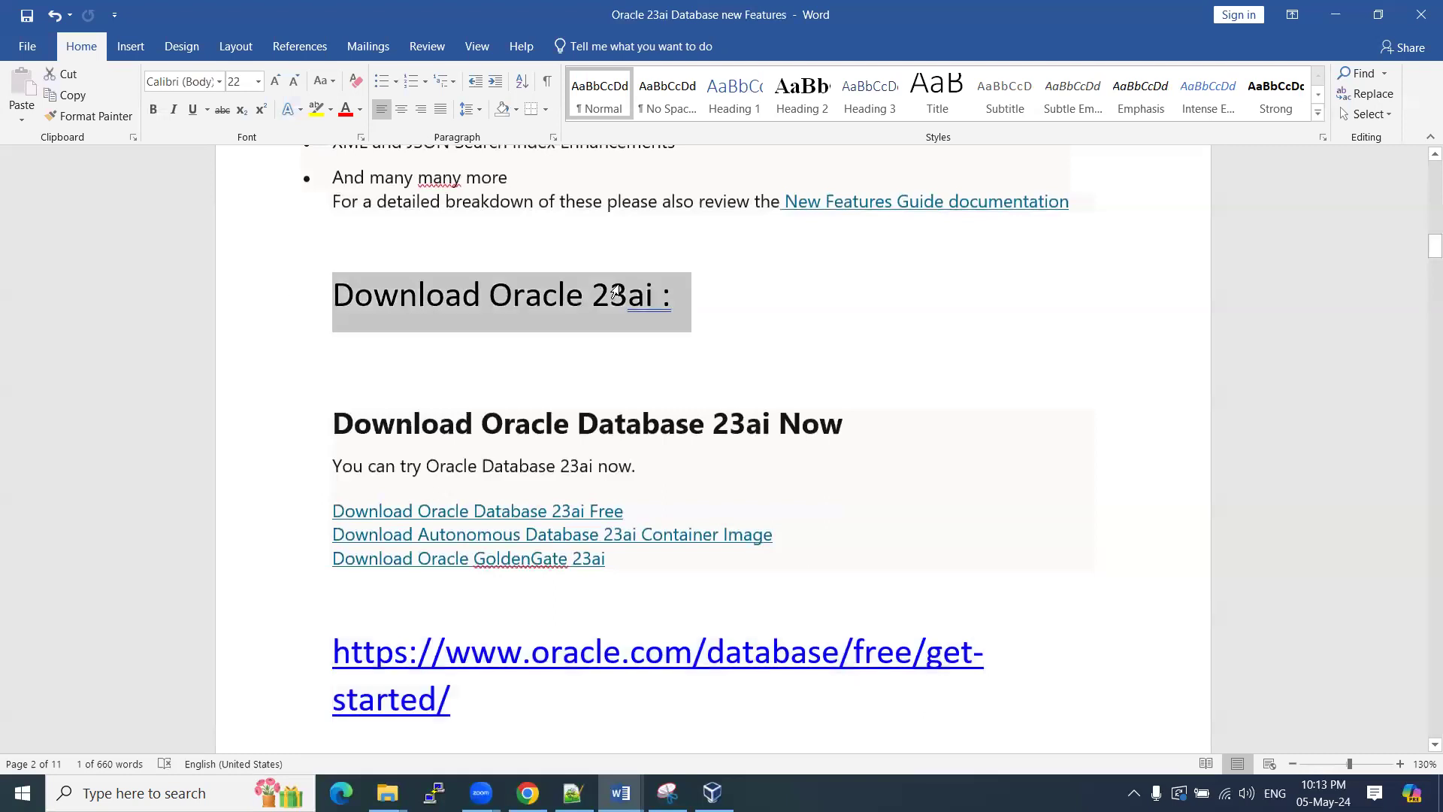
scroll("down", 3)
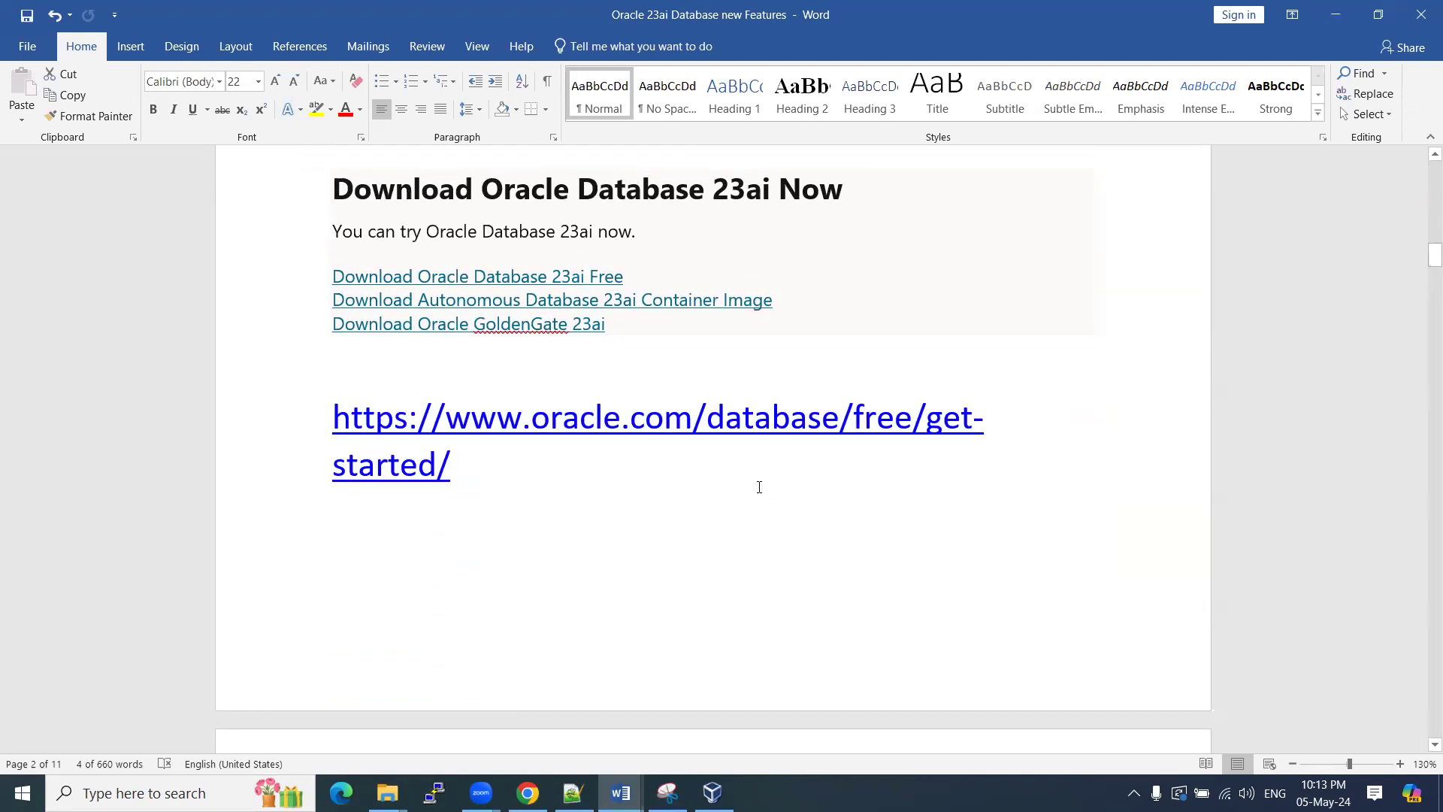
mouse_move(729, 516)
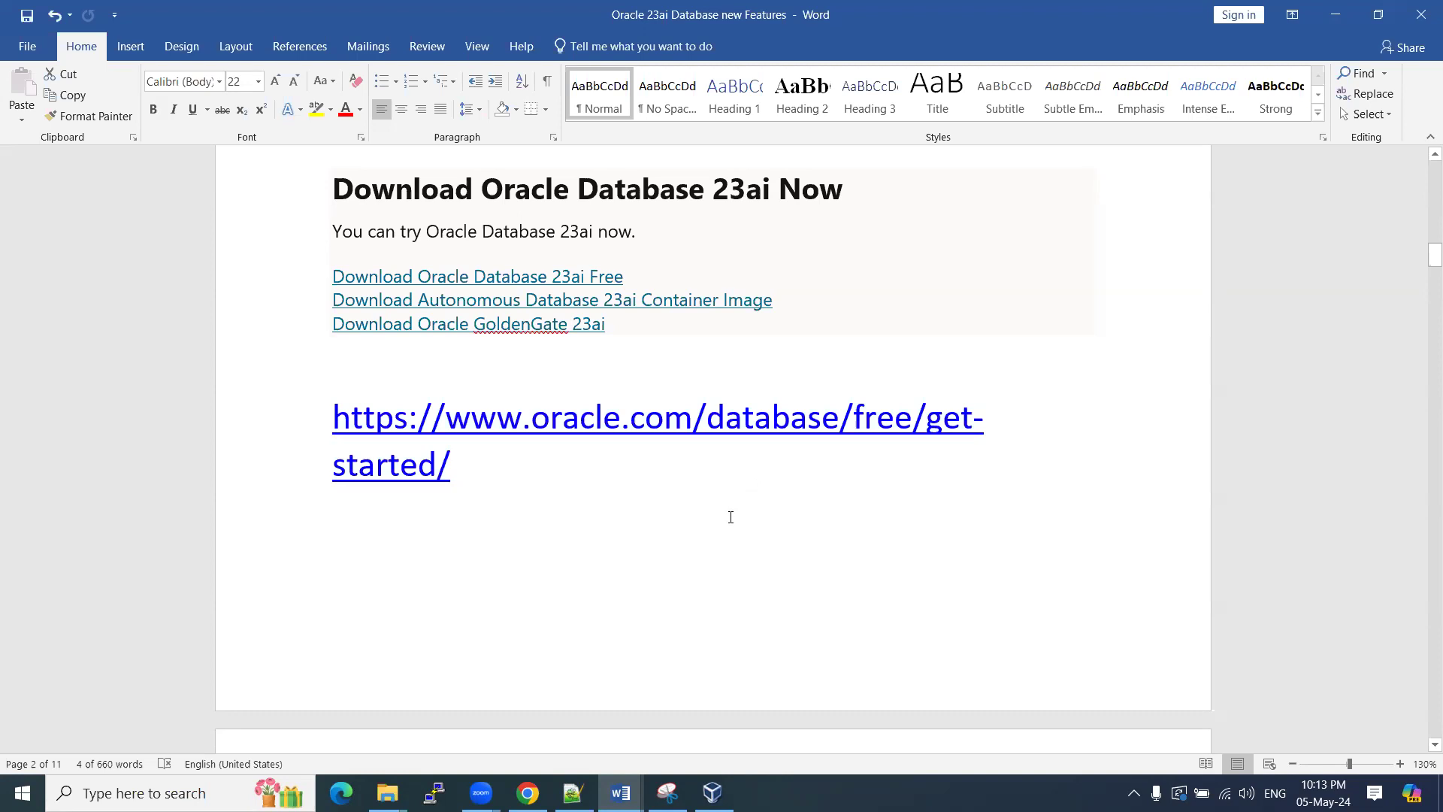
scroll("down", 3)
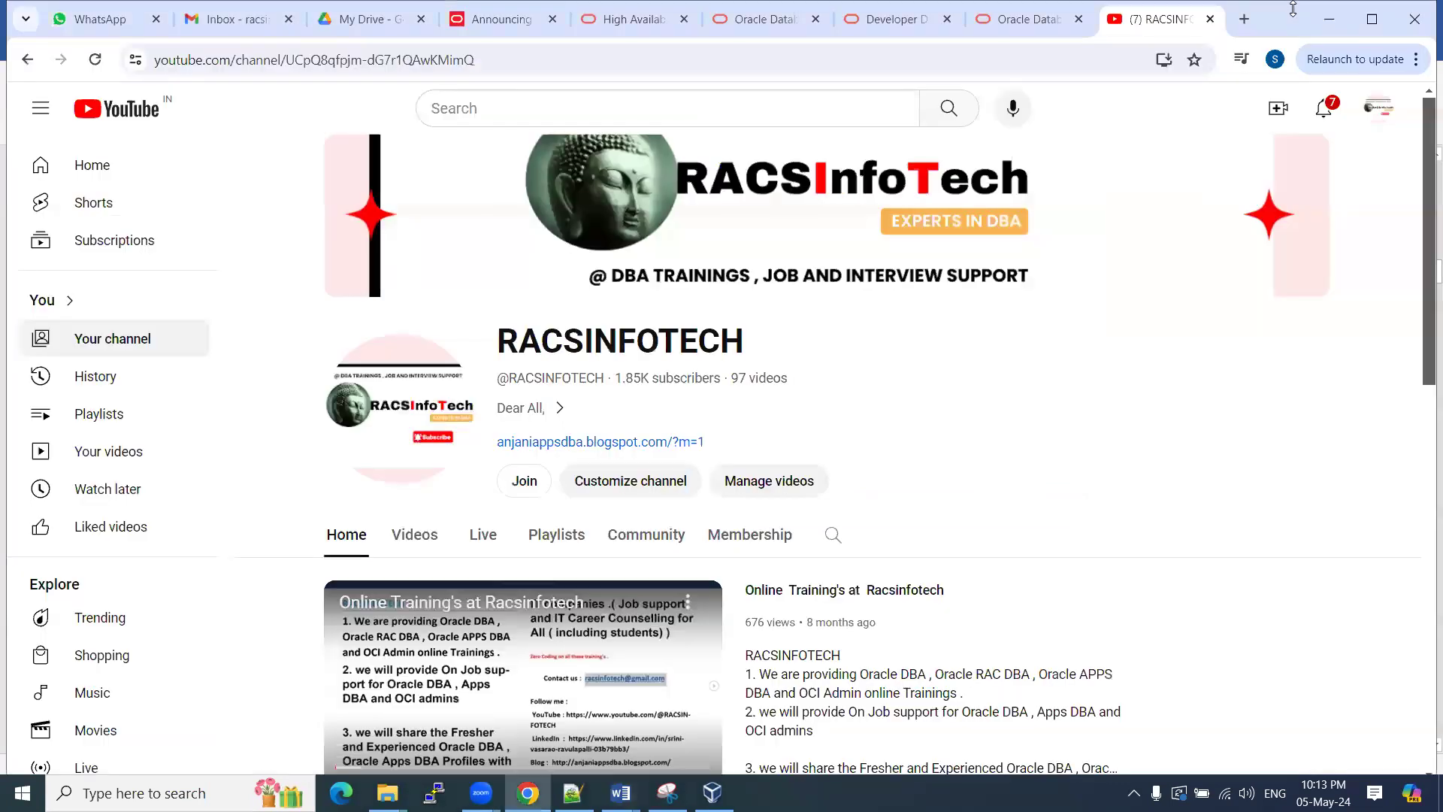
Open the 23ai Free VirtualBox Appliance page and highlight the REST Data Services, SQLcl and APEX items
left_click(1022, 18)
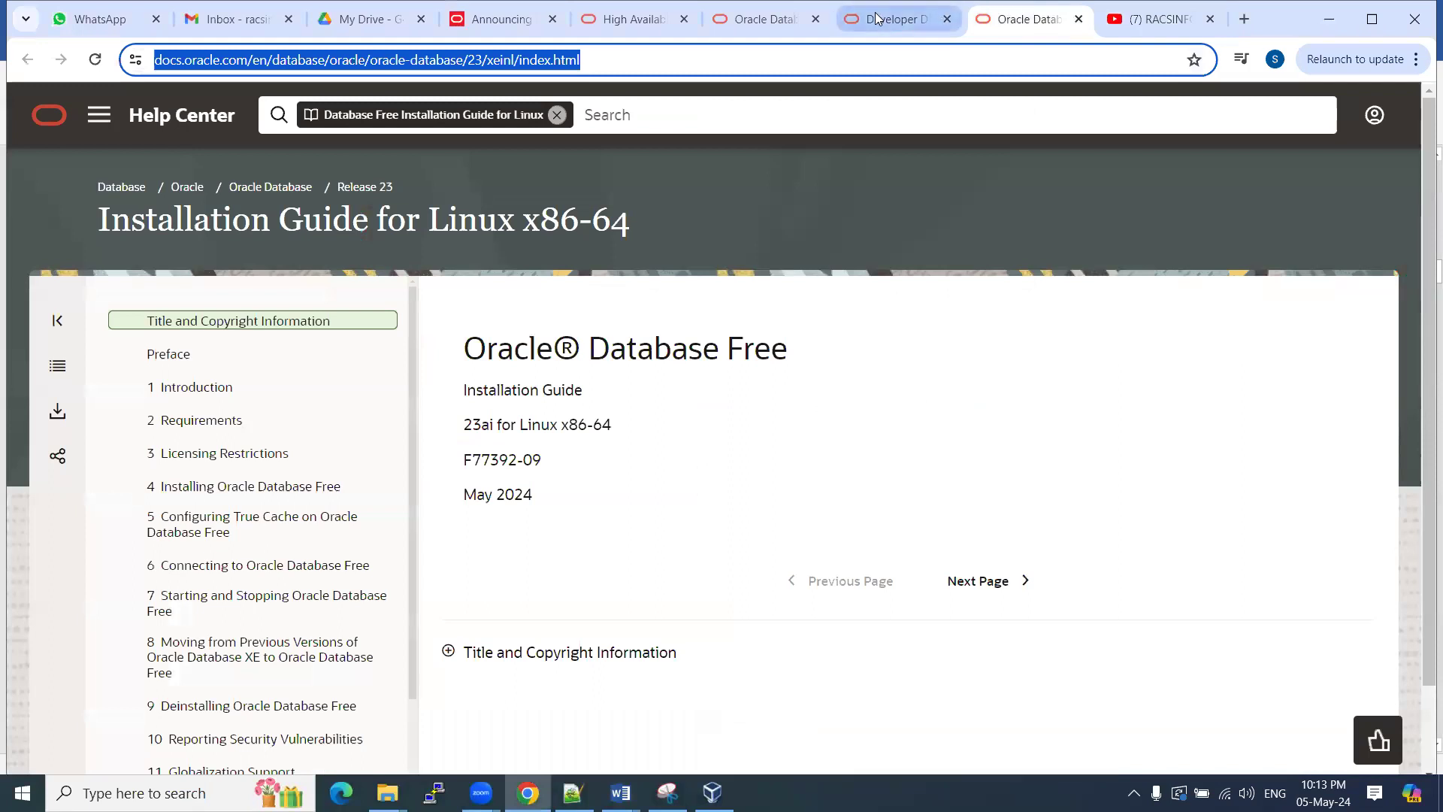
left_click(890, 18)
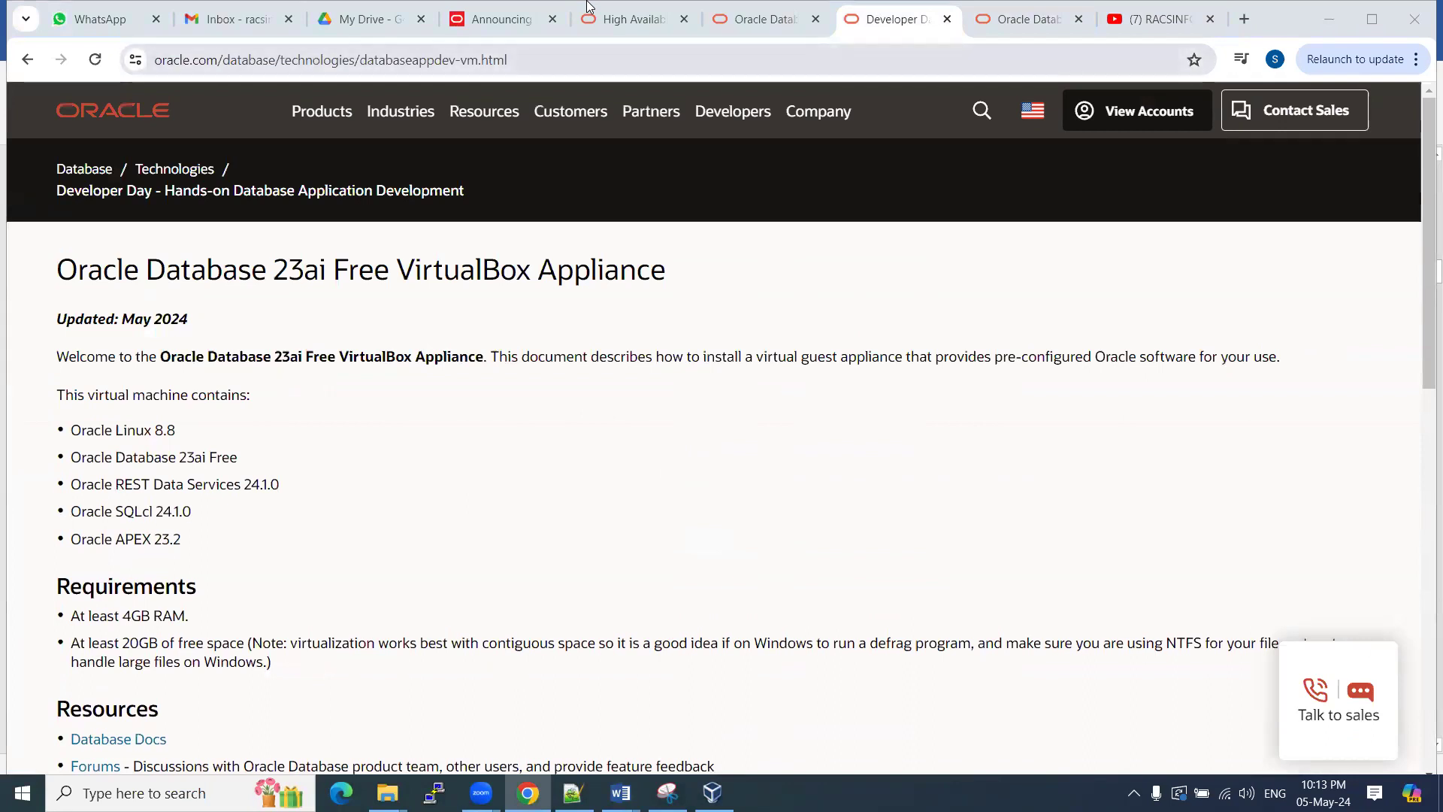
mouse_move(363, 422)
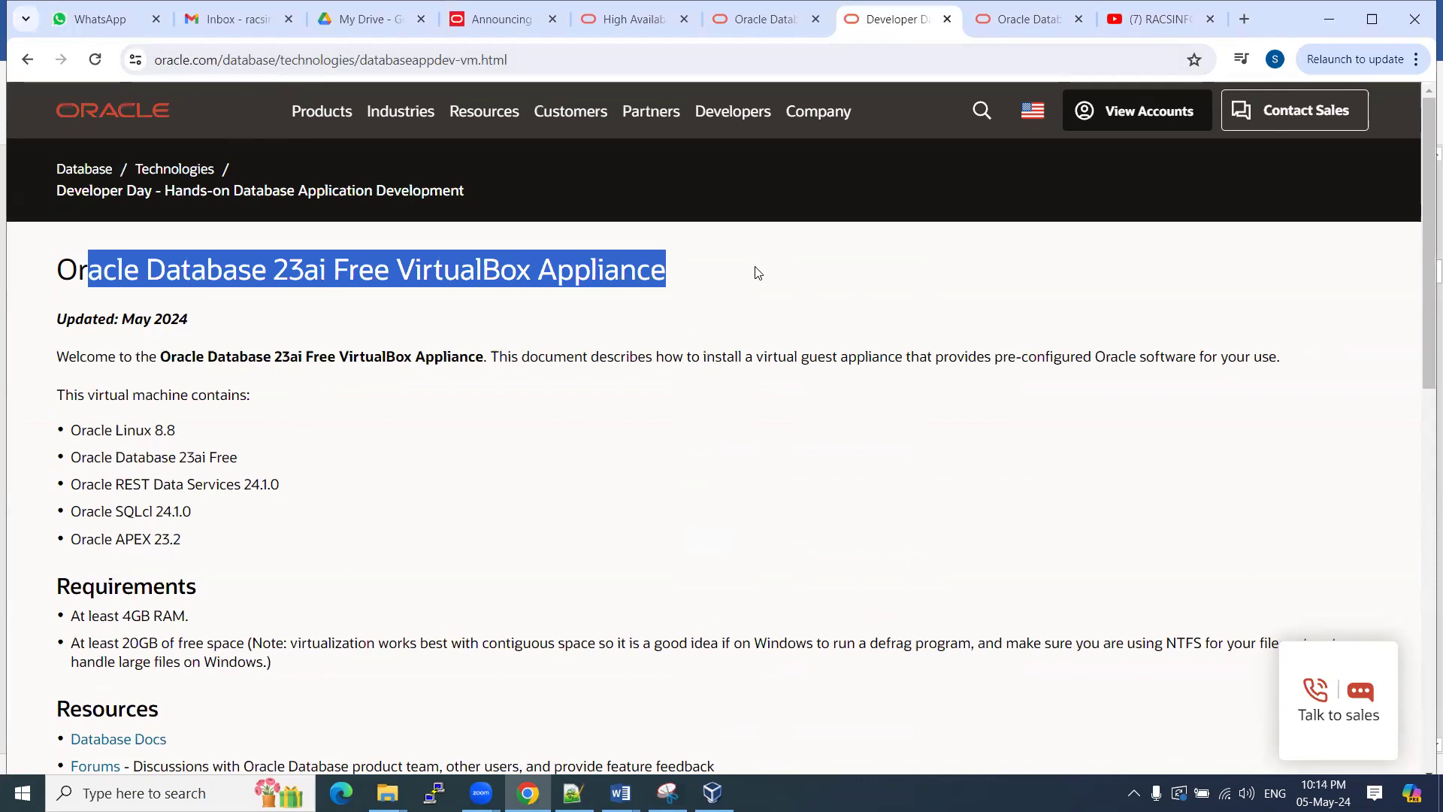
scroll("down", 3)
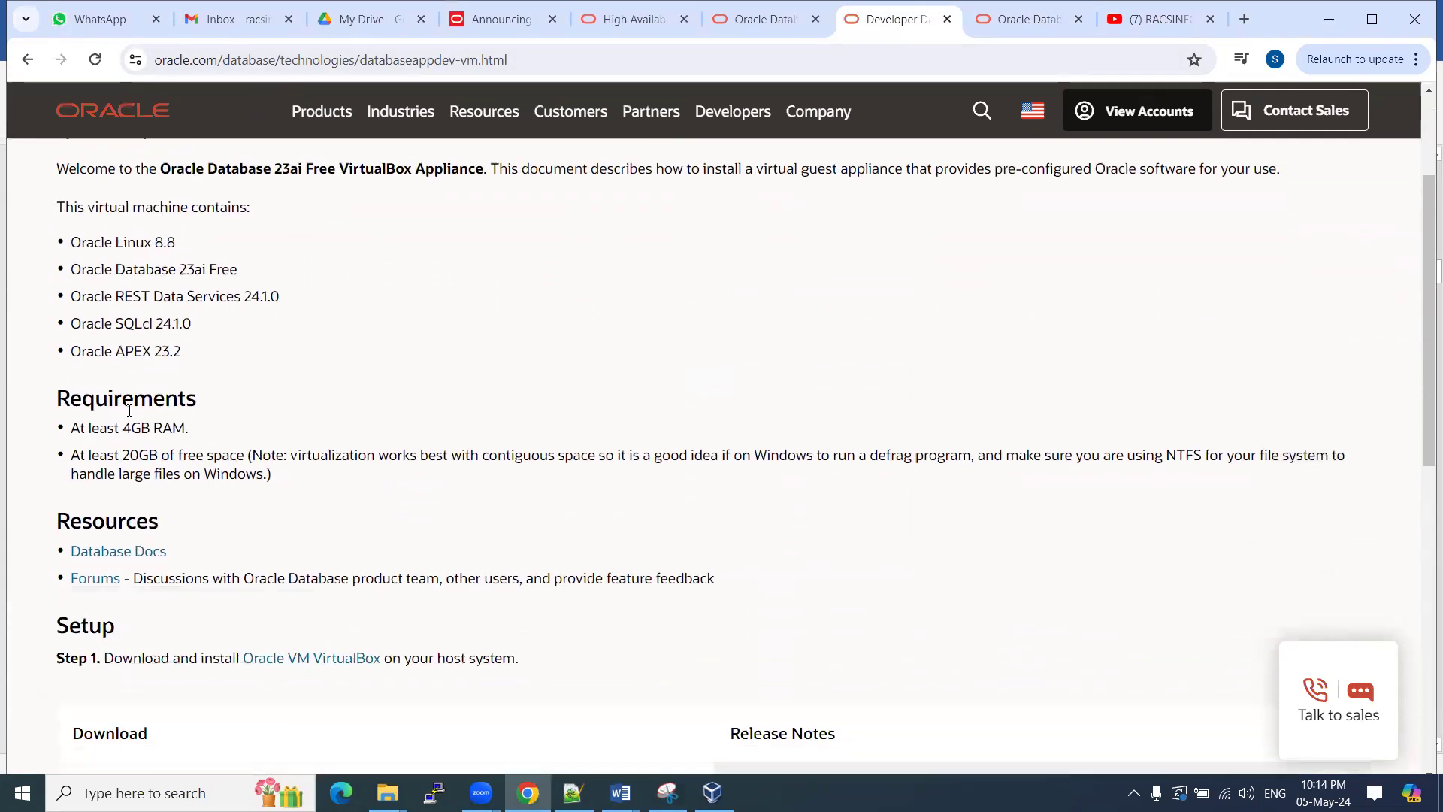
mouse_move(192, 242)
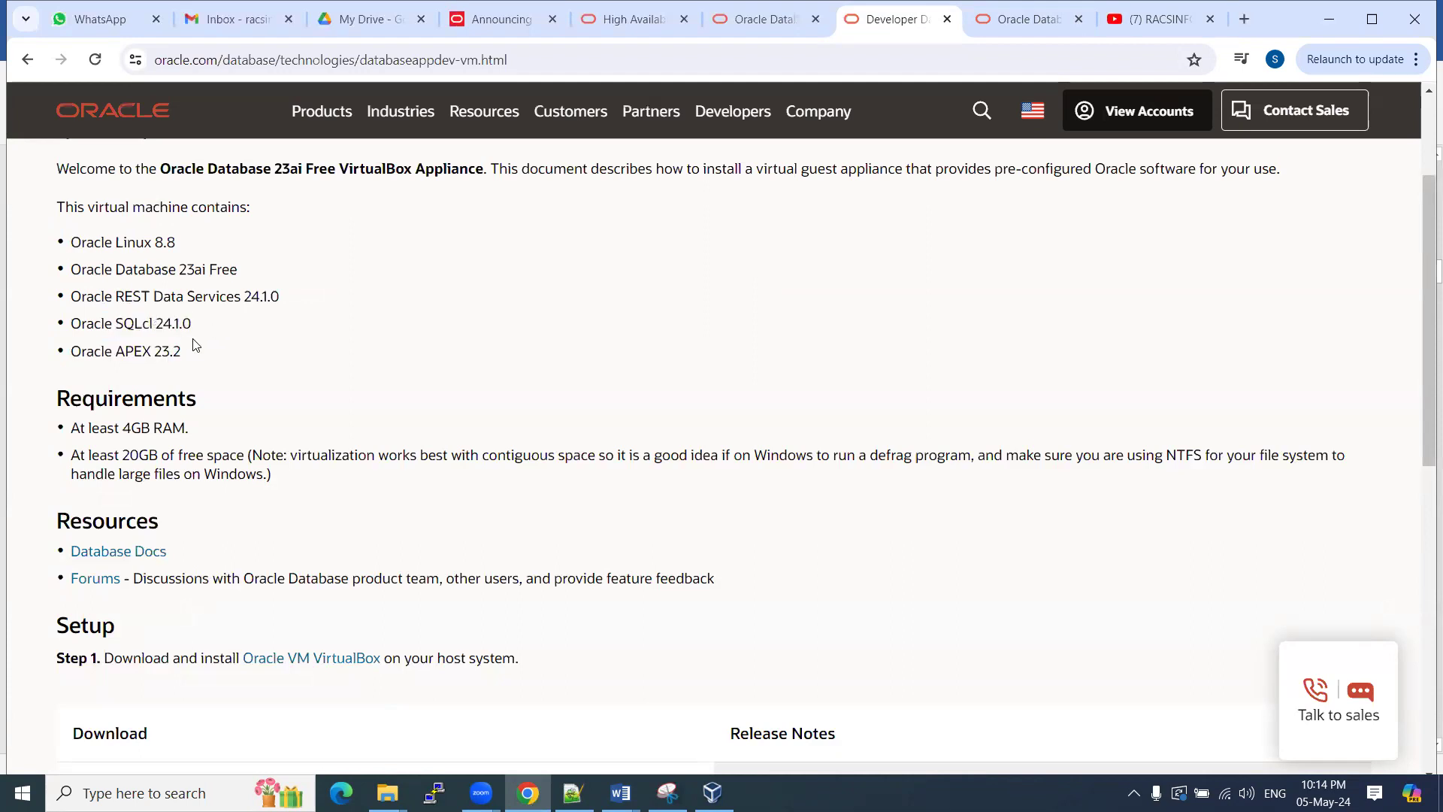
left_click_drag(71, 295, 180, 351)
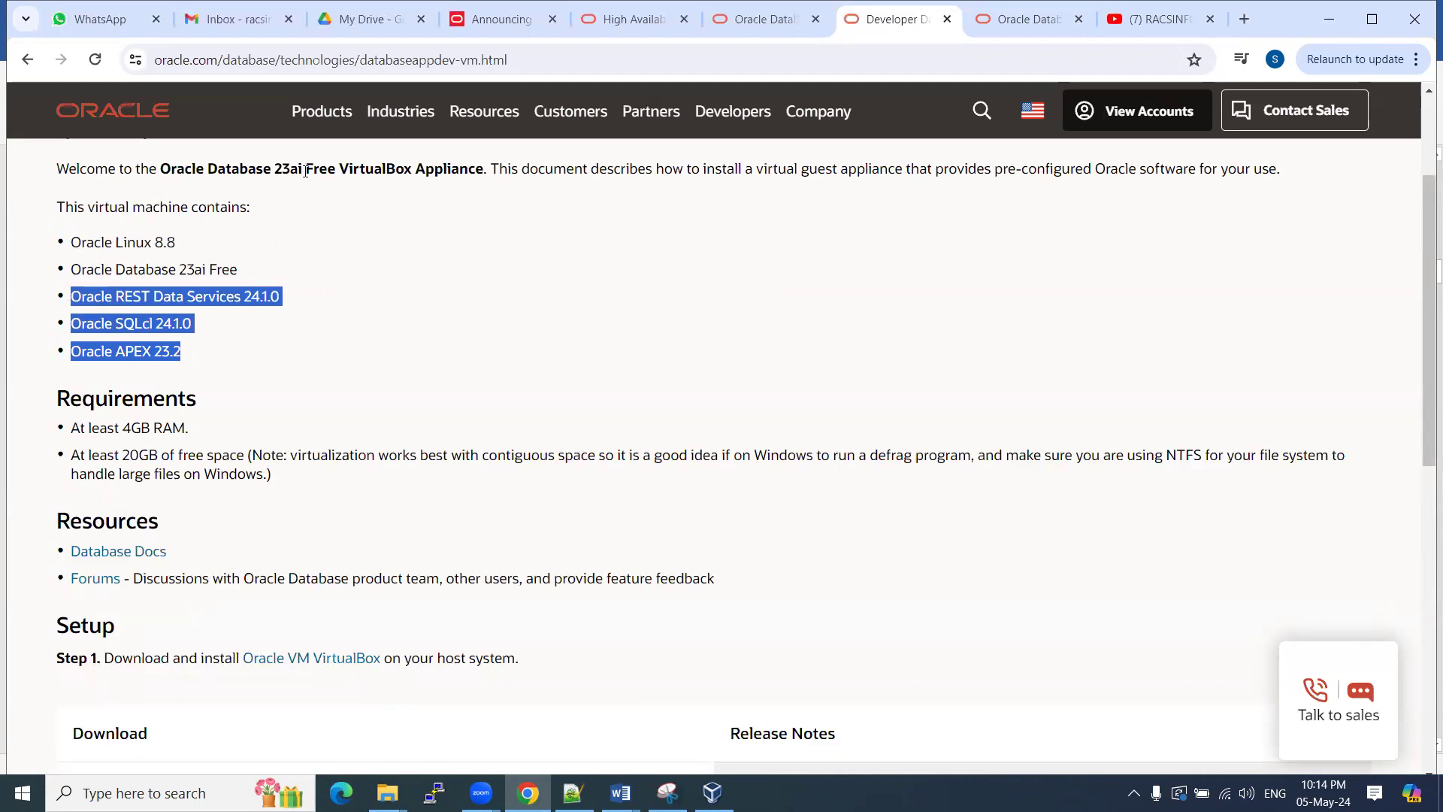
mouse_move(342, 230)
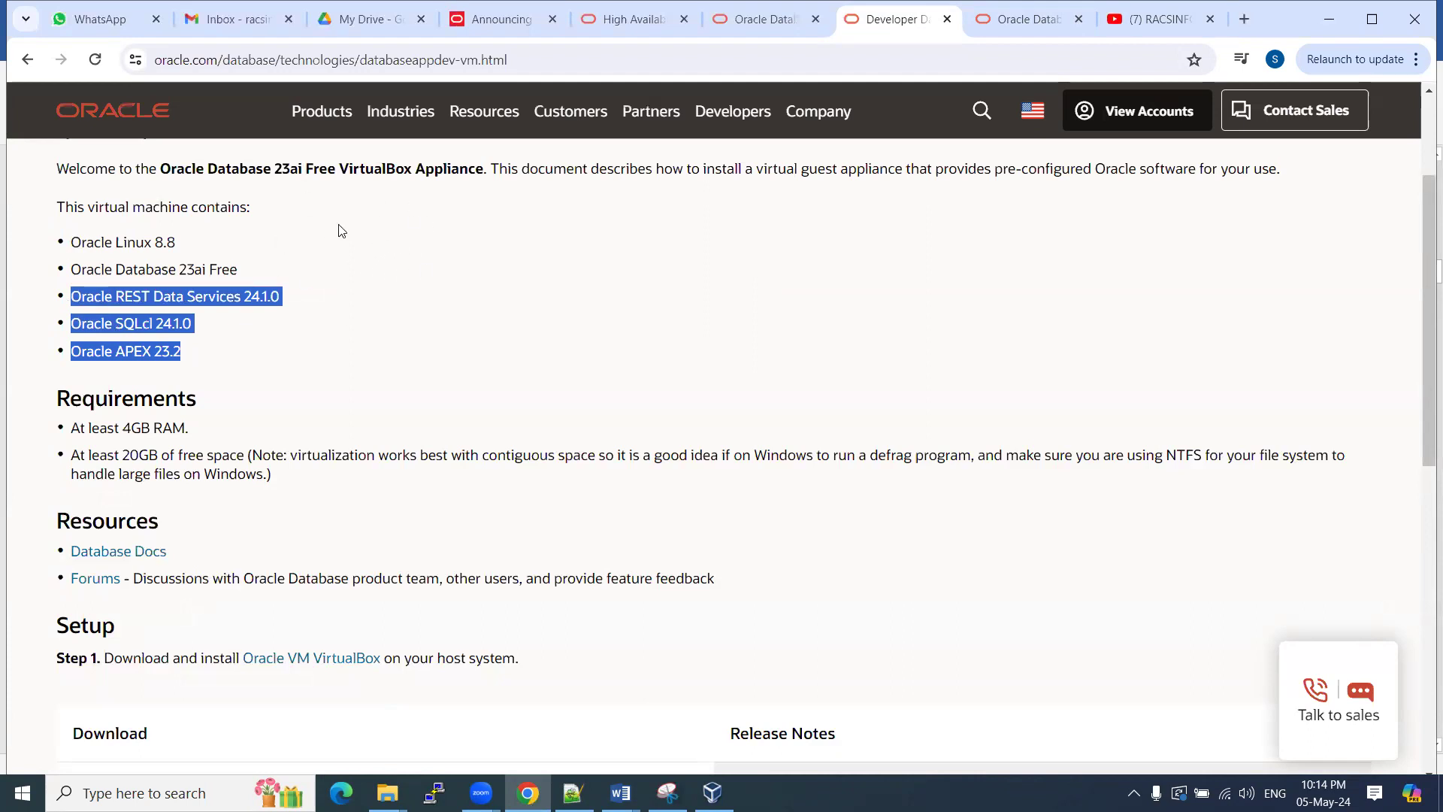
mouse_move(207, 292)
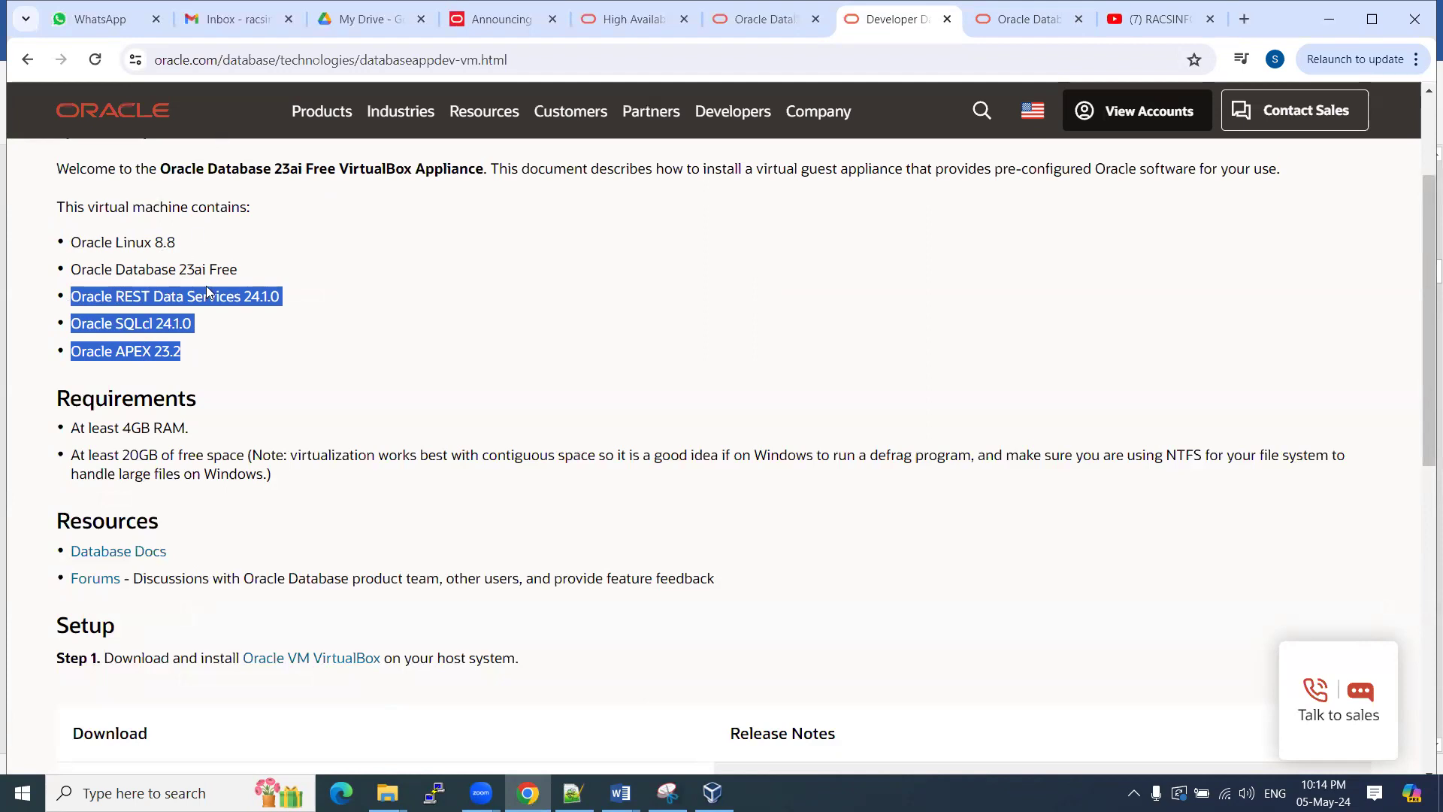
scroll("down", 3)
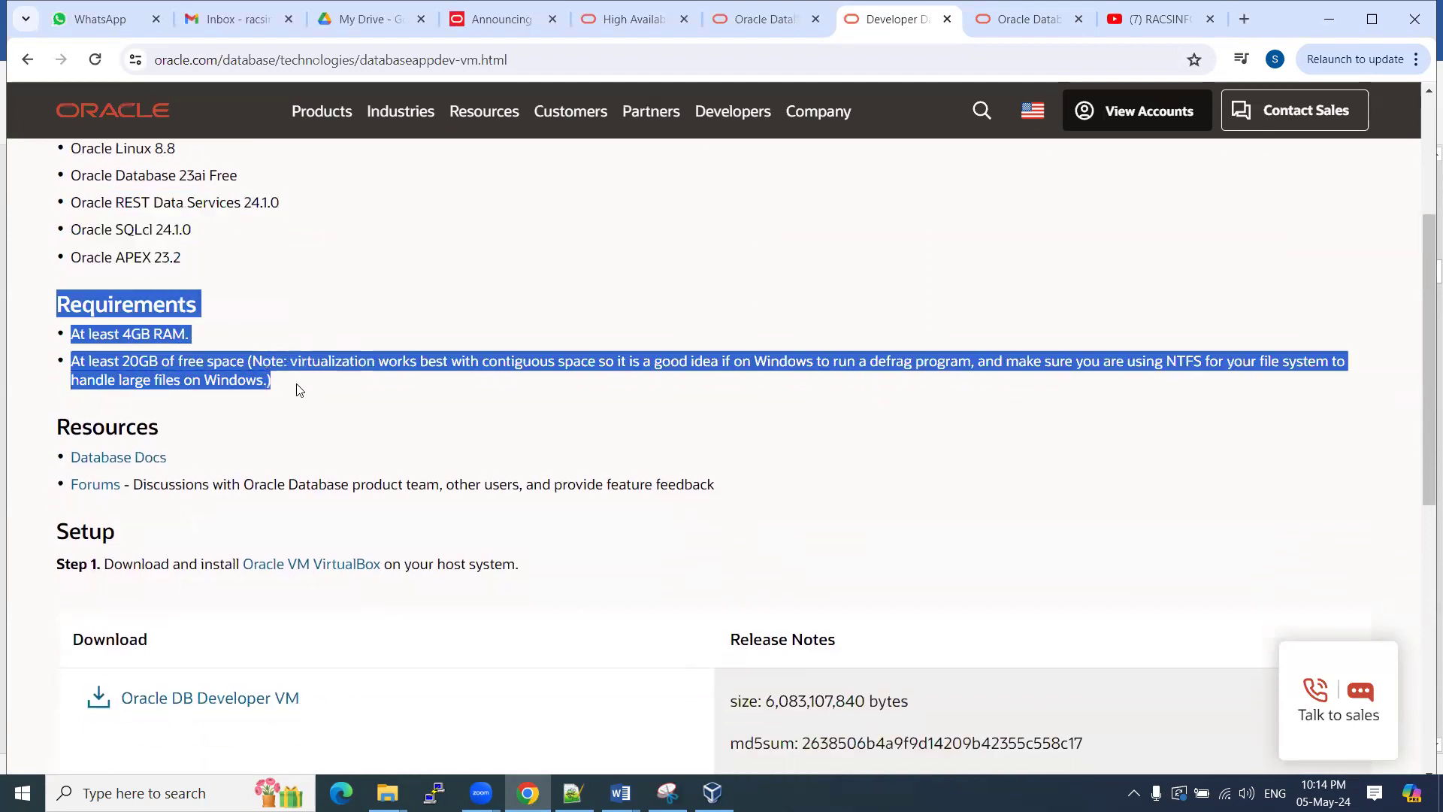
left_click(299, 388)
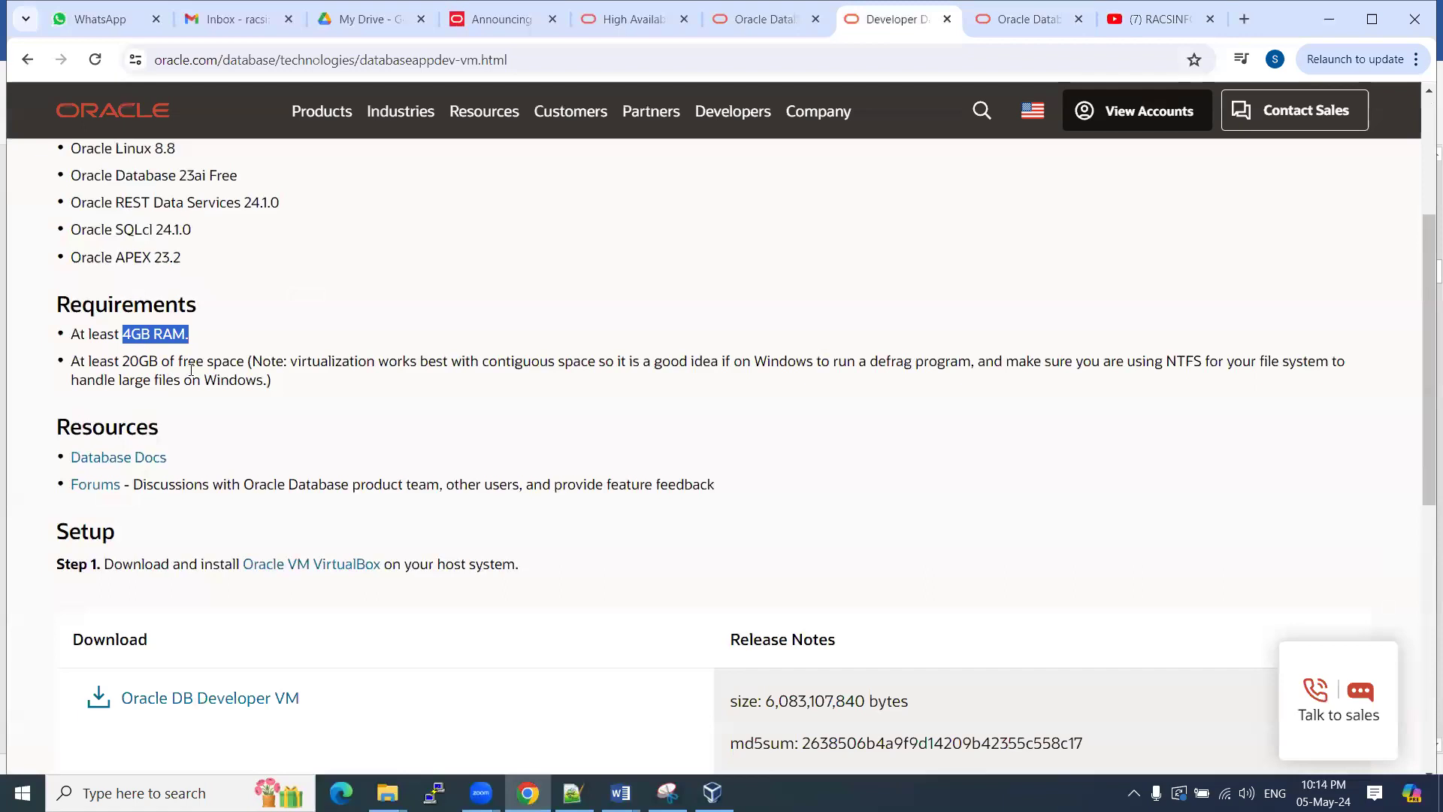
scroll("down", 3)
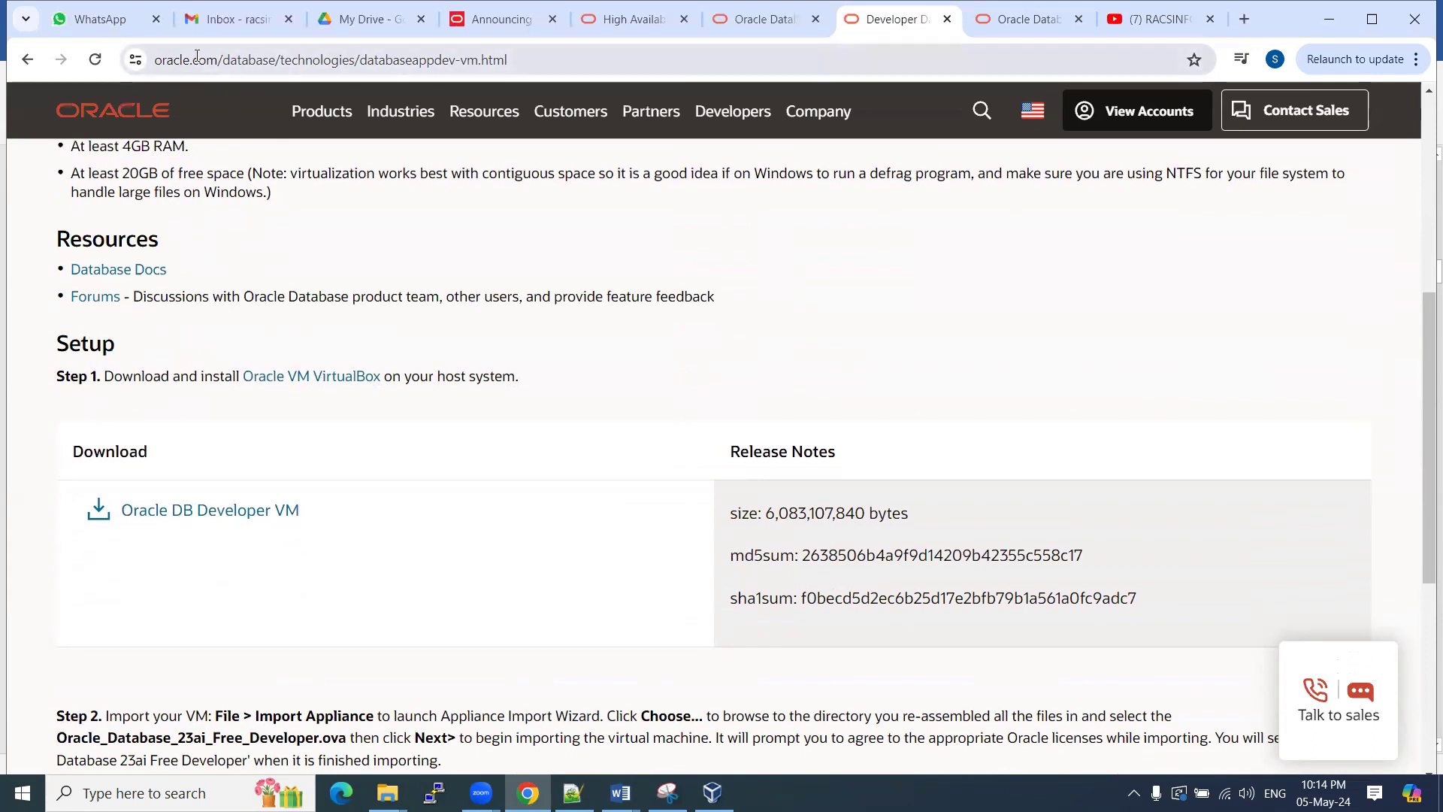
mouse_move(99, 417)
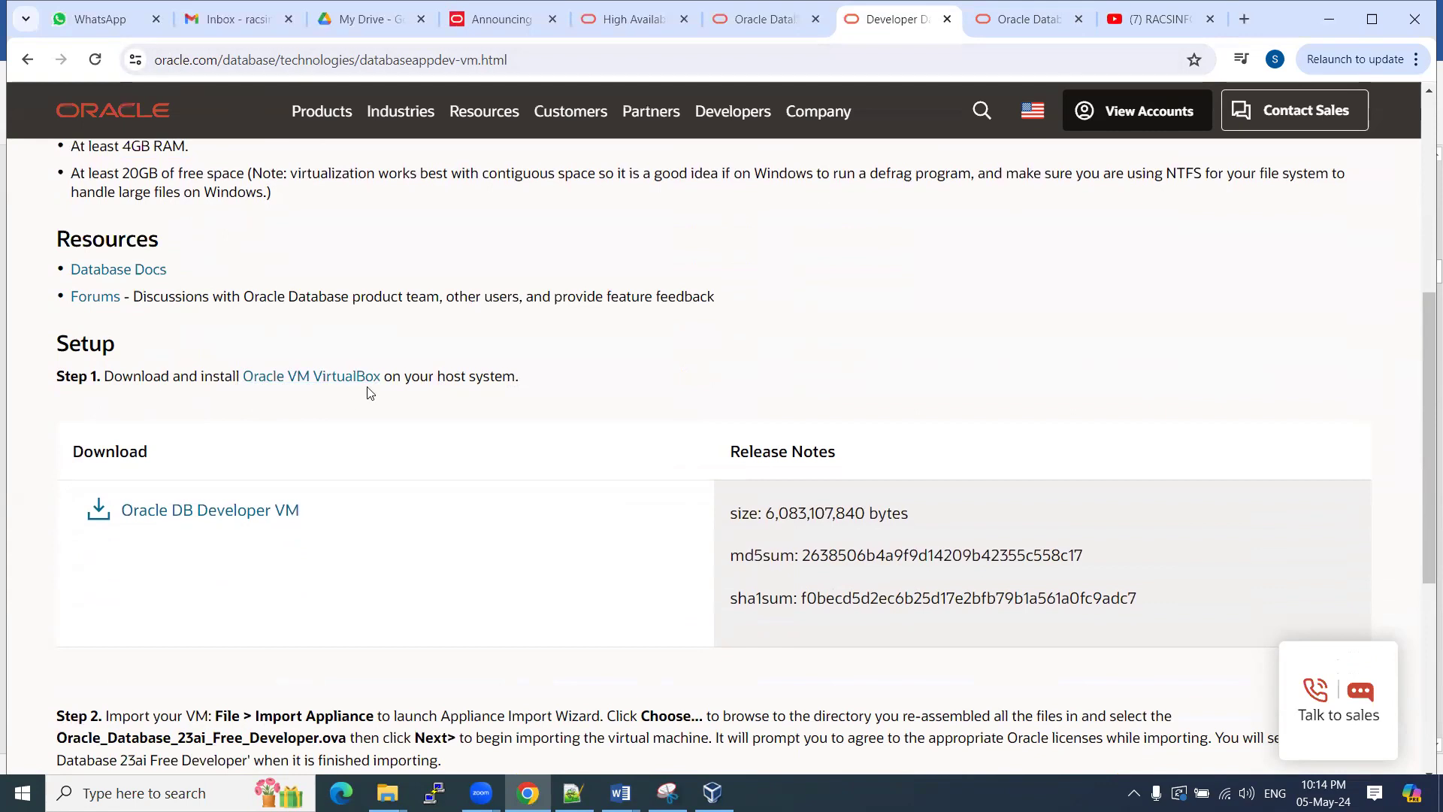
mouse_move(386, 383)
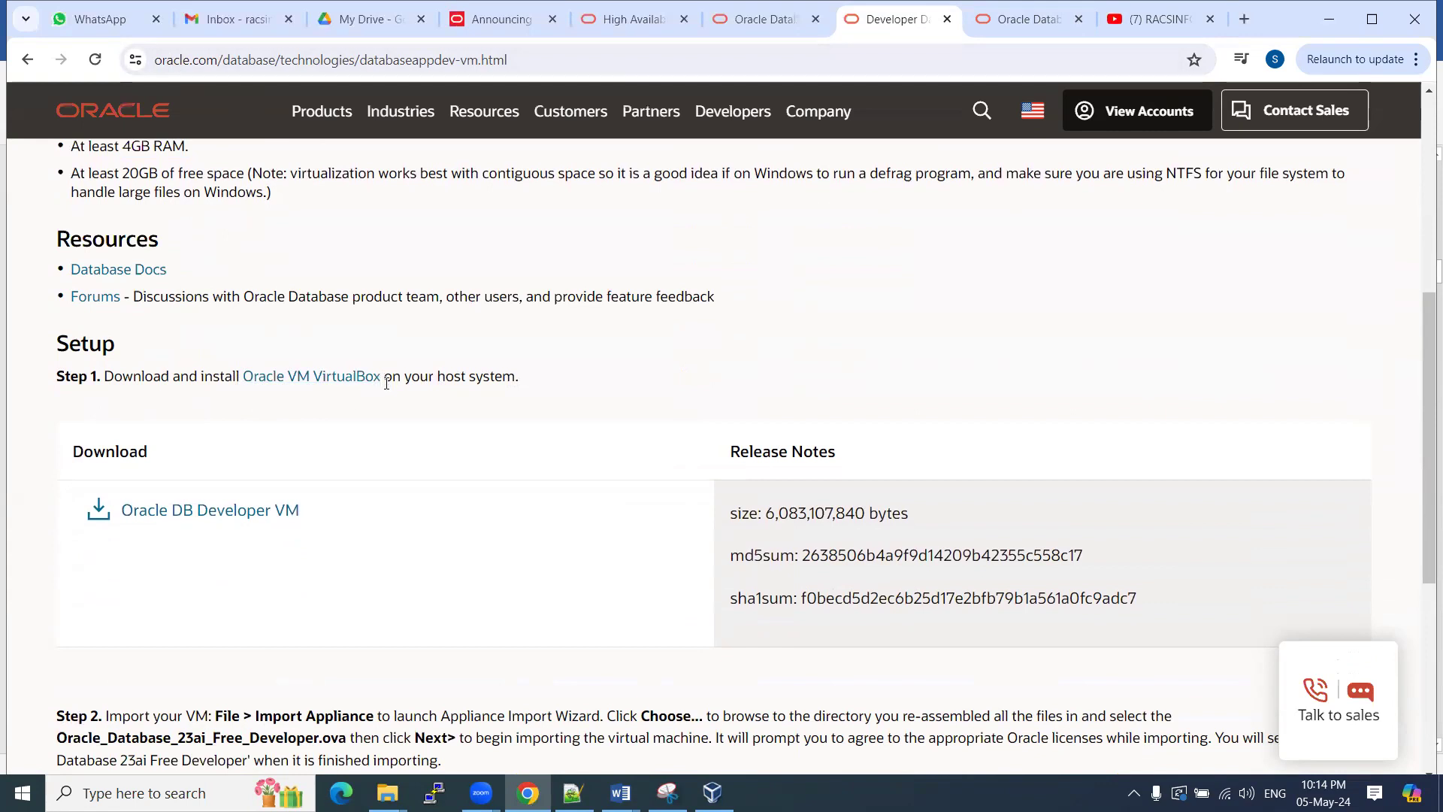
mouse_move(310, 381)
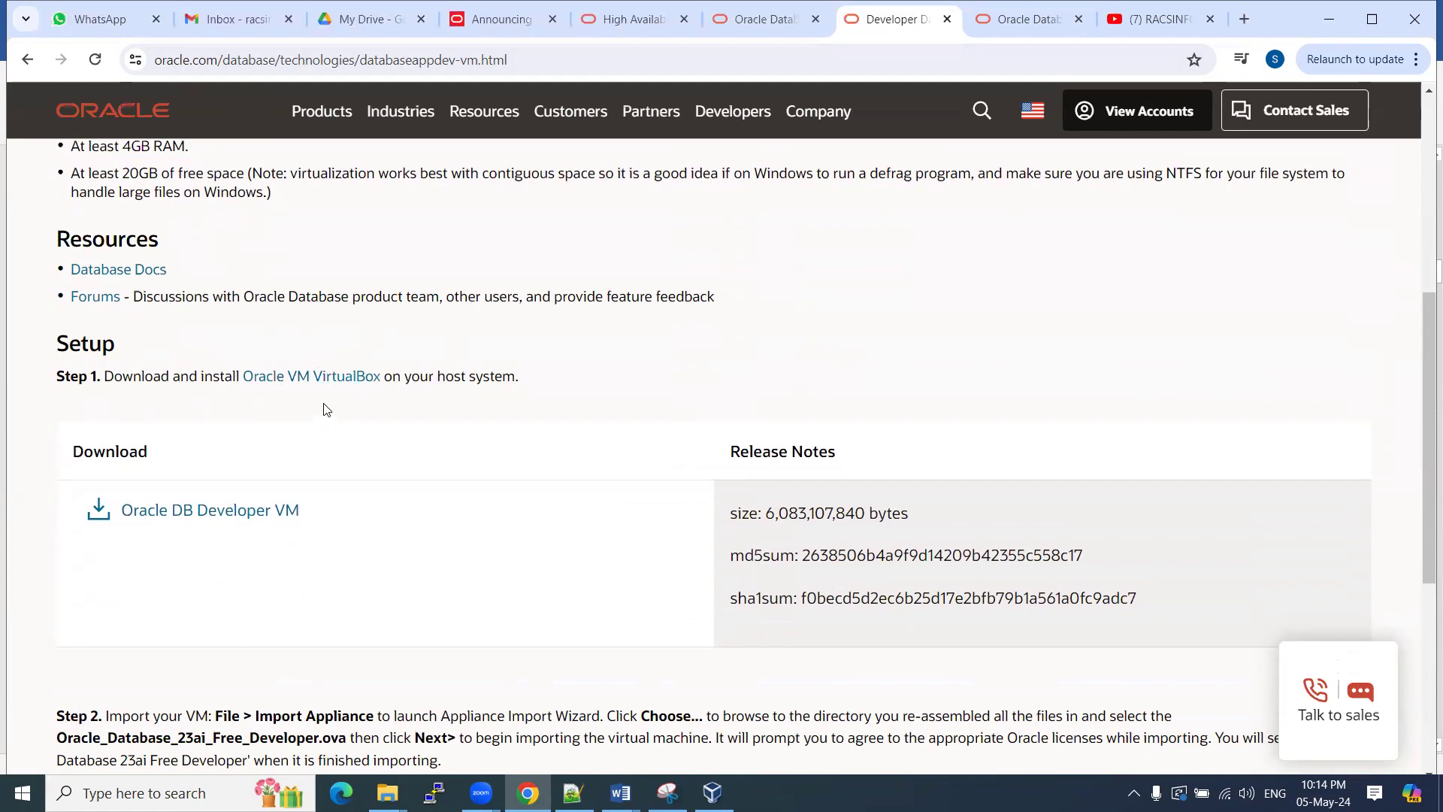
scroll("down", 3)
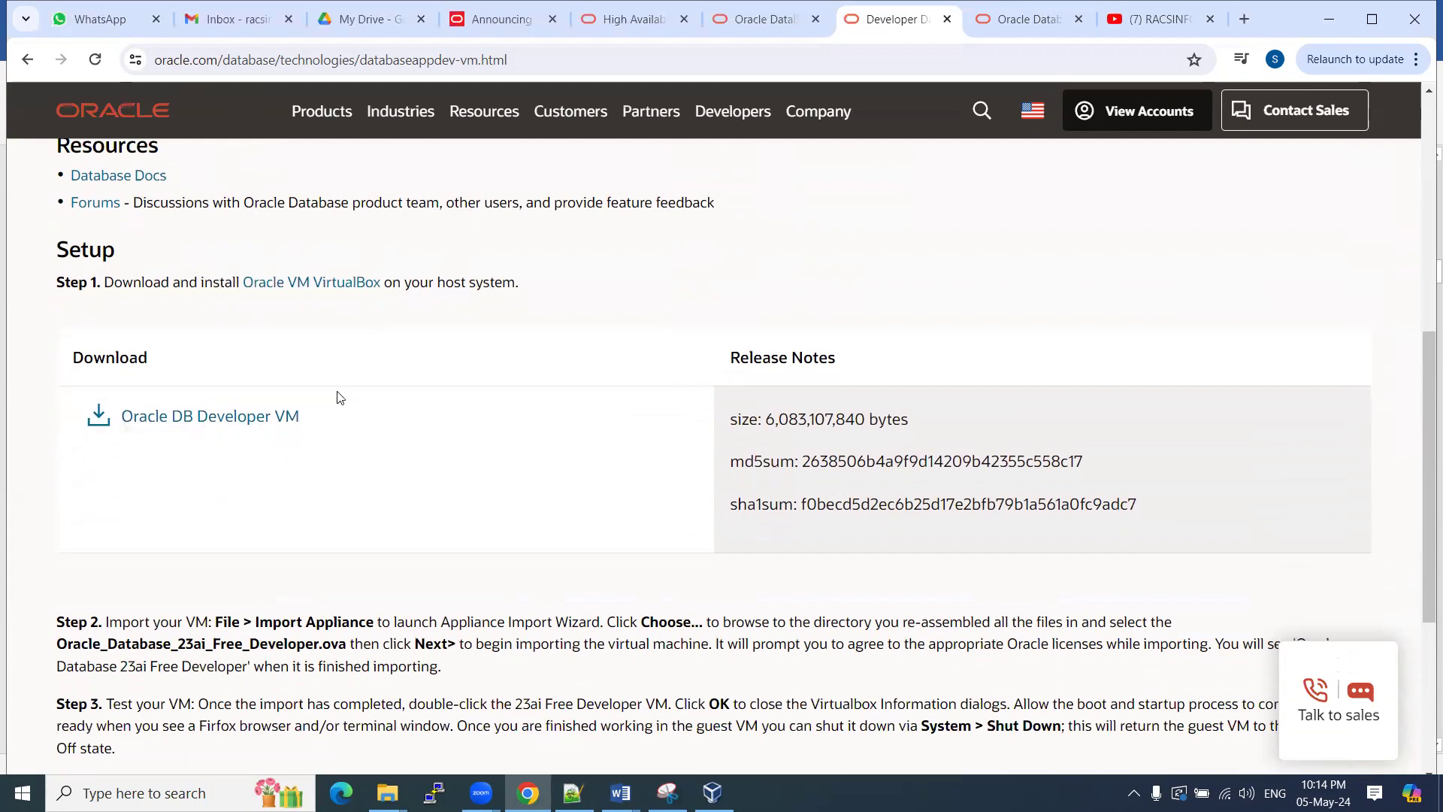
mouse_move(303, 415)
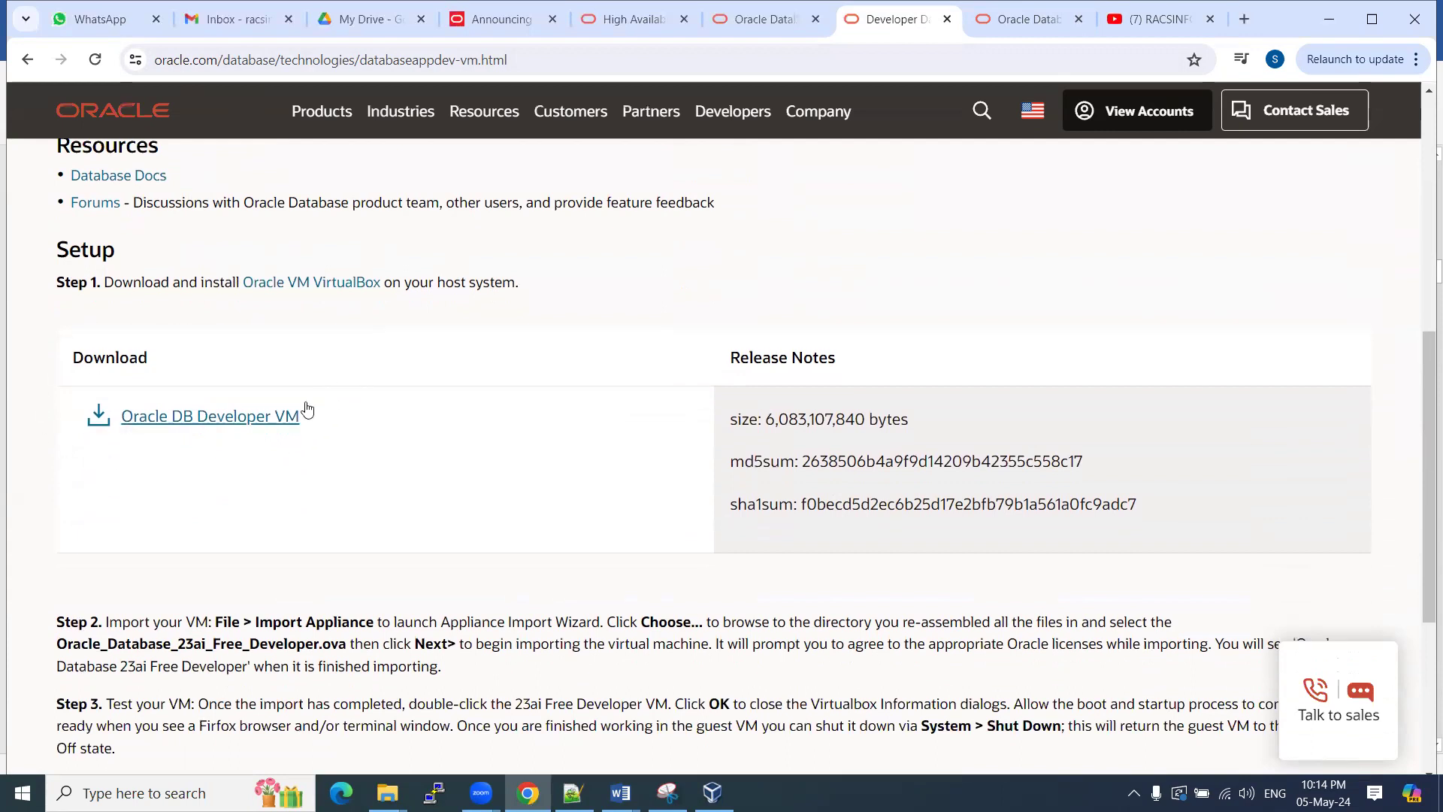
Start and pause the Oracle DB Developer VM download, then highlight the Step 2 import instruction
left_click(210, 415)
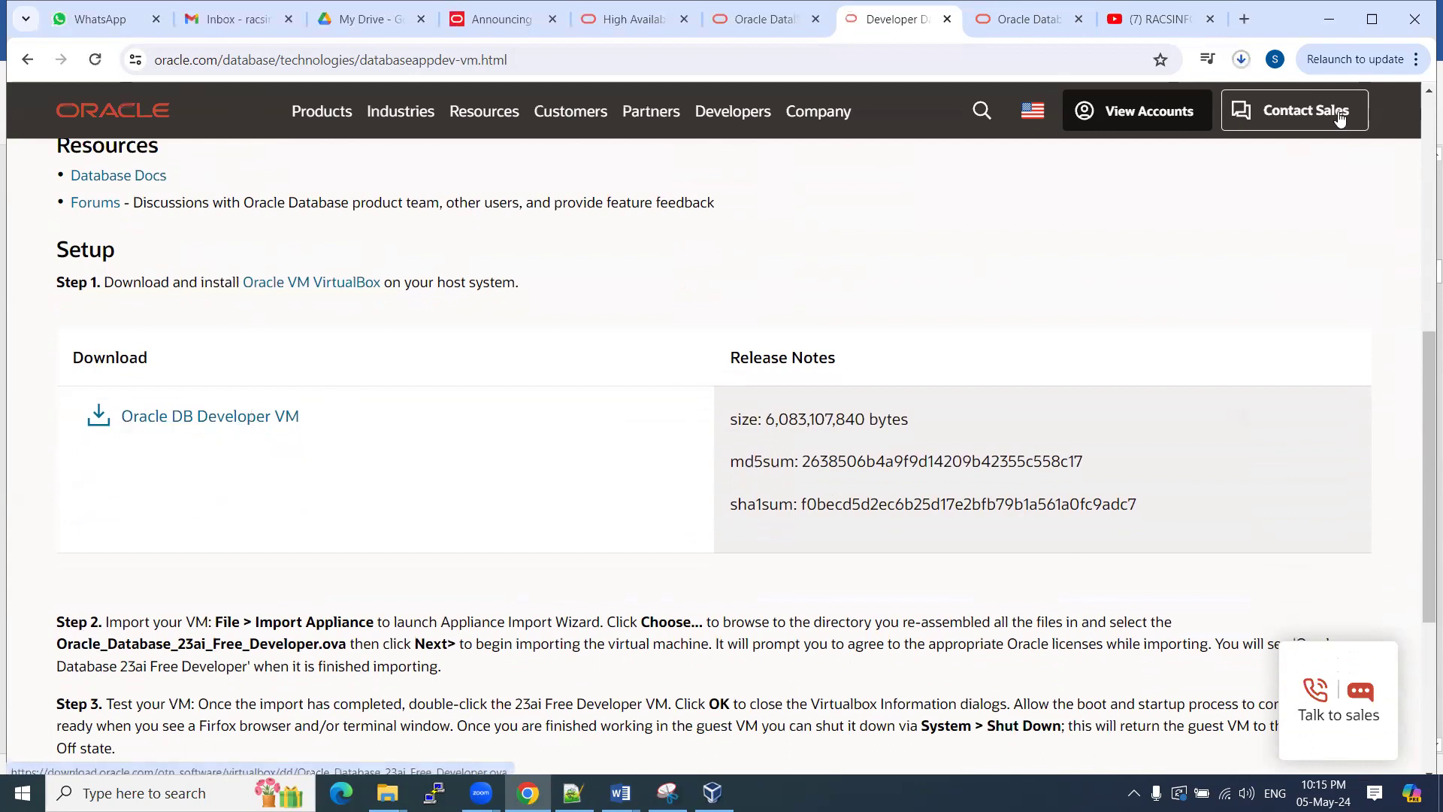
left_click(1239, 59)
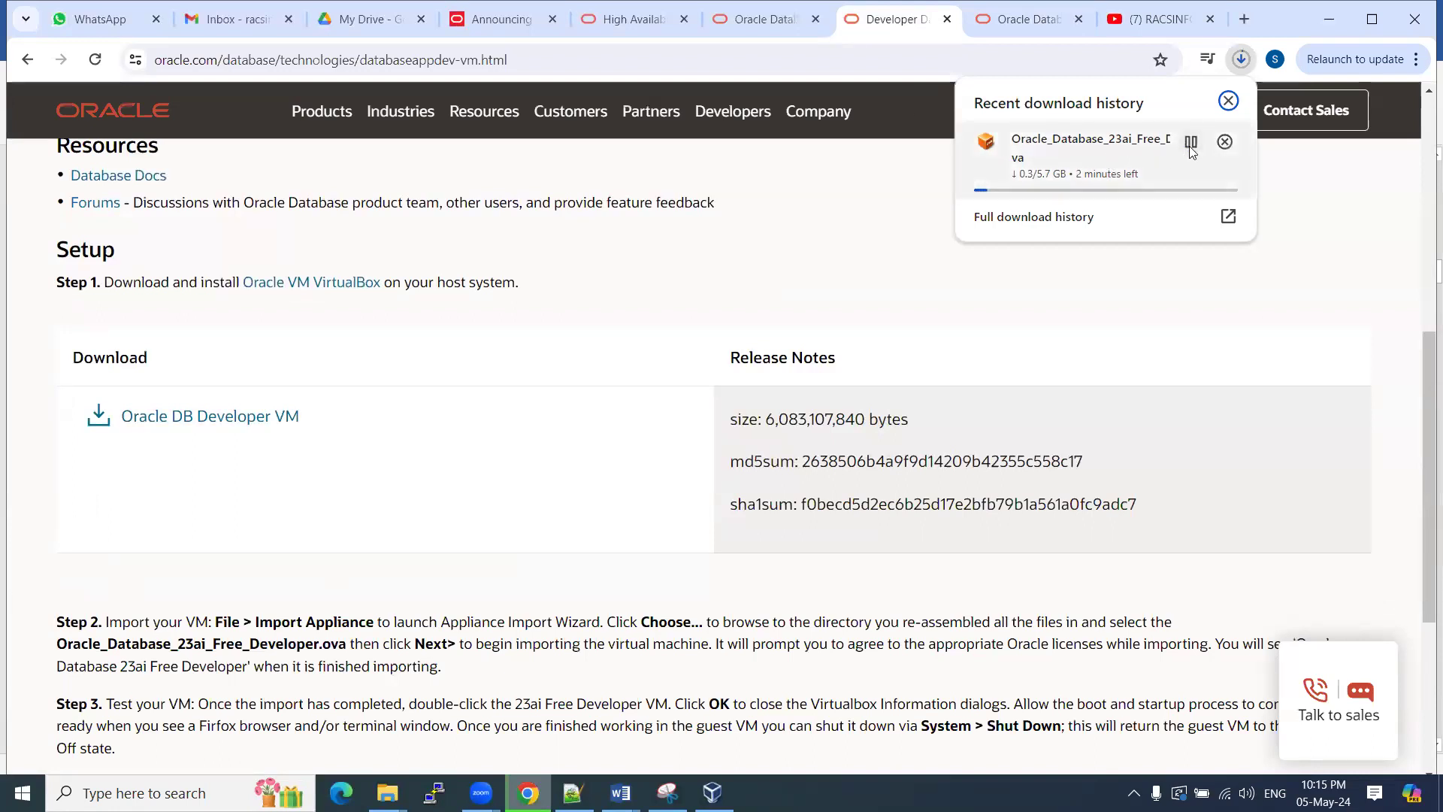
left_click(1189, 142)
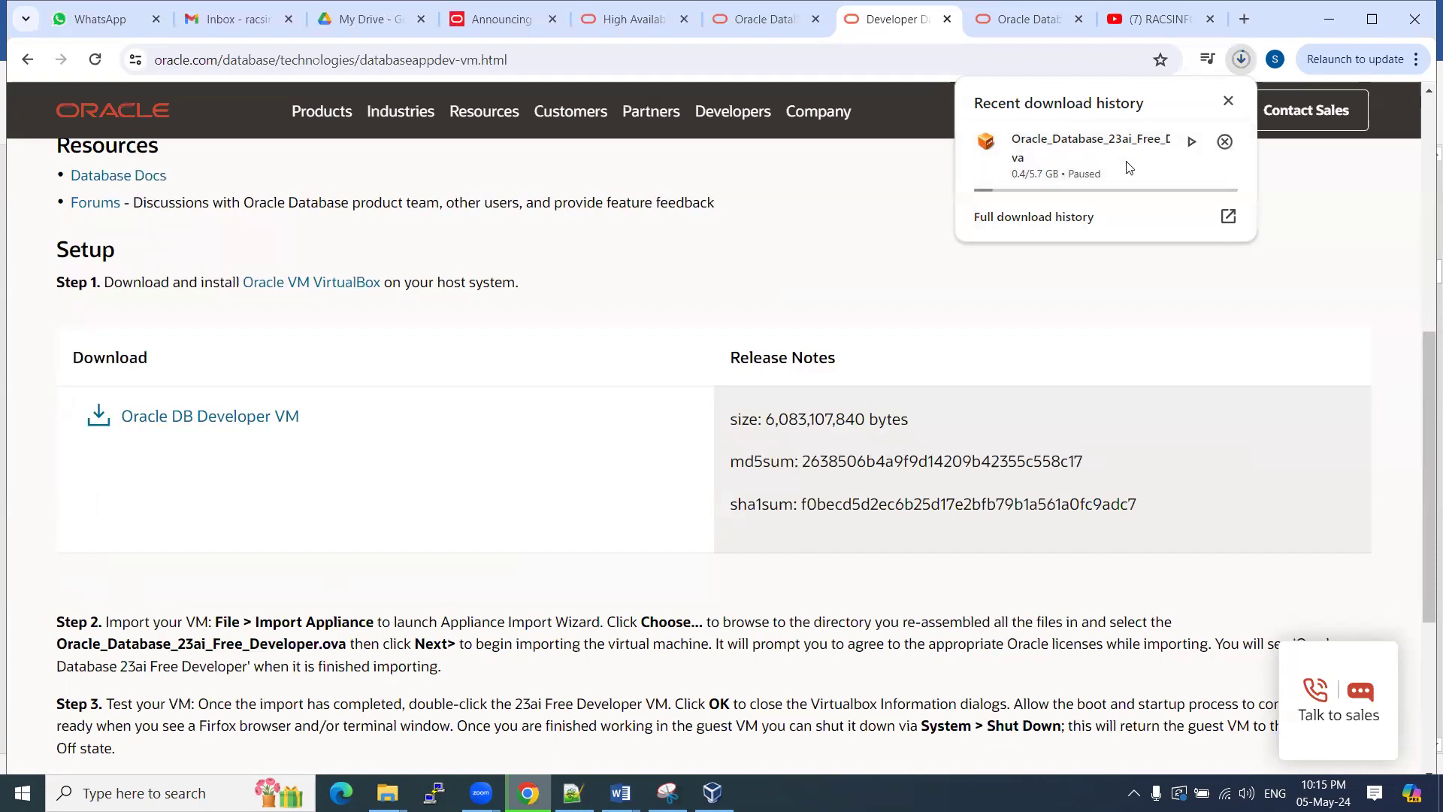
mouse_move(538, 407)
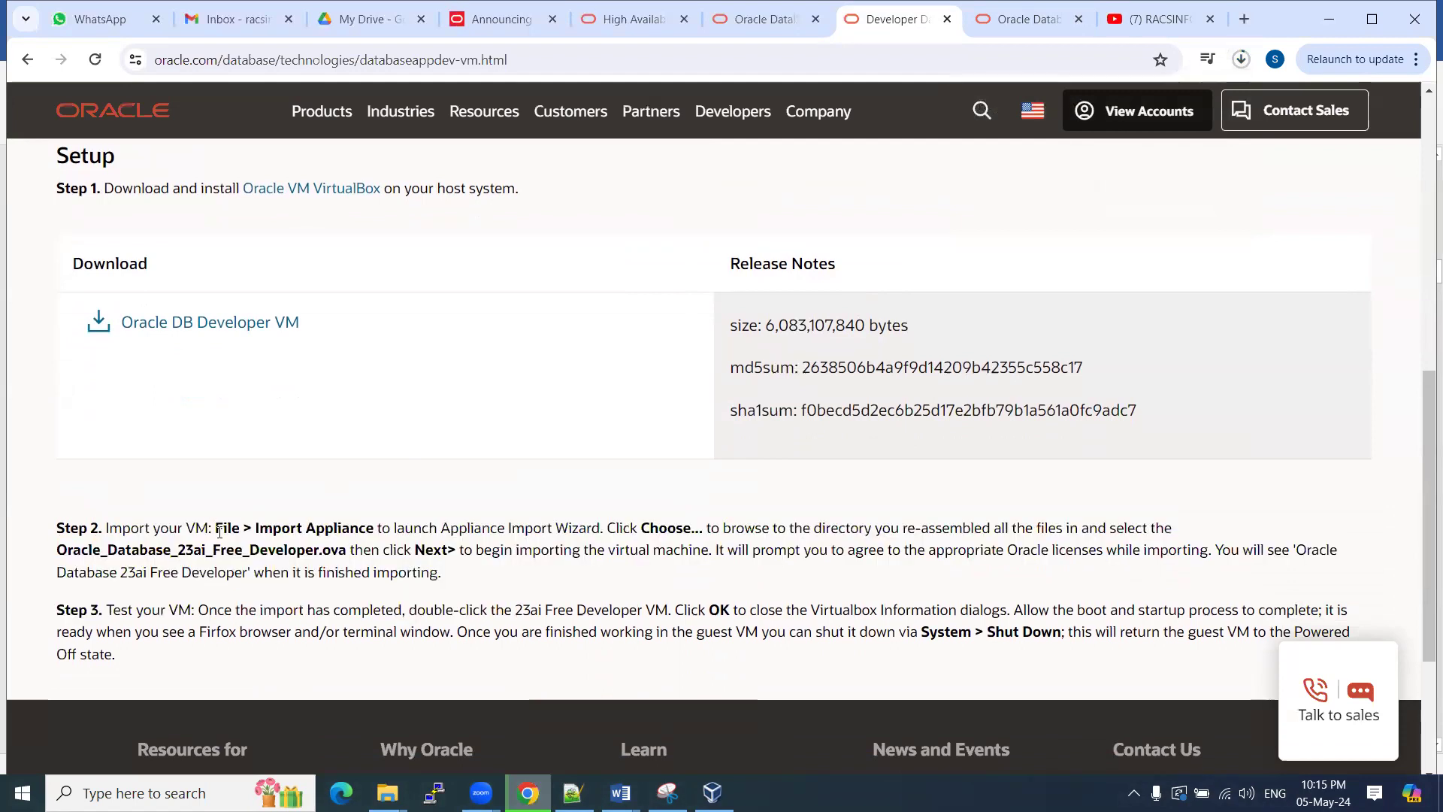
left_click_drag(215, 527, 389, 528)
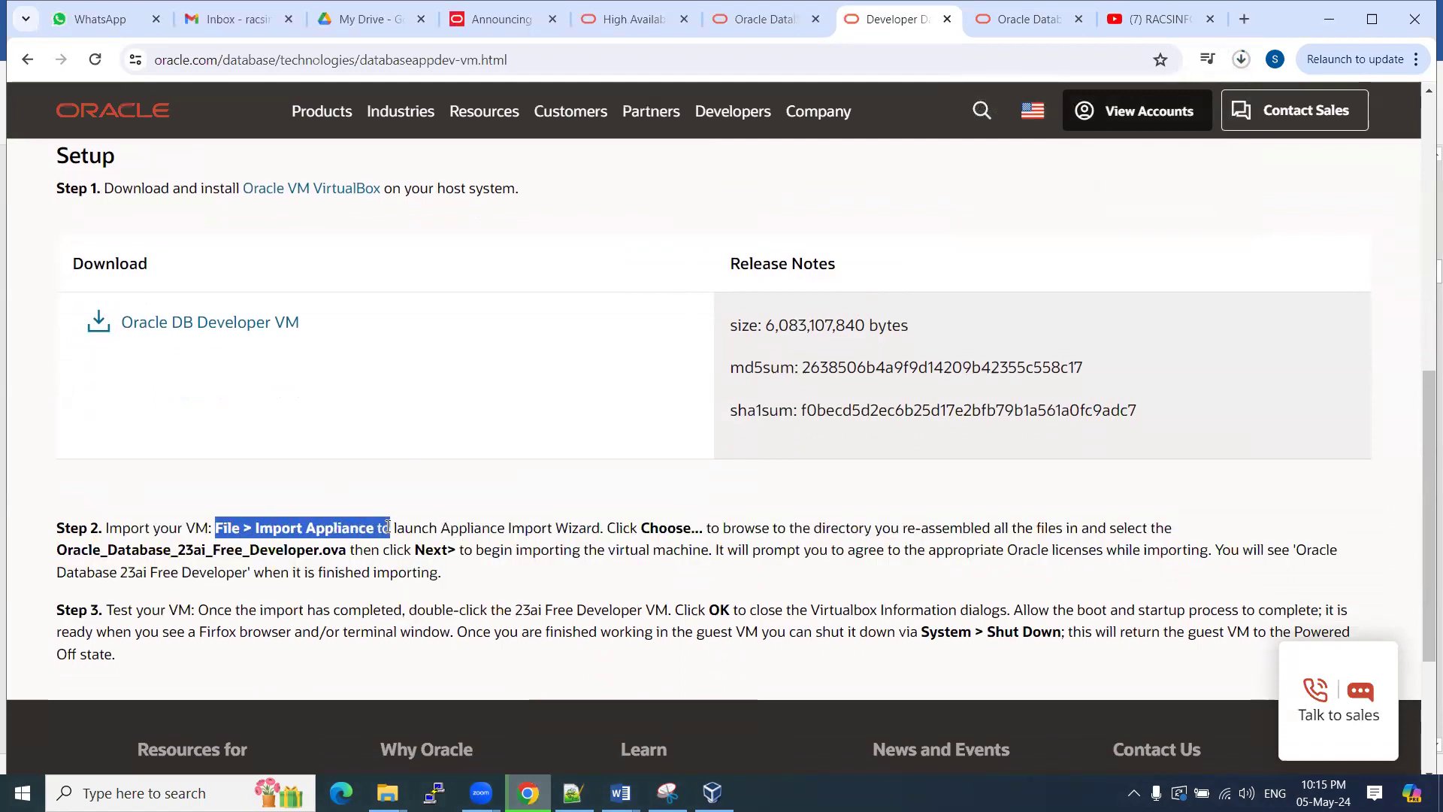
left_click(712, 792)
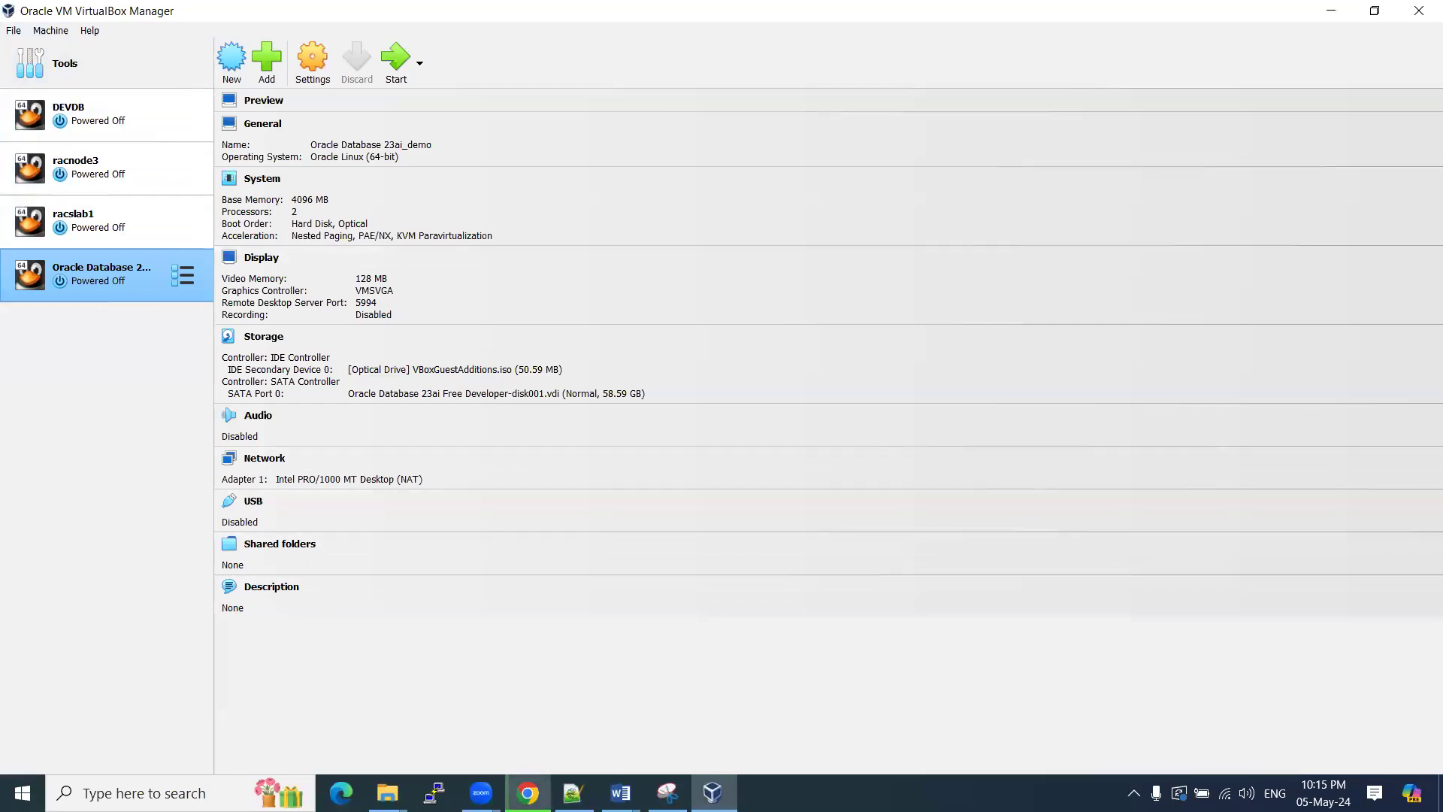
Start Import Appliance and browse to the VM_Softwares\23ai_SW folder
left_click(526, 793)
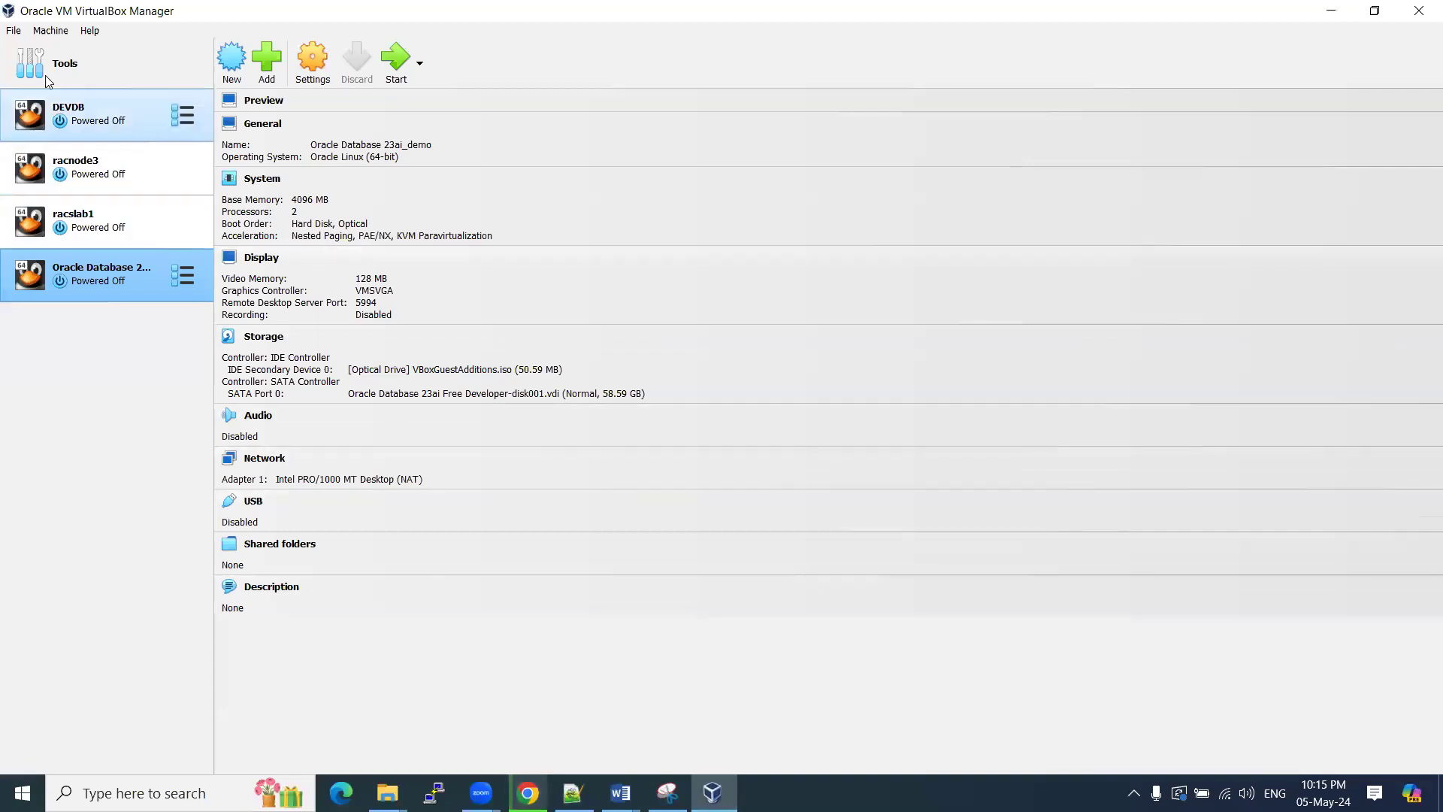
left_click(12, 30)
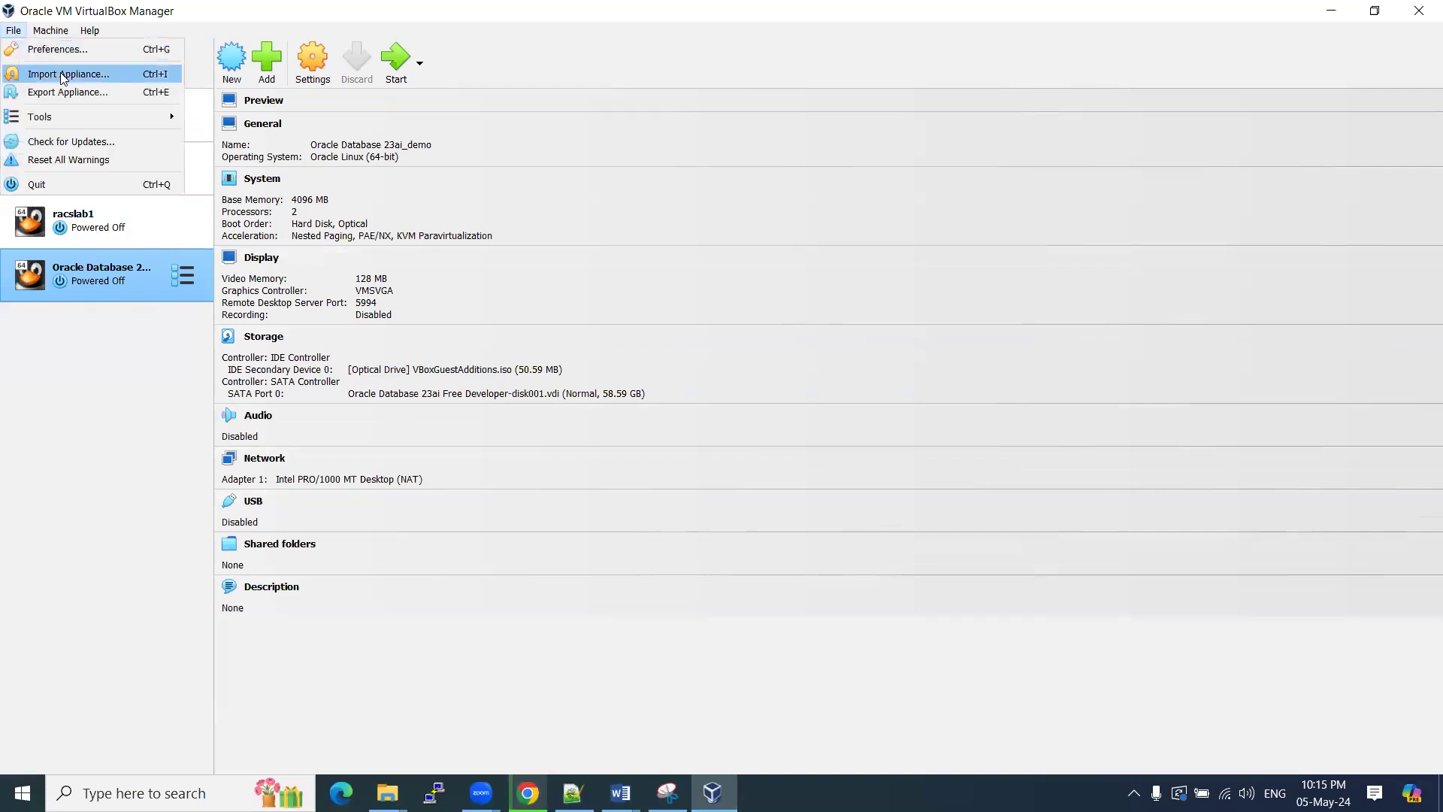
left_click(68, 73)
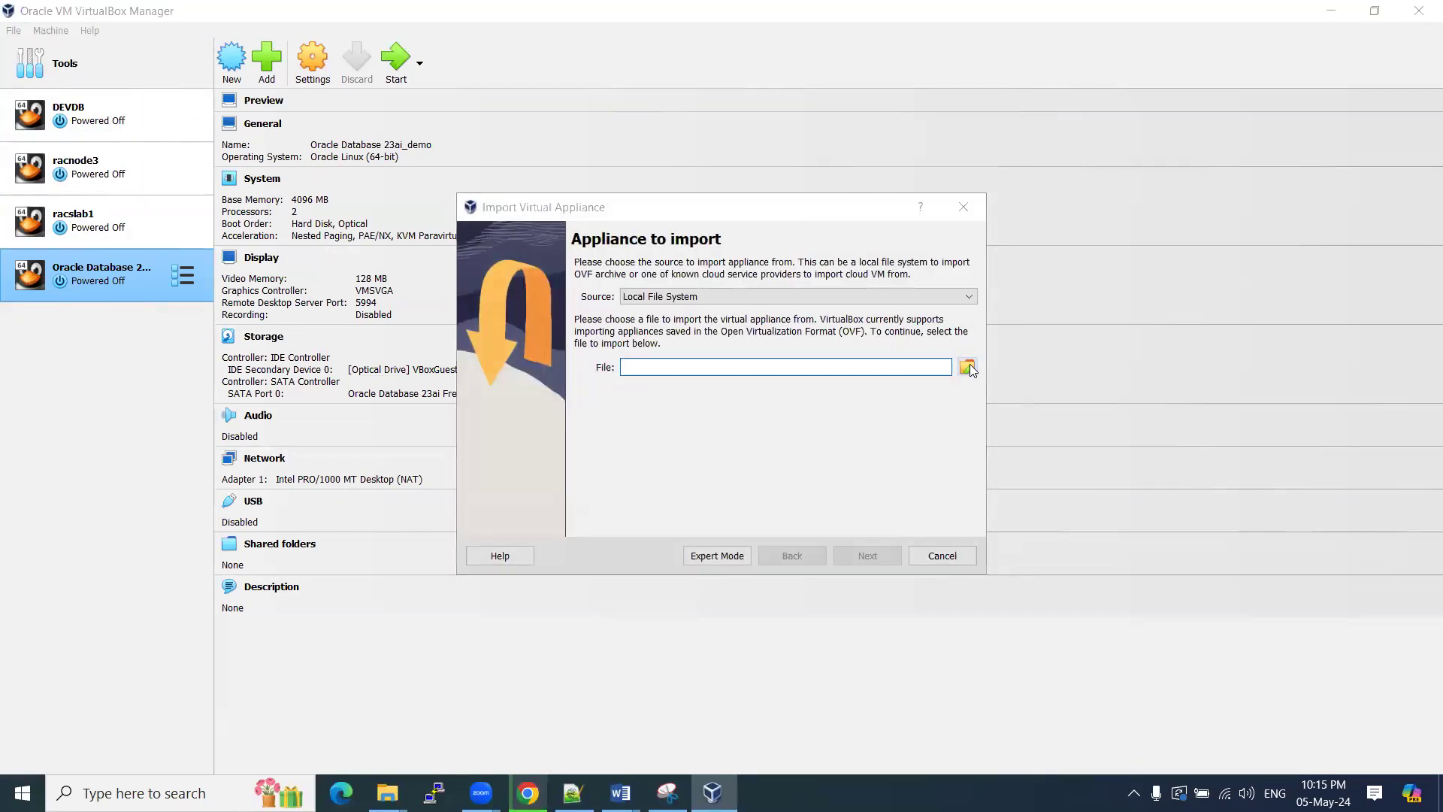
left_click(967, 366)
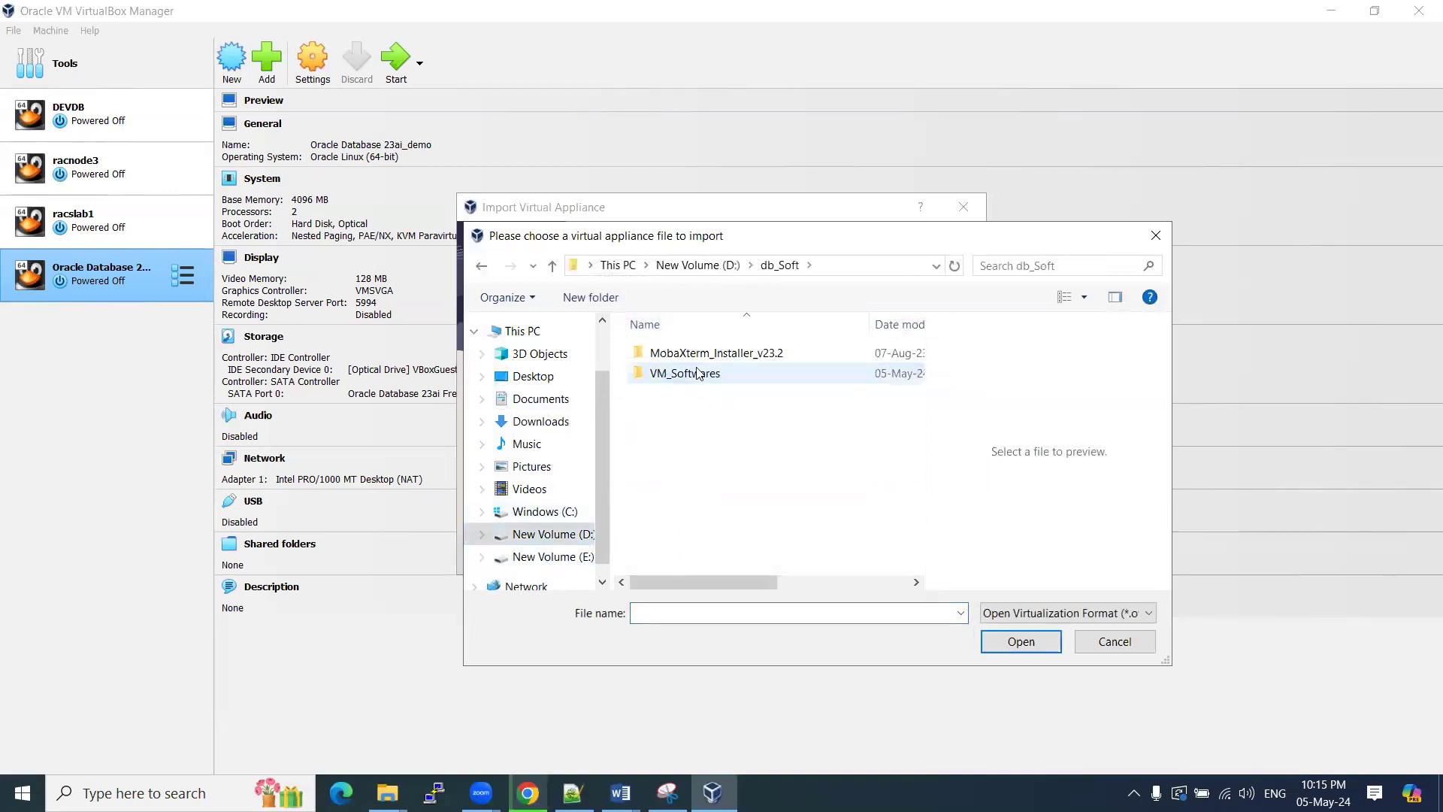
double_click(685, 373)
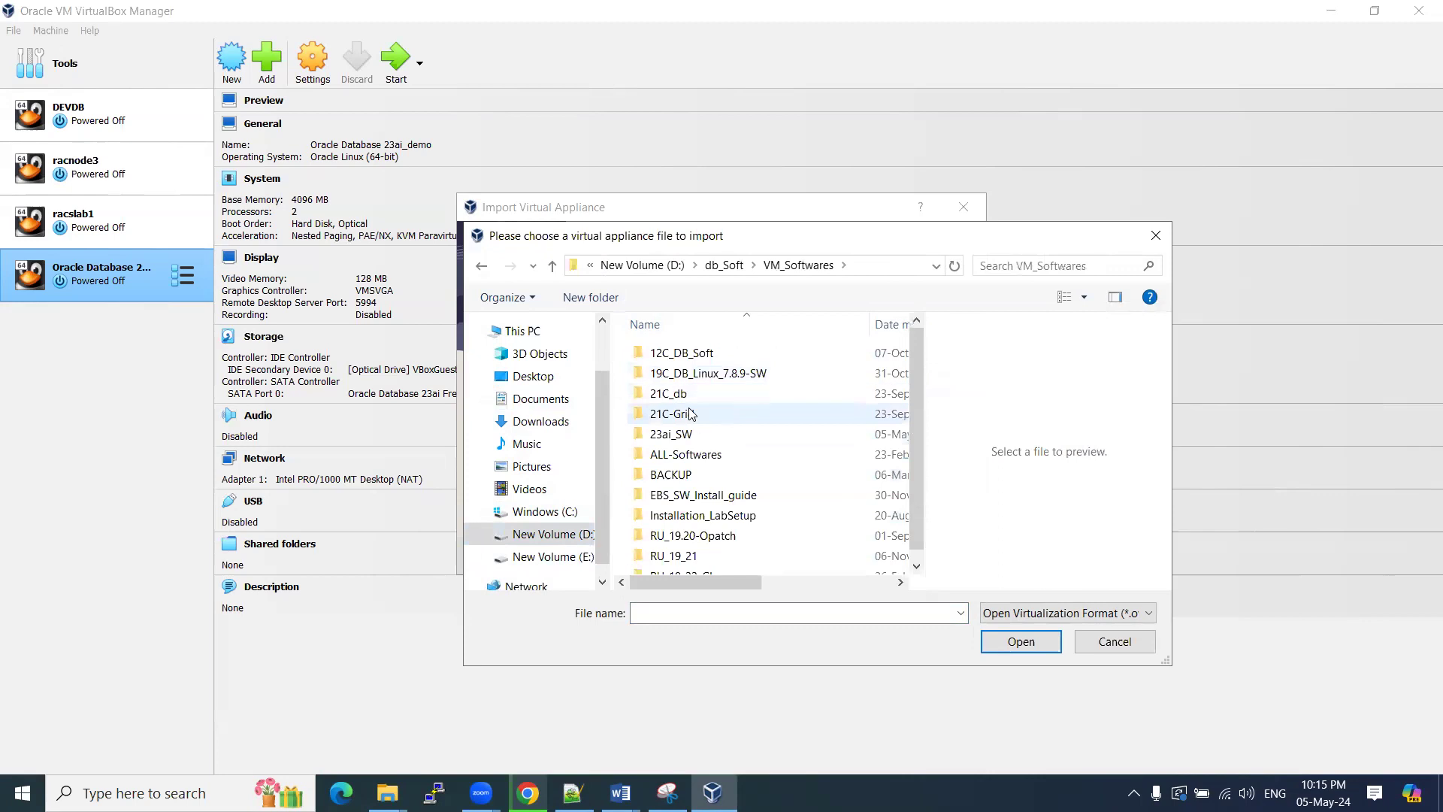
double_click(672, 434)
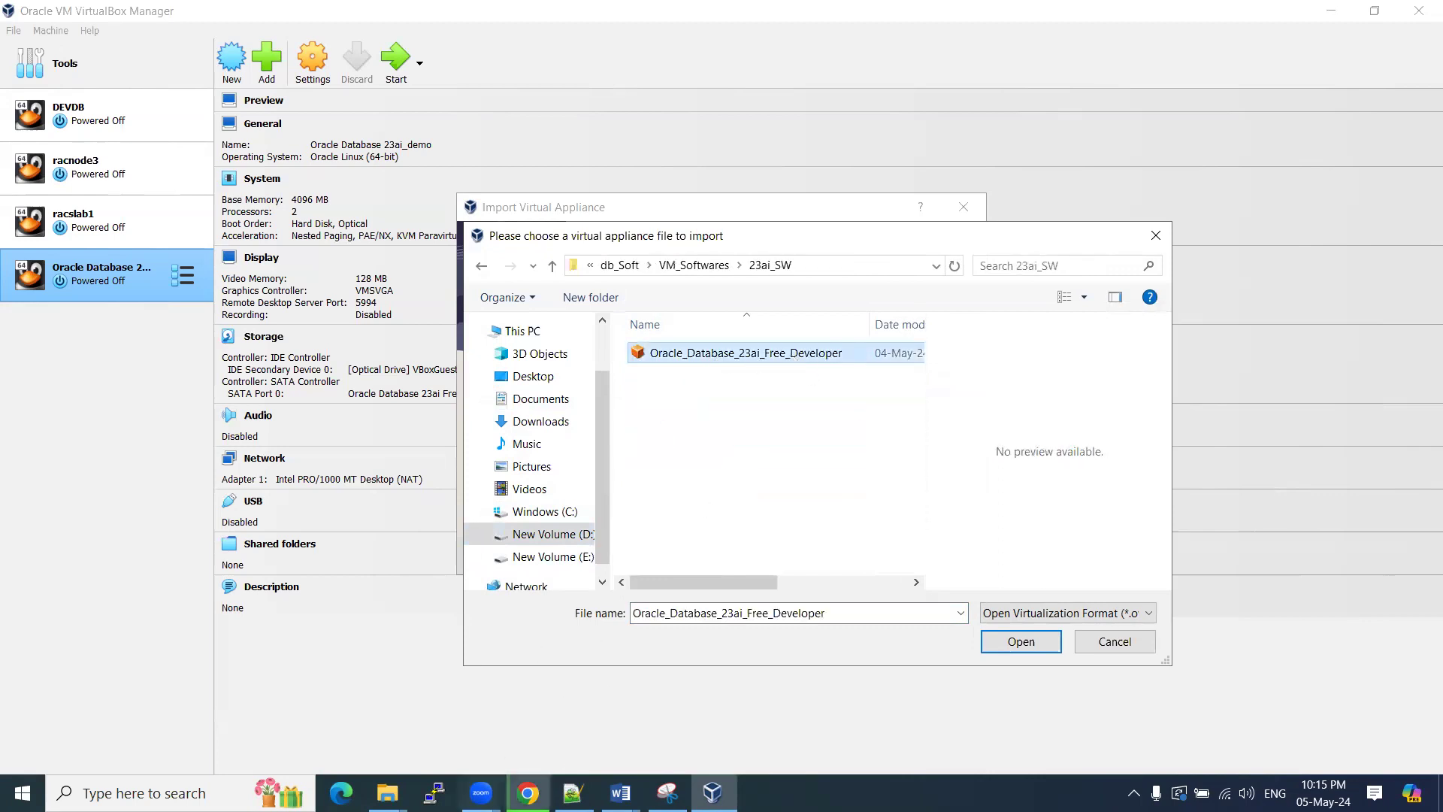
Check the paused download, then load the Oracle_Database_23ai_Free_Developer appliance file
left_click(527, 793)
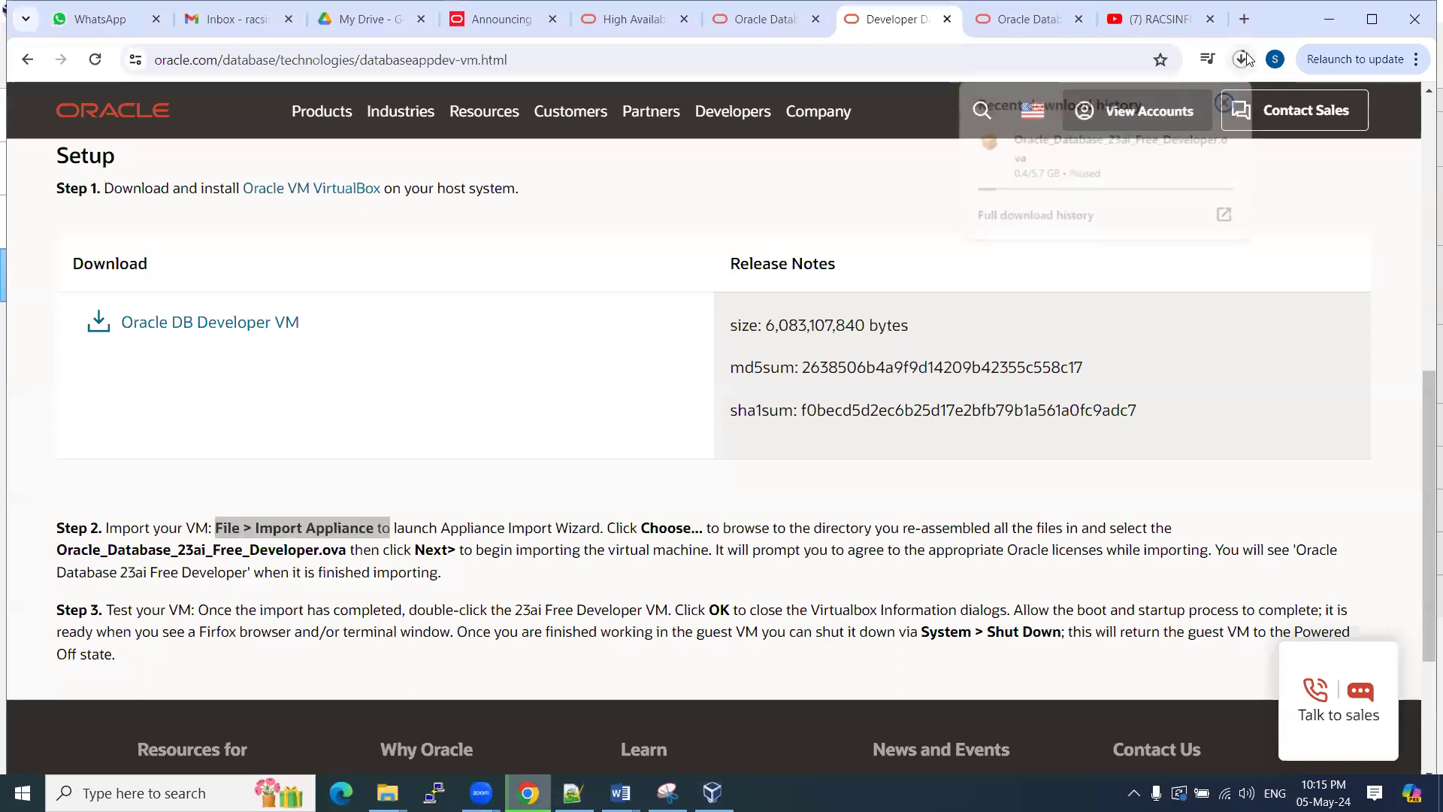
left_click(1241, 59)
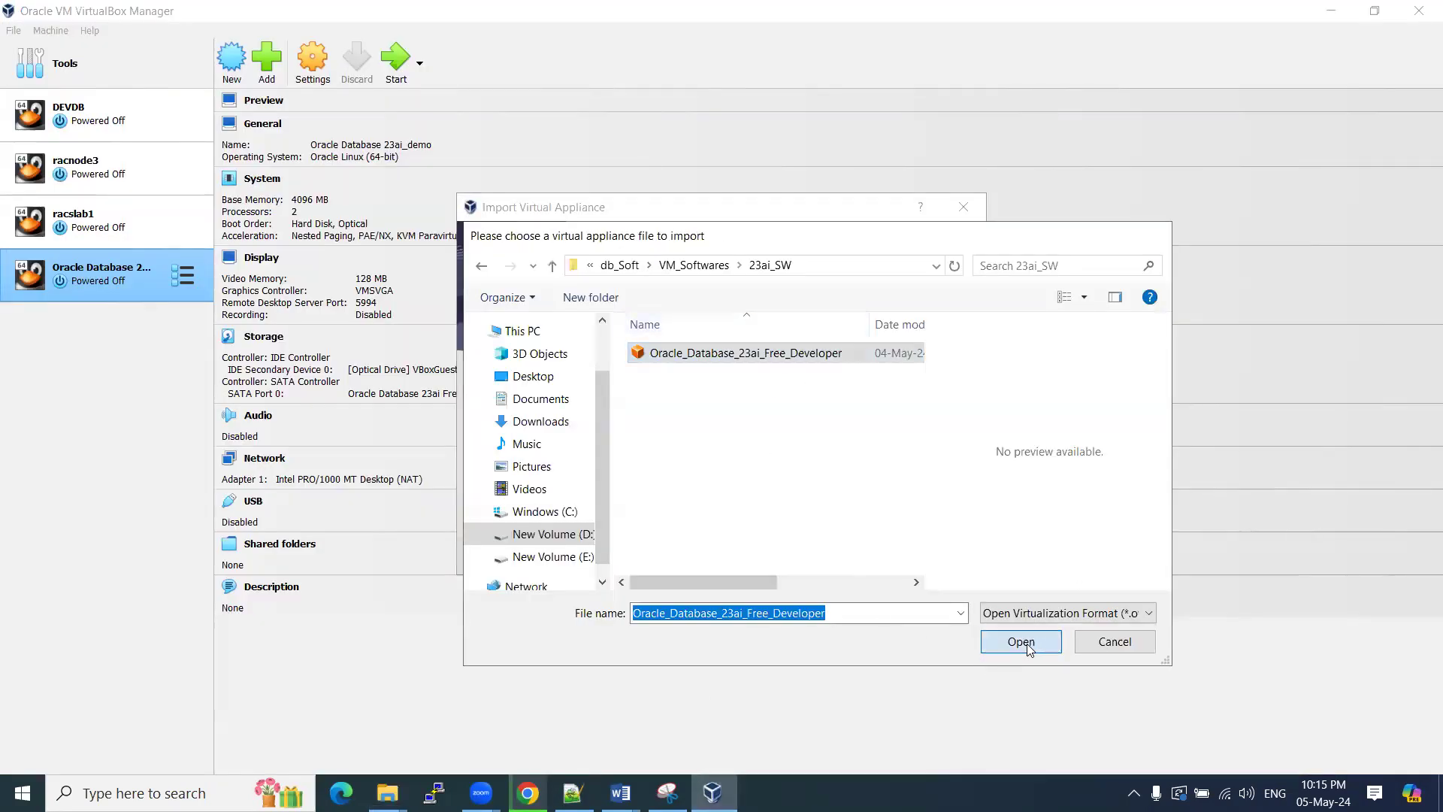
left_click(1019, 641)
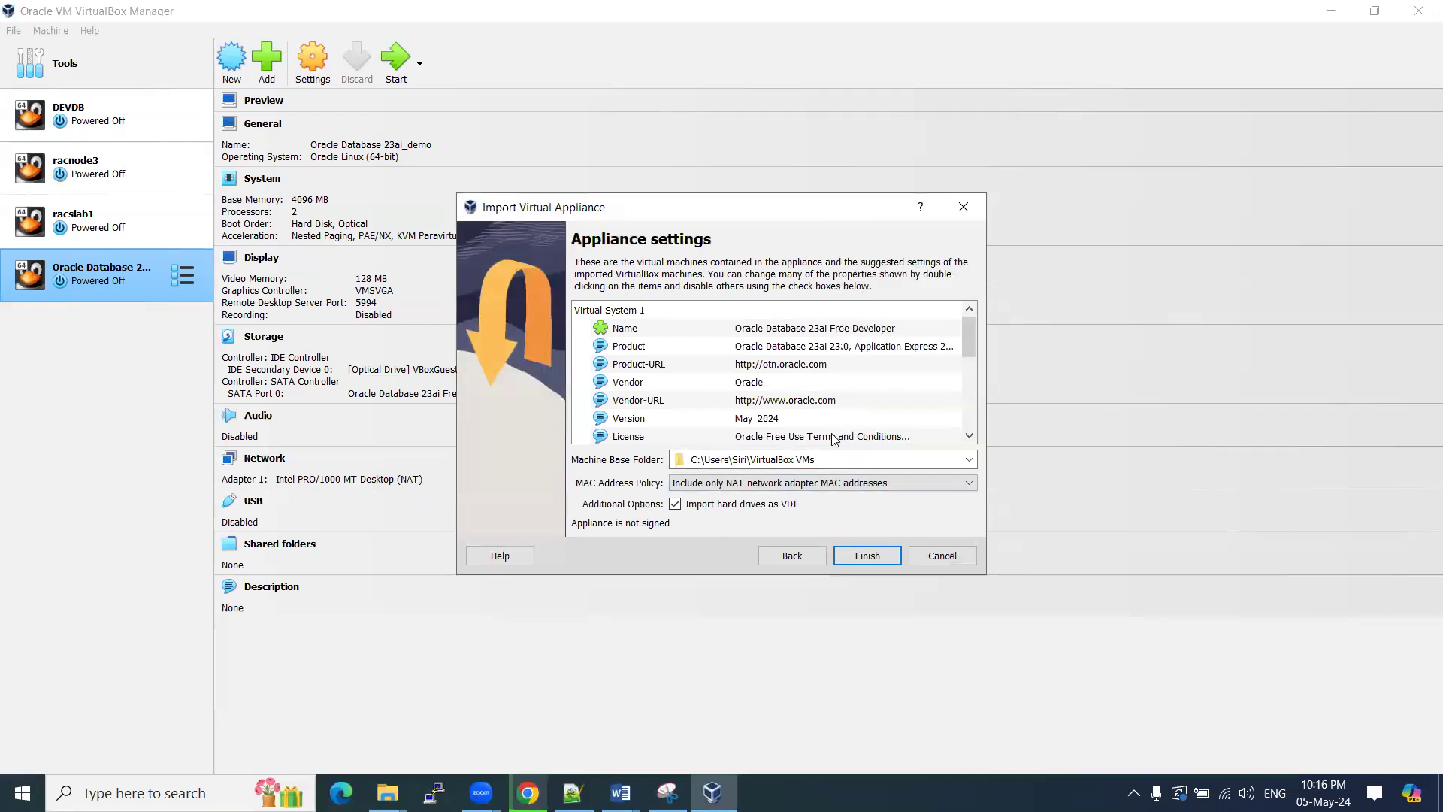
Set the machine base folder to a newly created D:\23ai folder
left_click(967, 460)
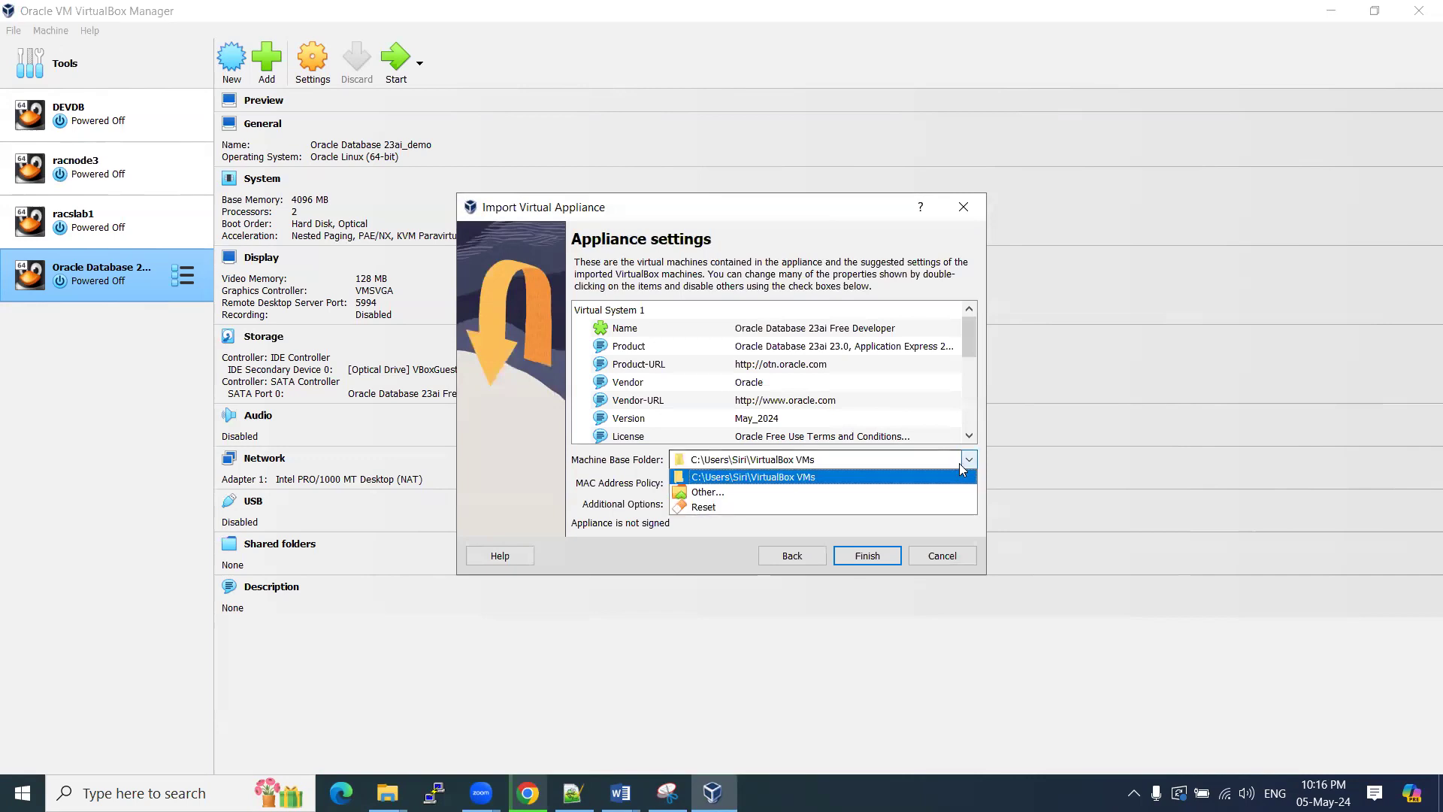
left_click(706, 491)
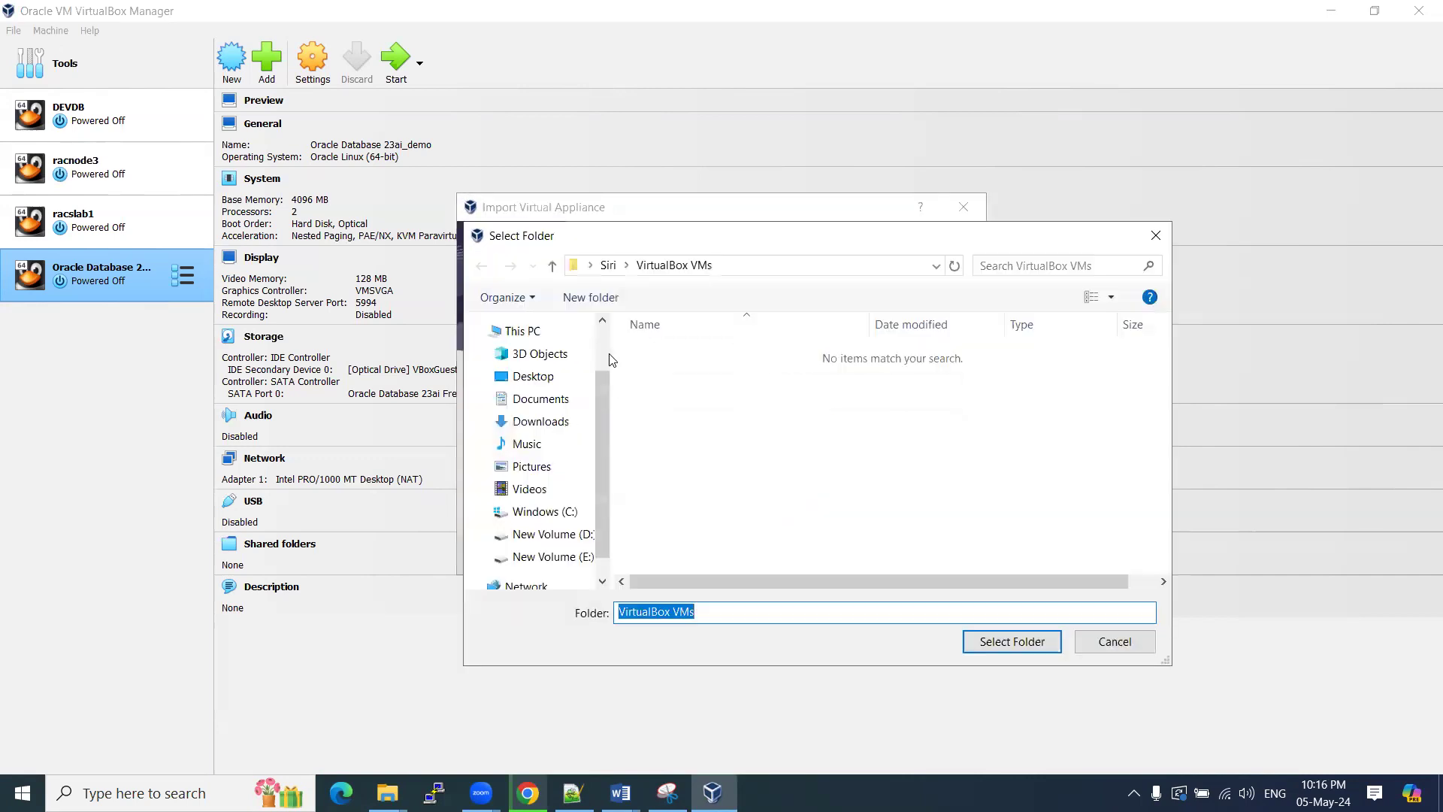
left_click(555, 533)
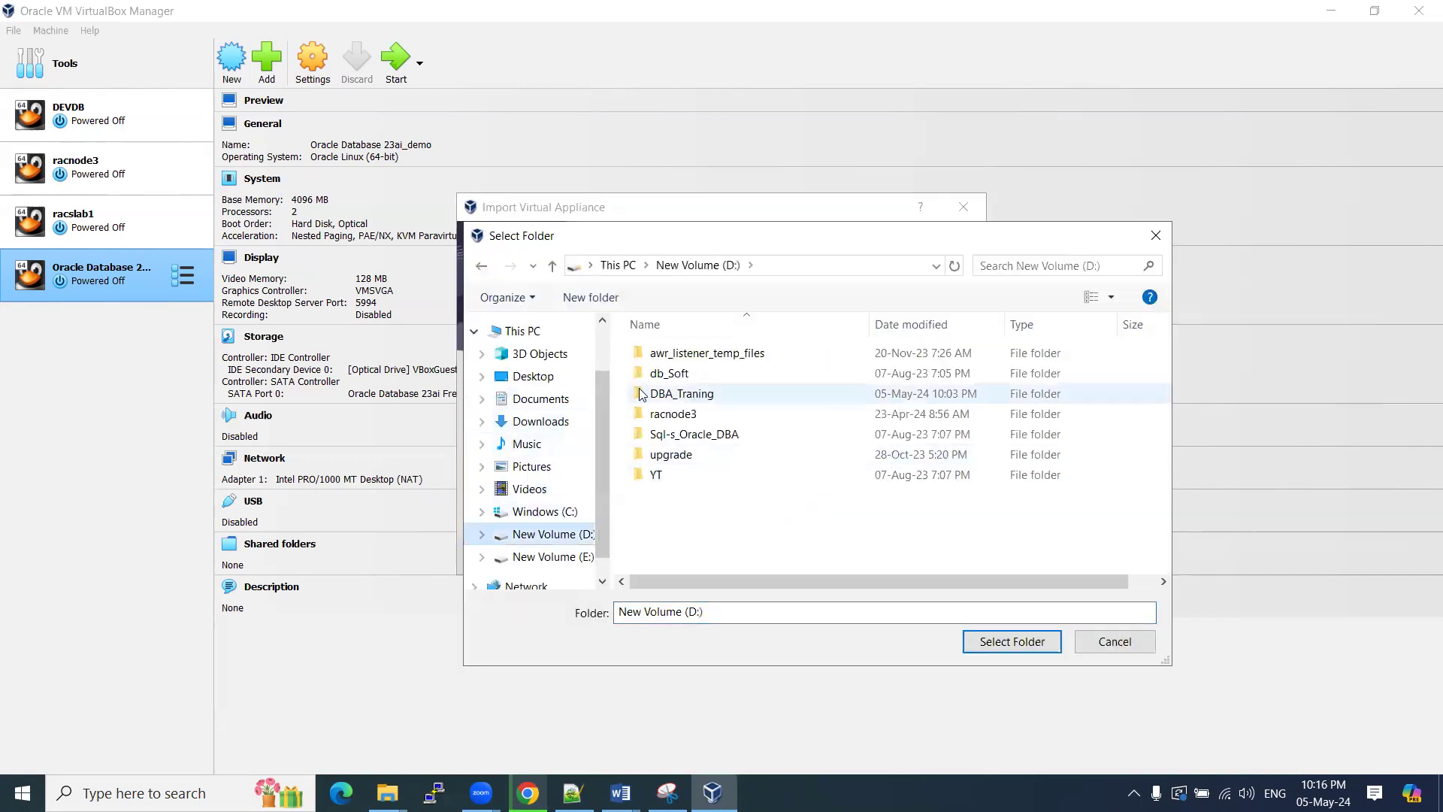
type("23C")
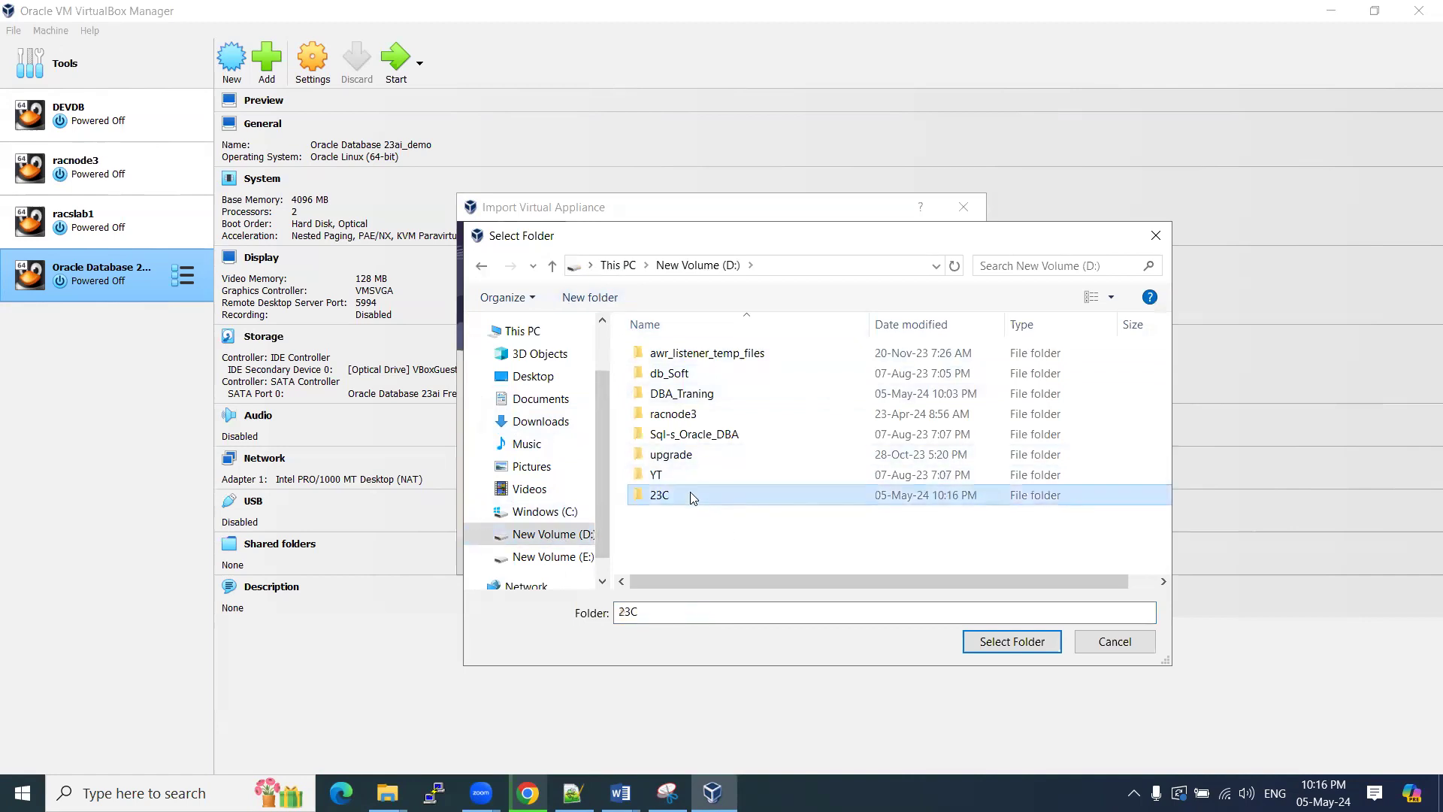
double_click(659, 495)
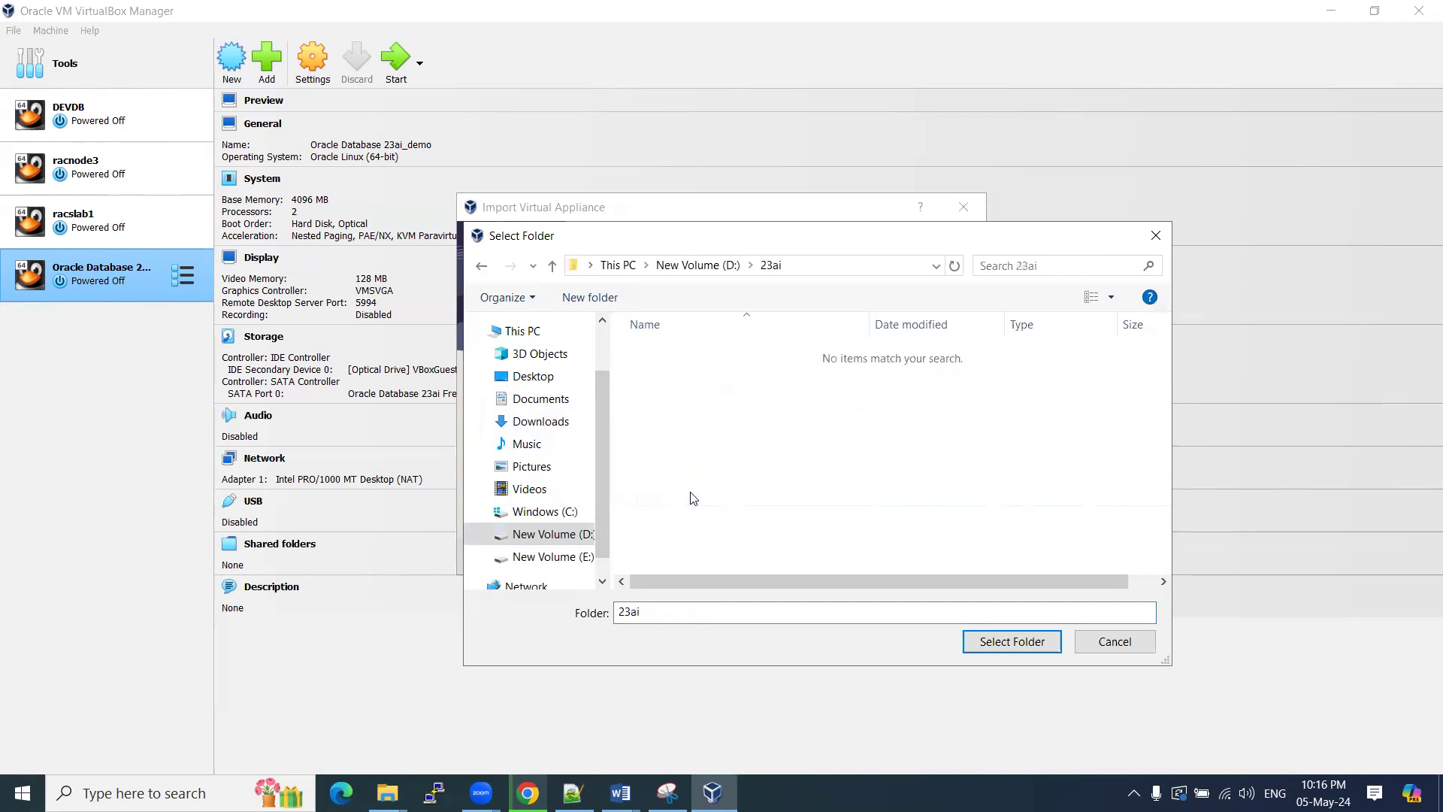
left_click(1010, 642)
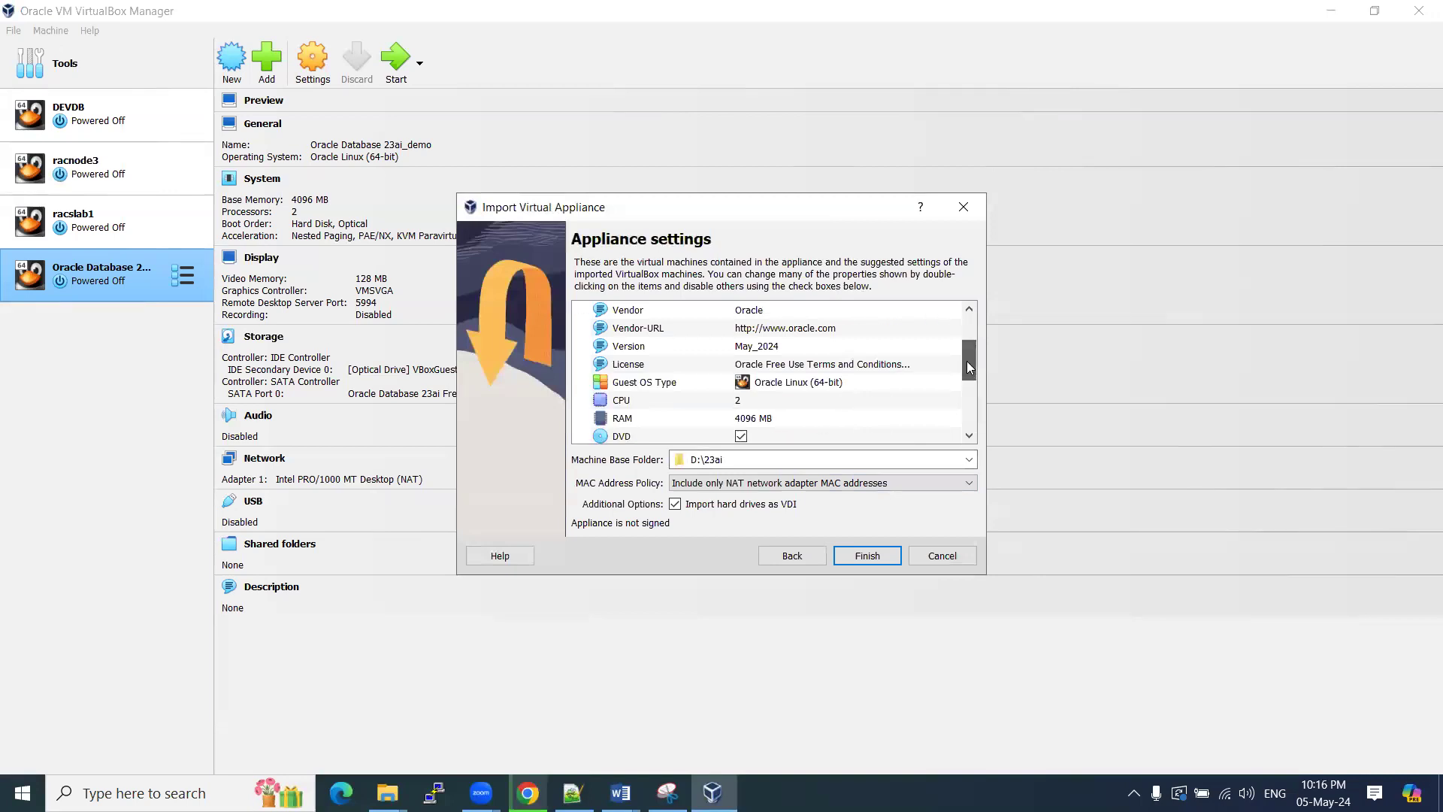
mouse_move(974, 365)
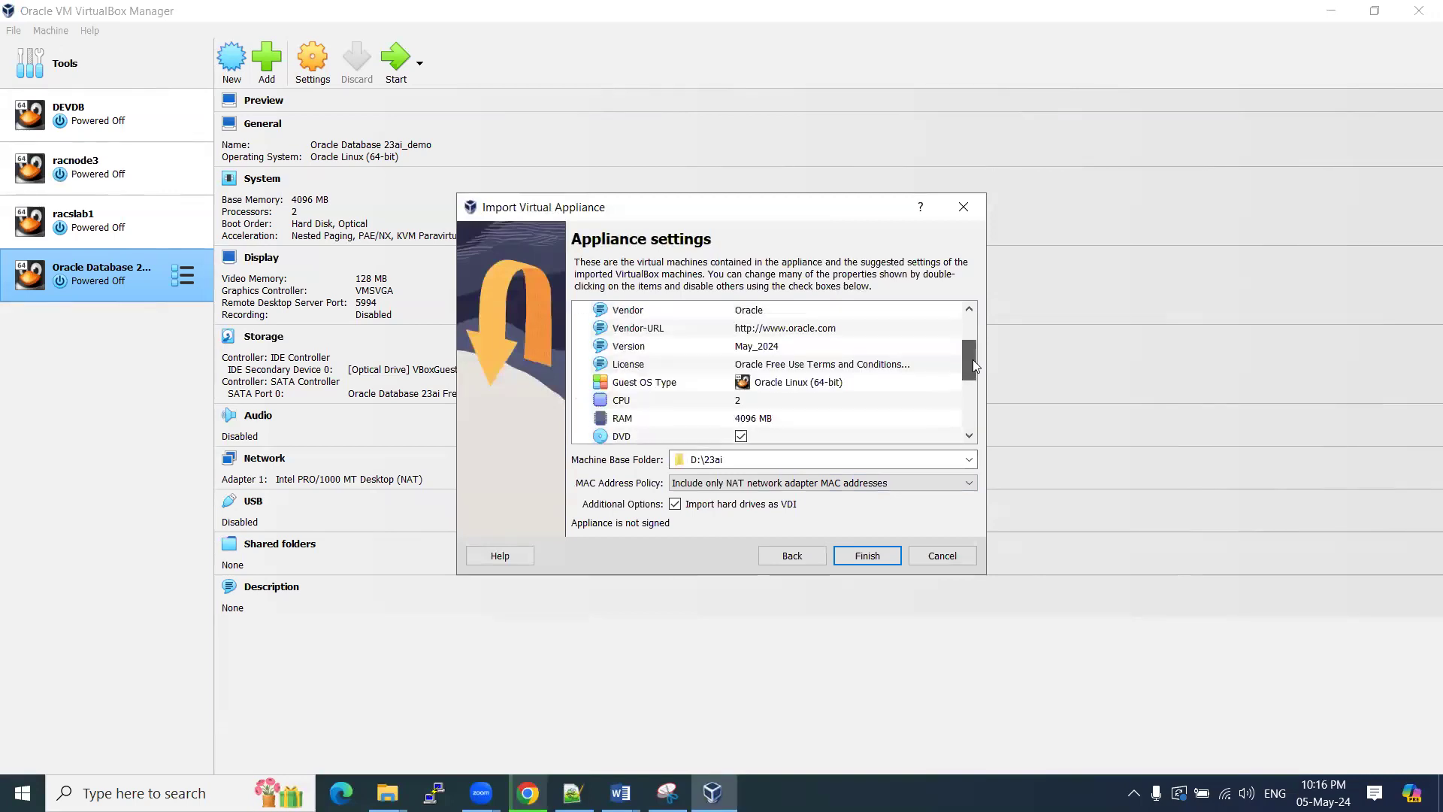
Choose to generate new MAC addresses, finish the wizard, and accept the Oracle license
left_click(754, 418)
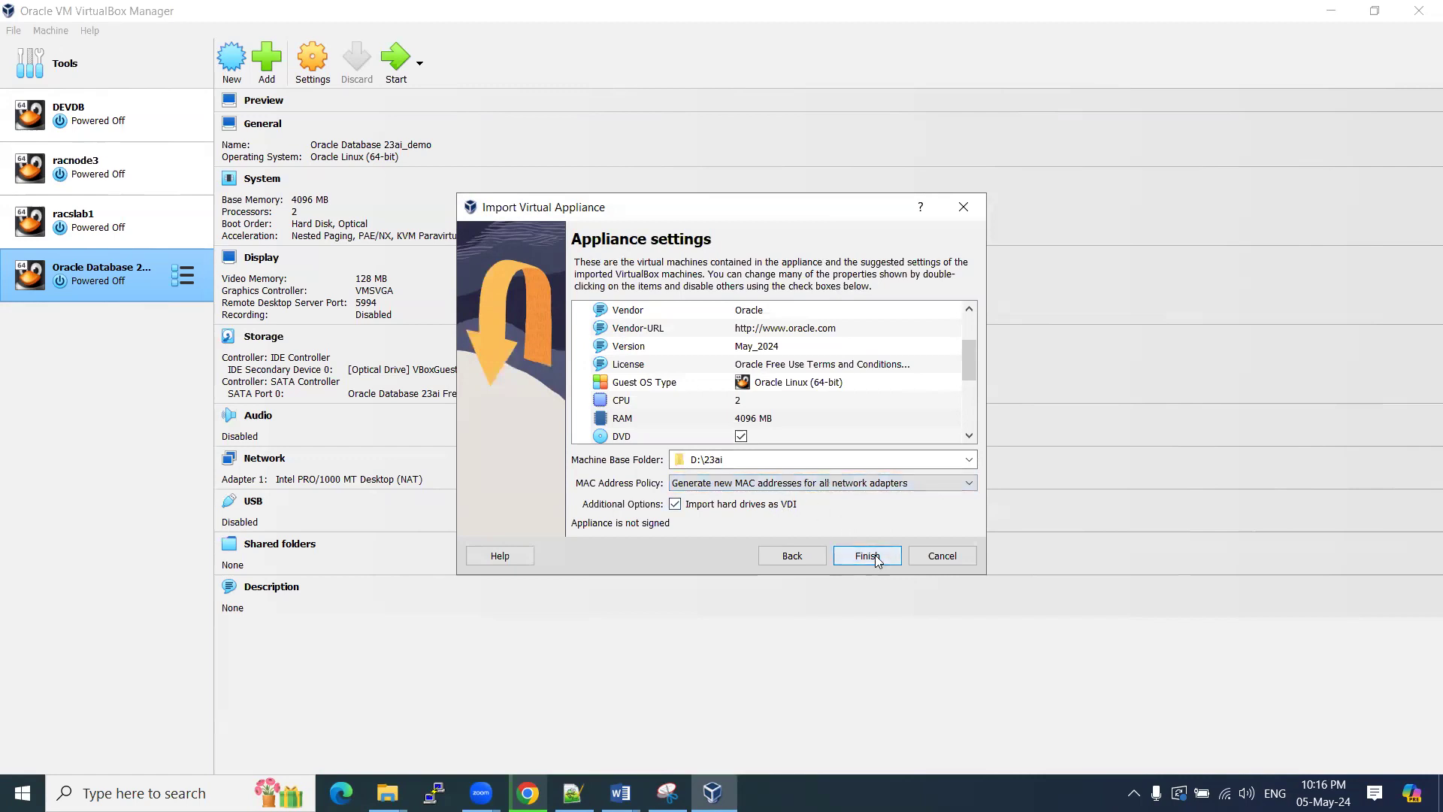
left_click(865, 554)
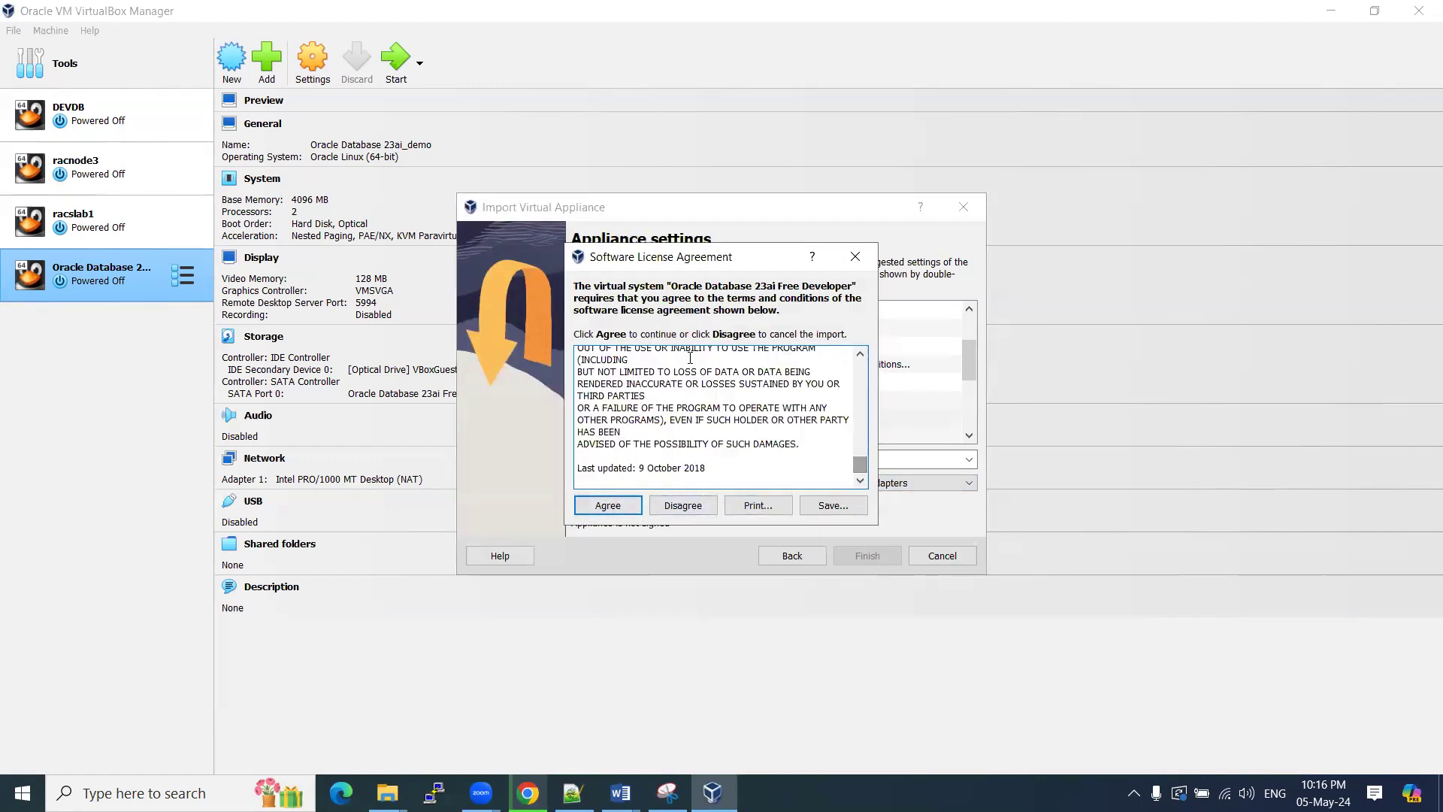
left_click(606, 505)
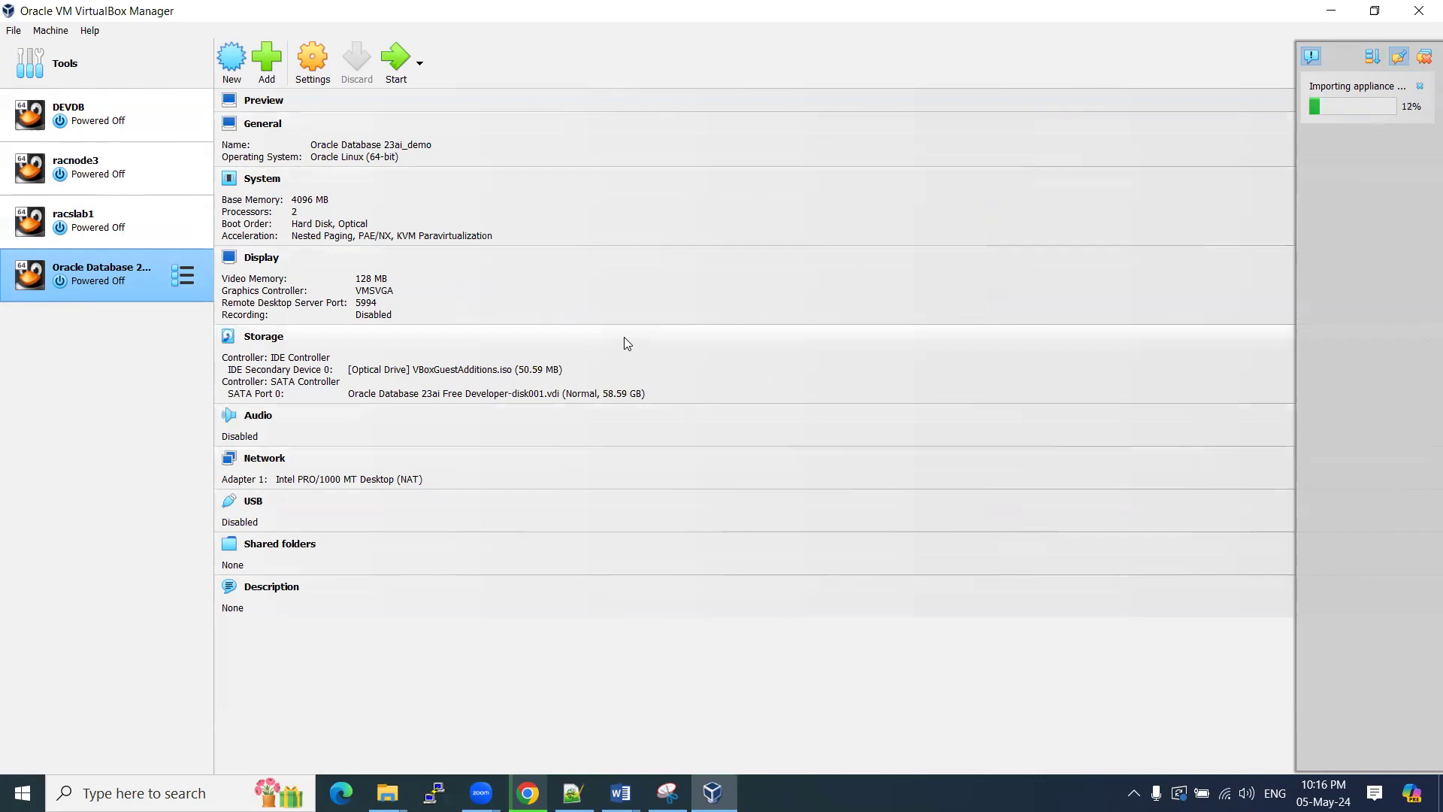
mouse_move(1261, 343)
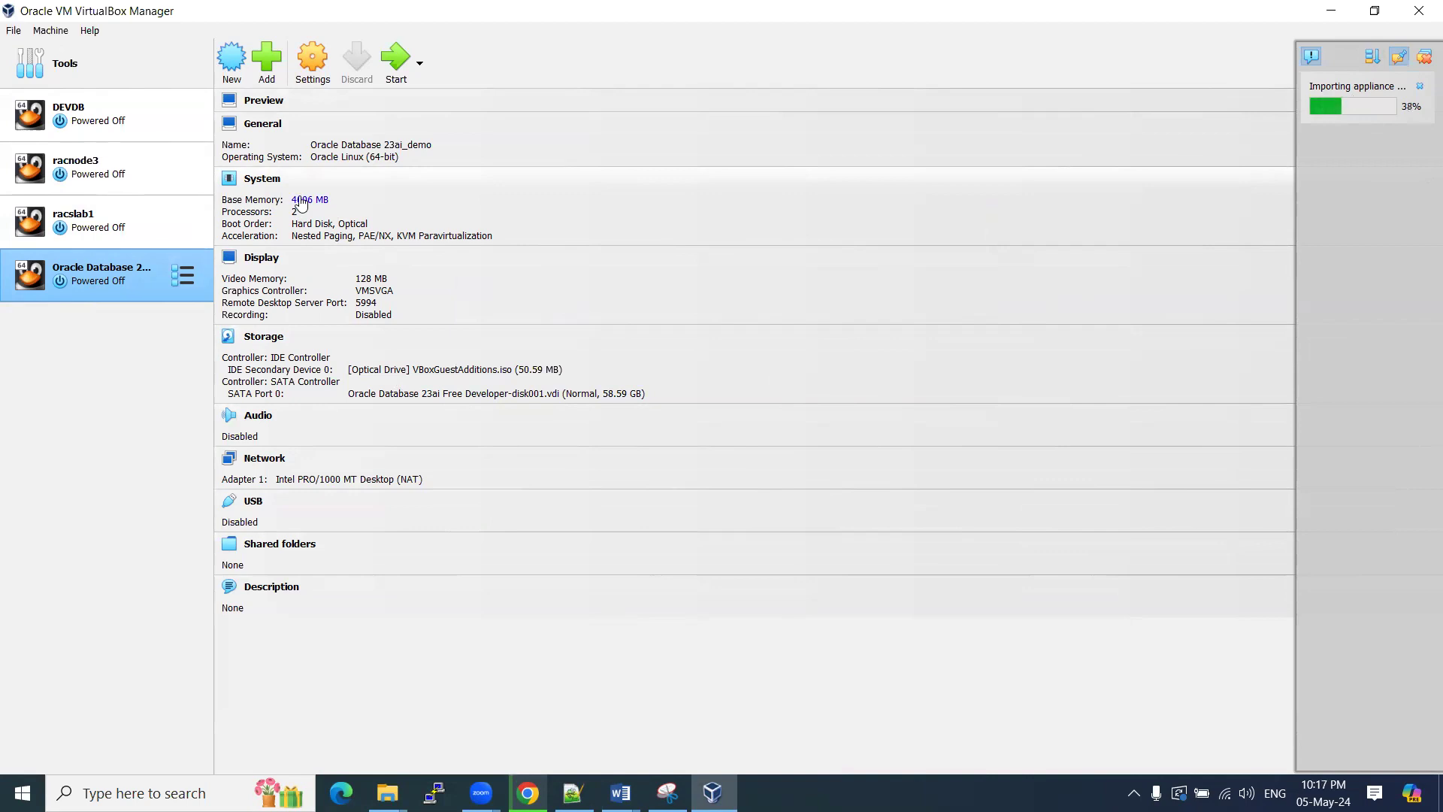
Raise the demo VM's base memory to 8192 MB, then reopen the setting and lower it
left_click(309, 200)
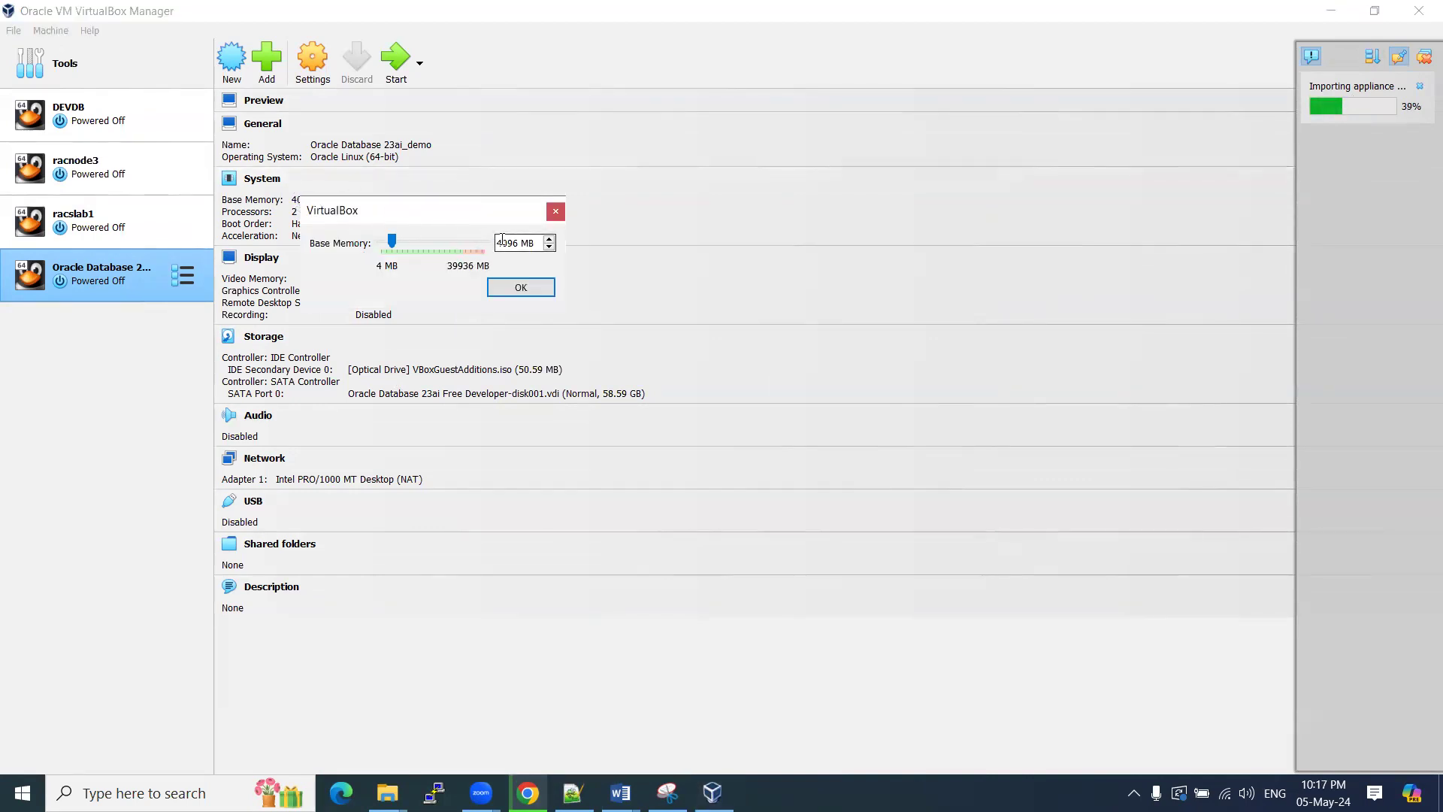
left_click_drag(391, 242, 402, 242)
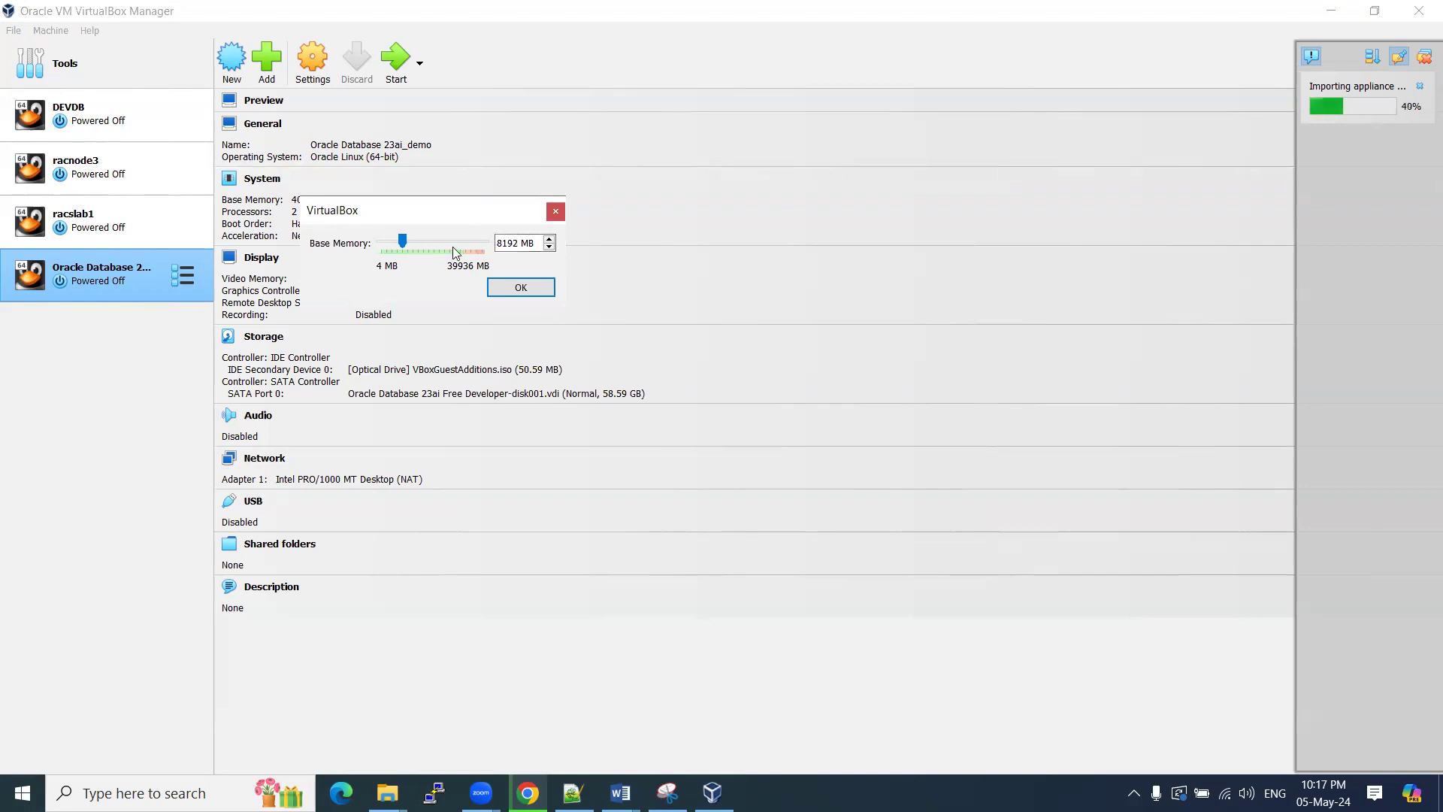
left_click(520, 287)
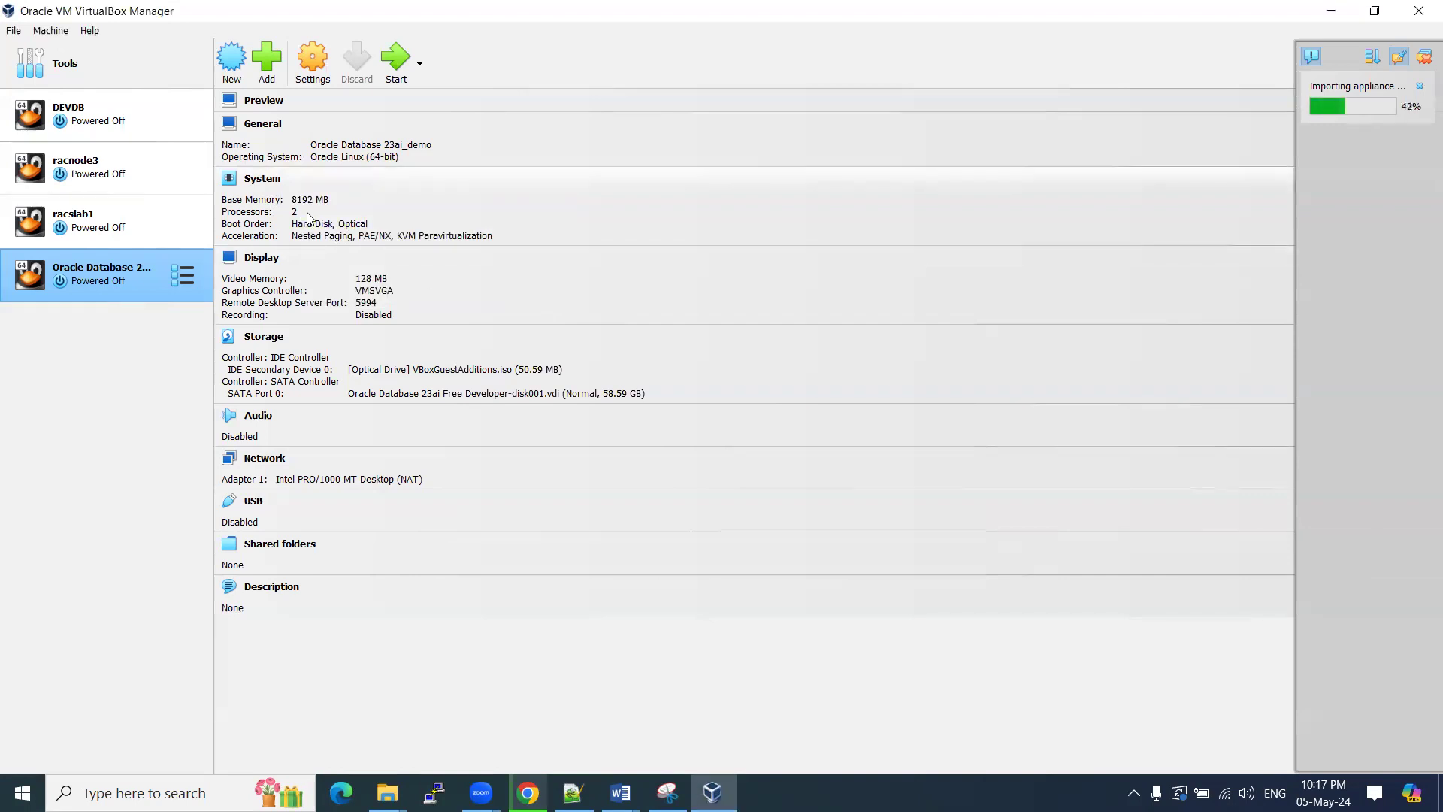
mouse_move(384, 417)
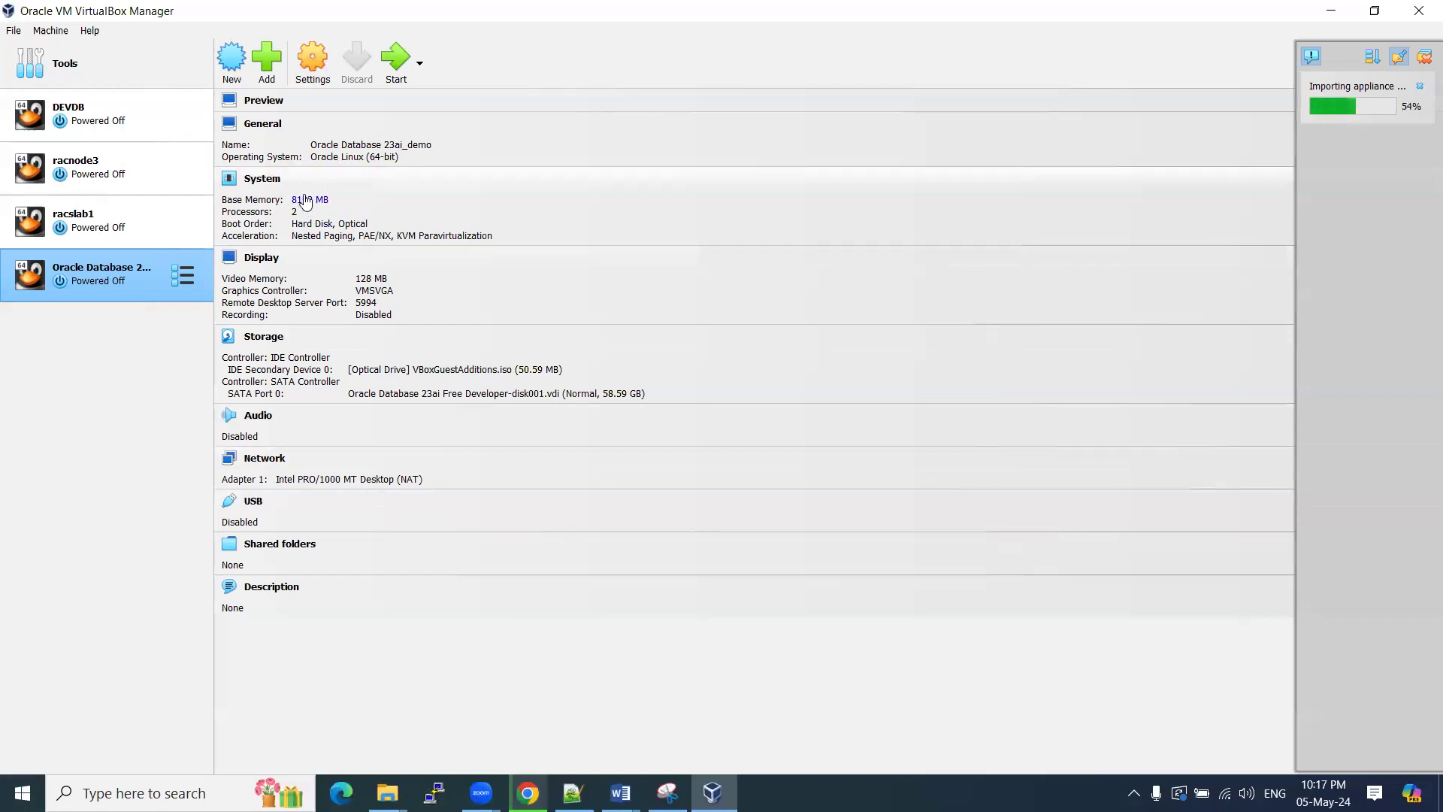
left_click(309, 200)
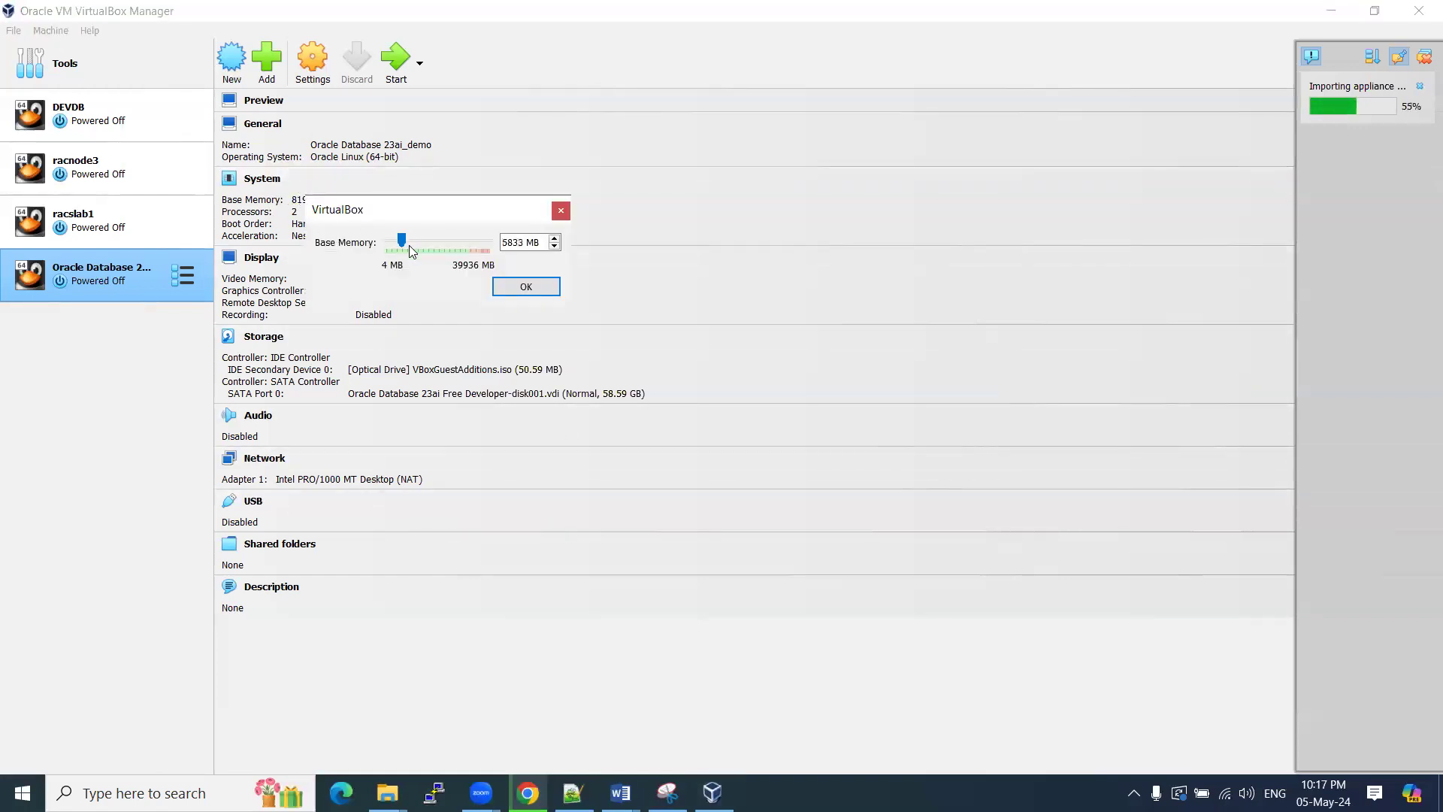
left_click(525, 286)
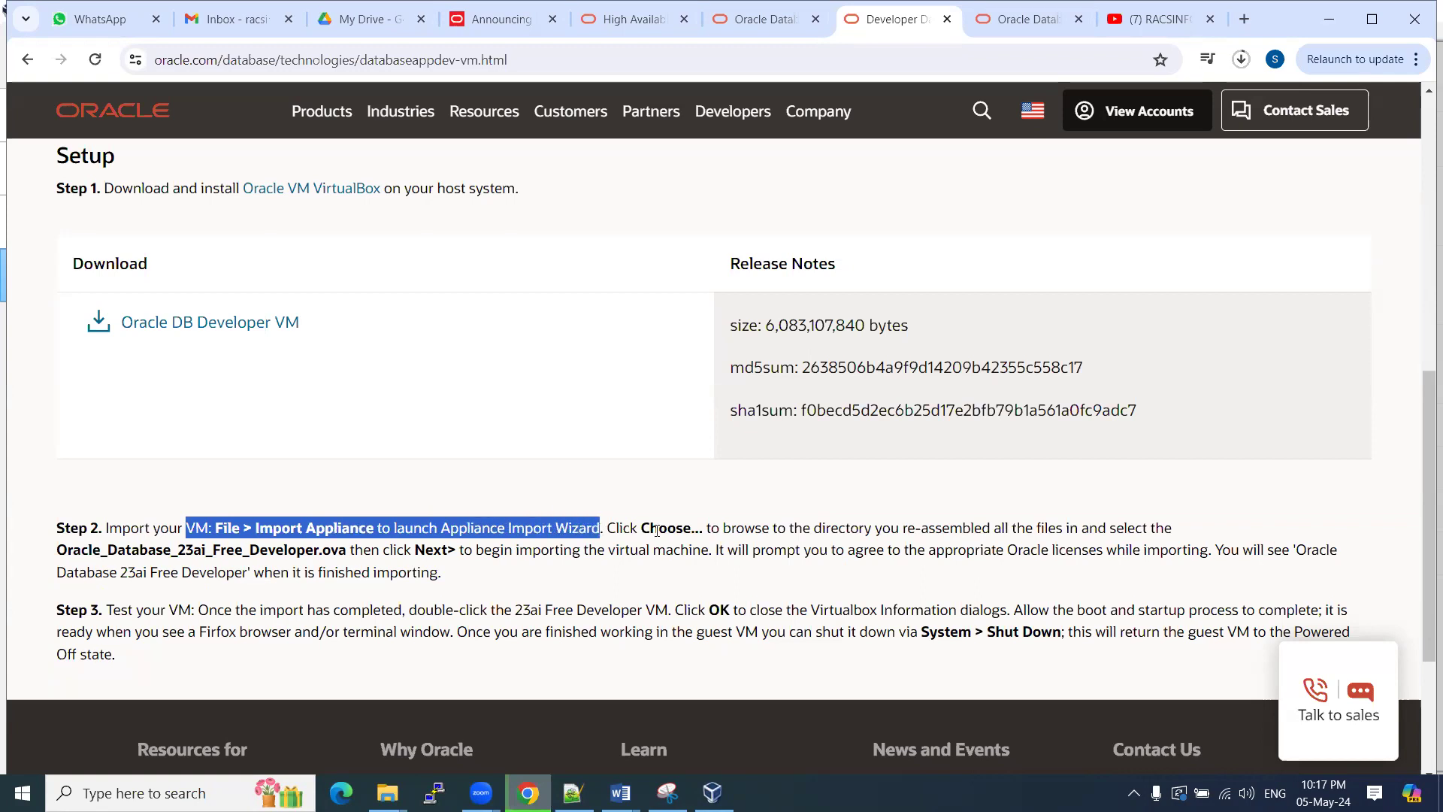
Highlight the import, open-VM and shutdown steps on the Oracle page, then return to VirtualBox
left_click_drag(598, 528, 980, 528)
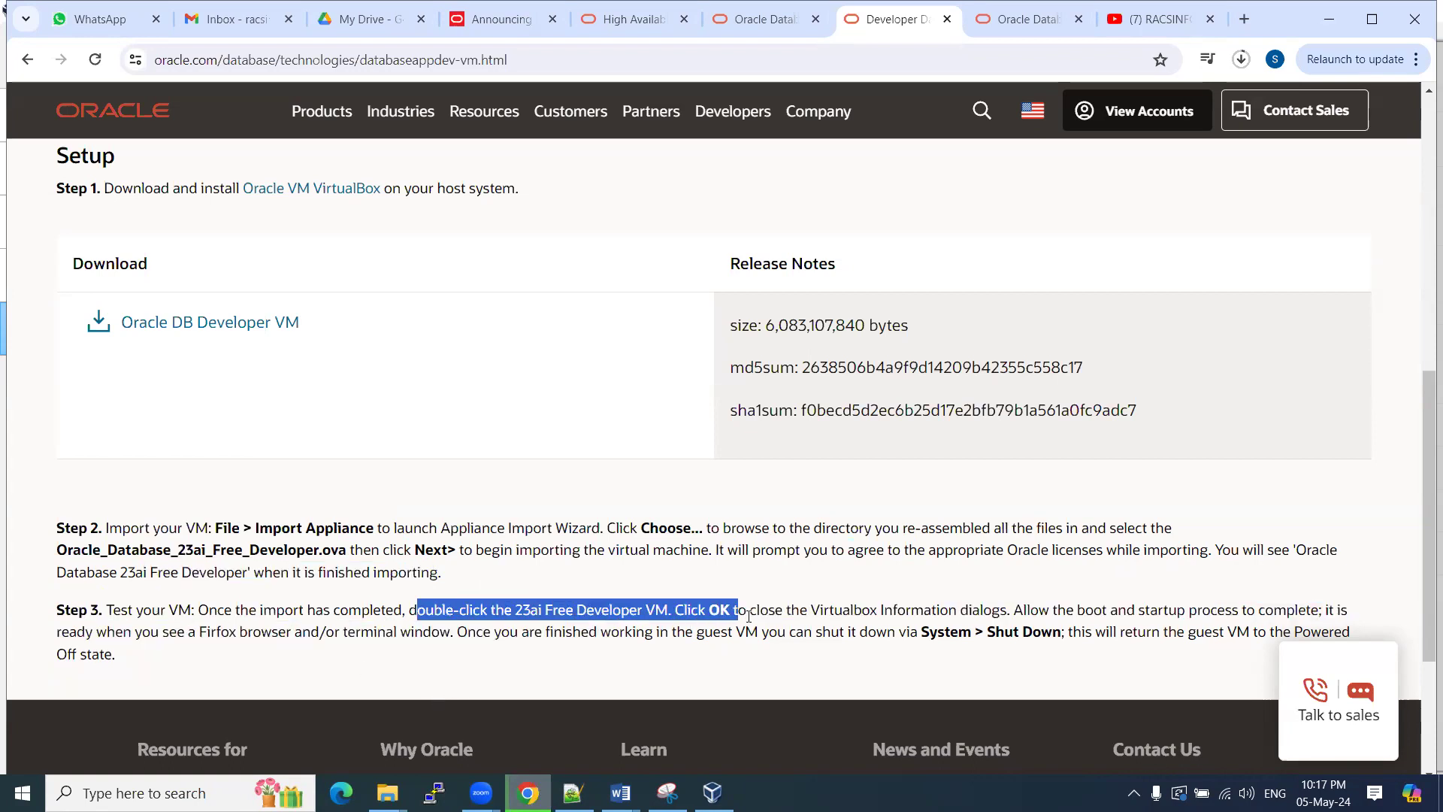
left_click_drag(747, 616, 994, 610)
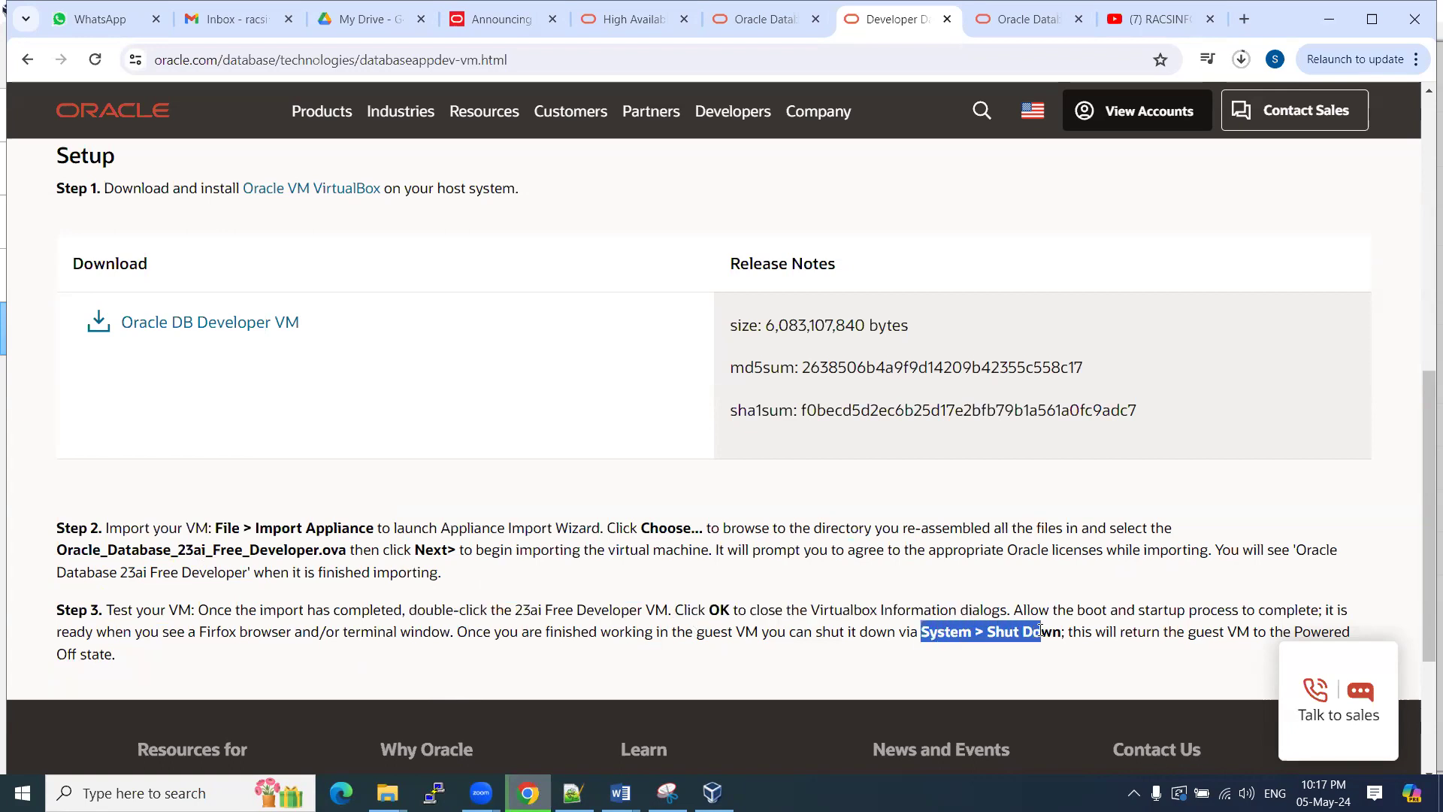
left_click_drag(1037, 610, 1298, 610)
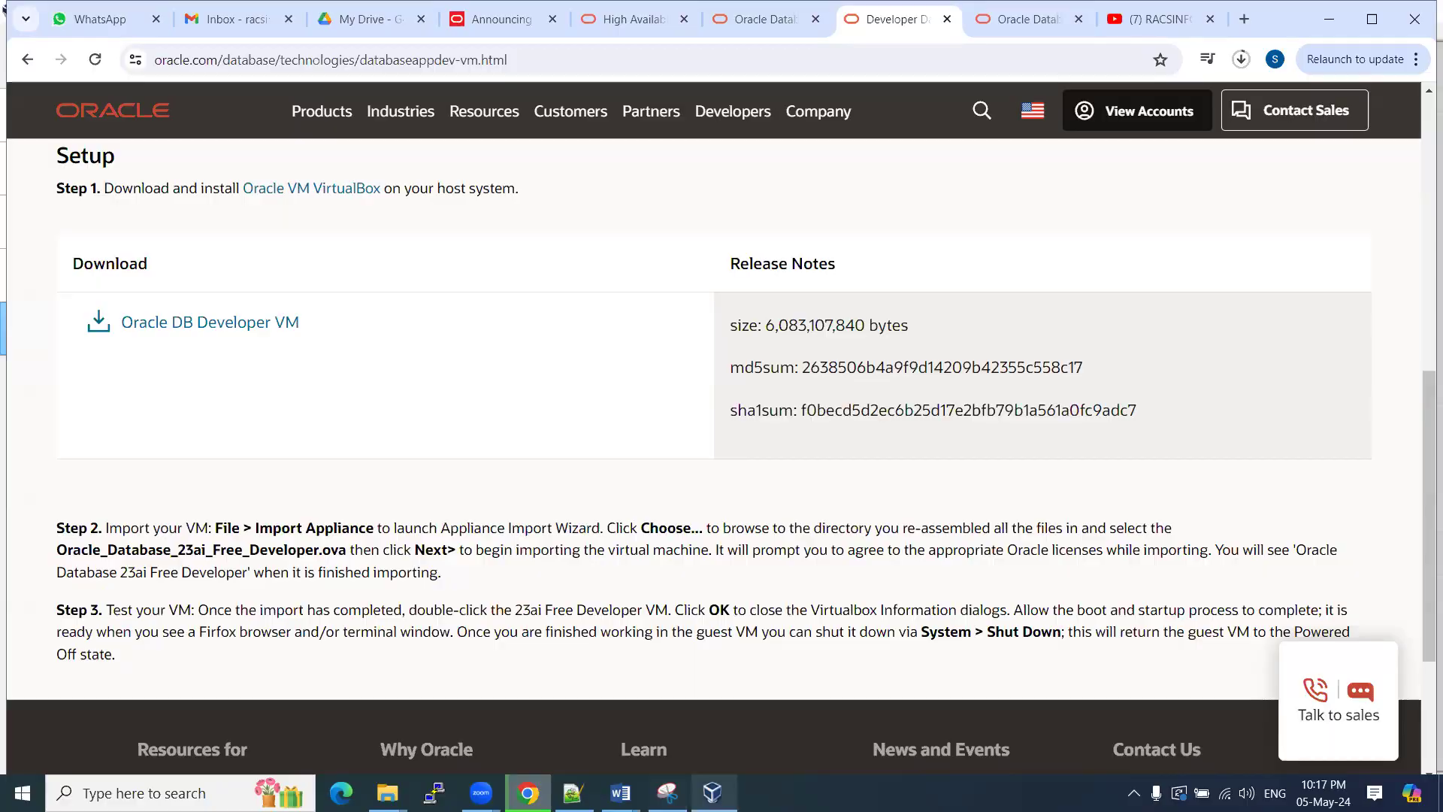
left_click(712, 792)
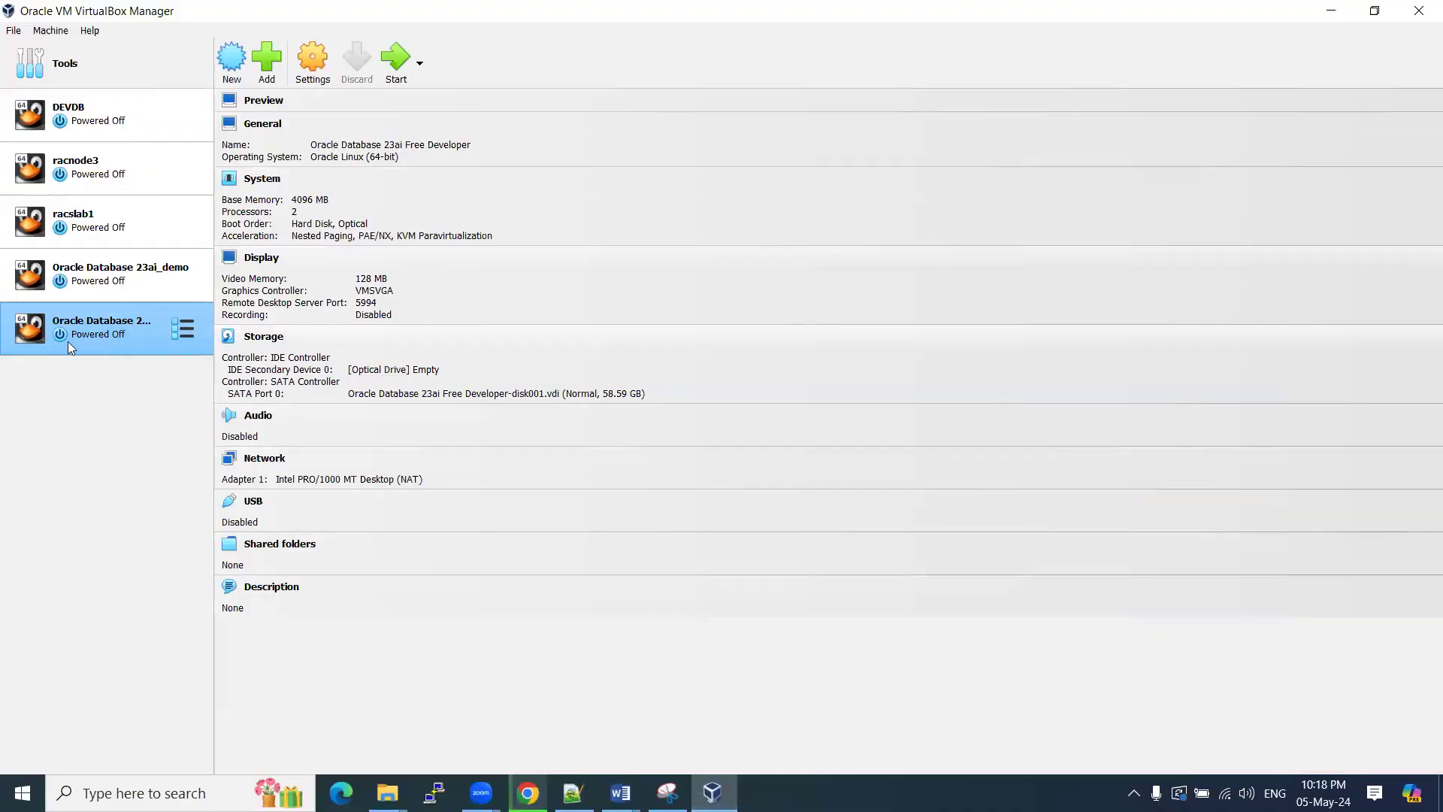
mouse_move(101, 327)
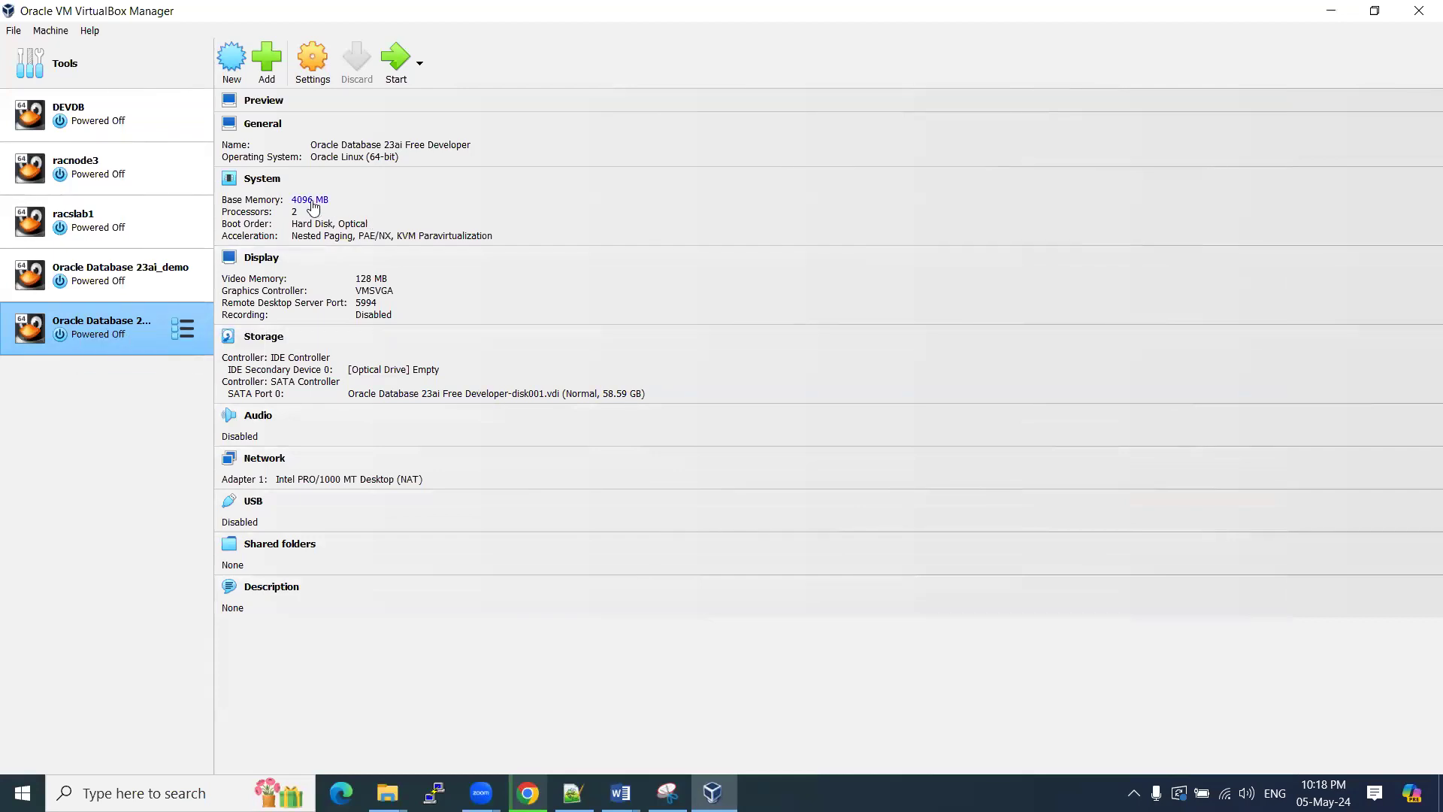
Move the Free Developer VM's base memory slider from 4096 MB to 6144 MB
left_click(308, 200)
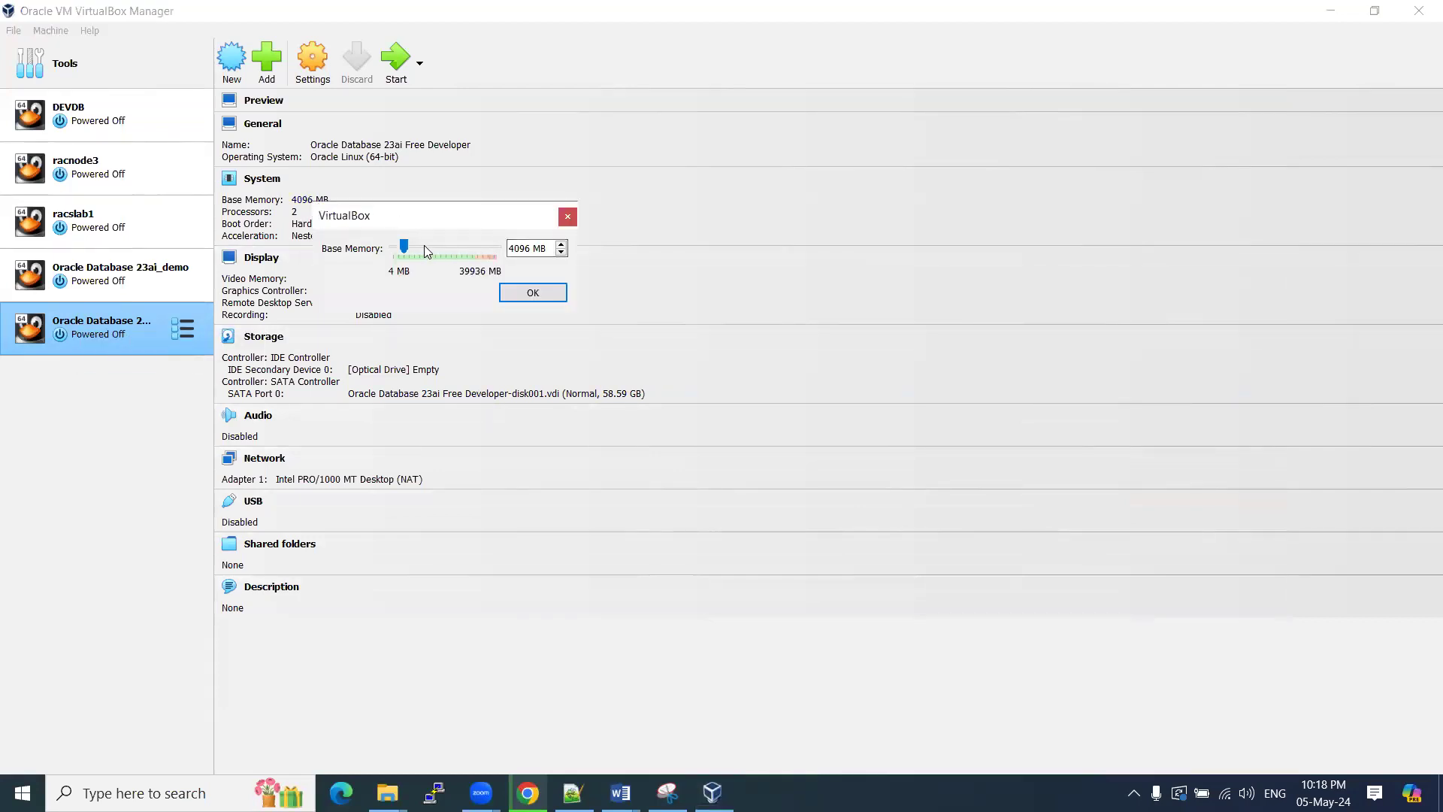
left_click(531, 293)
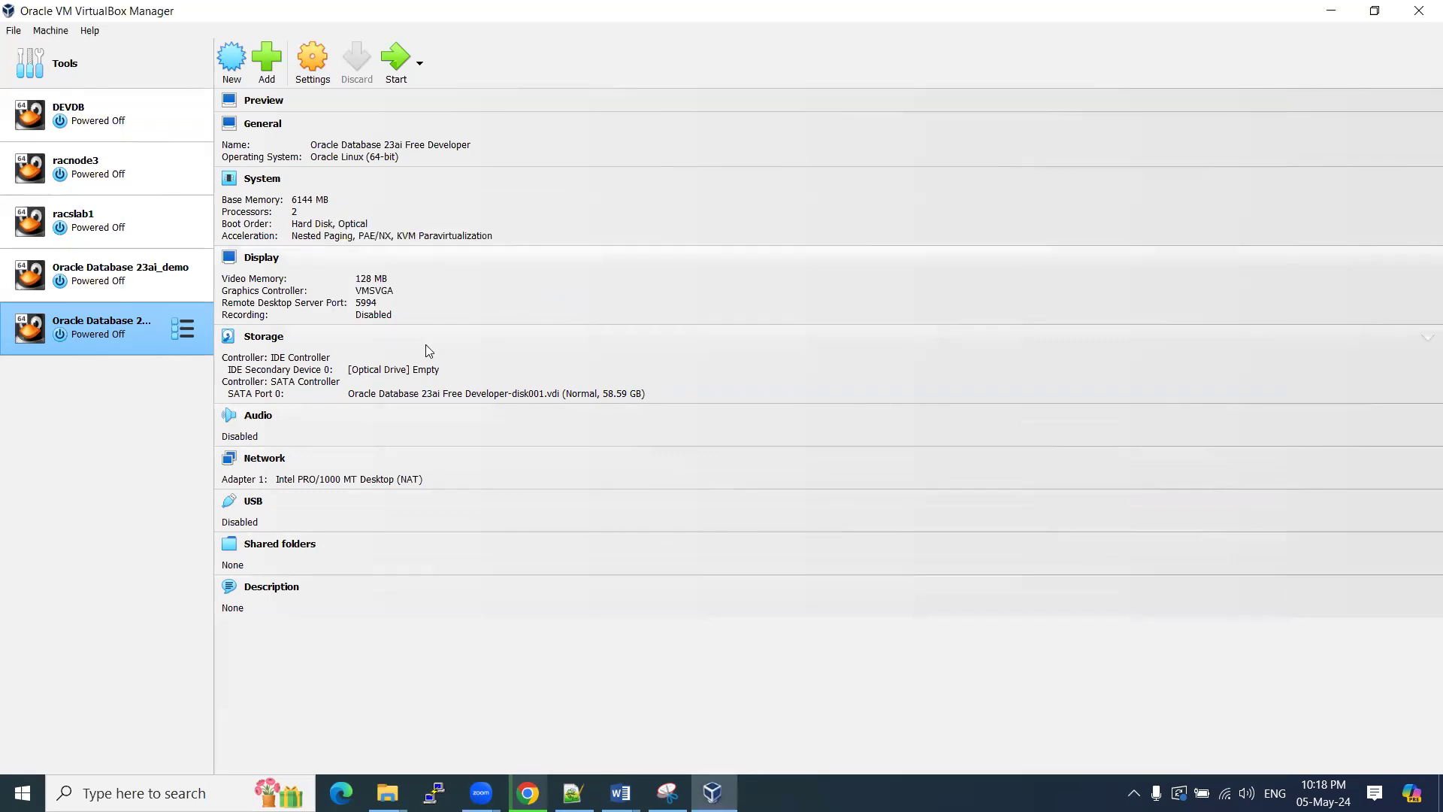
mouse_move(396, 57)
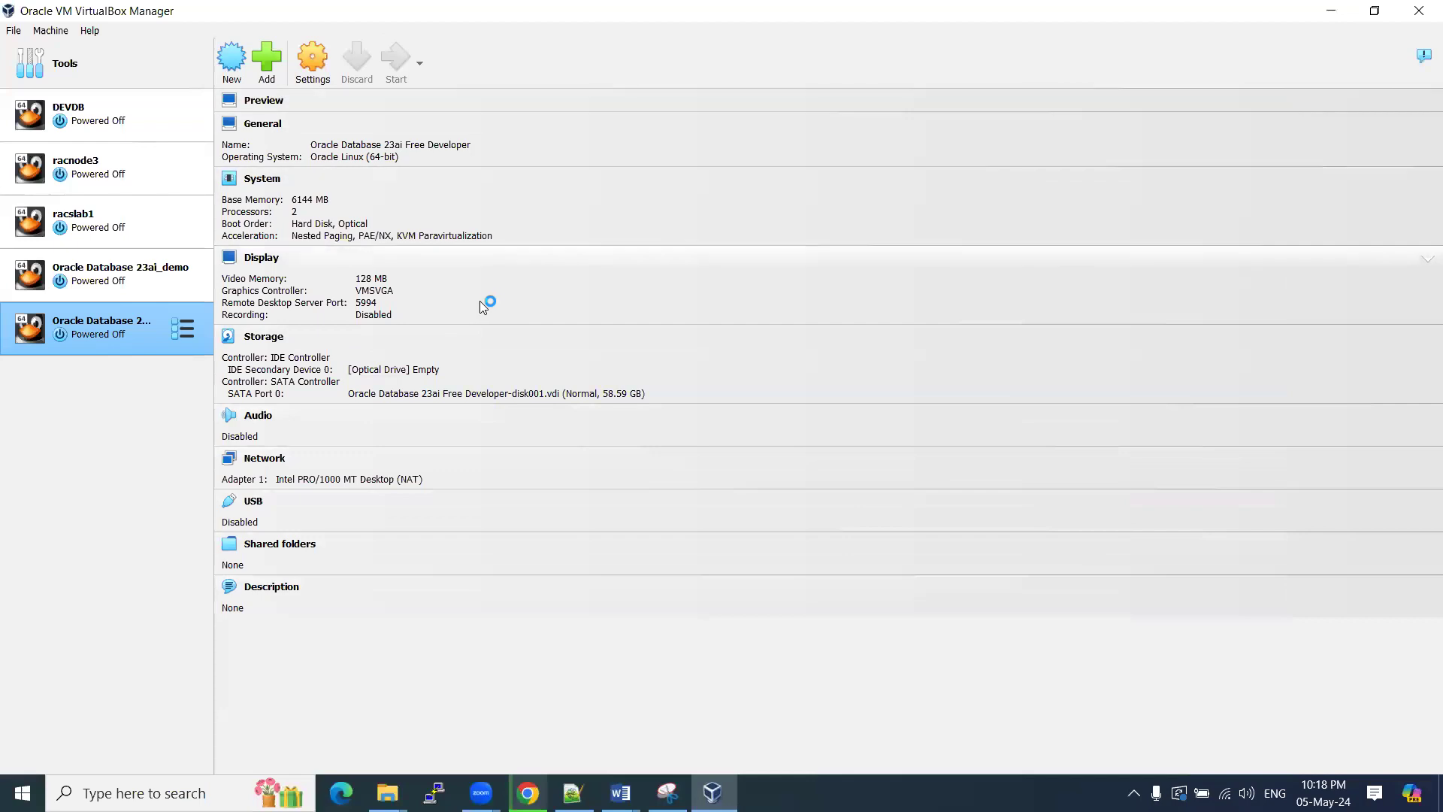
Power up the Free Developer VM and maximize its window while Oracle Linux boots
left_click(396, 60)
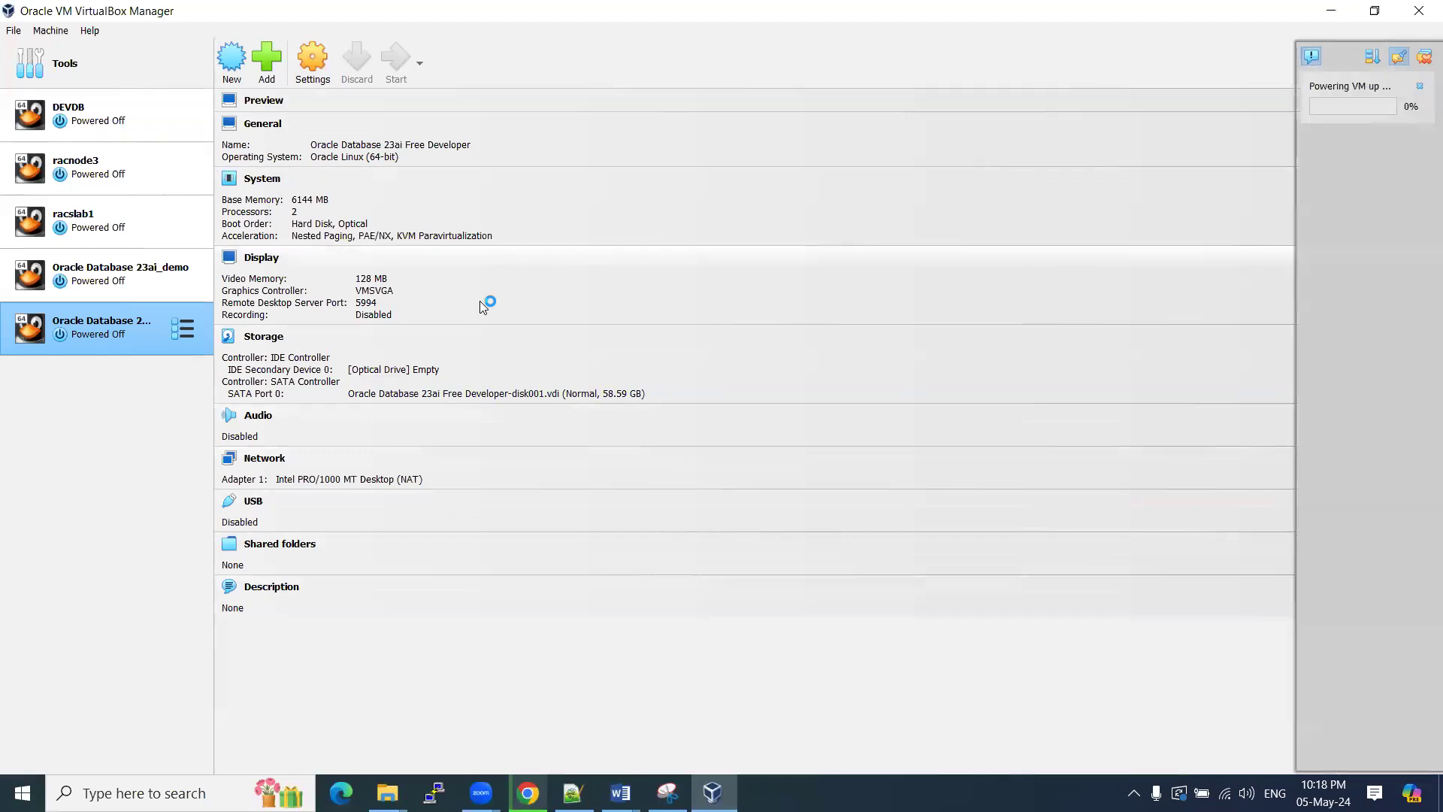
mouse_move(1012, 313)
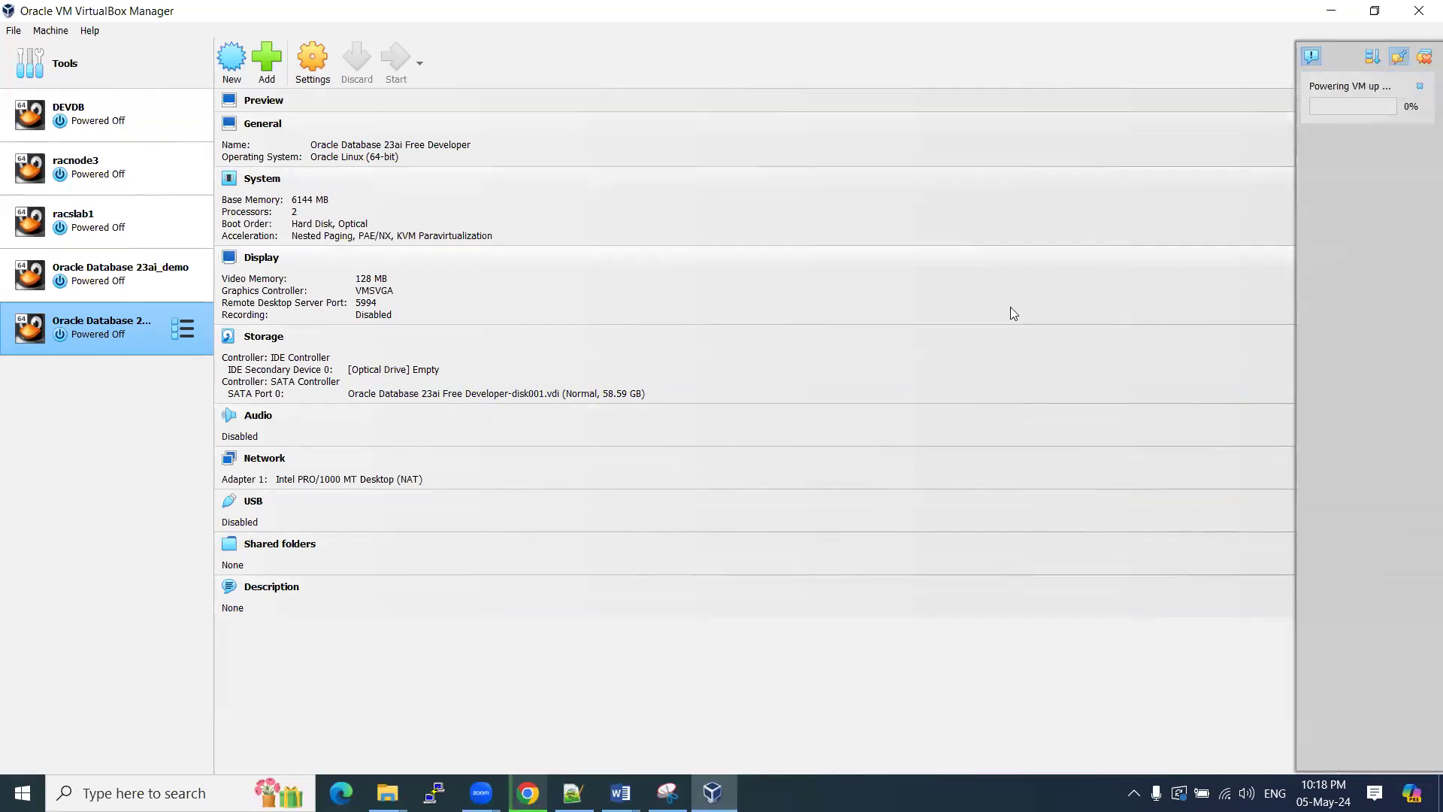
left_click(394, 60)
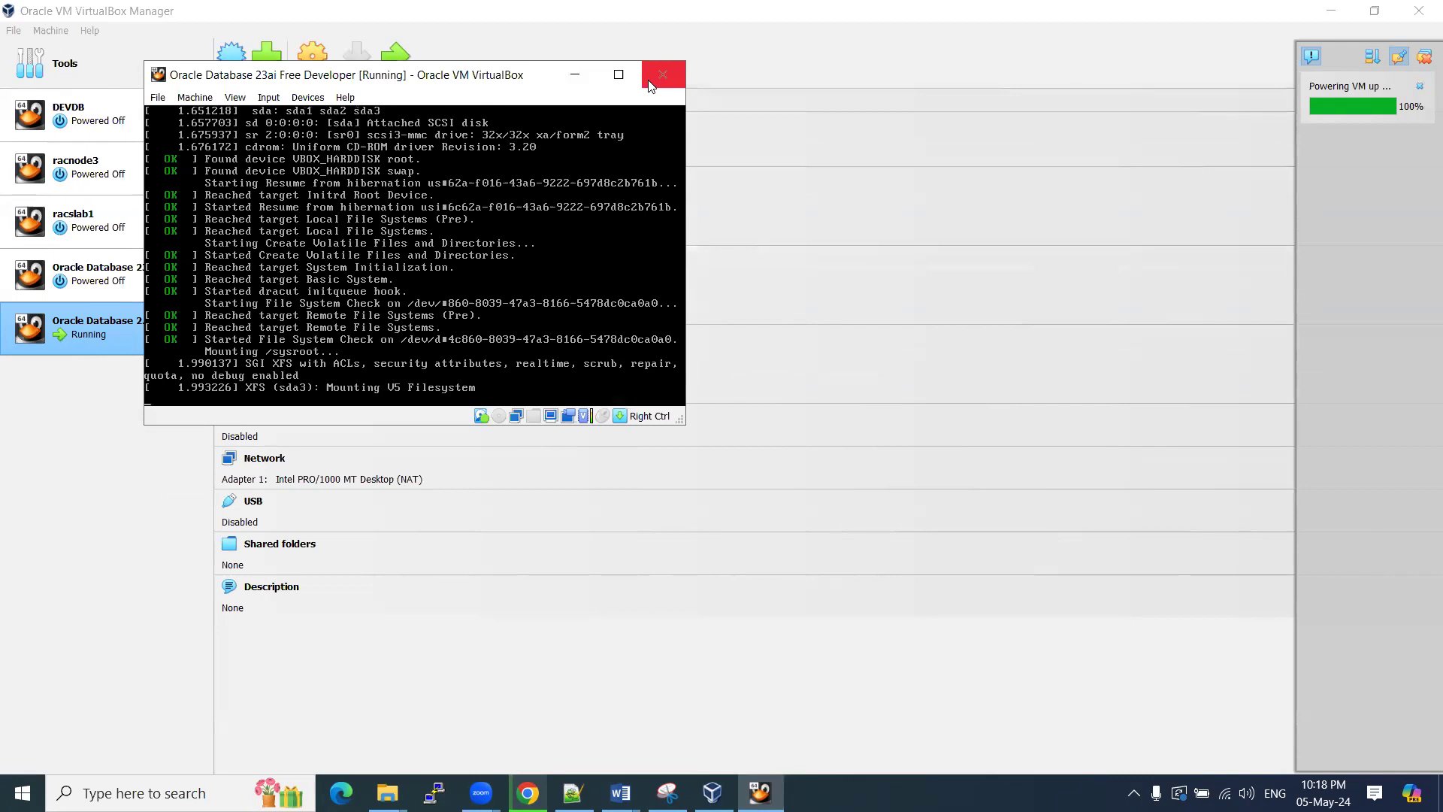
left_click(618, 75)
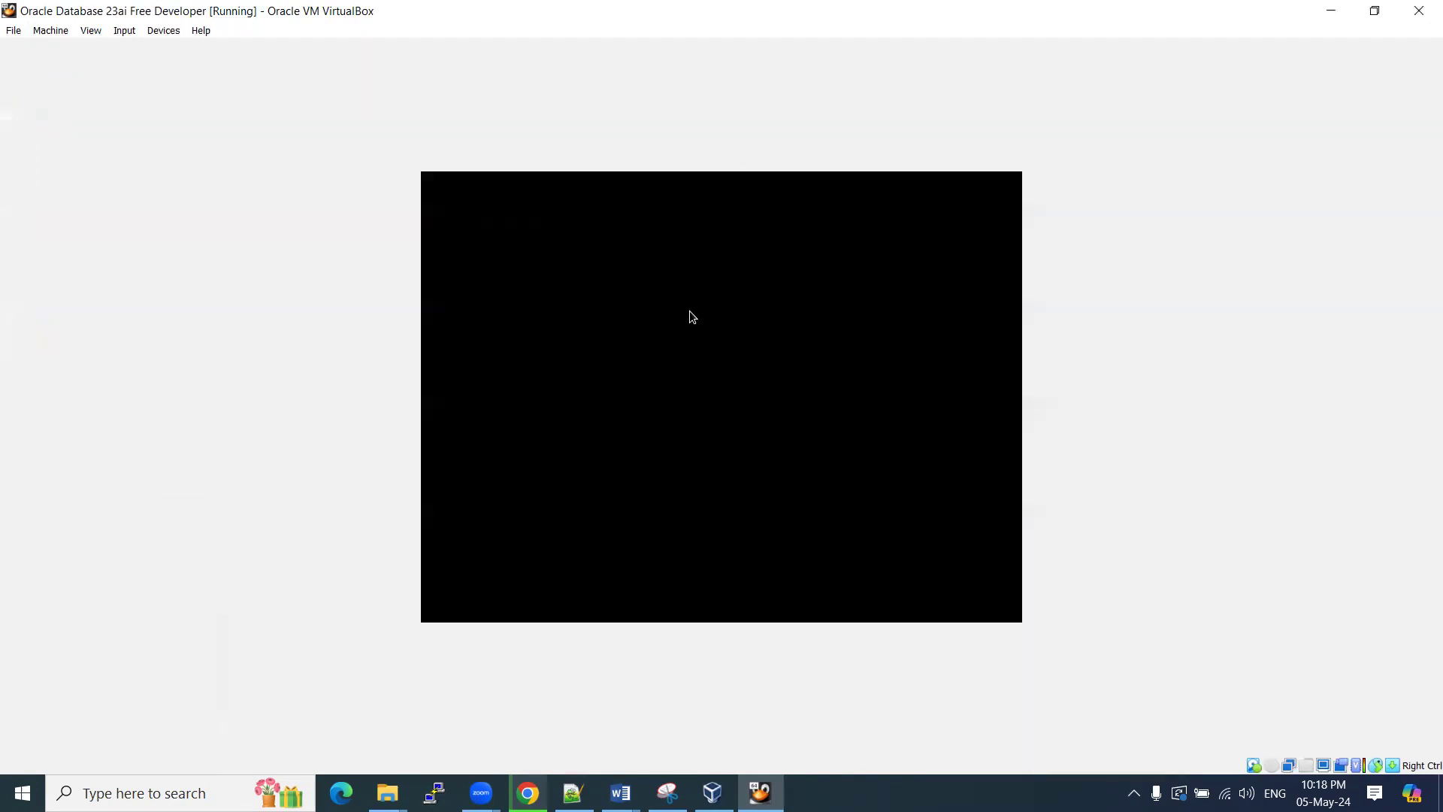
mouse_move(754, 245)
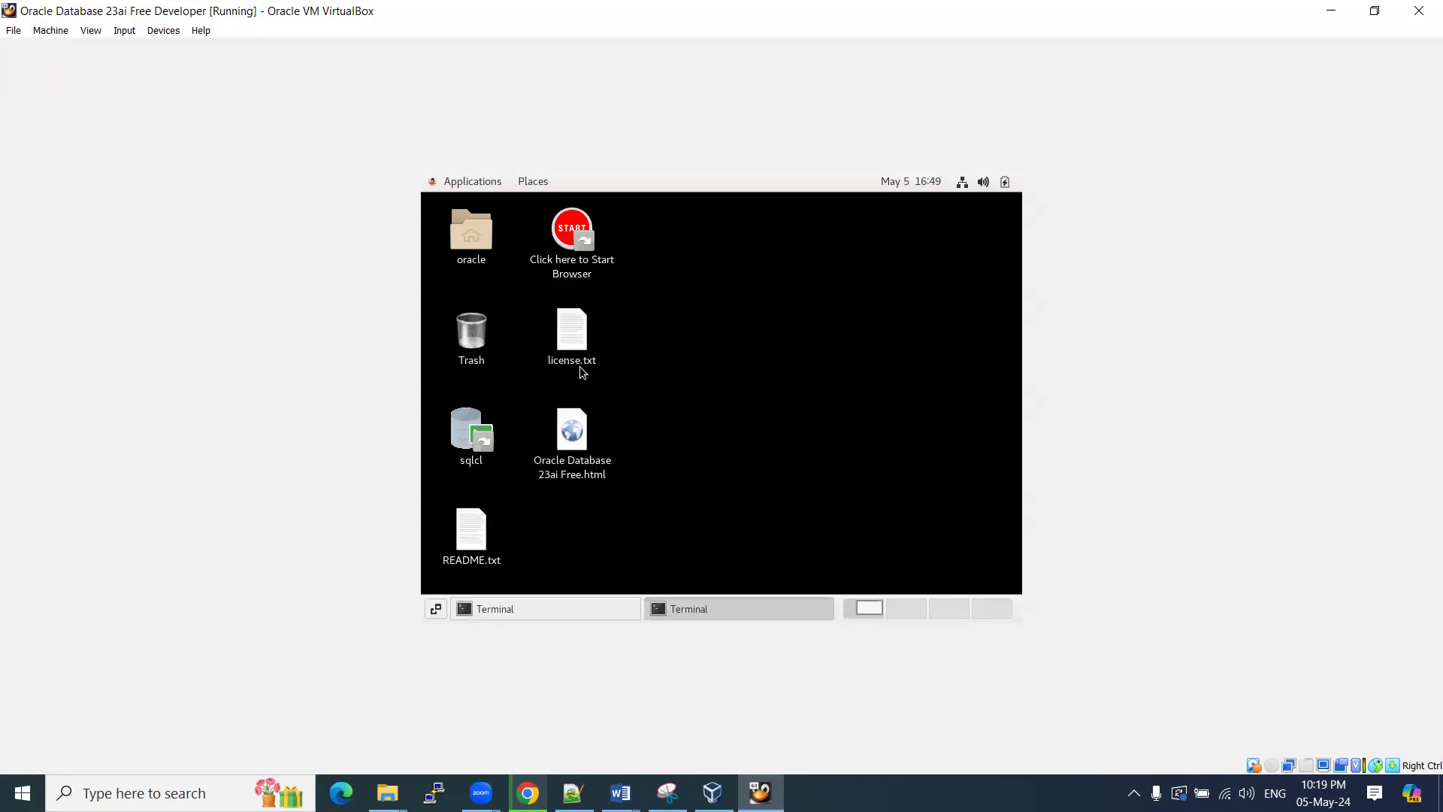
mouse_move(566, 345)
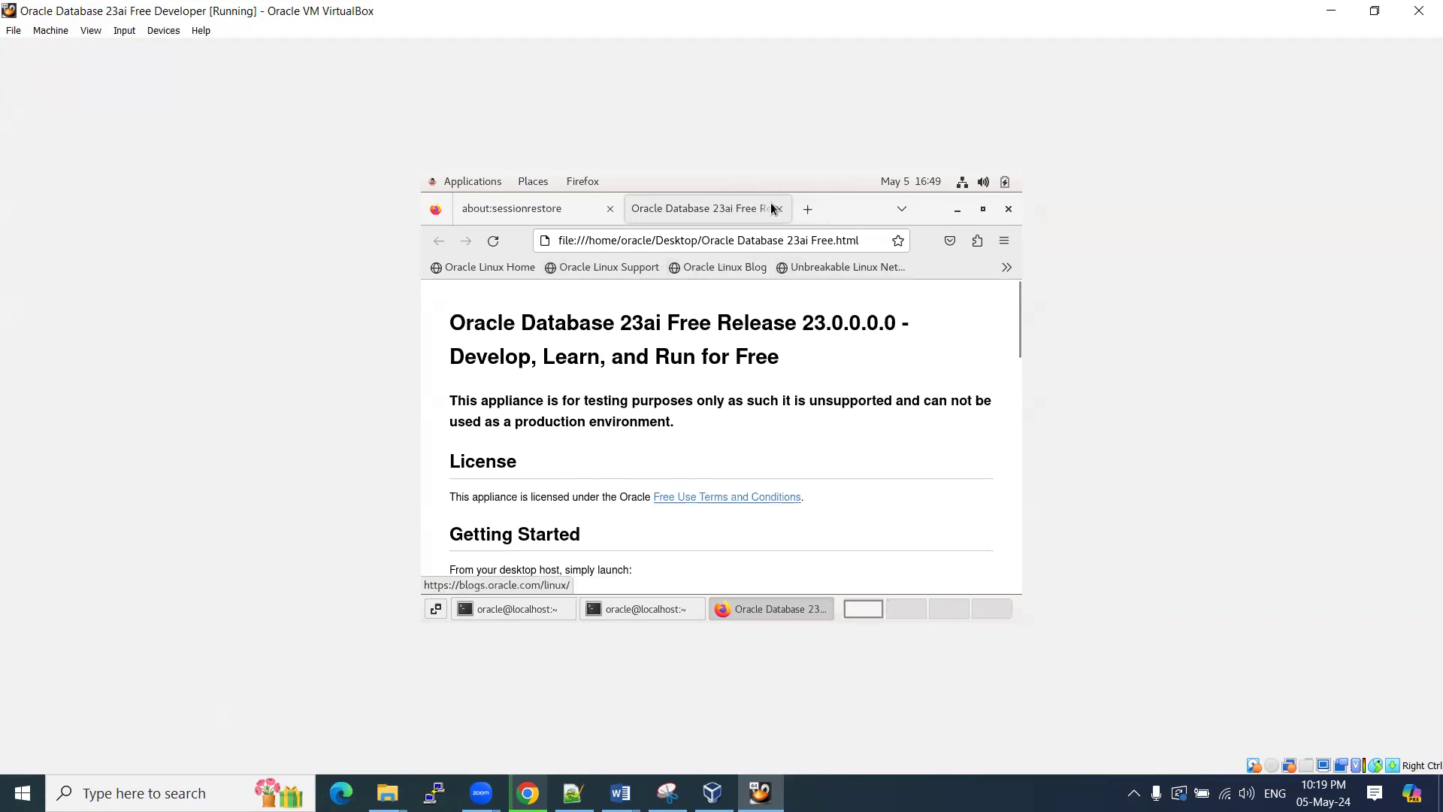
mouse_move(836, 539)
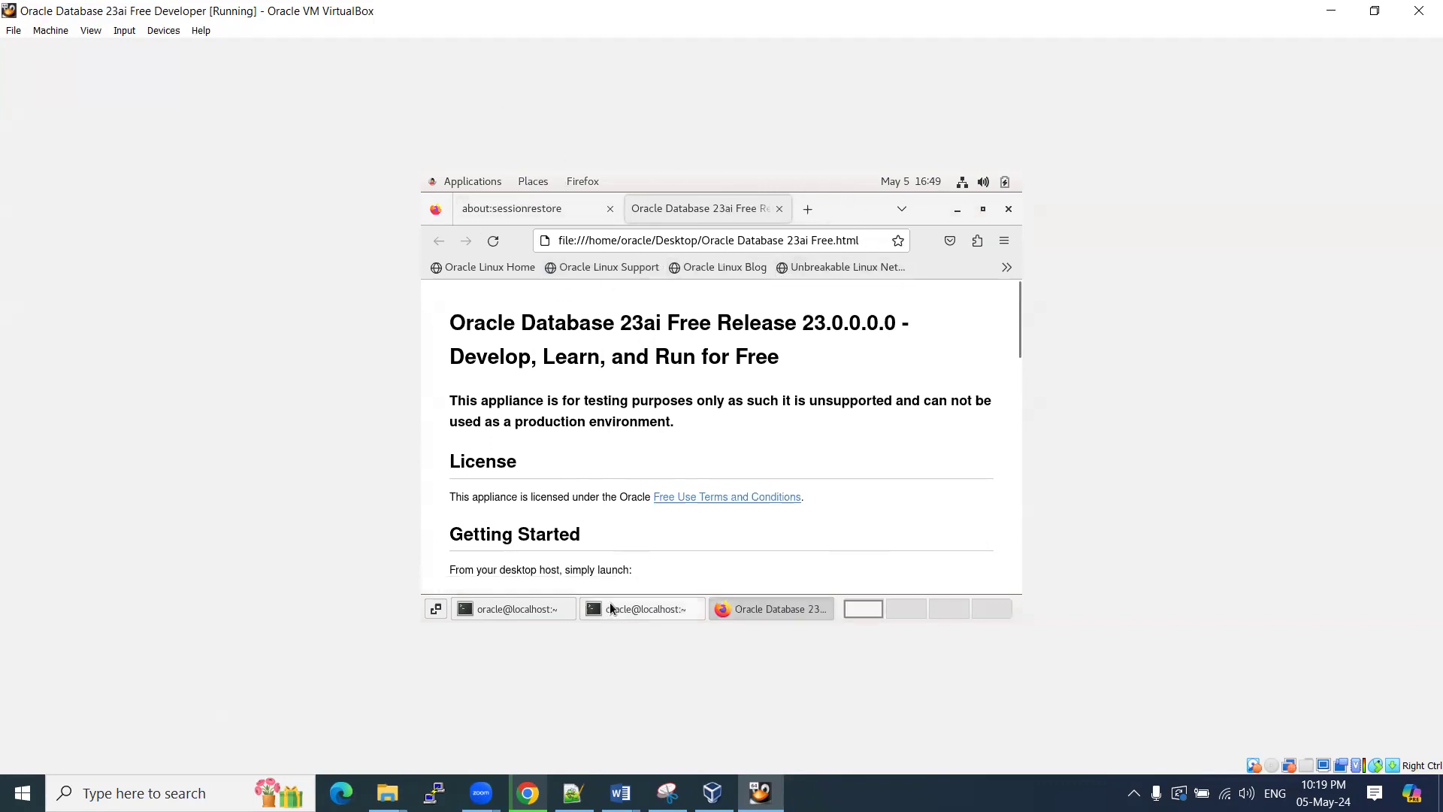
Bring the guest terminal with the database connection details to the front
left_click(641, 608)
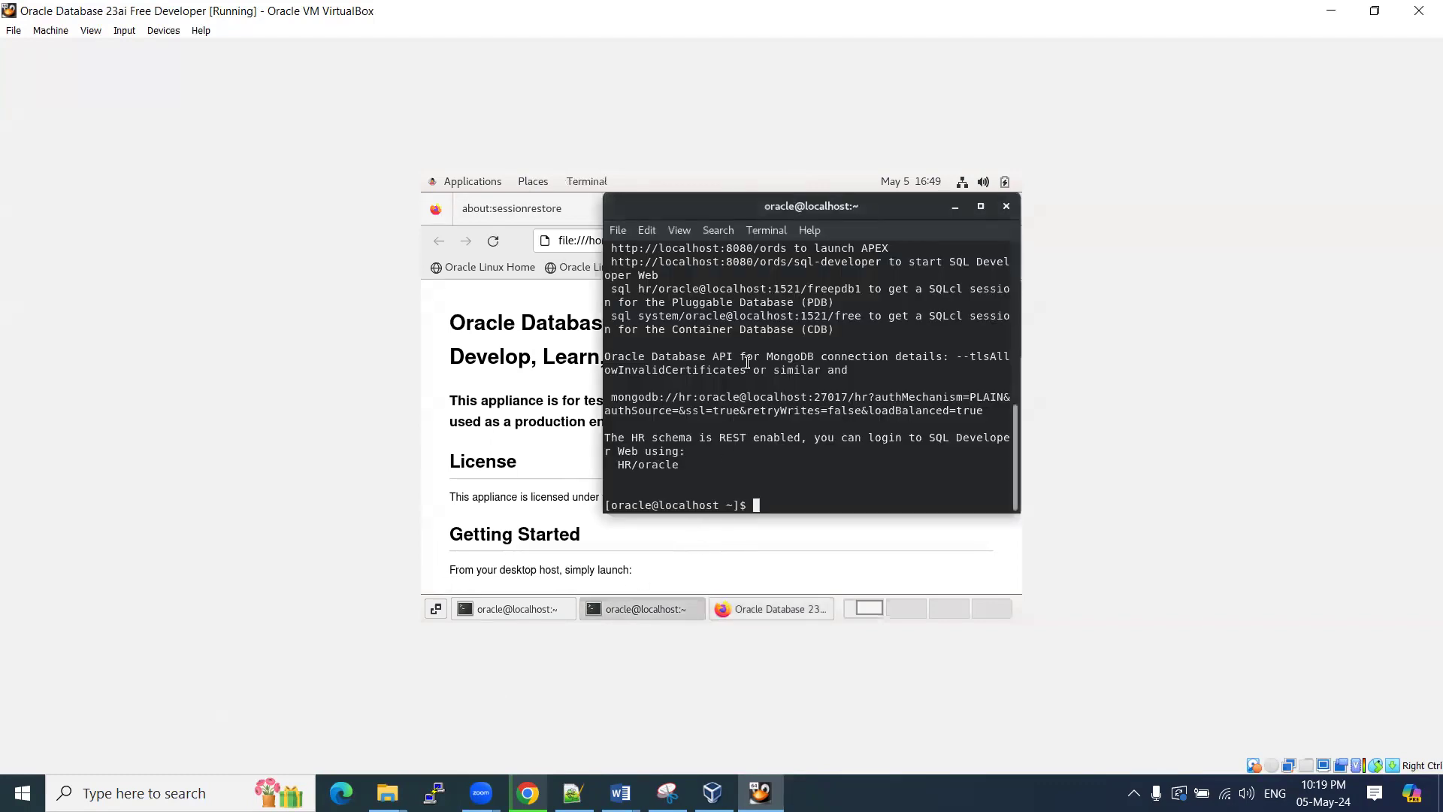
mouse_move(152, 41)
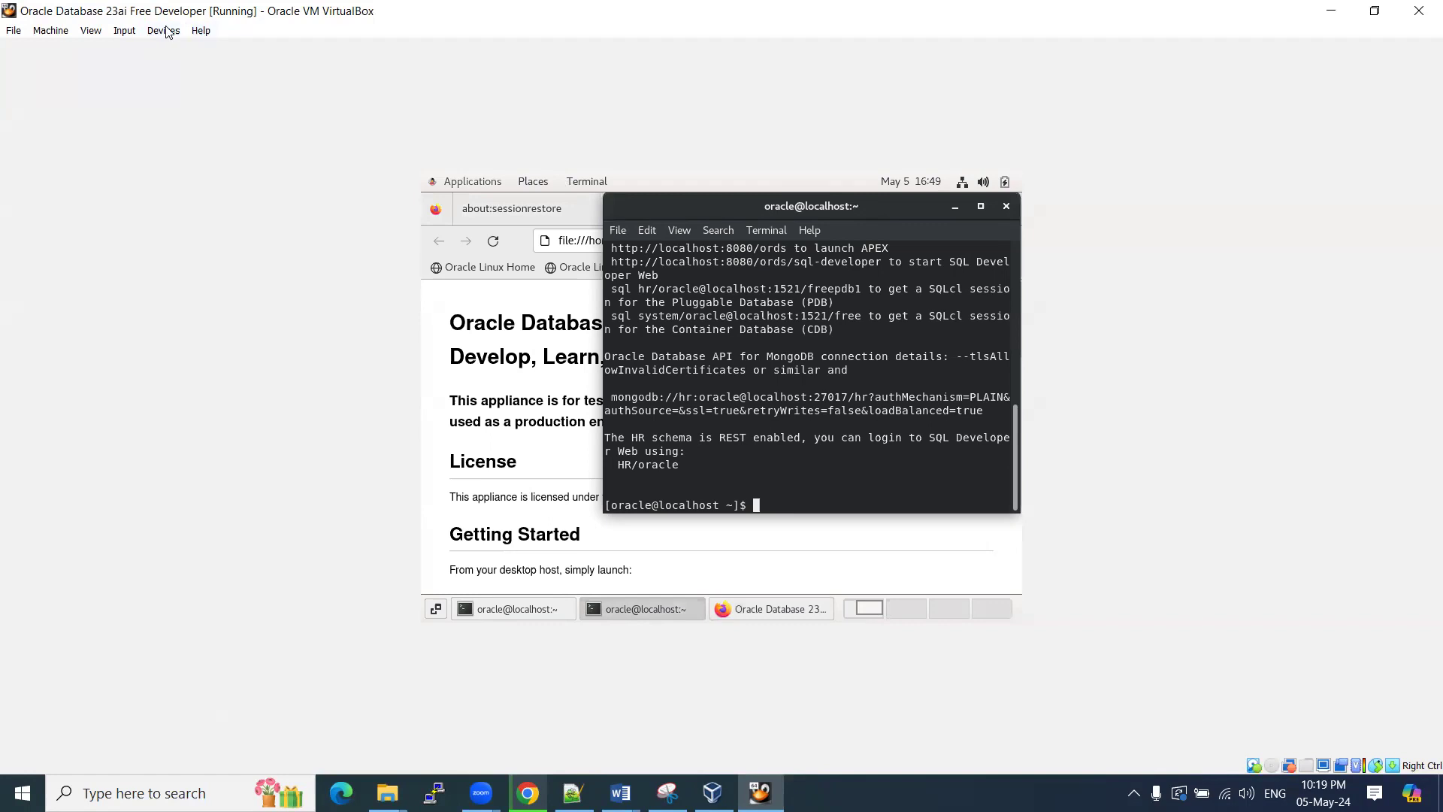
Insert the Guest Additions CD, run and authenticate the installer, then close the VM window
left_click(163, 30)
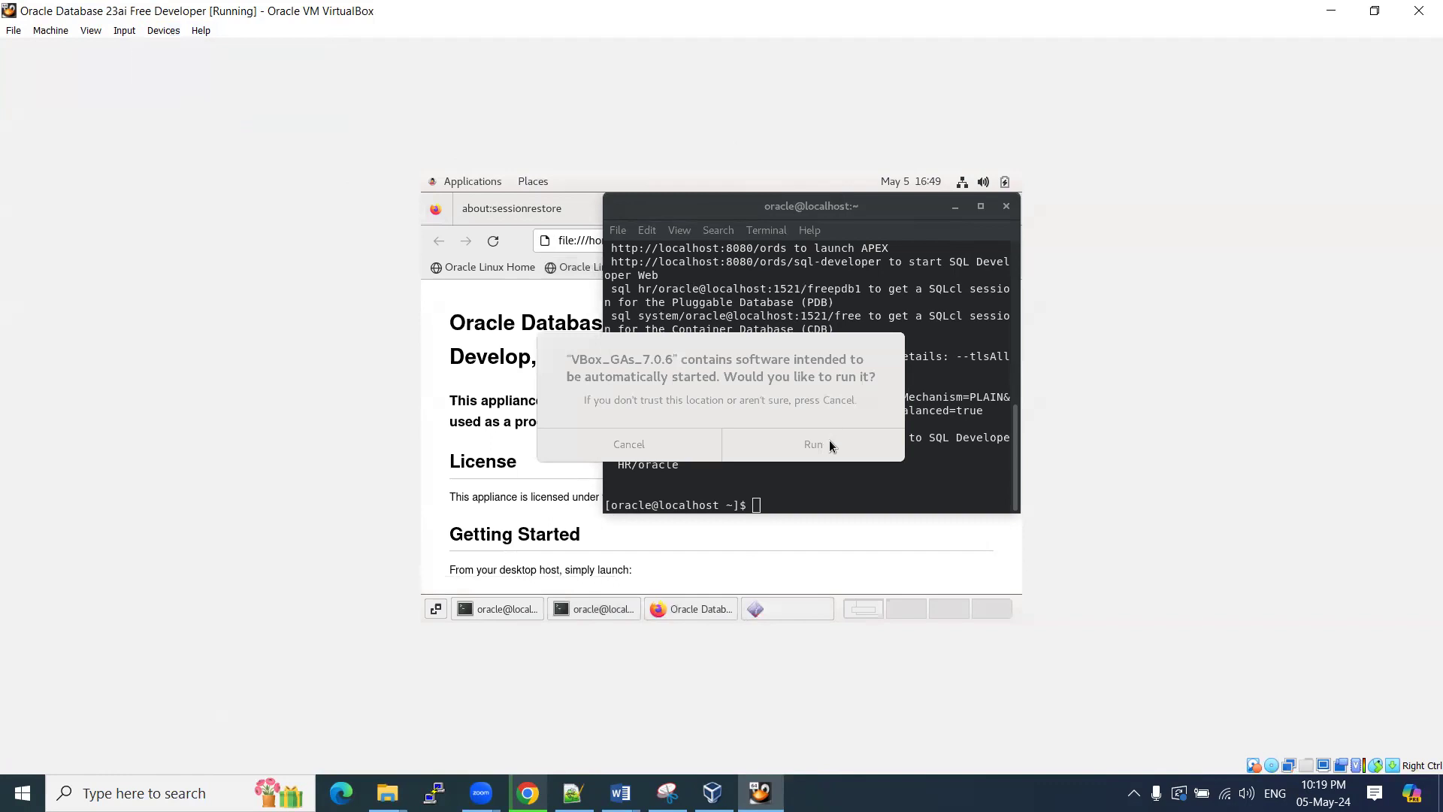
left_click(812, 443)
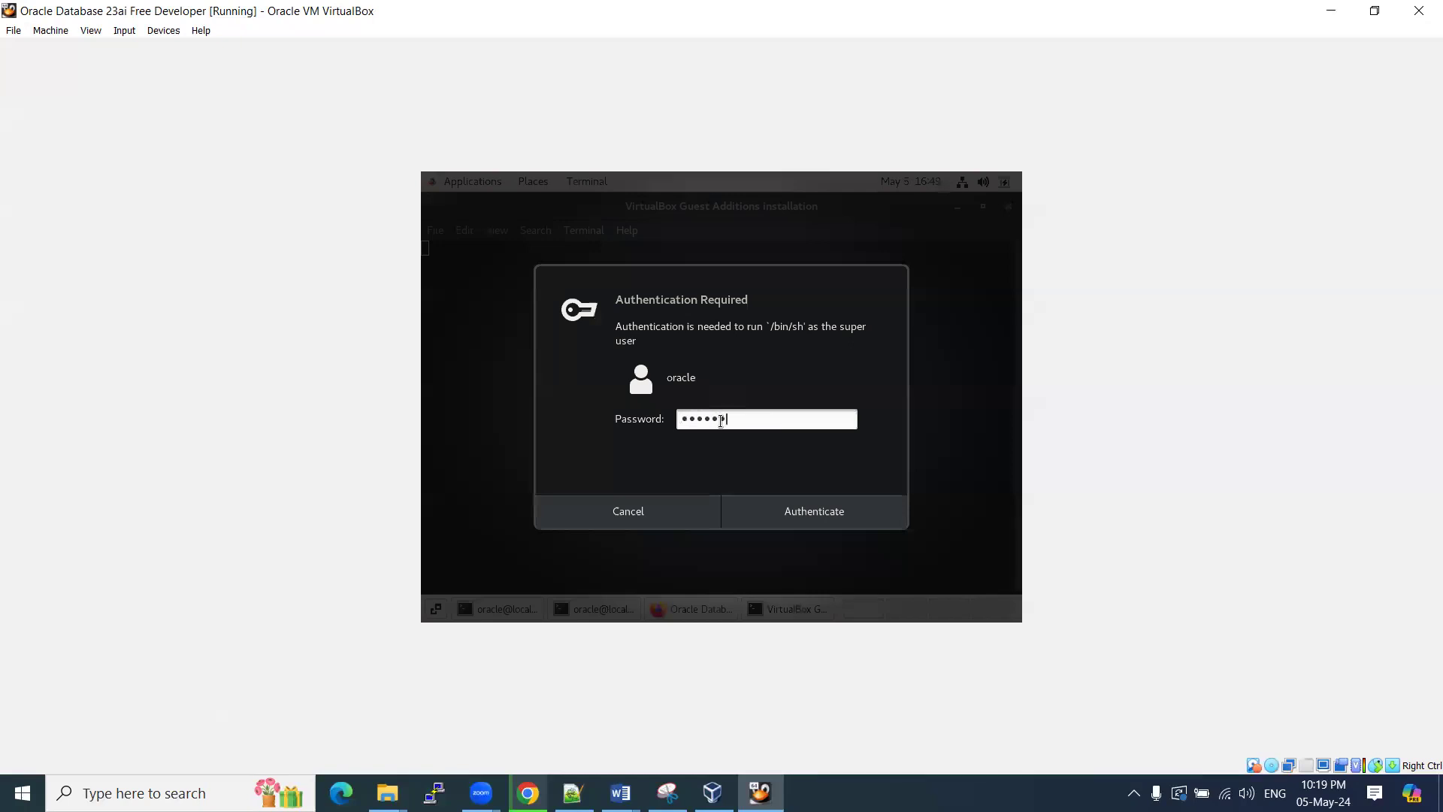
left_click(811, 511)
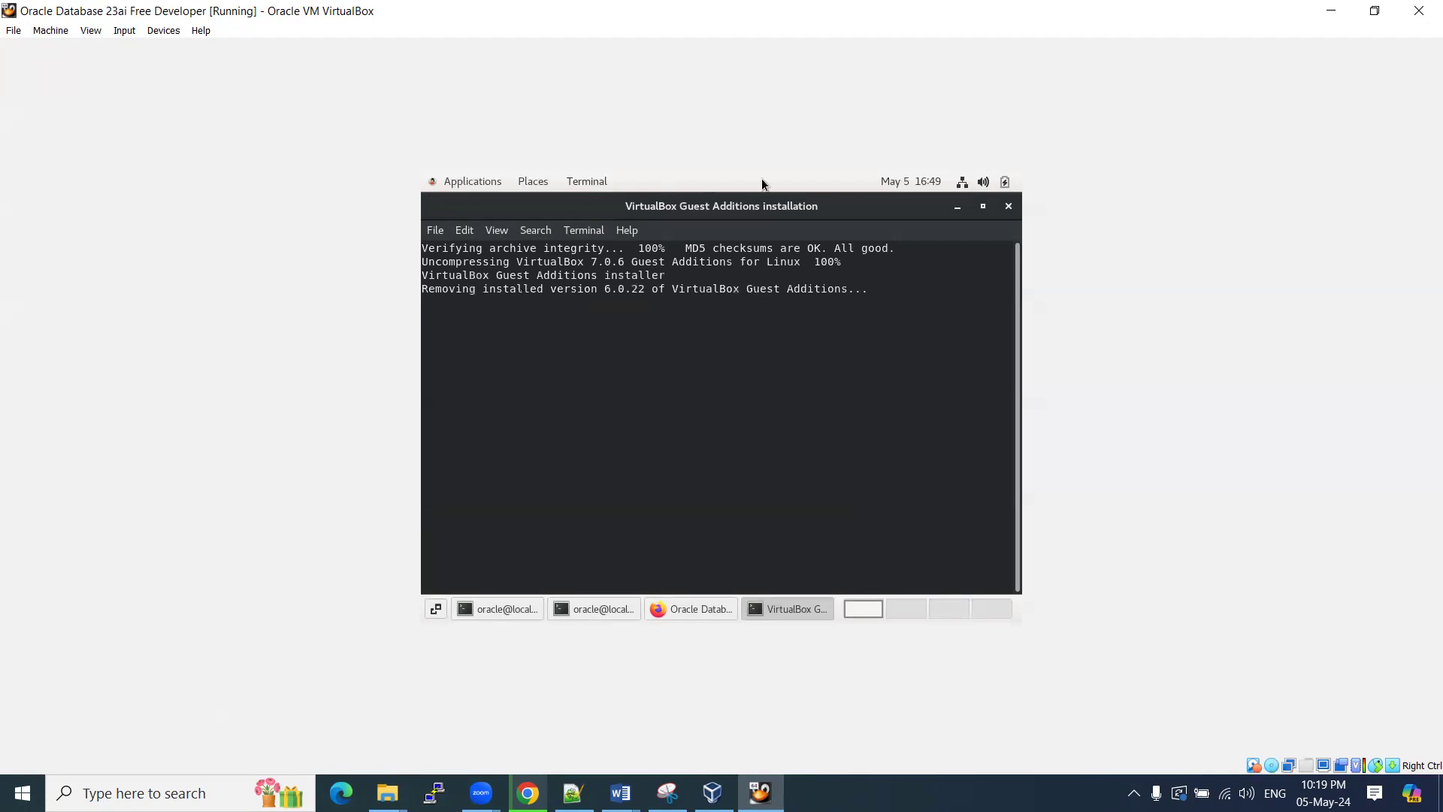
mouse_move(396, 197)
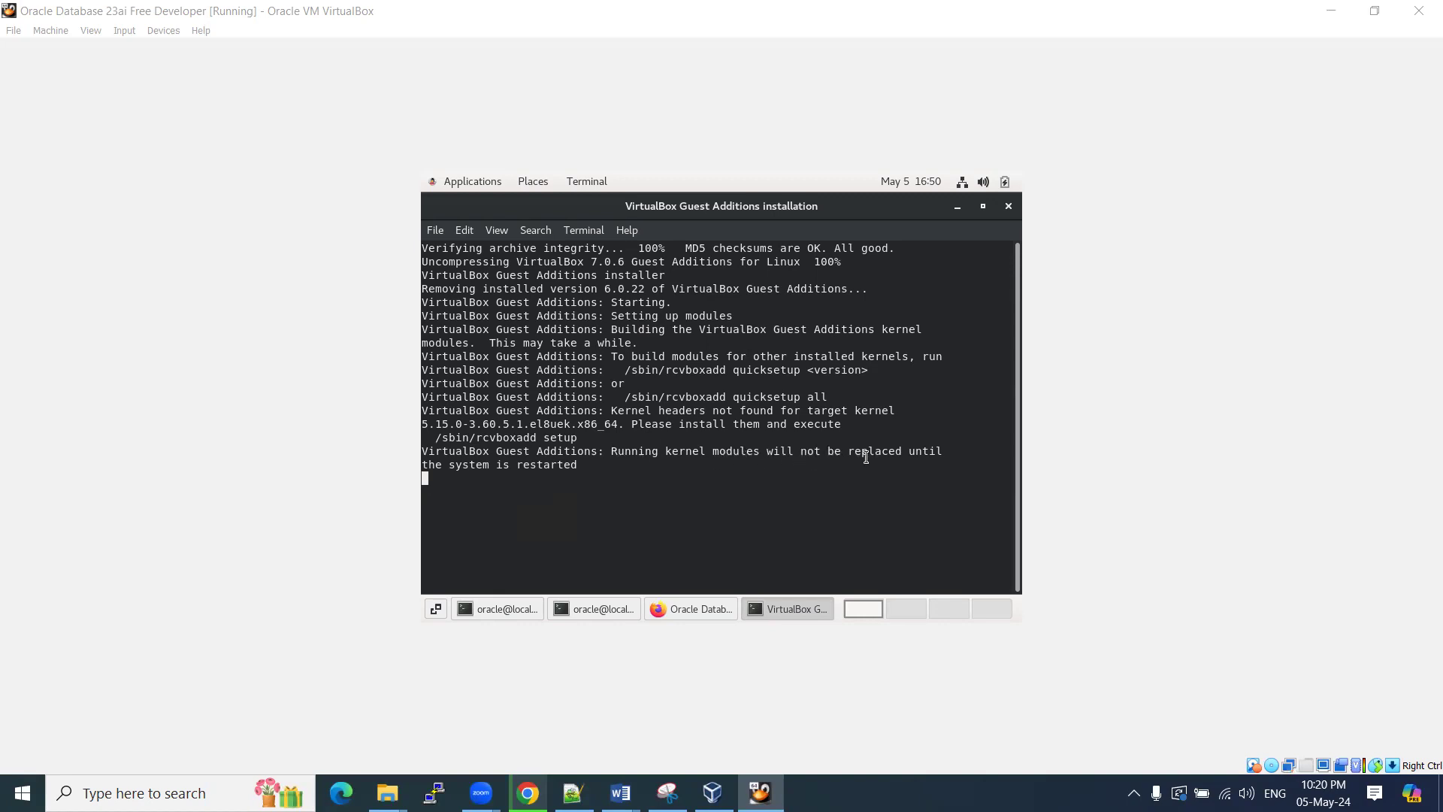
mouse_move(555, 475)
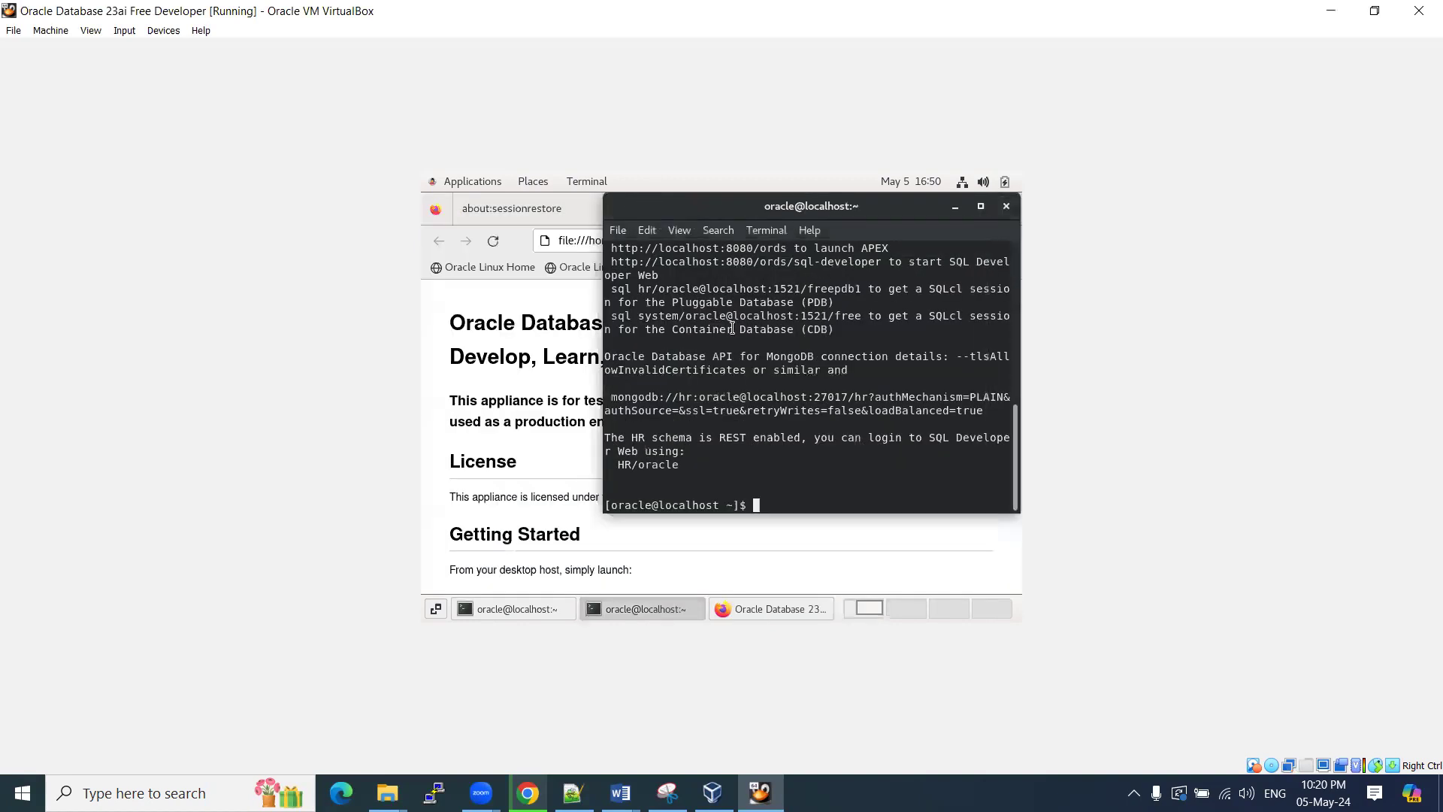
mouse_move(1419, 10)
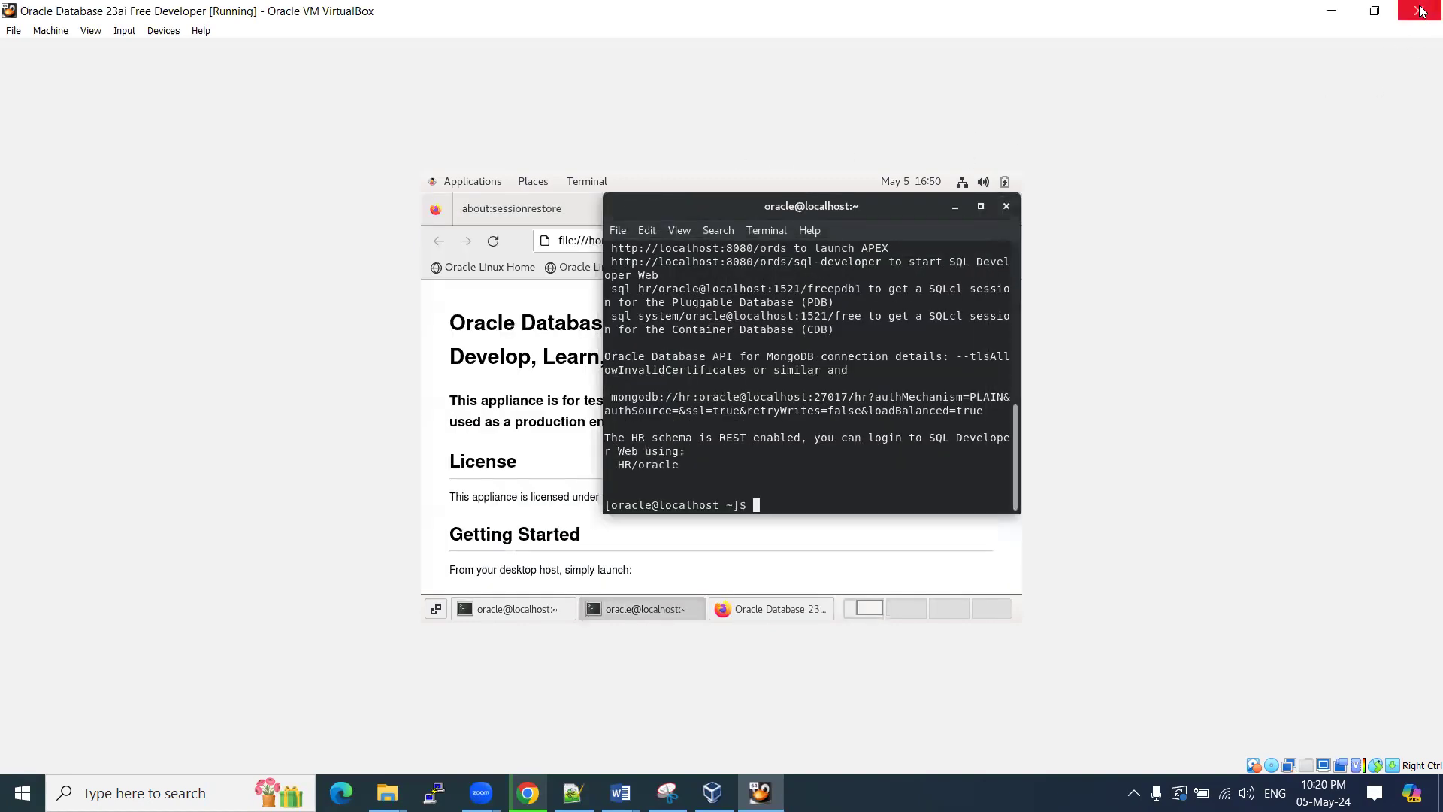
left_click(1421, 10)
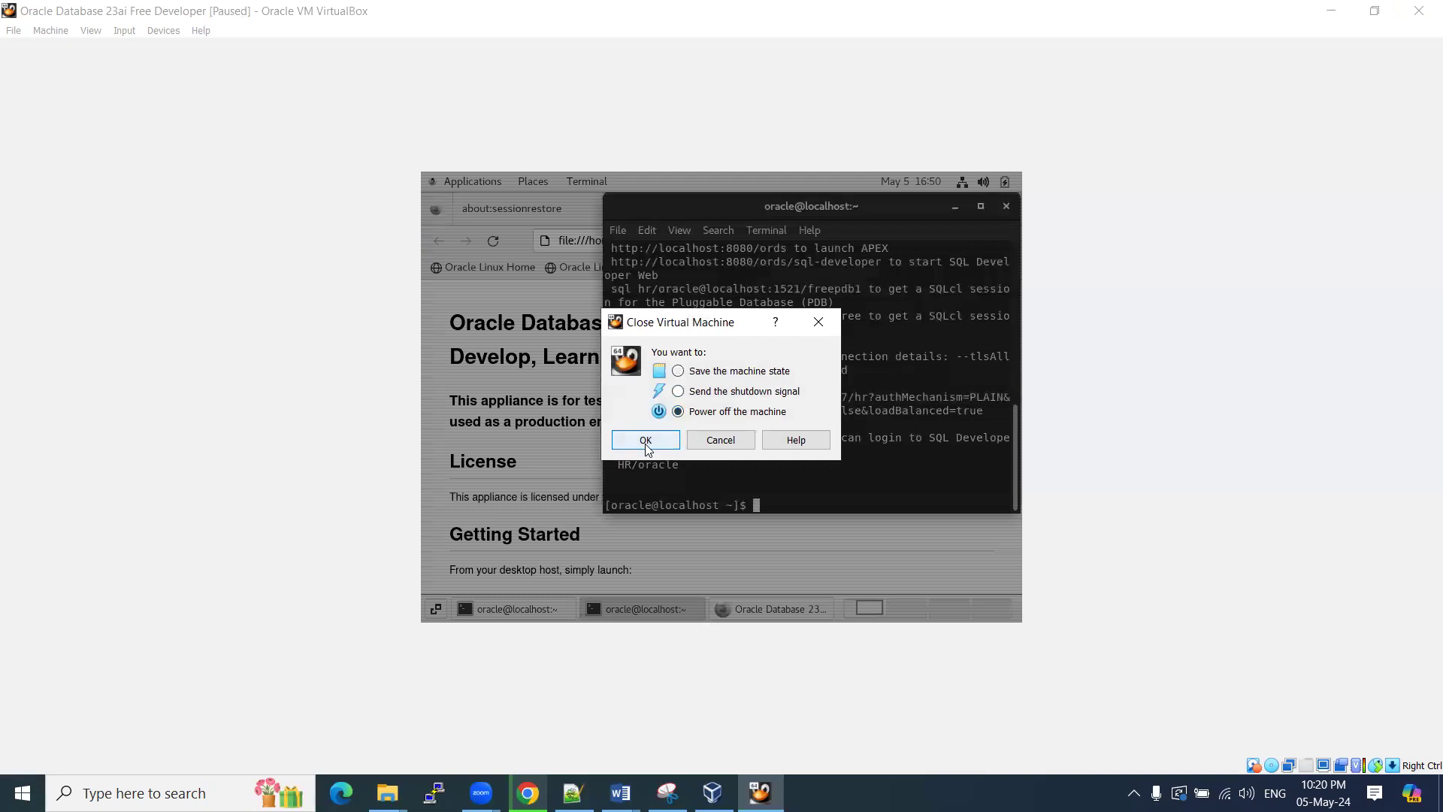
Power off the Free Developer VM and start it up again
left_click(644, 439)
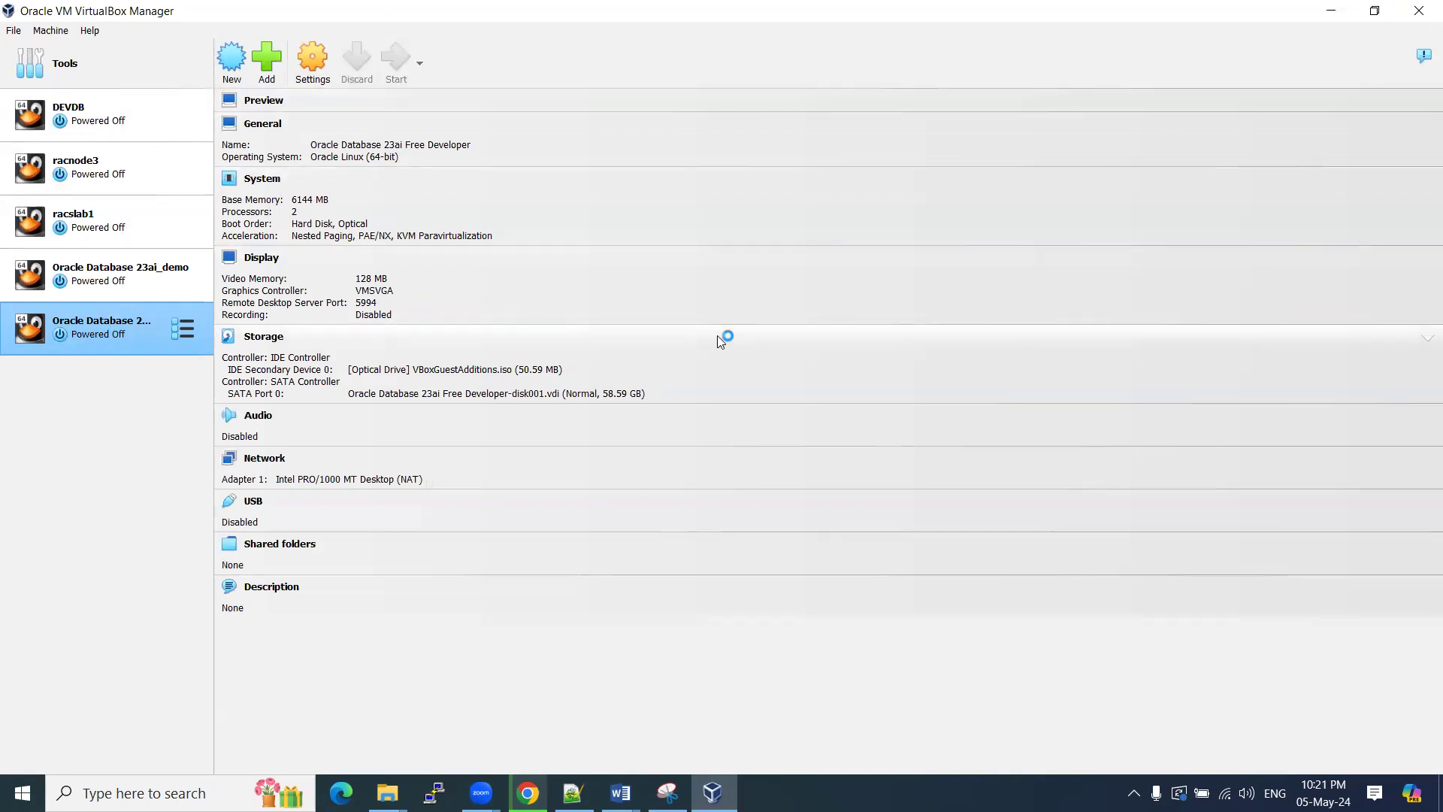
left_click(396, 62)
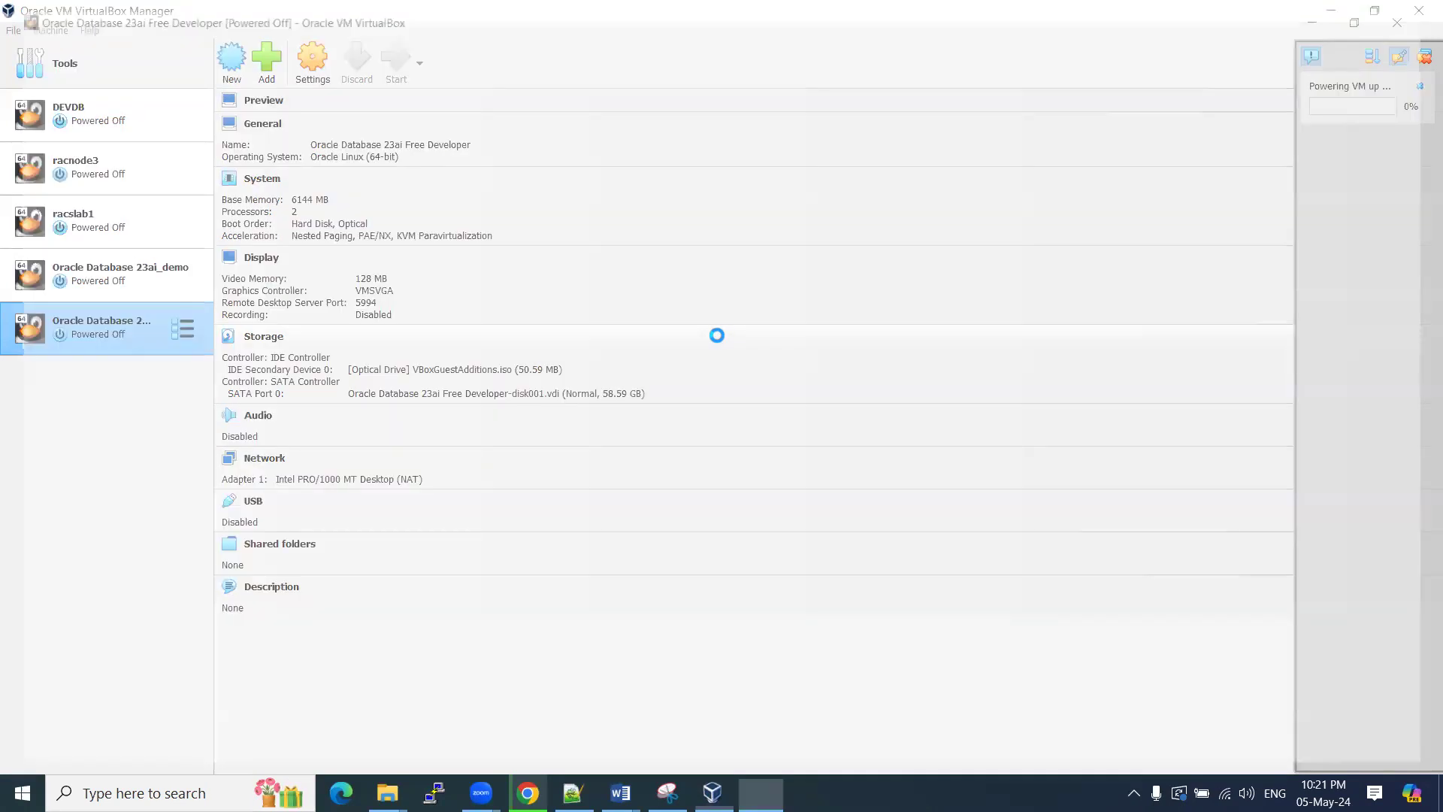
Start the Free Developer VM and let it reboot to the Linux desktop
left_click(396, 60)
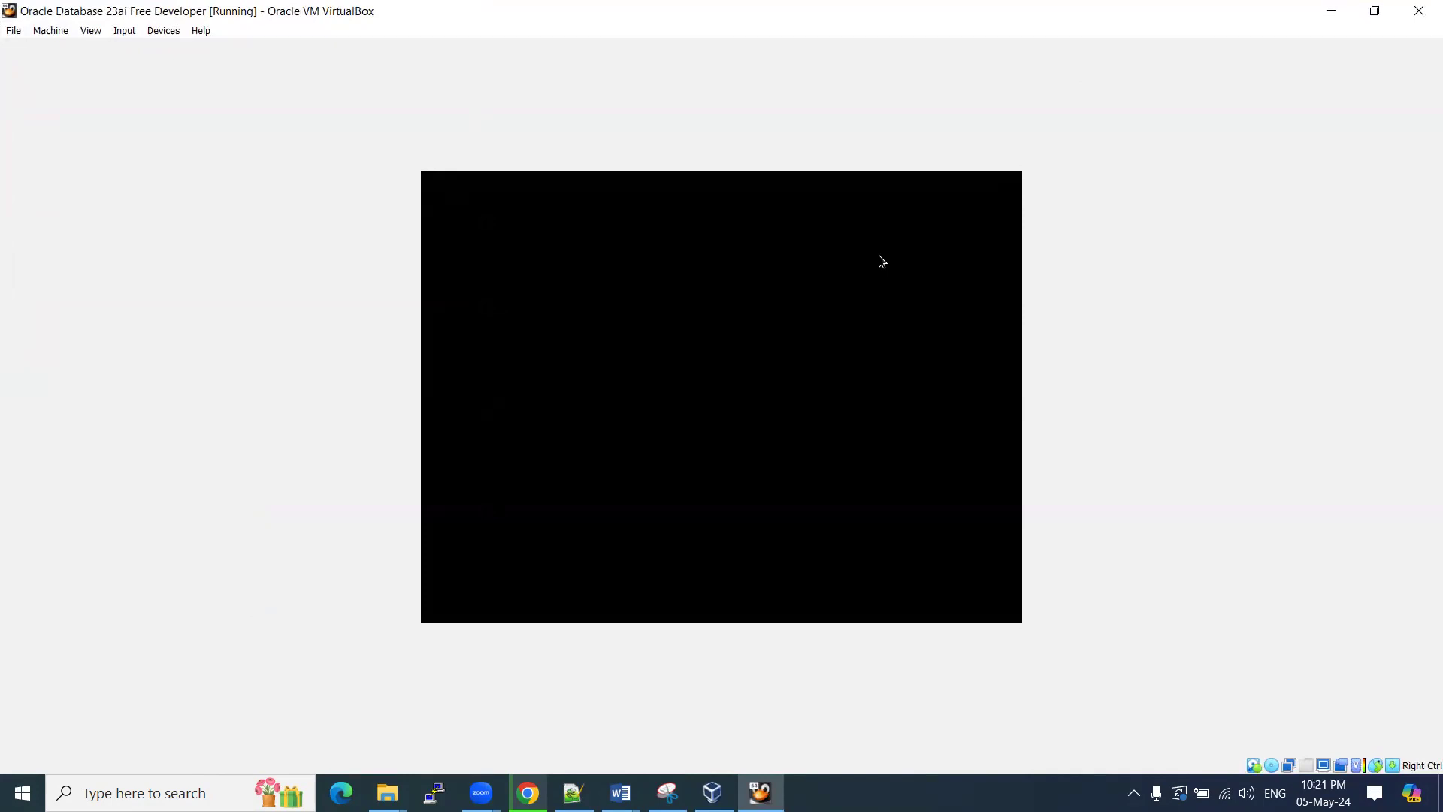
mouse_move(641, 295)
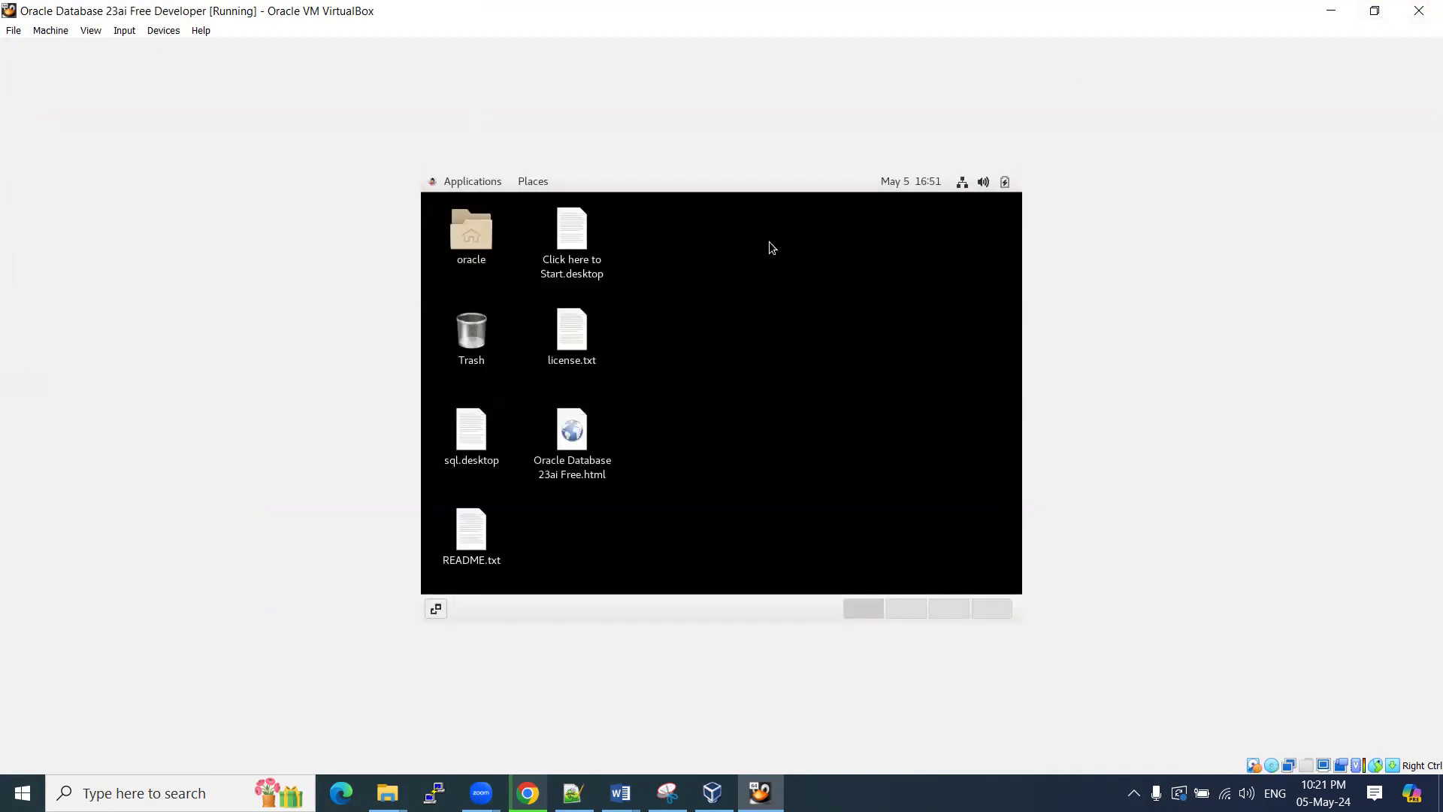
double_click(571, 229)
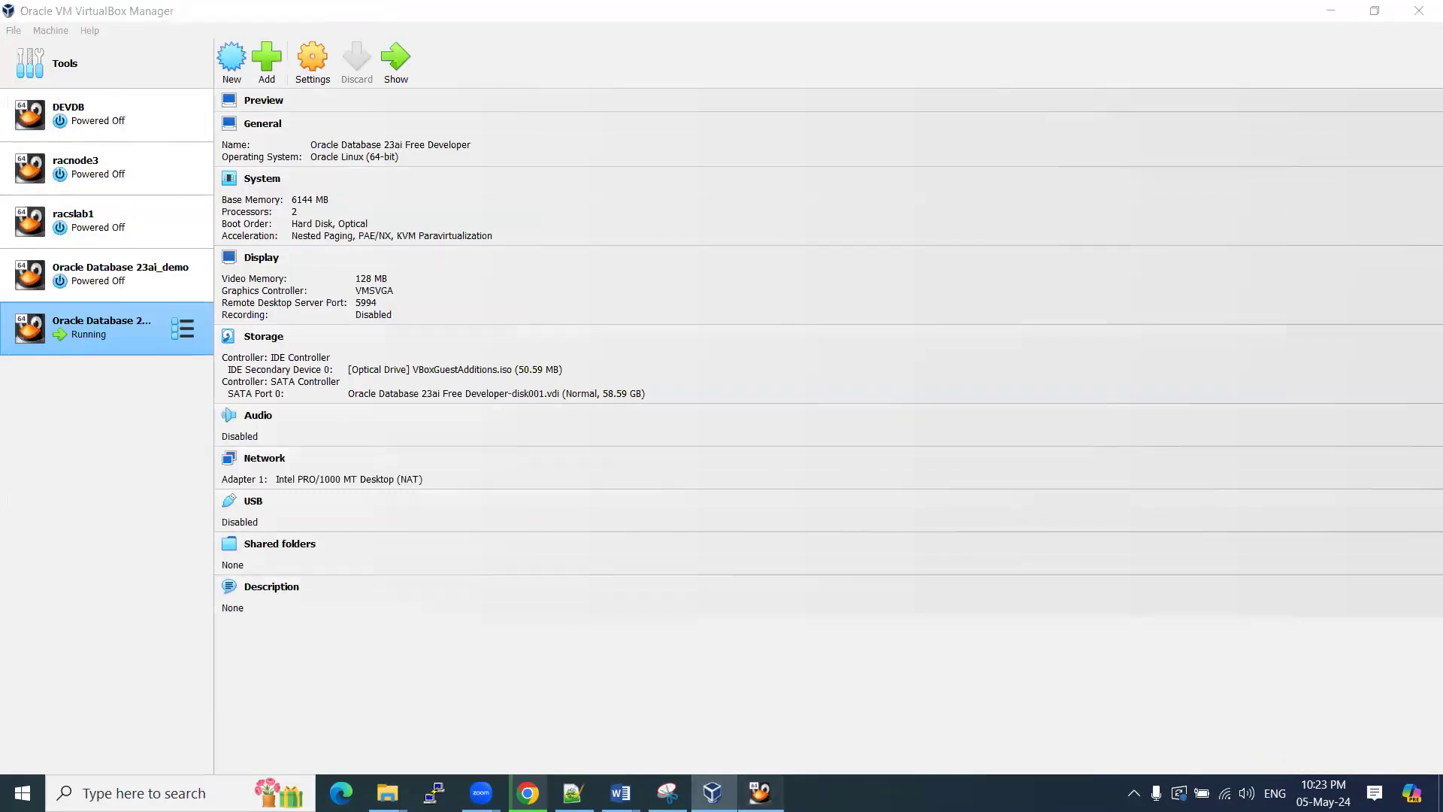
Show the running VM, maximize its window, and move the browser aside for the terminal
left_click(395, 57)
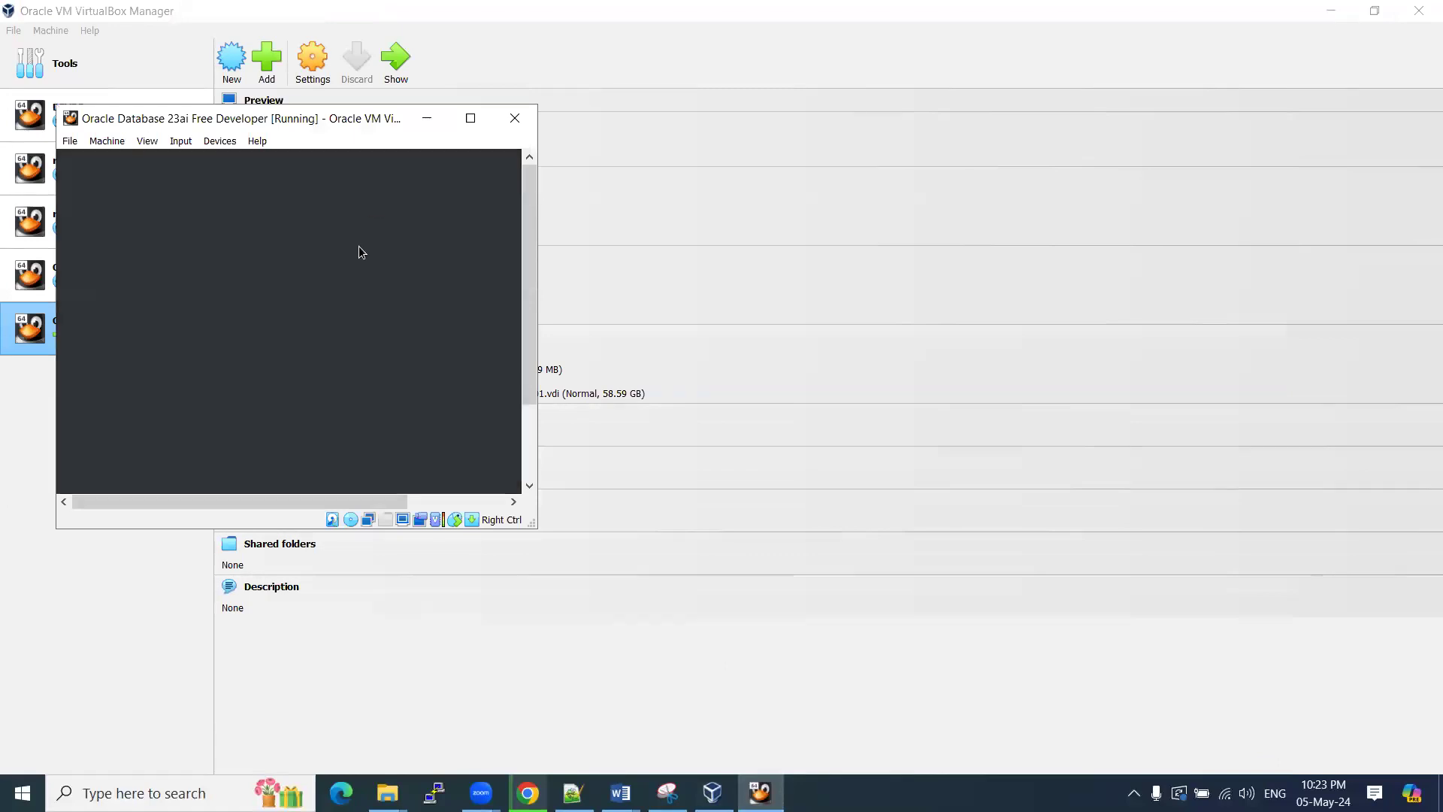
left_click(471, 118)
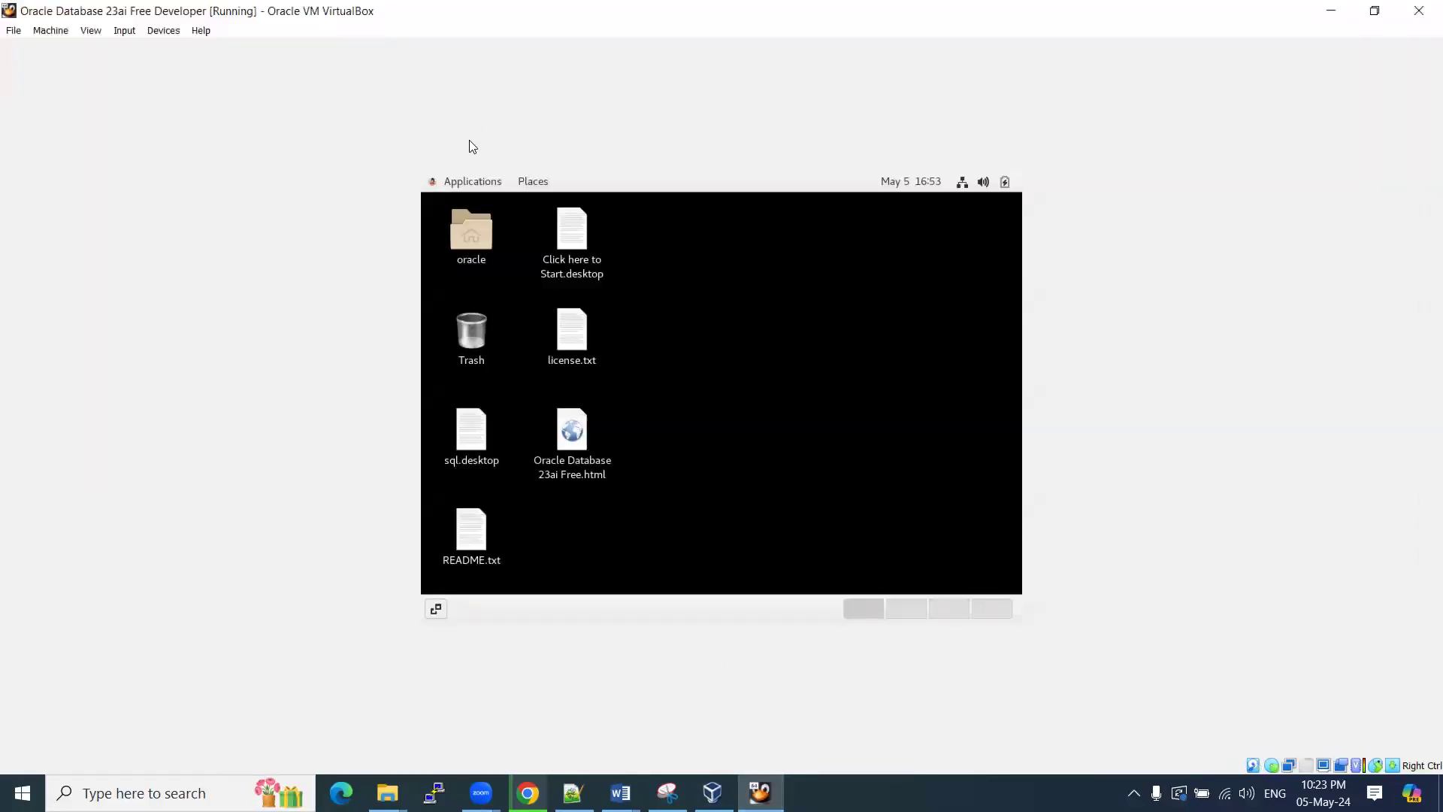
mouse_move(808, 292)
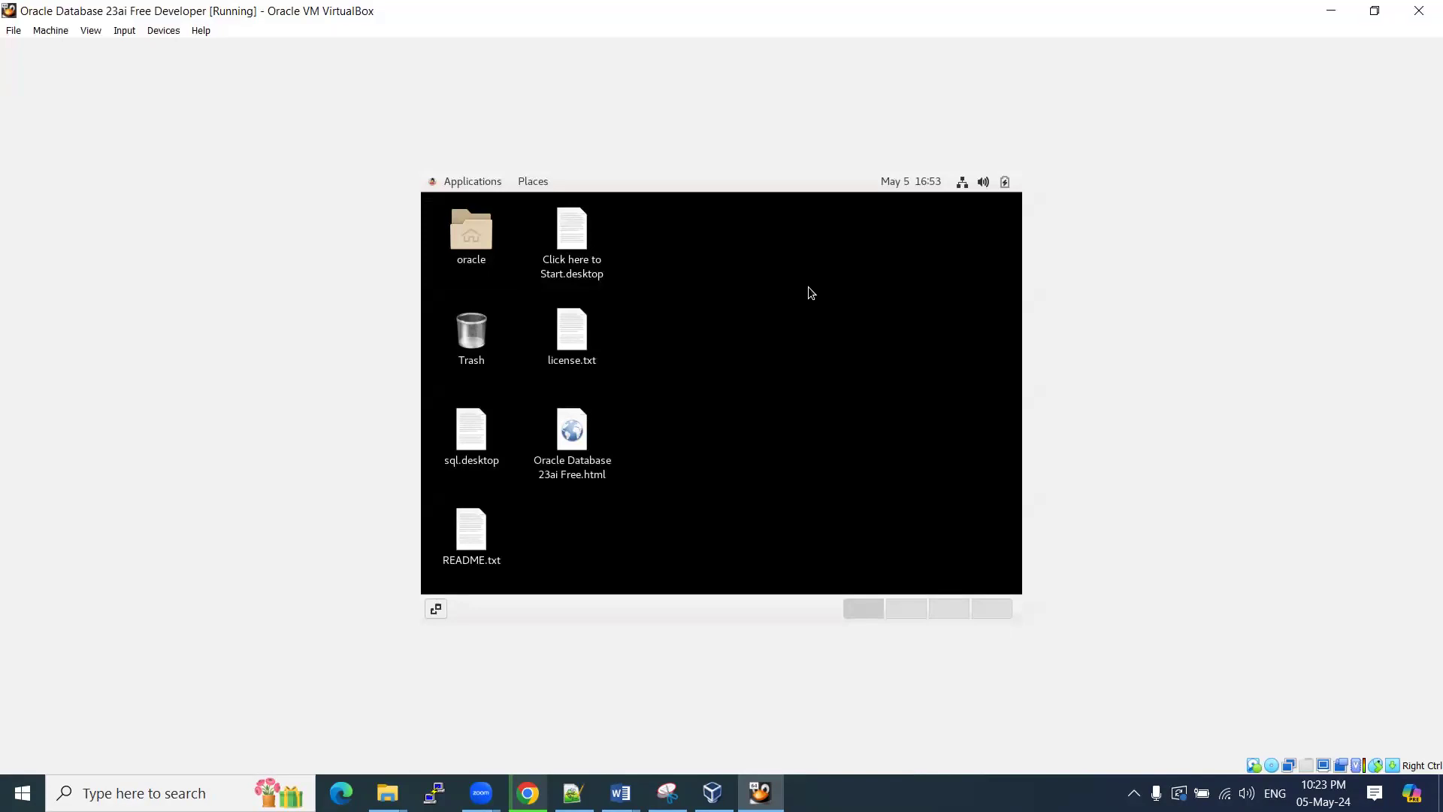
double_click(570, 228)
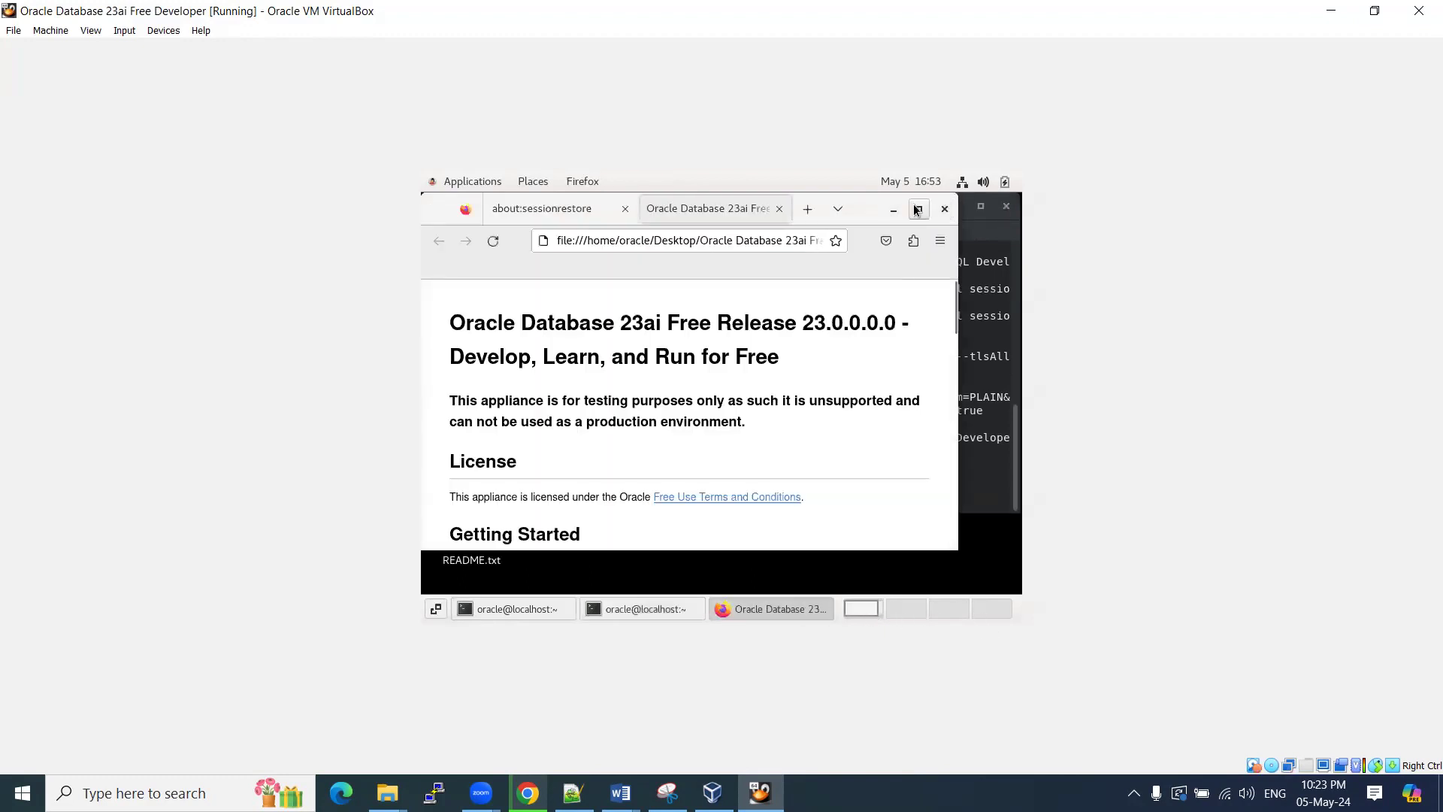
left_click(917, 209)
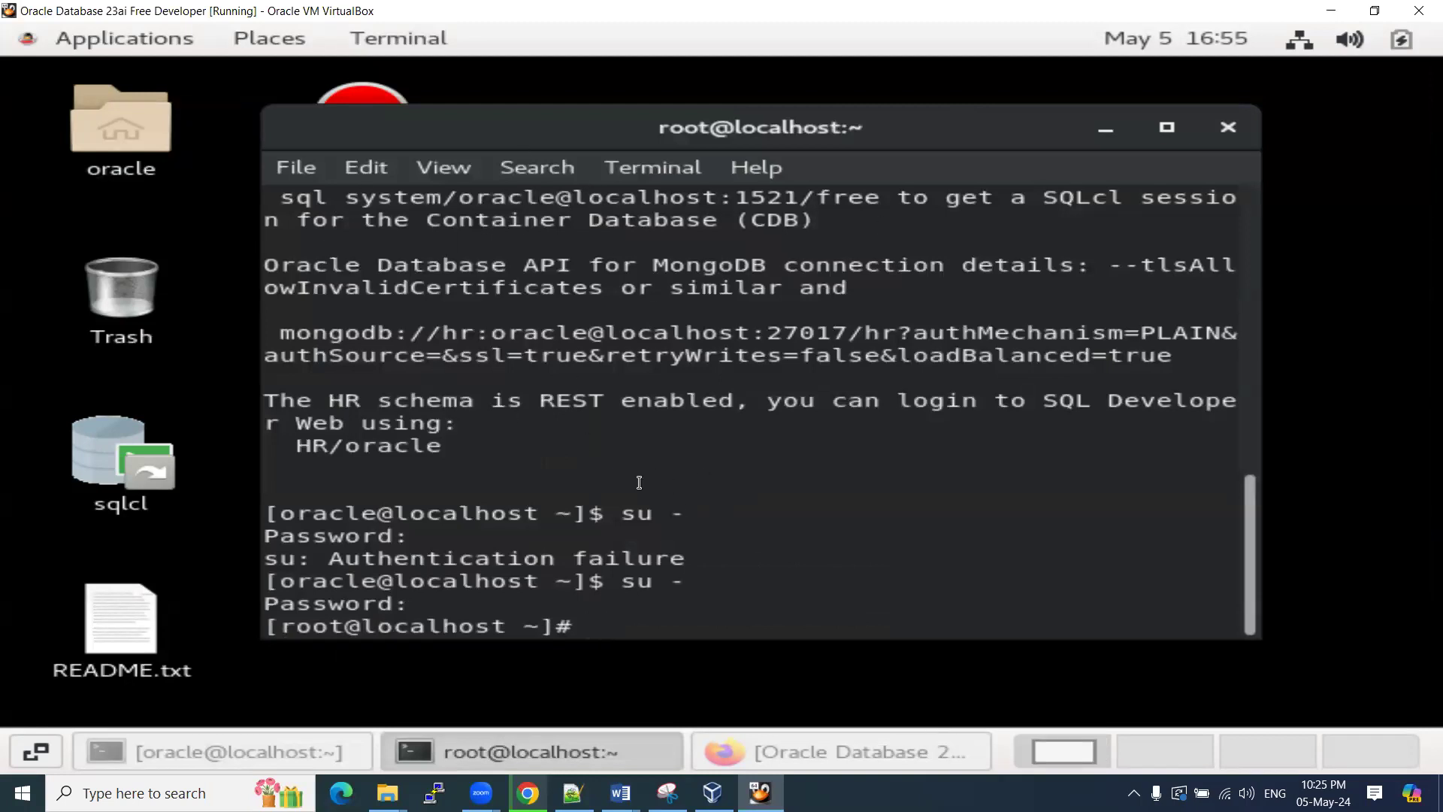
Run ifconfig, select eth0's IP 10.0.2.15, and start typing 'su'
key("Return")
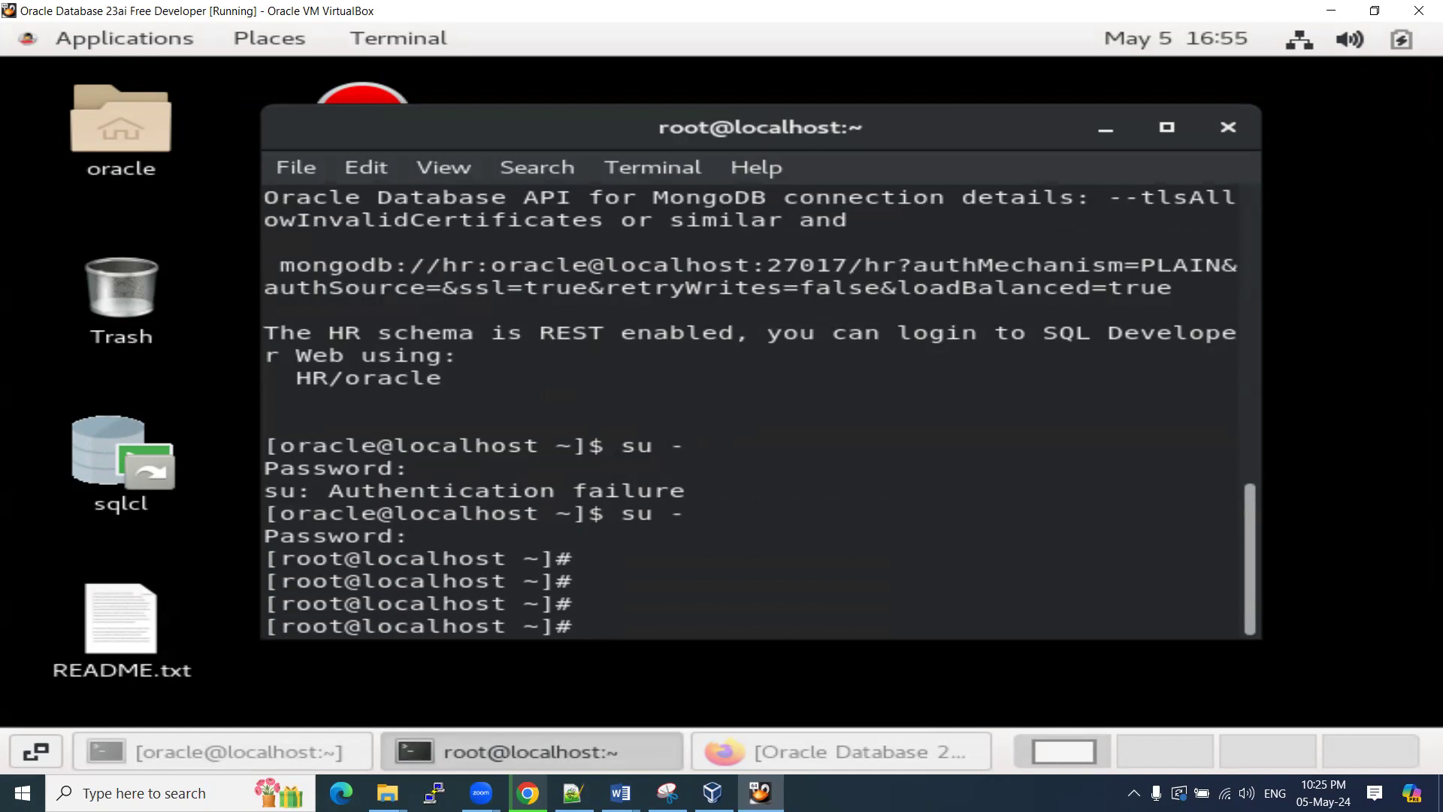
type("ifconfig")
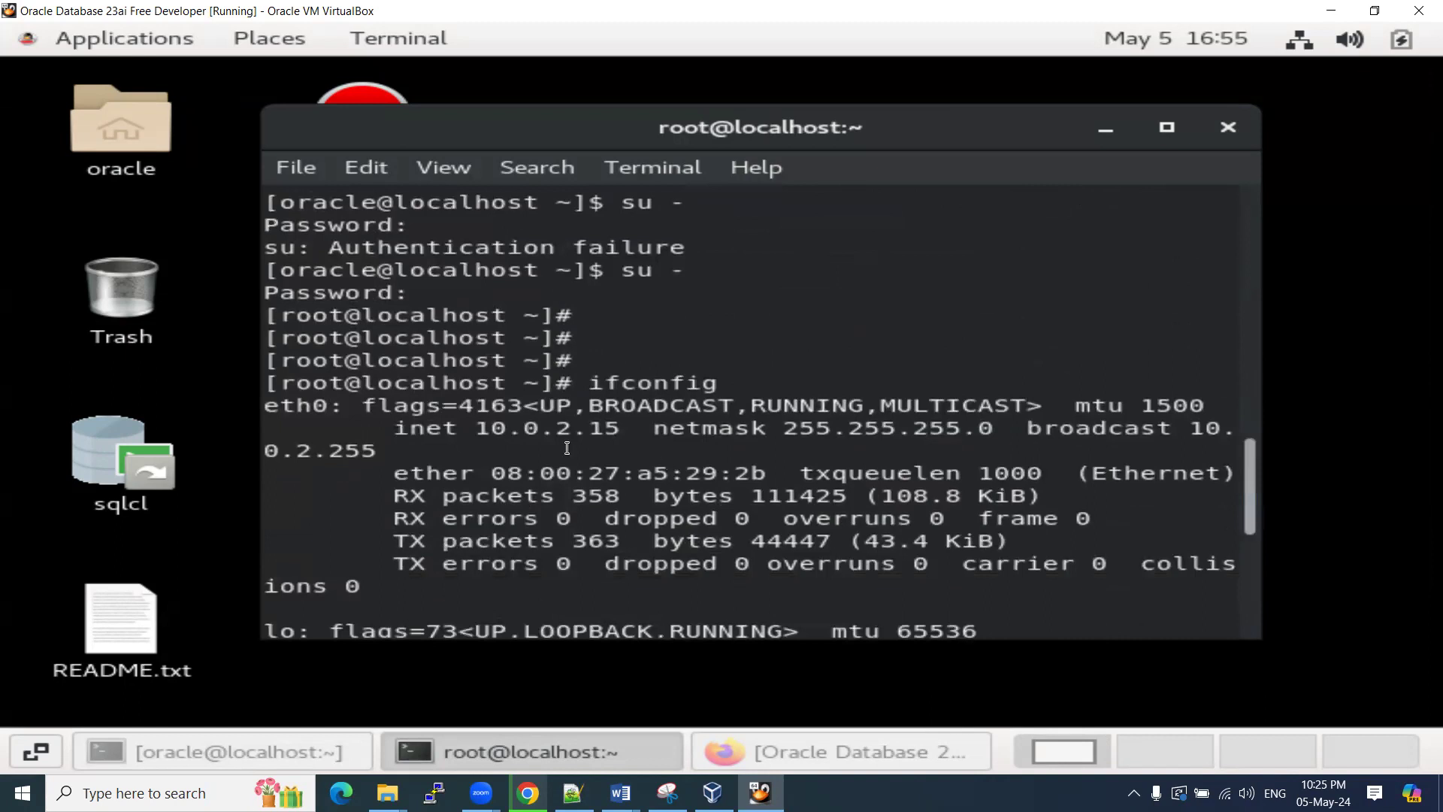
double_click(546, 427)
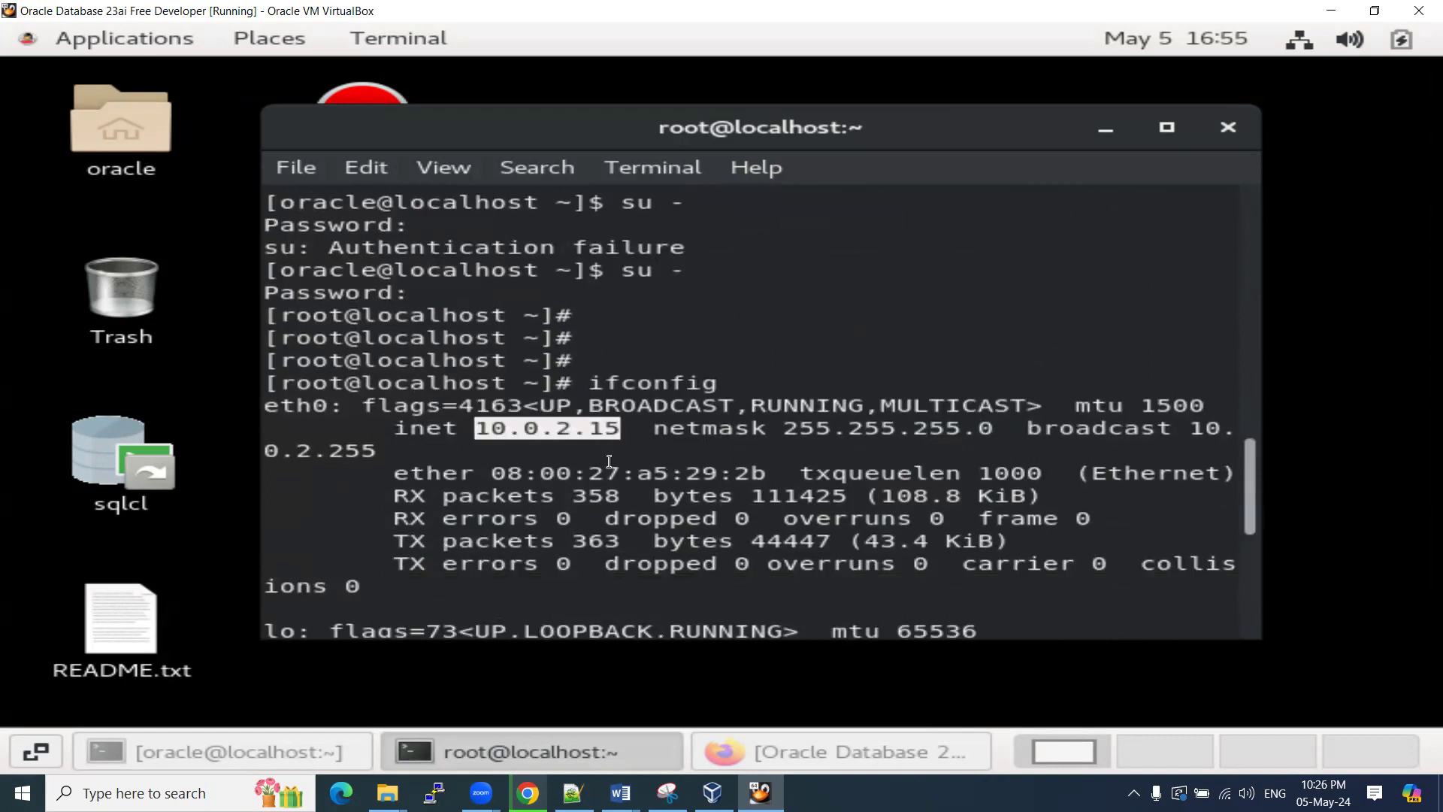
scroll("down", 3)
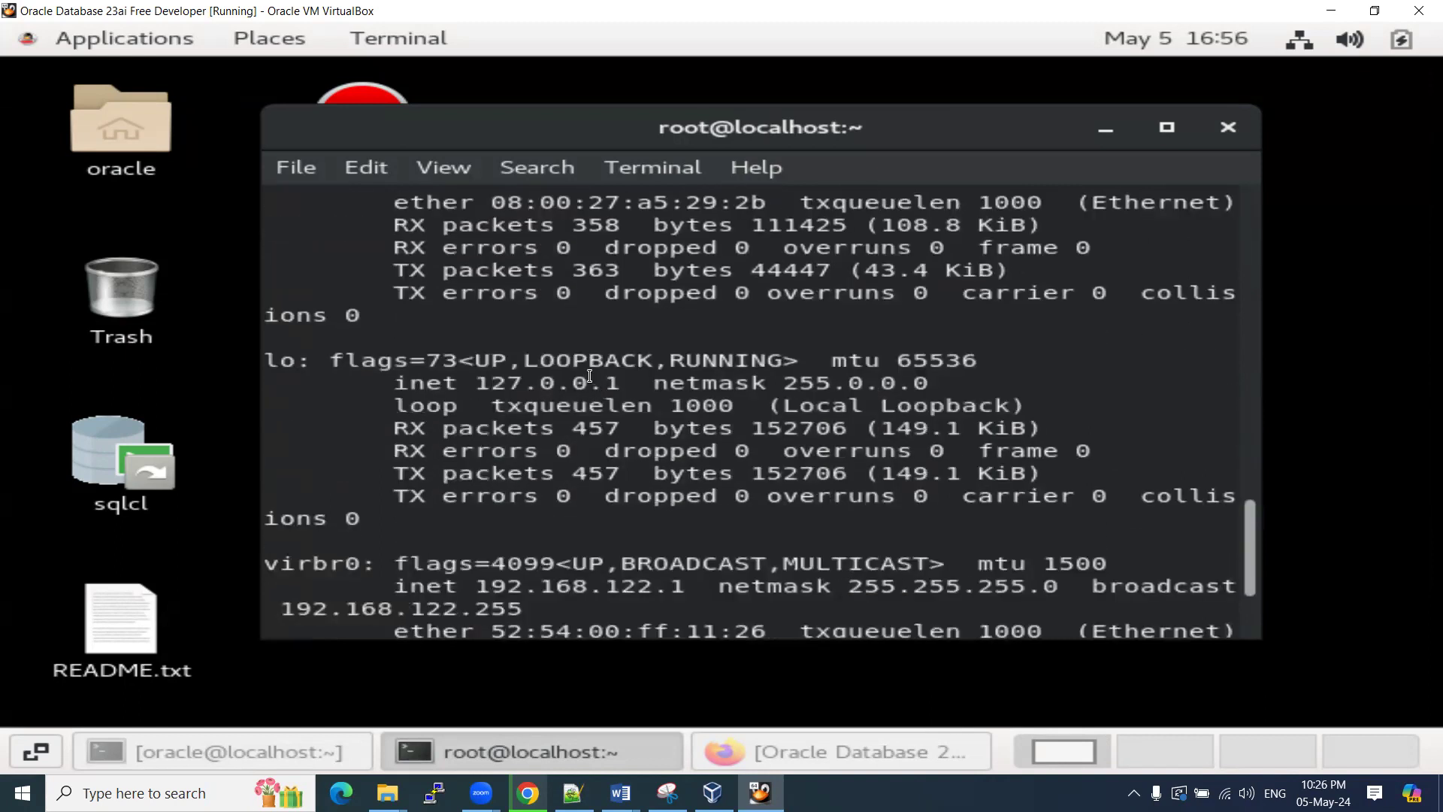
type("st ~]# s")
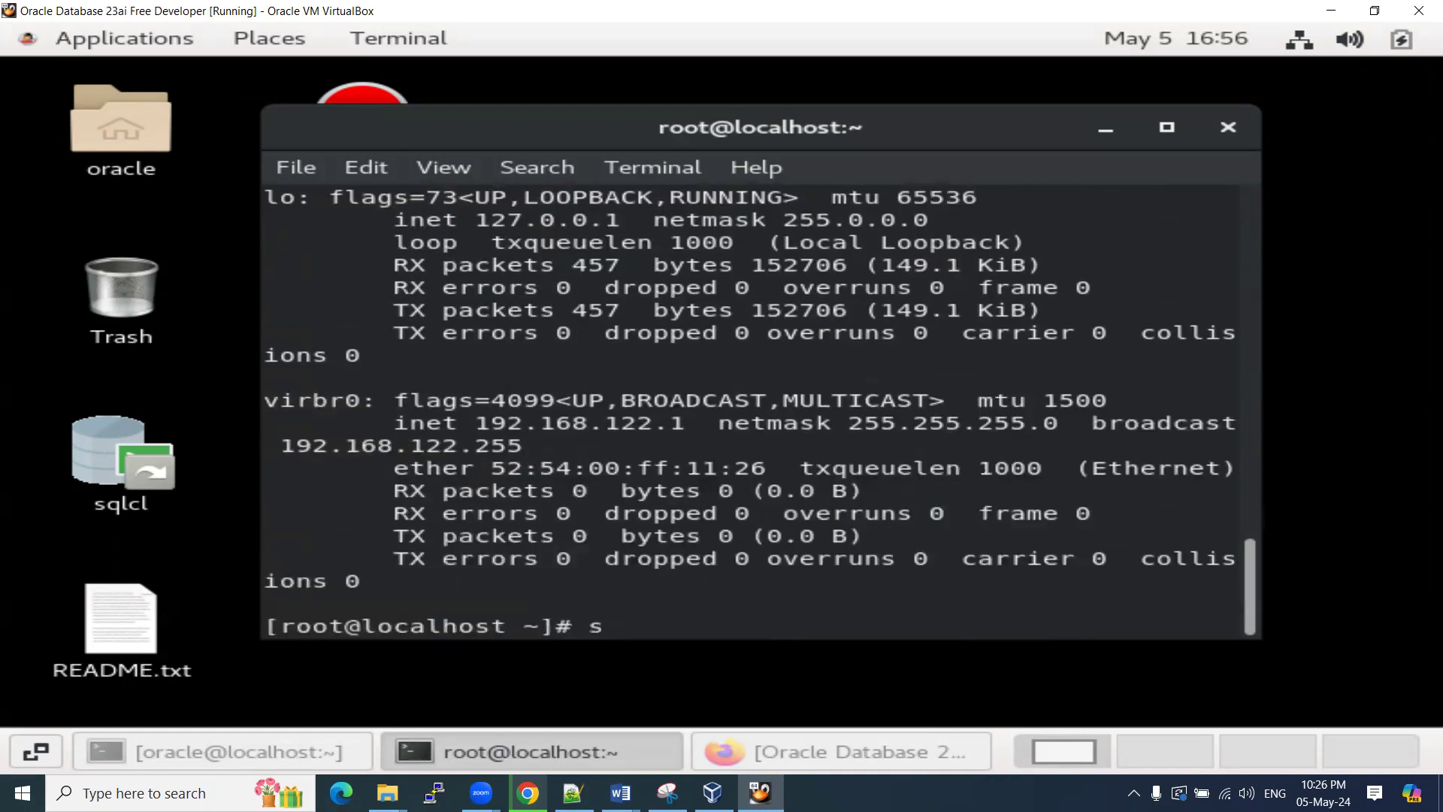
type("u")
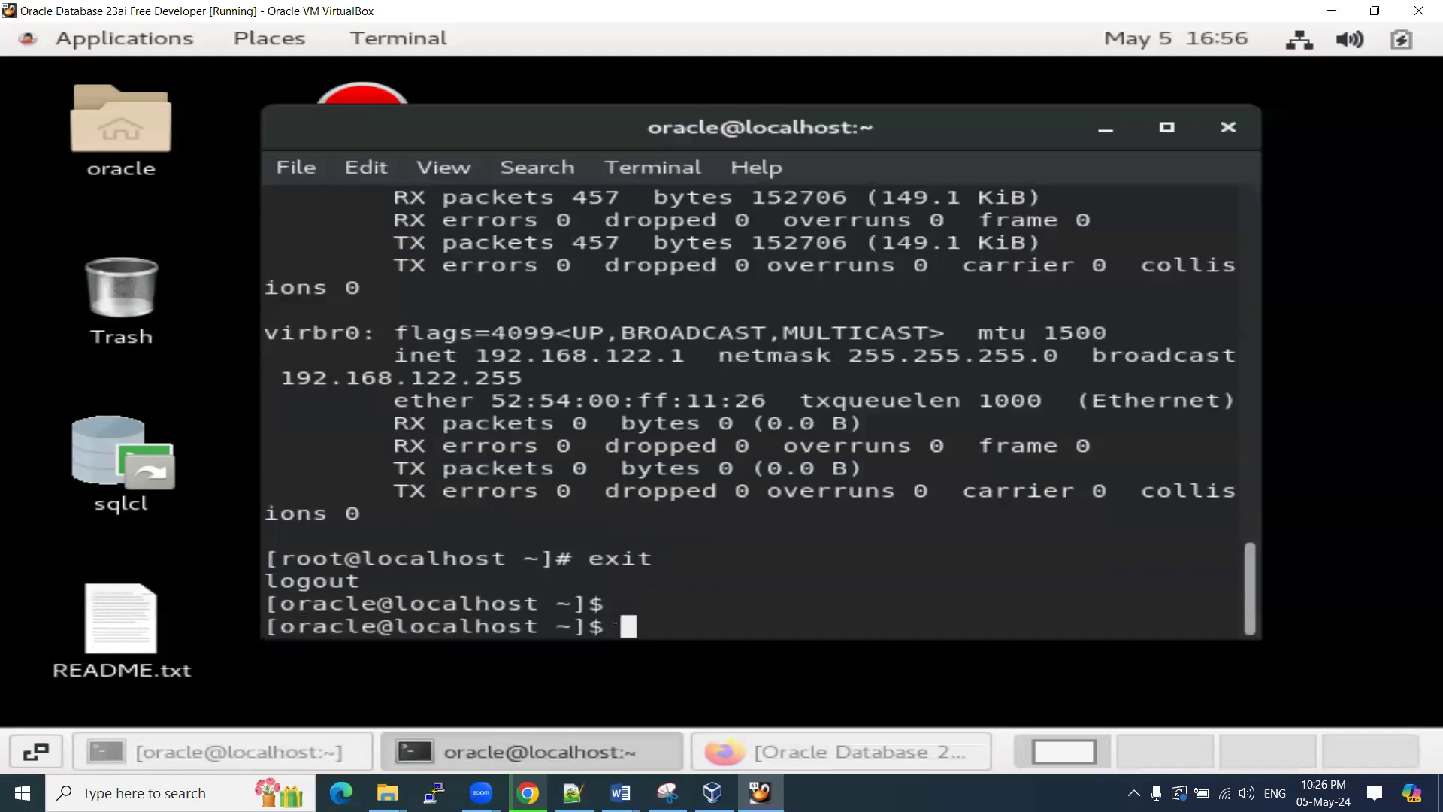
Maximize the terminal, confirm db_smon_FREE is running, and abandon the Ctrl+R history search
type("ps -ef |grep smon")
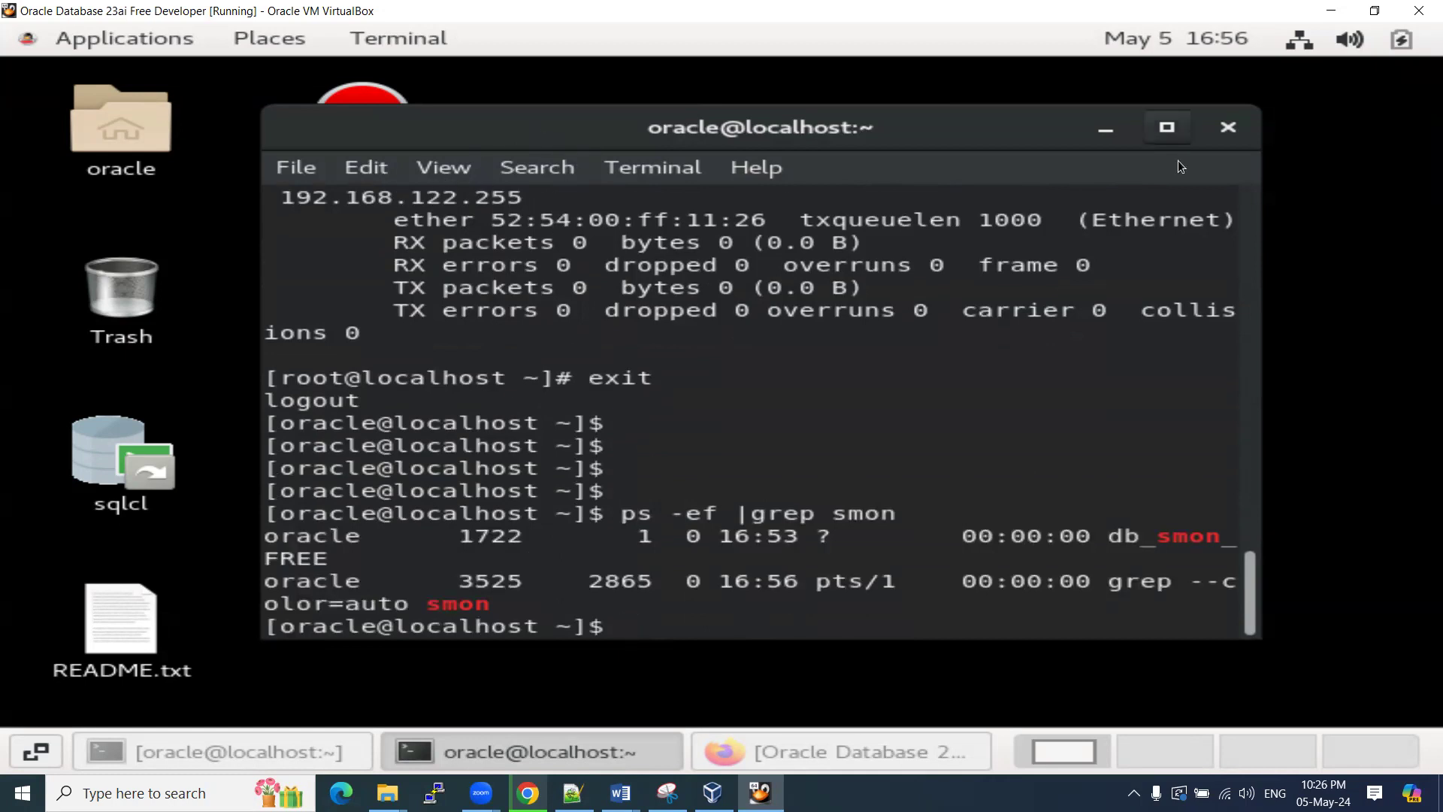
left_click(1166, 127)
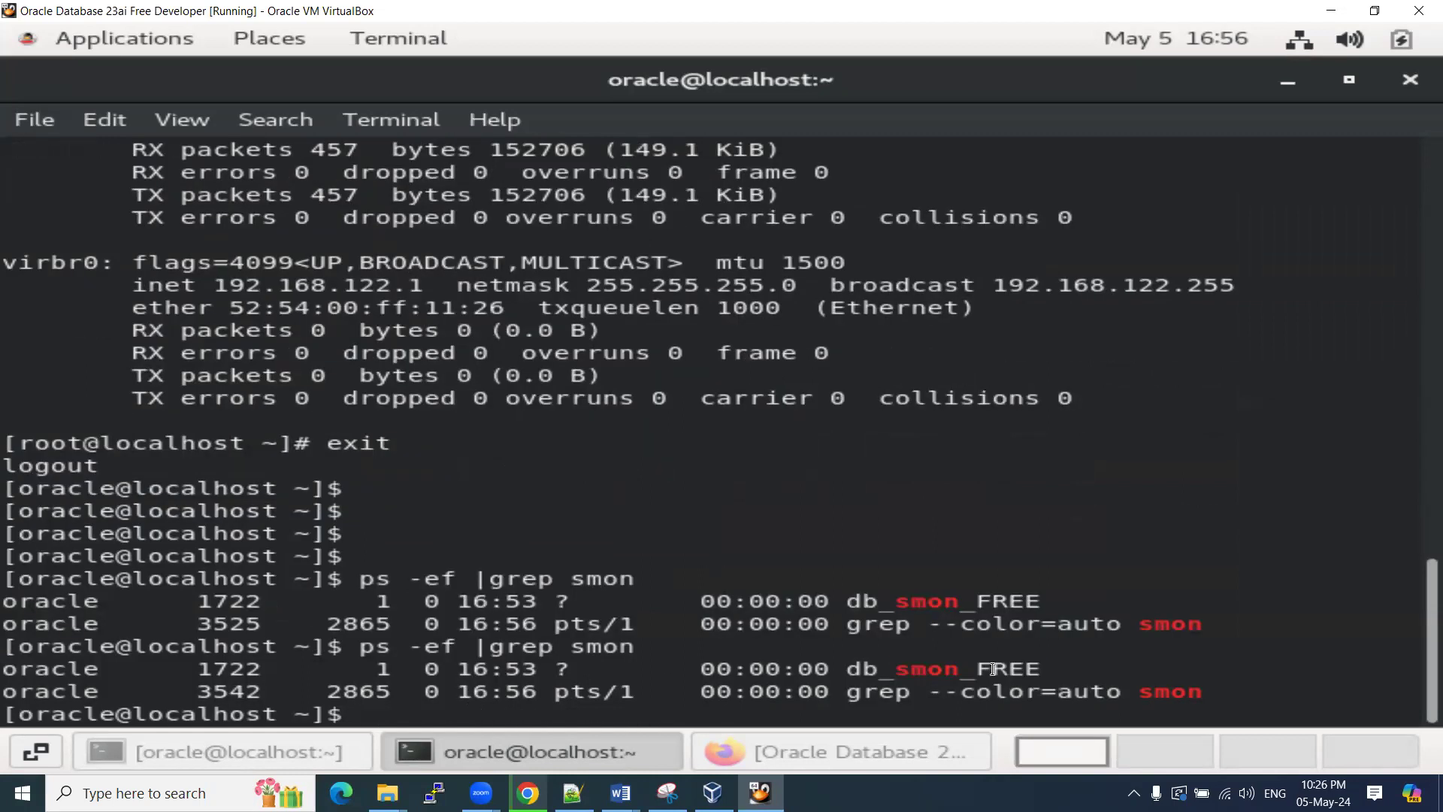
double_click(1006, 668)
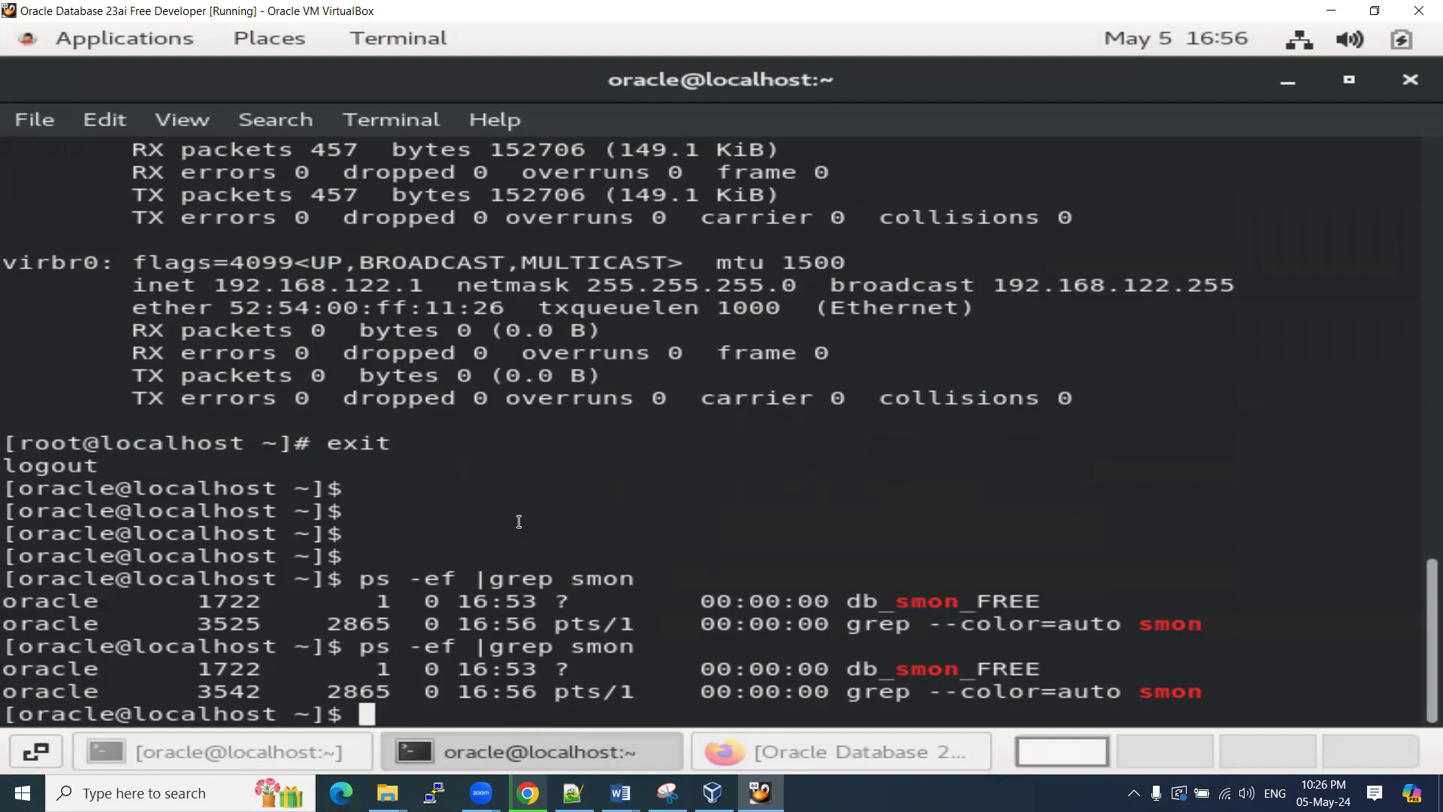
mouse_move(504, 546)
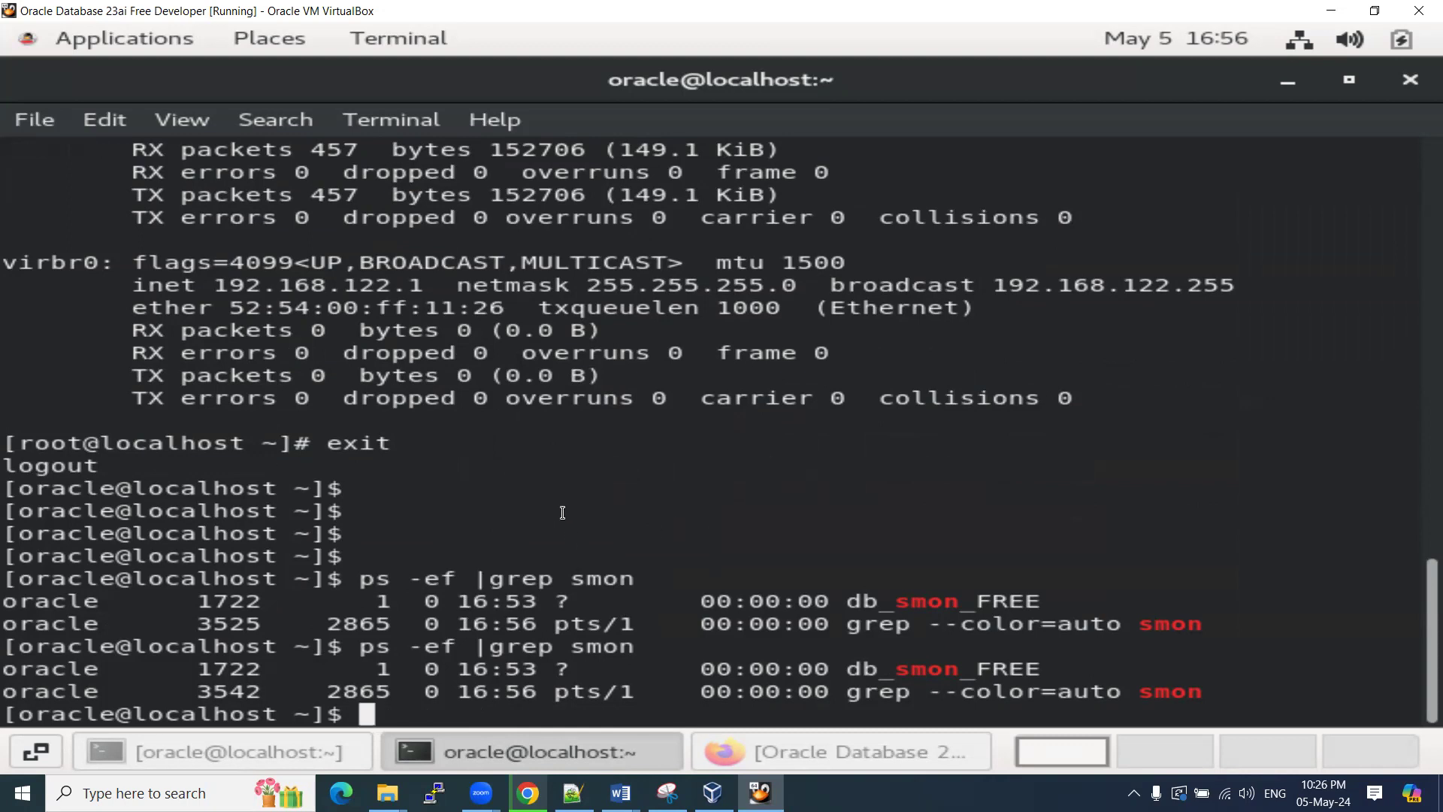
key("ctrl+r")
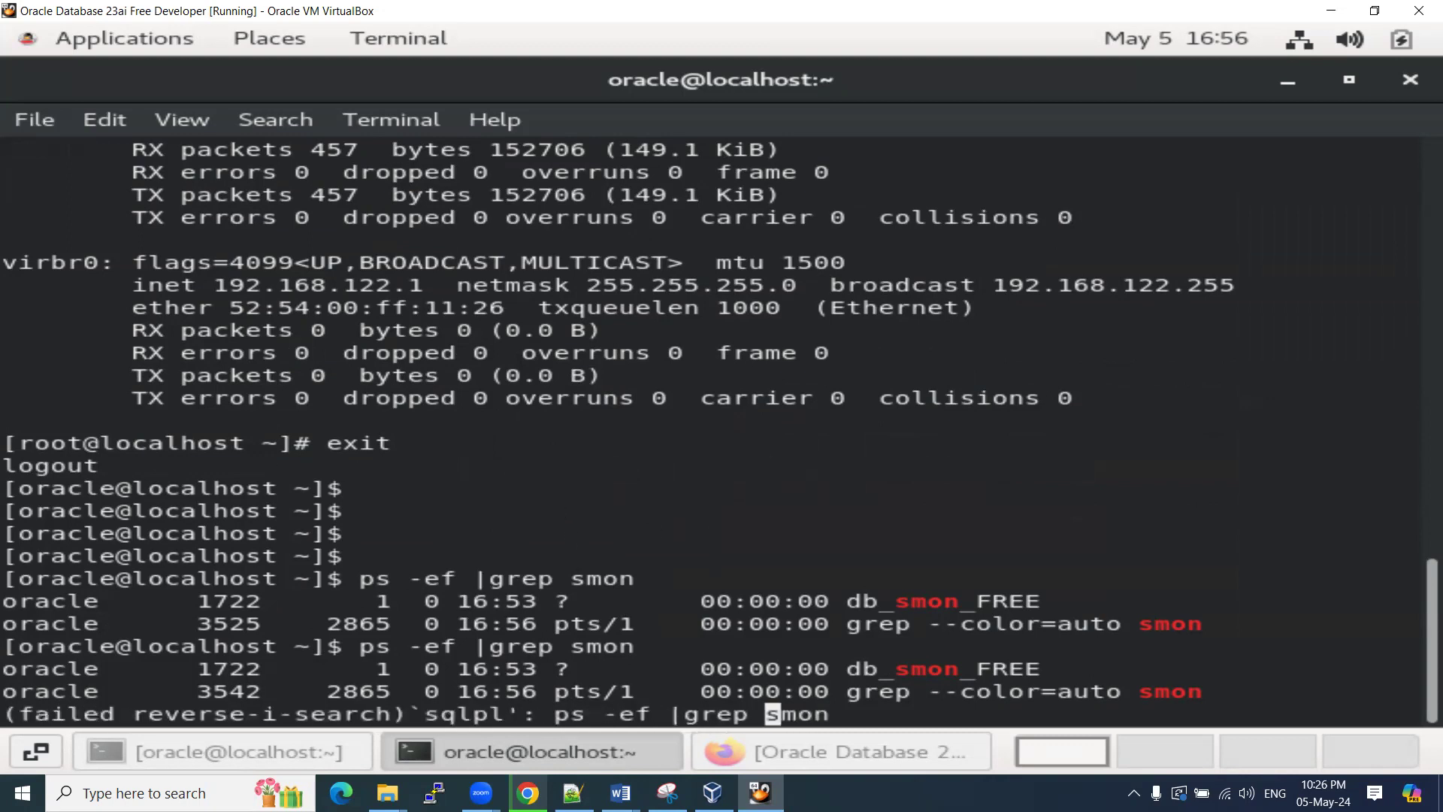
key("ctrl+c")
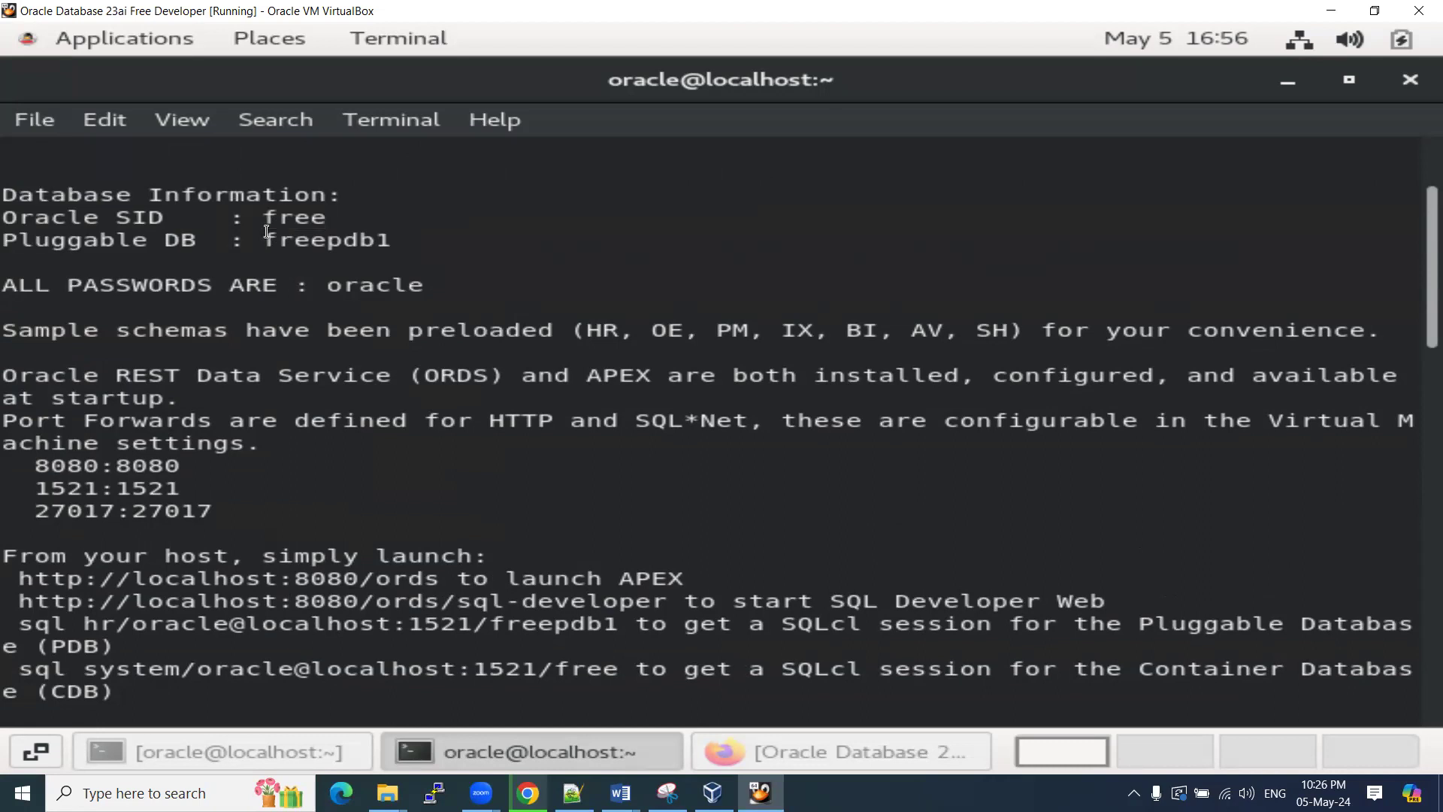
double_click(324, 239)
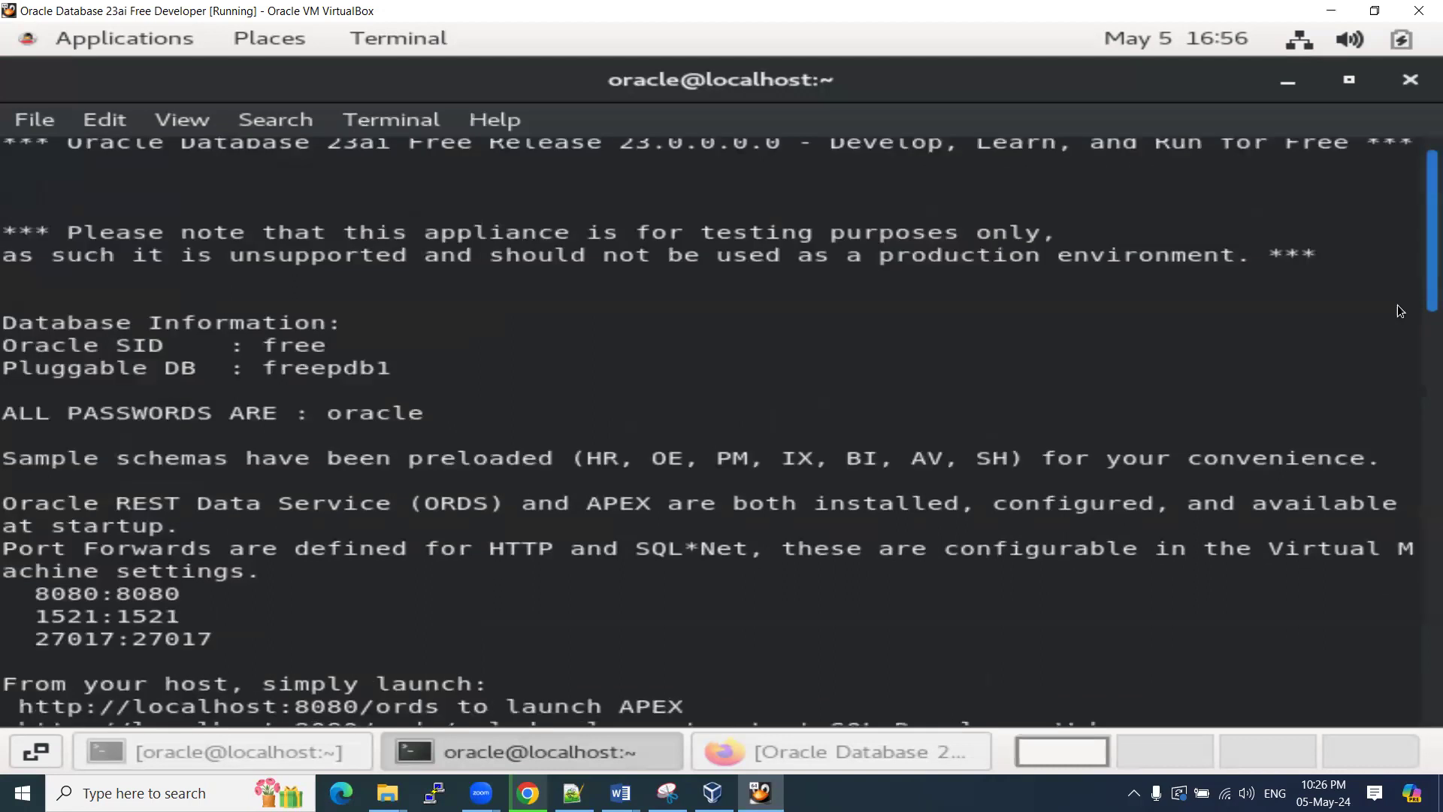
scroll("down", 3)
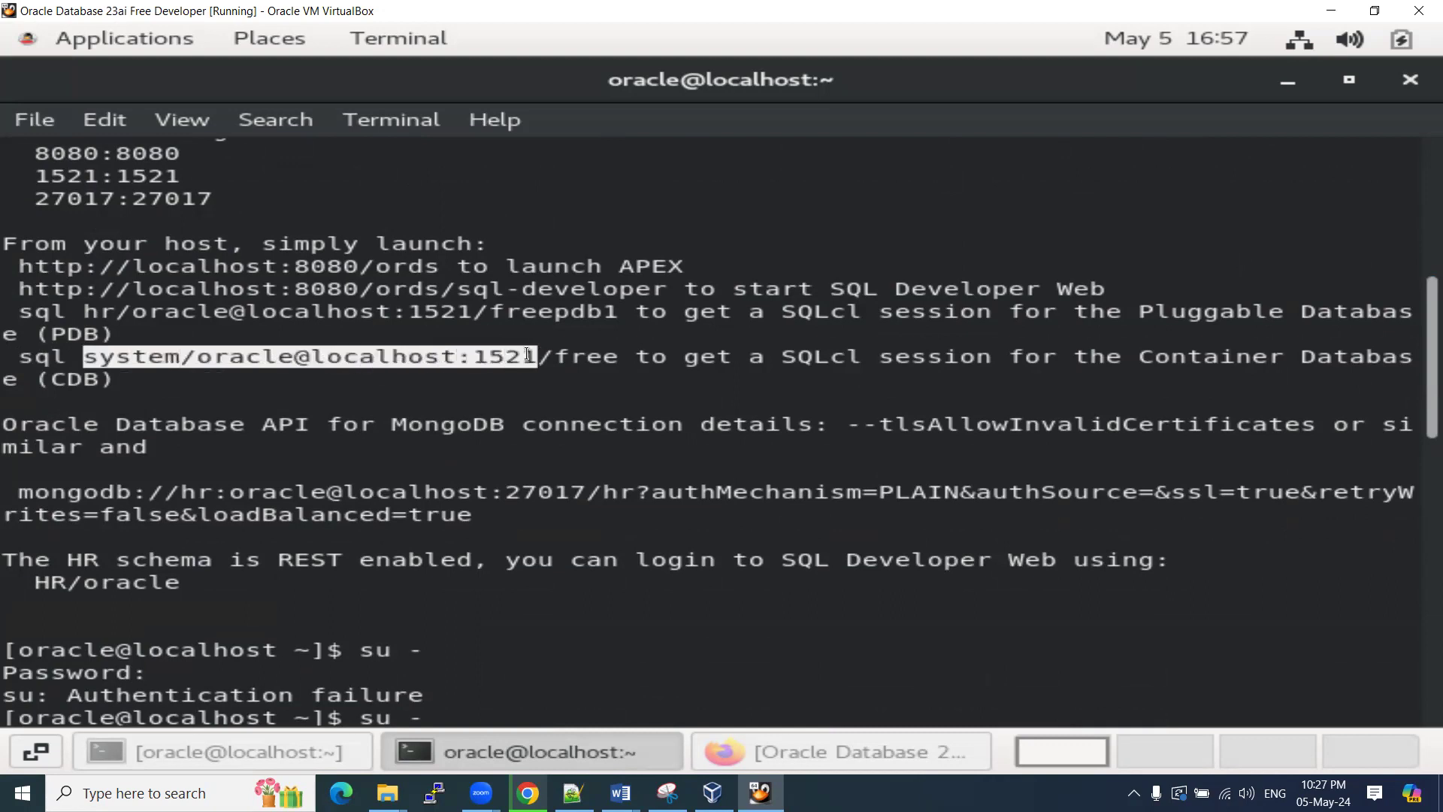
left_click_drag(529, 356, 622, 356)
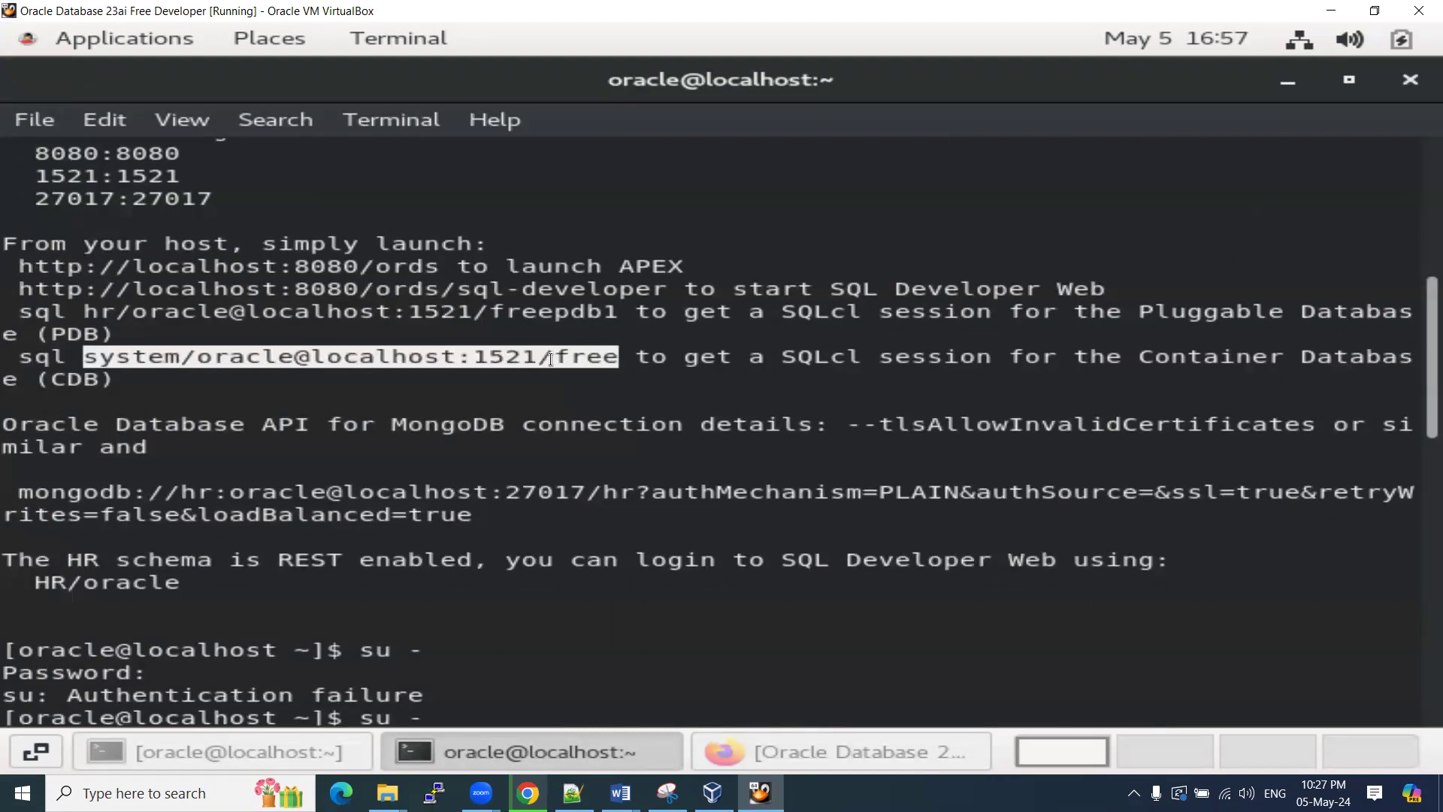
mouse_move(558, 456)
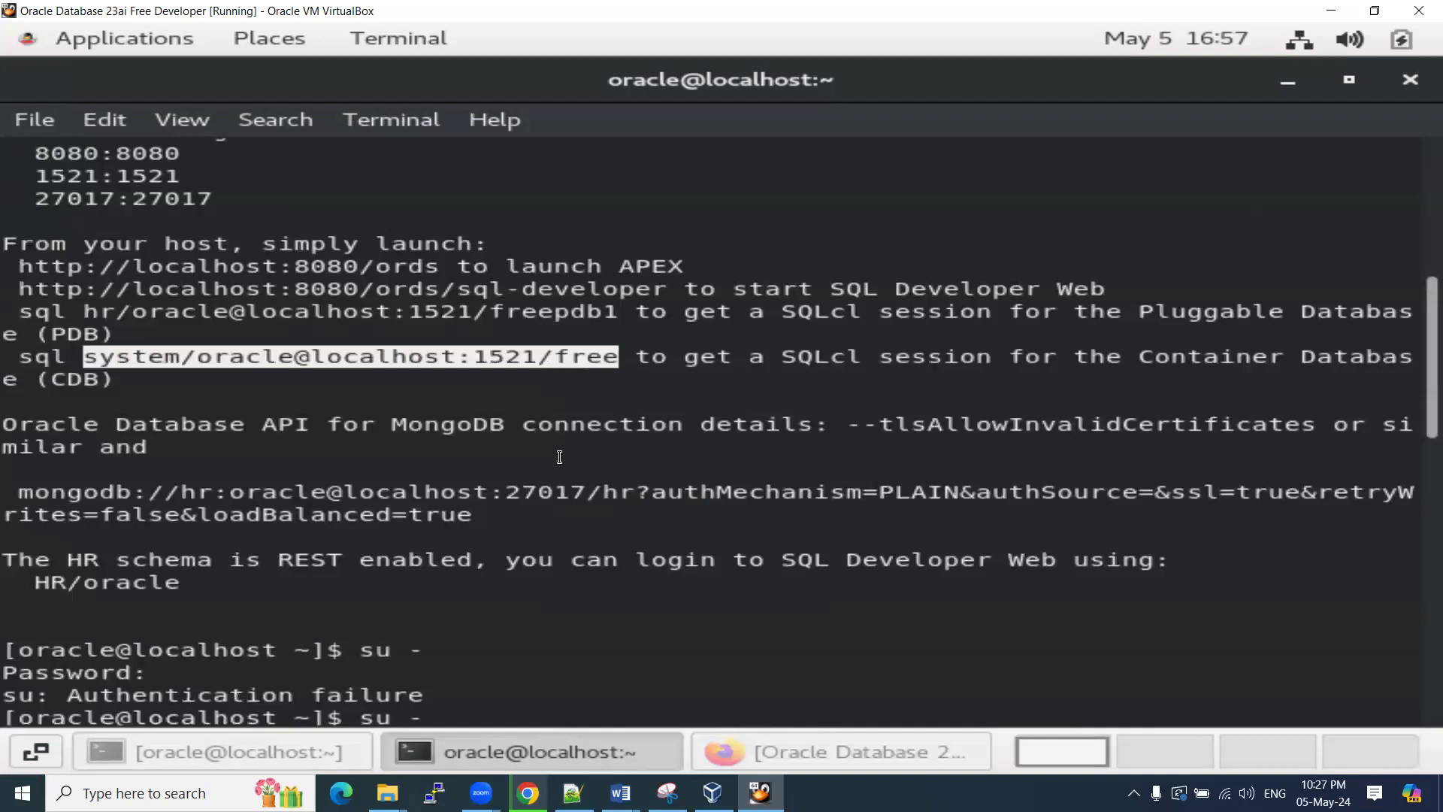
right_click(561, 460)
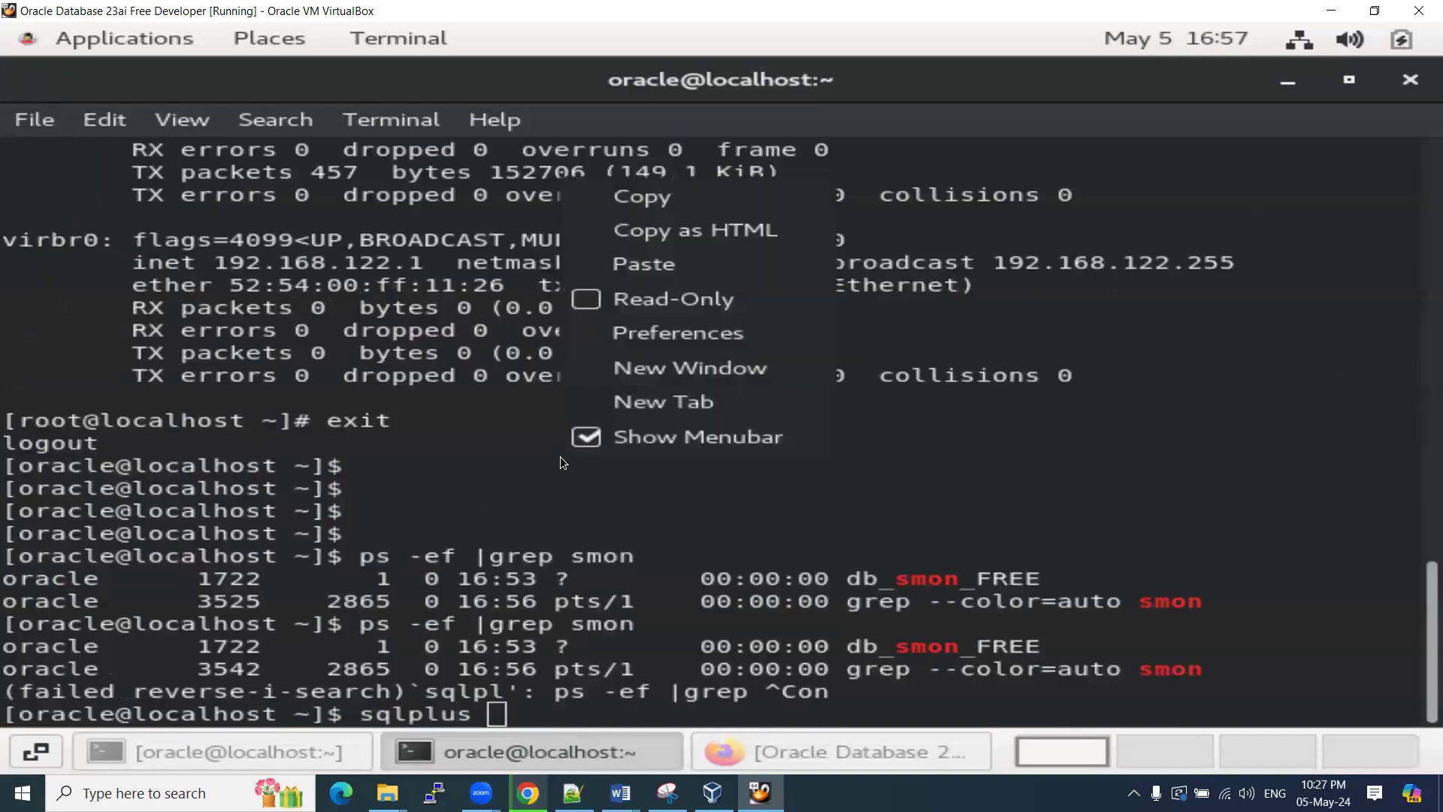
type("system/oracle@localhost:1521/free")
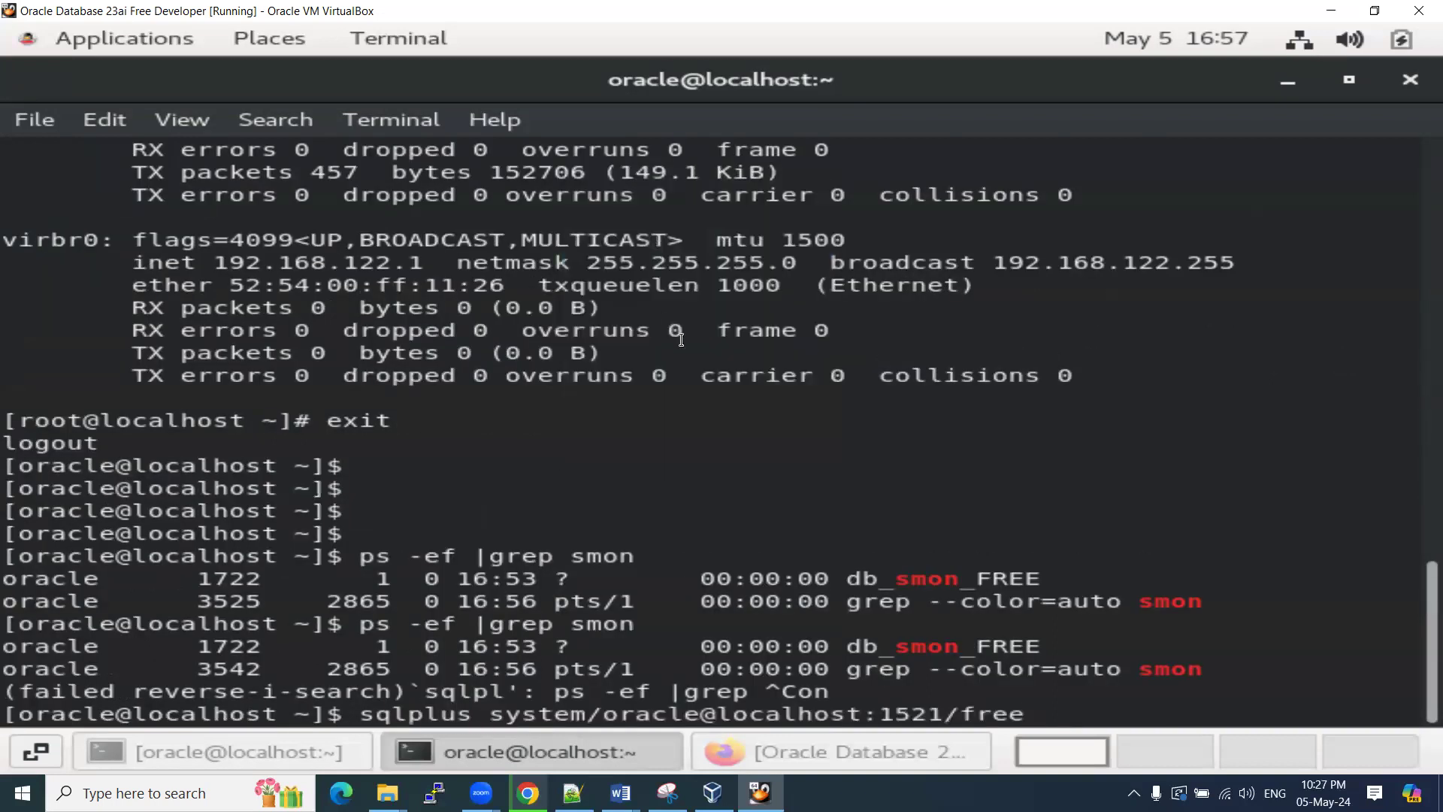
Check the connected user is SYSTEM and query banner from v$version
type("show user")
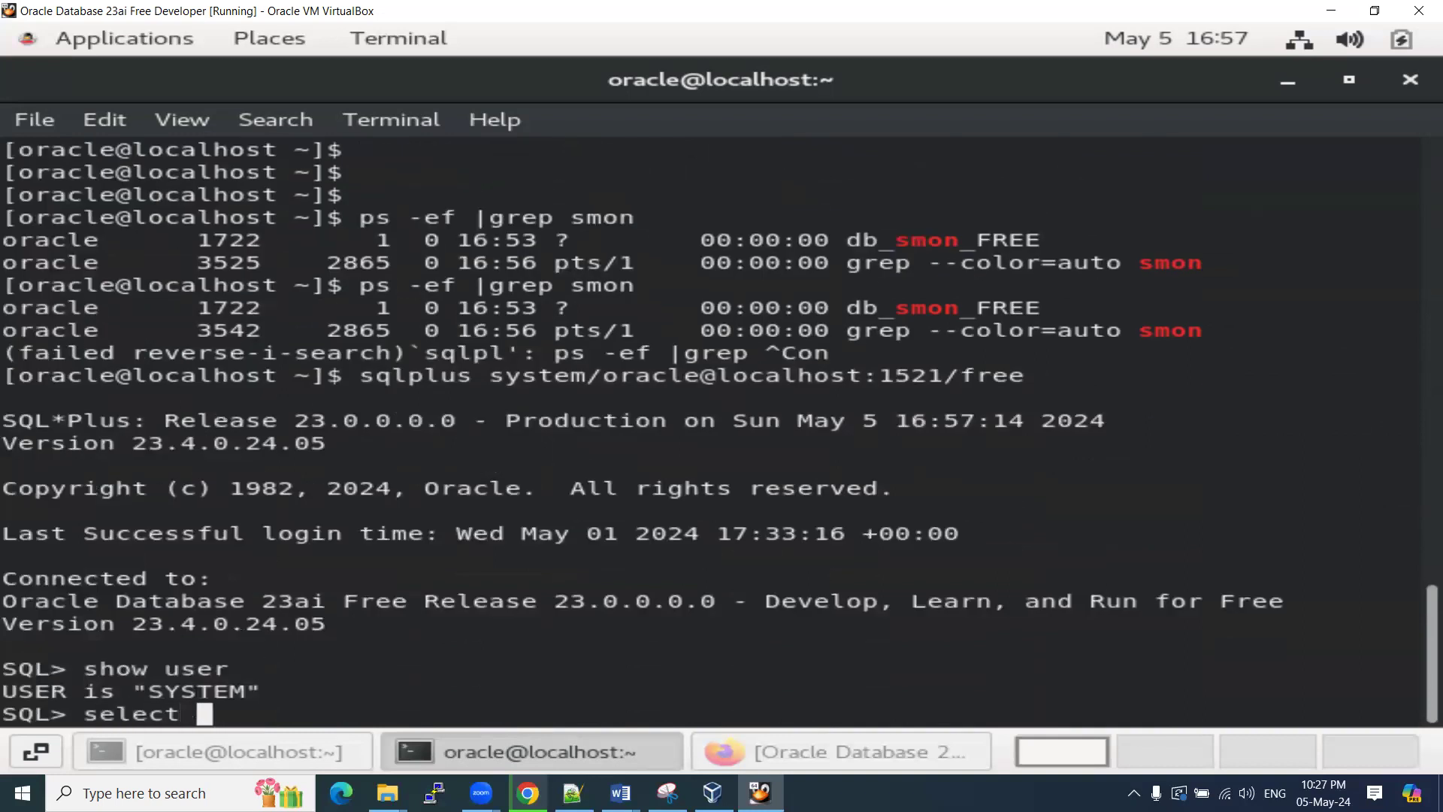
key("BackSpace")
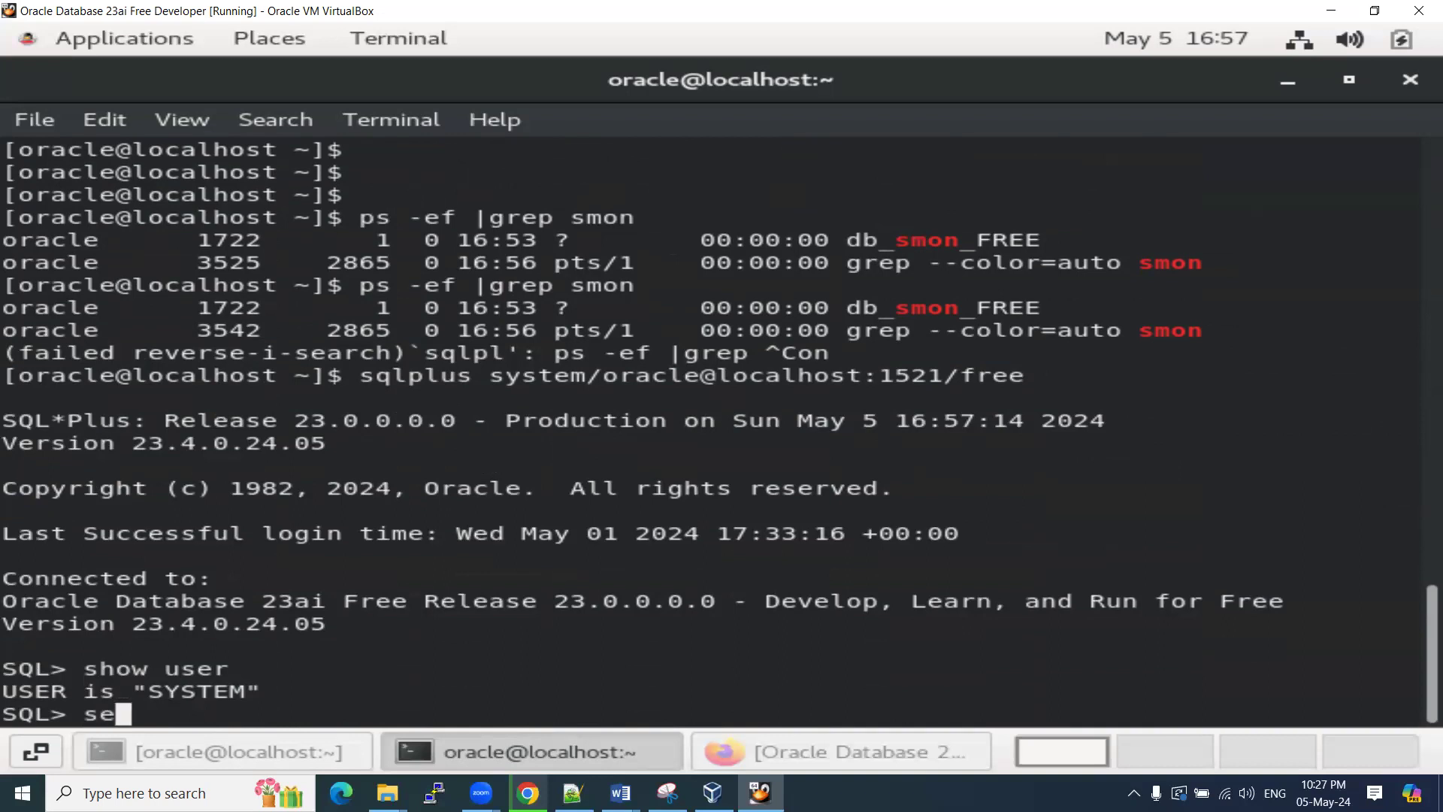
type("lect versio")
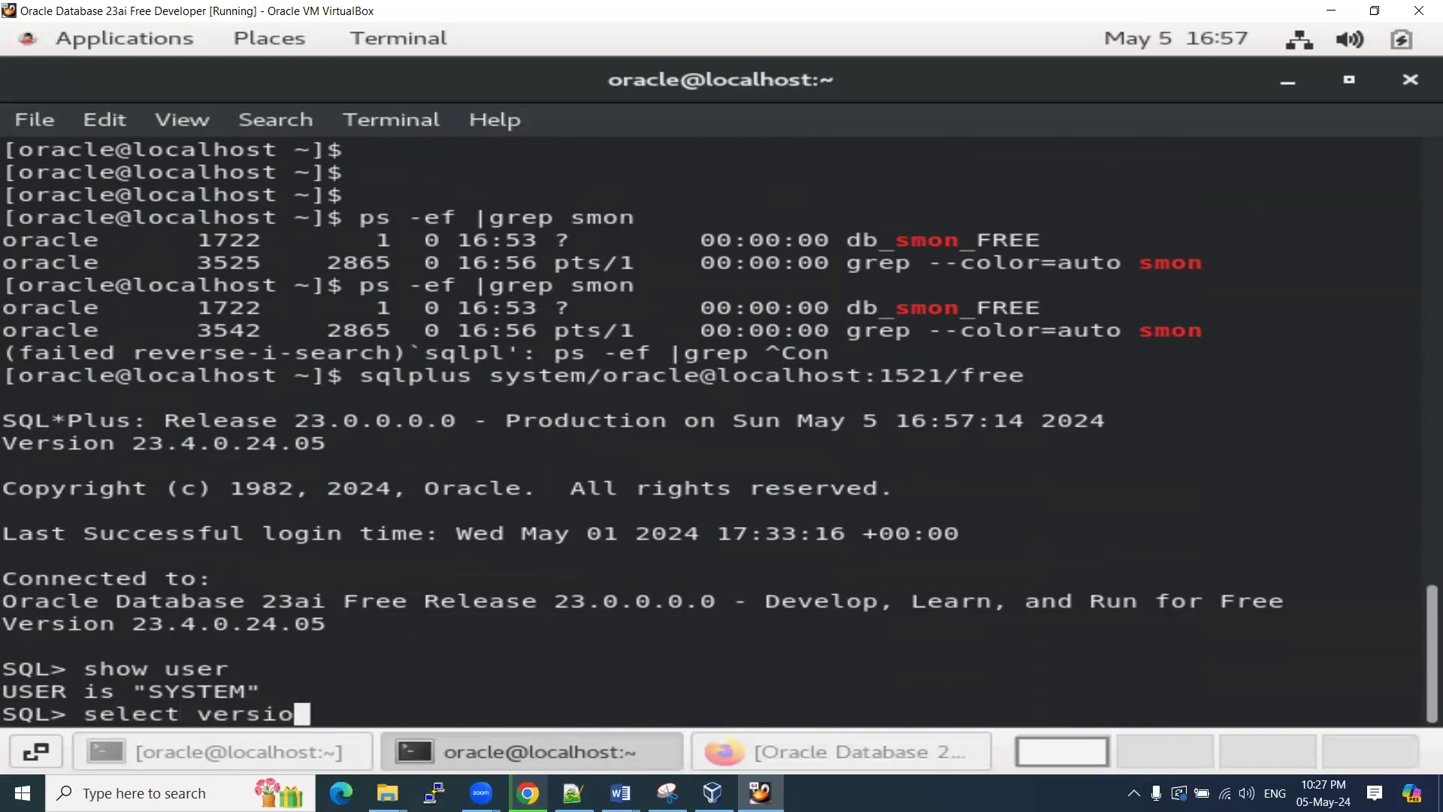
type("n from v$version;")
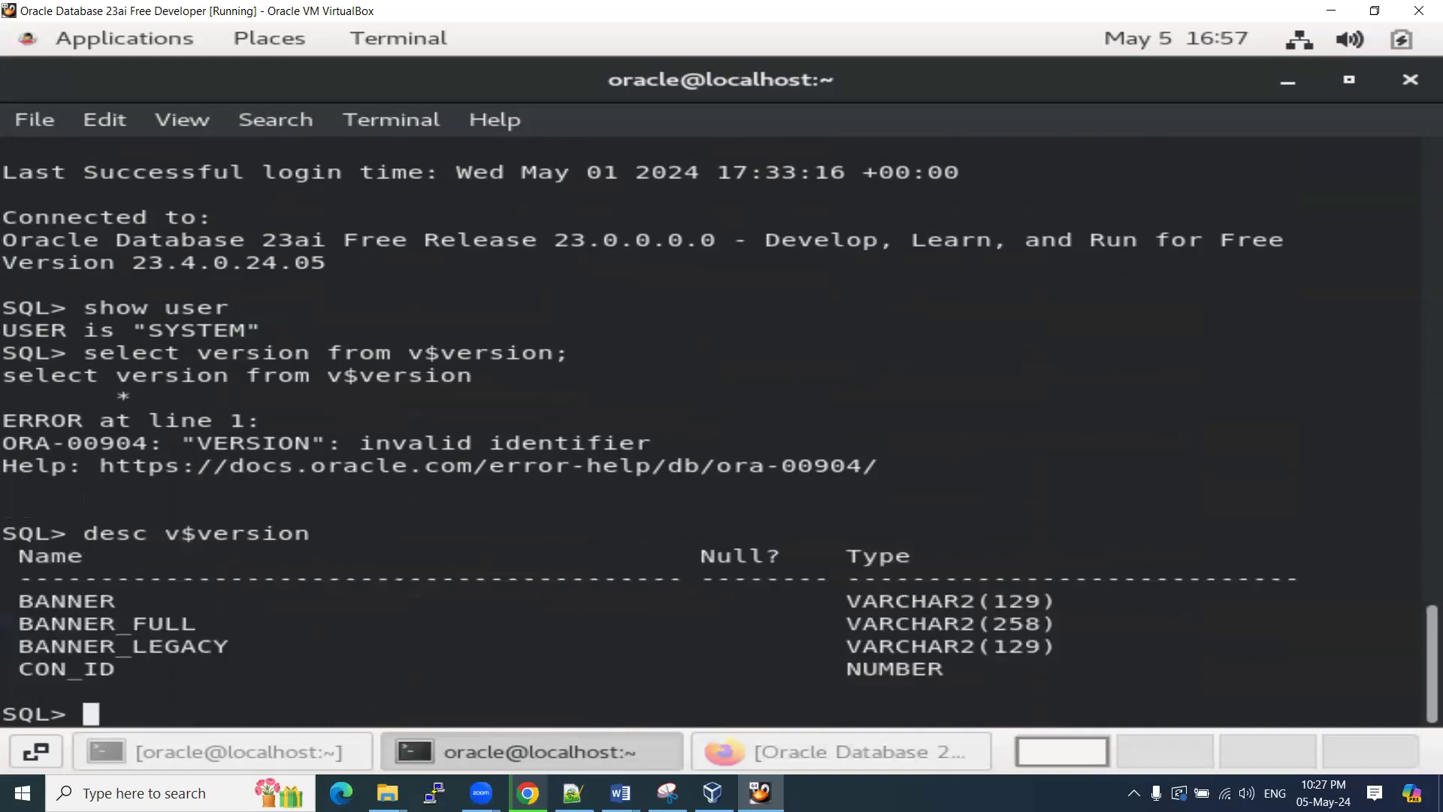
type("seelc")
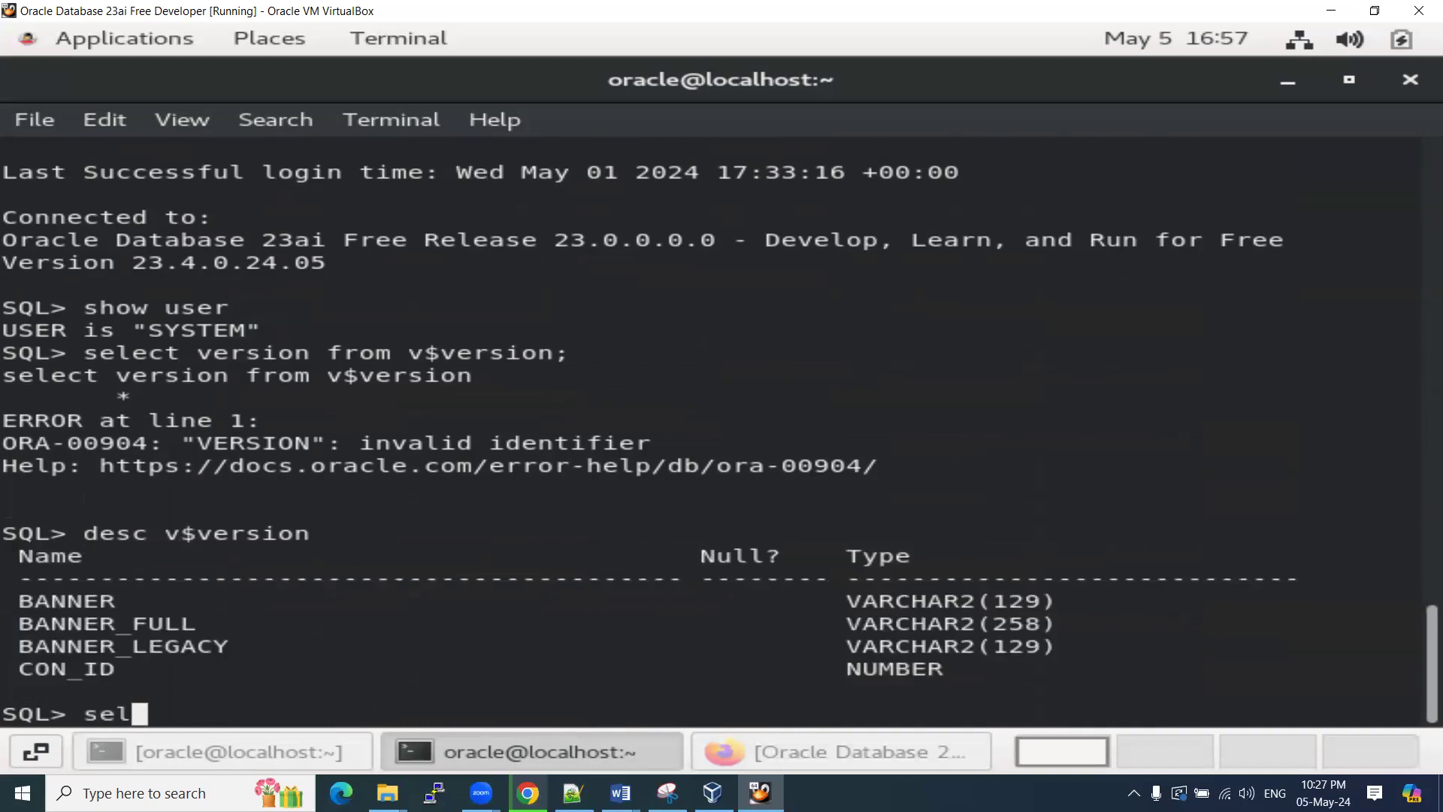
type("ect banner from v$version")
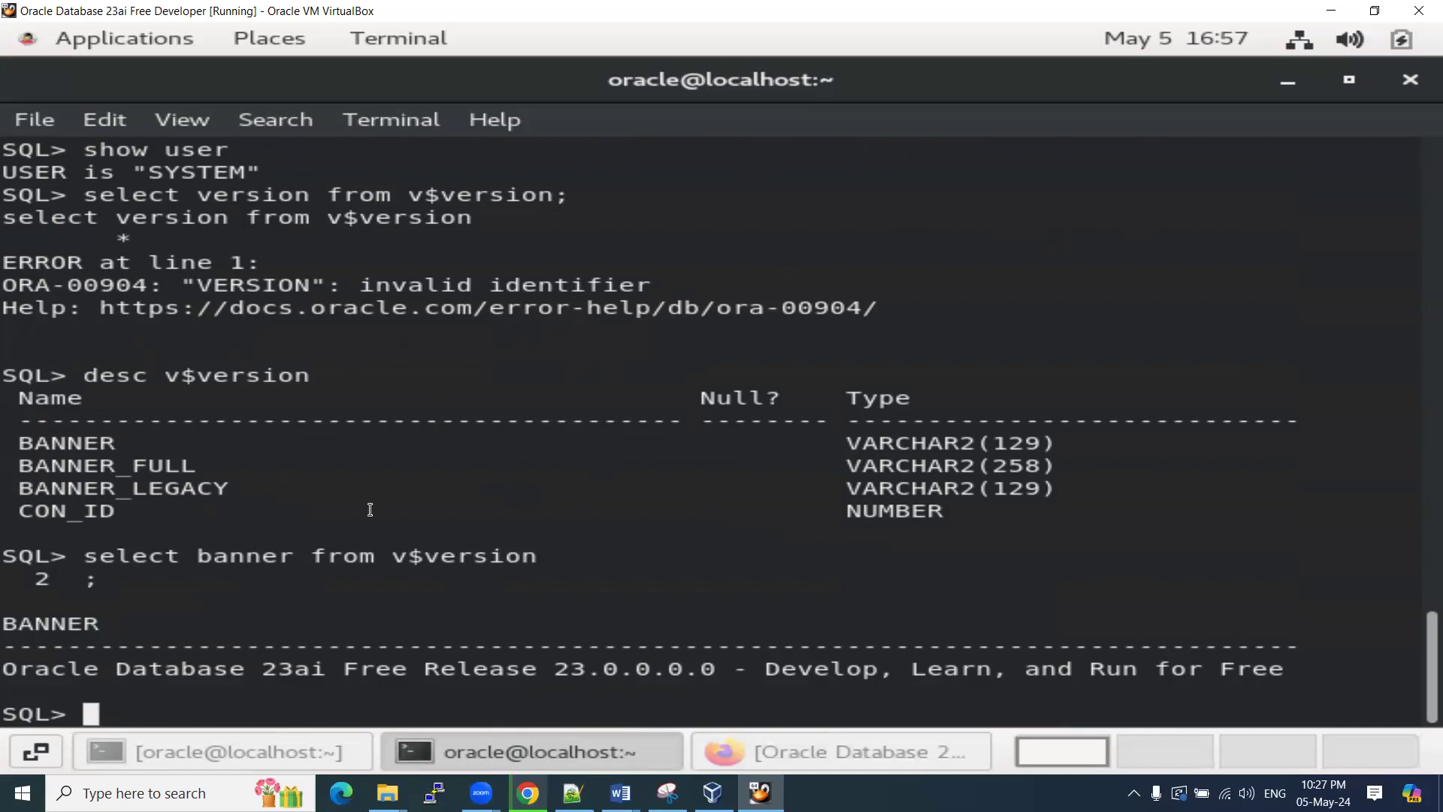
mouse_move(266, 480)
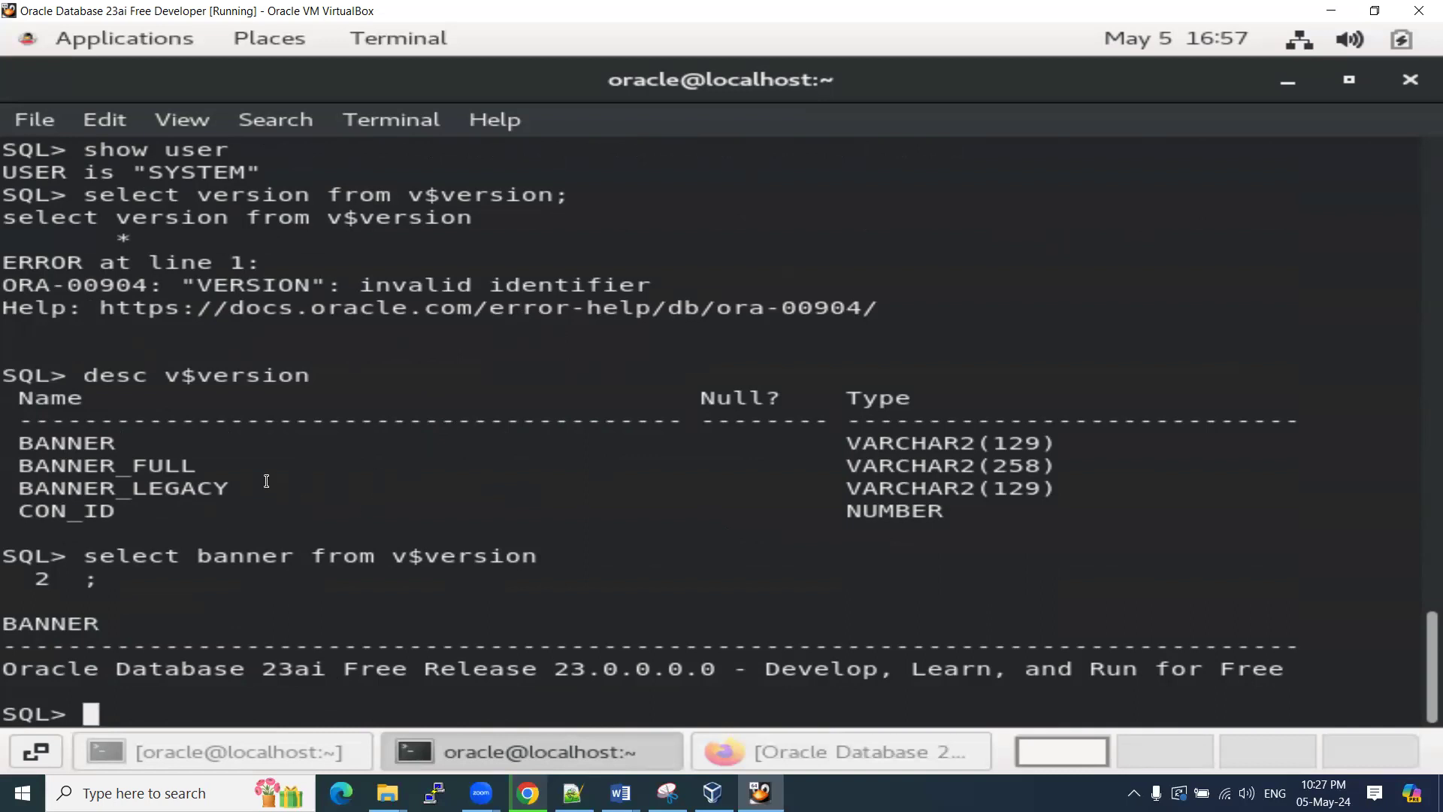
mouse_move(780, 219)
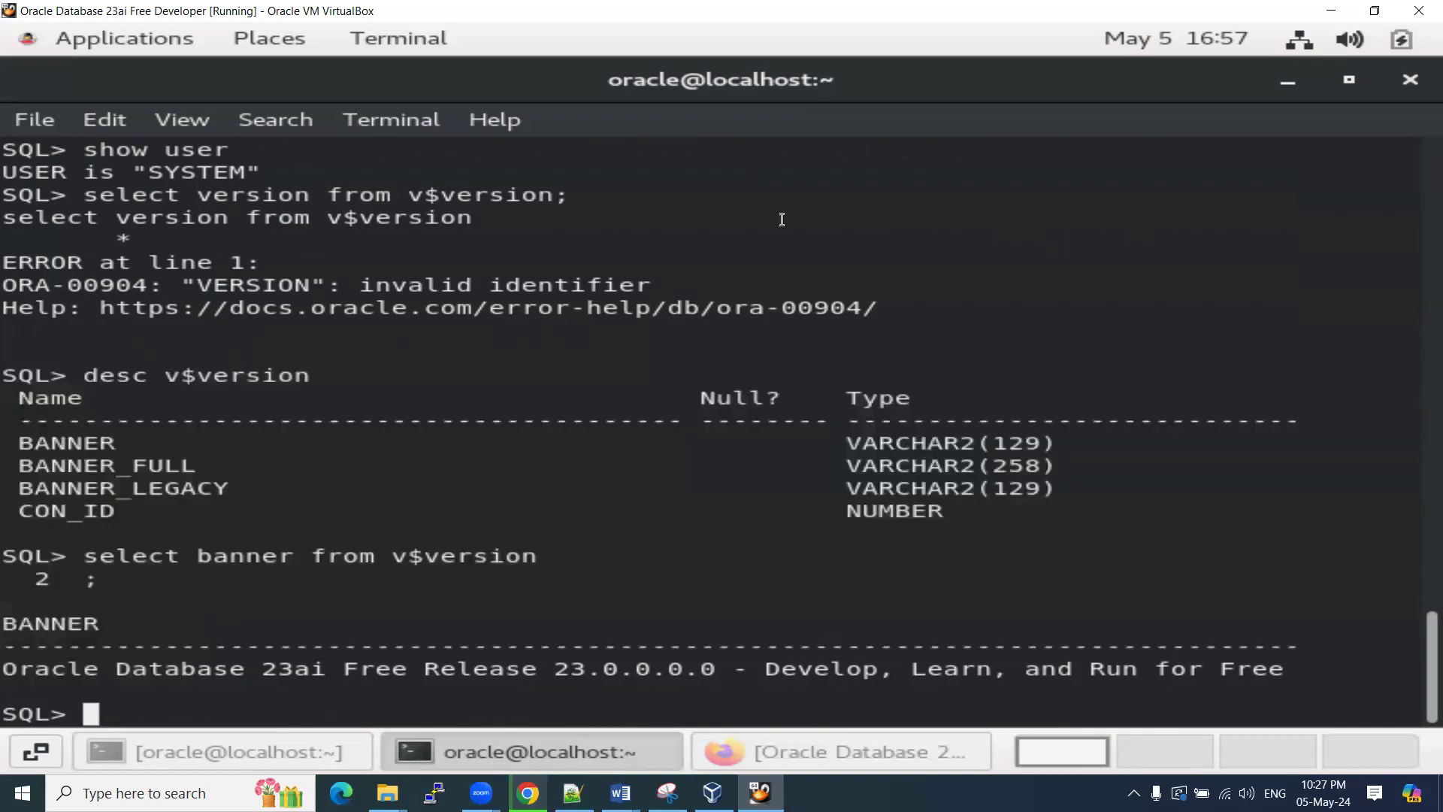
mouse_move(720, 641)
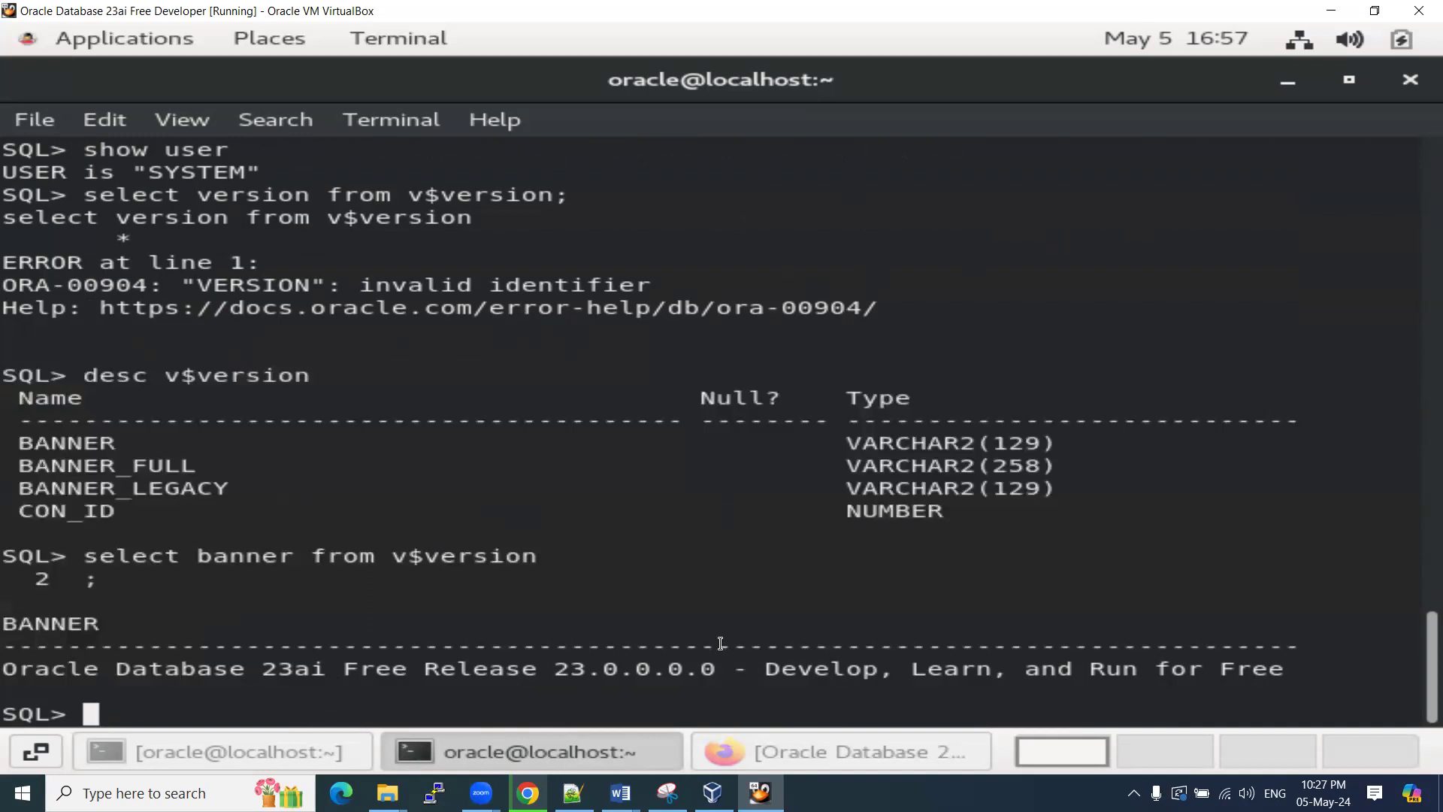
mouse_move(870, 203)
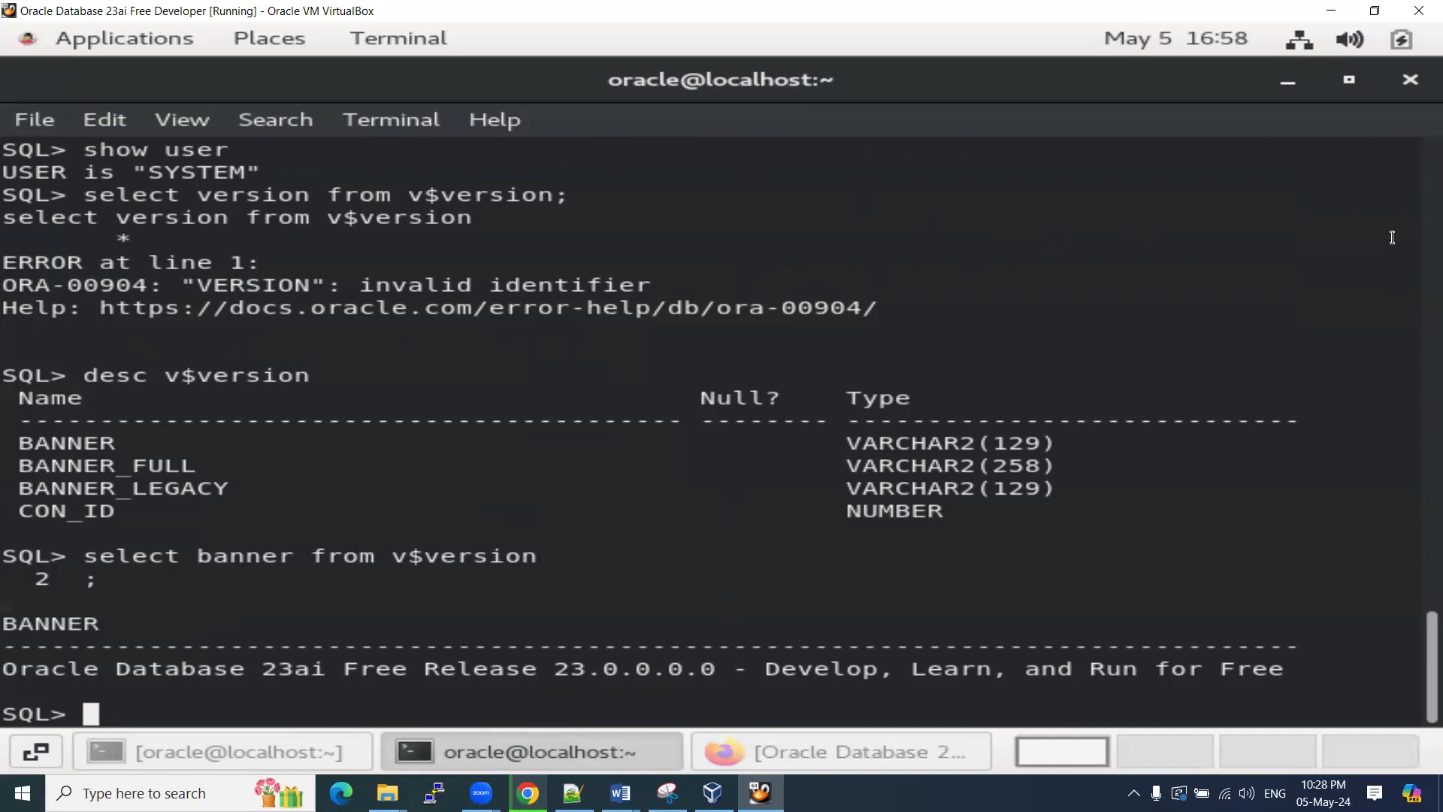
mouse_move(1118, 304)
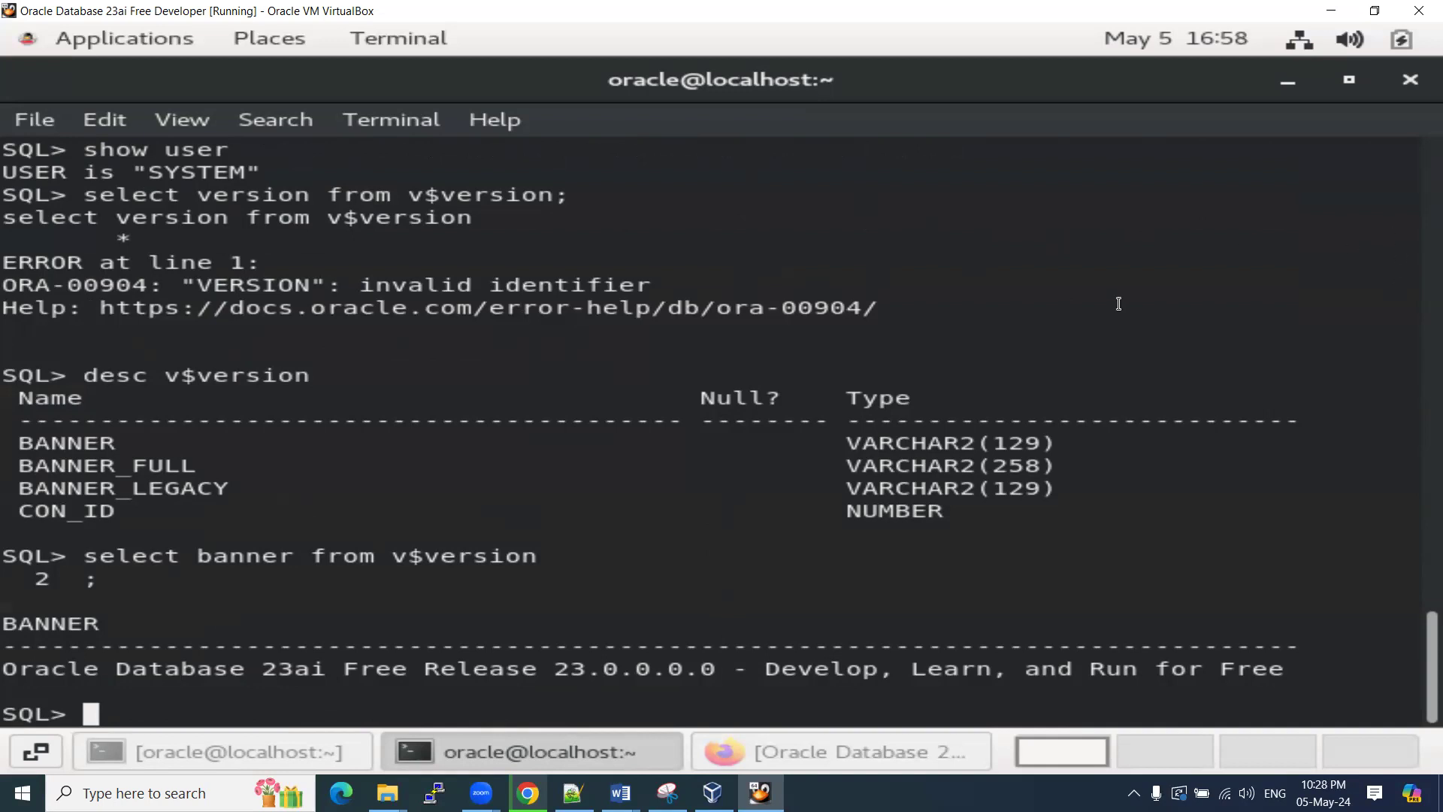
mouse_move(1025, 397)
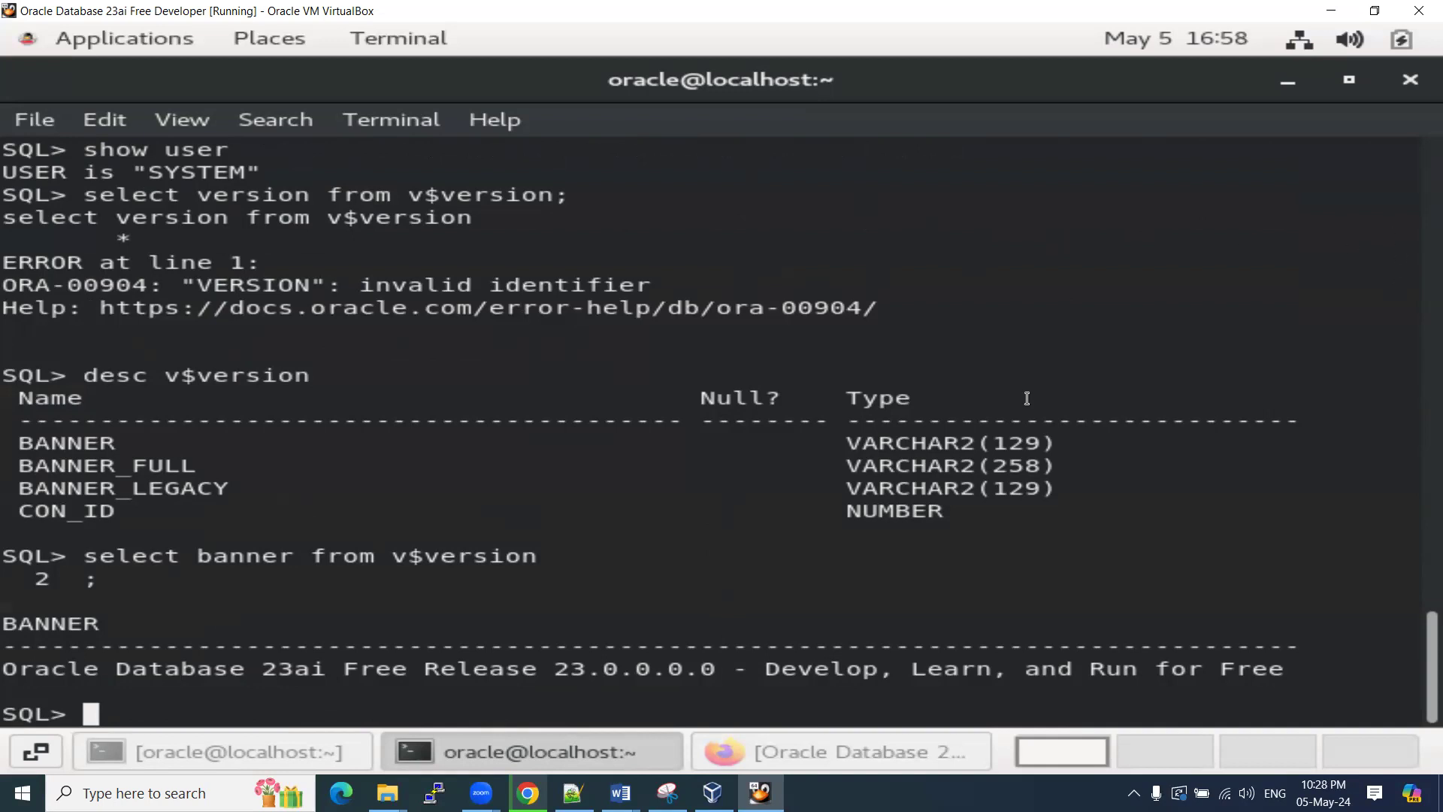
mouse_move(871, 292)
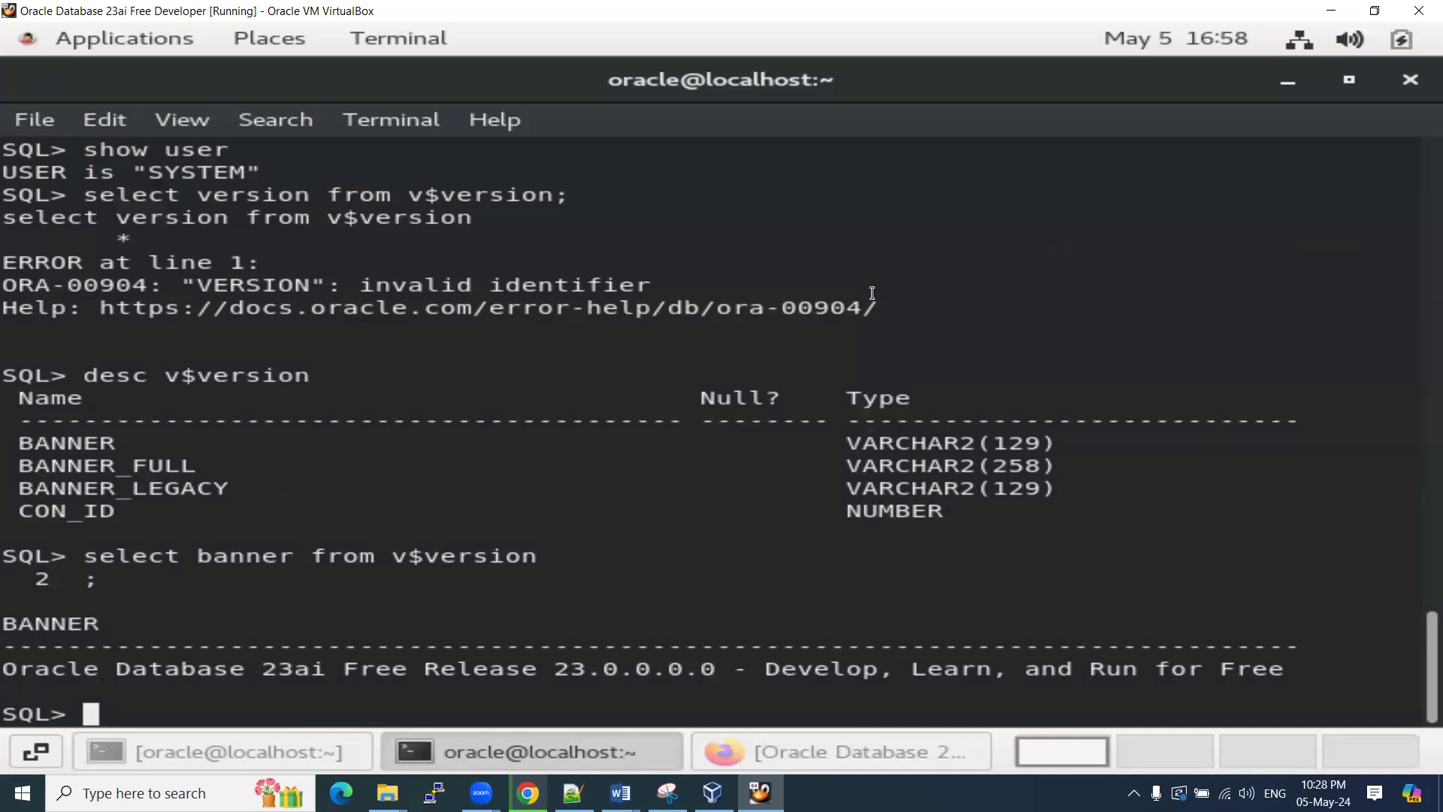